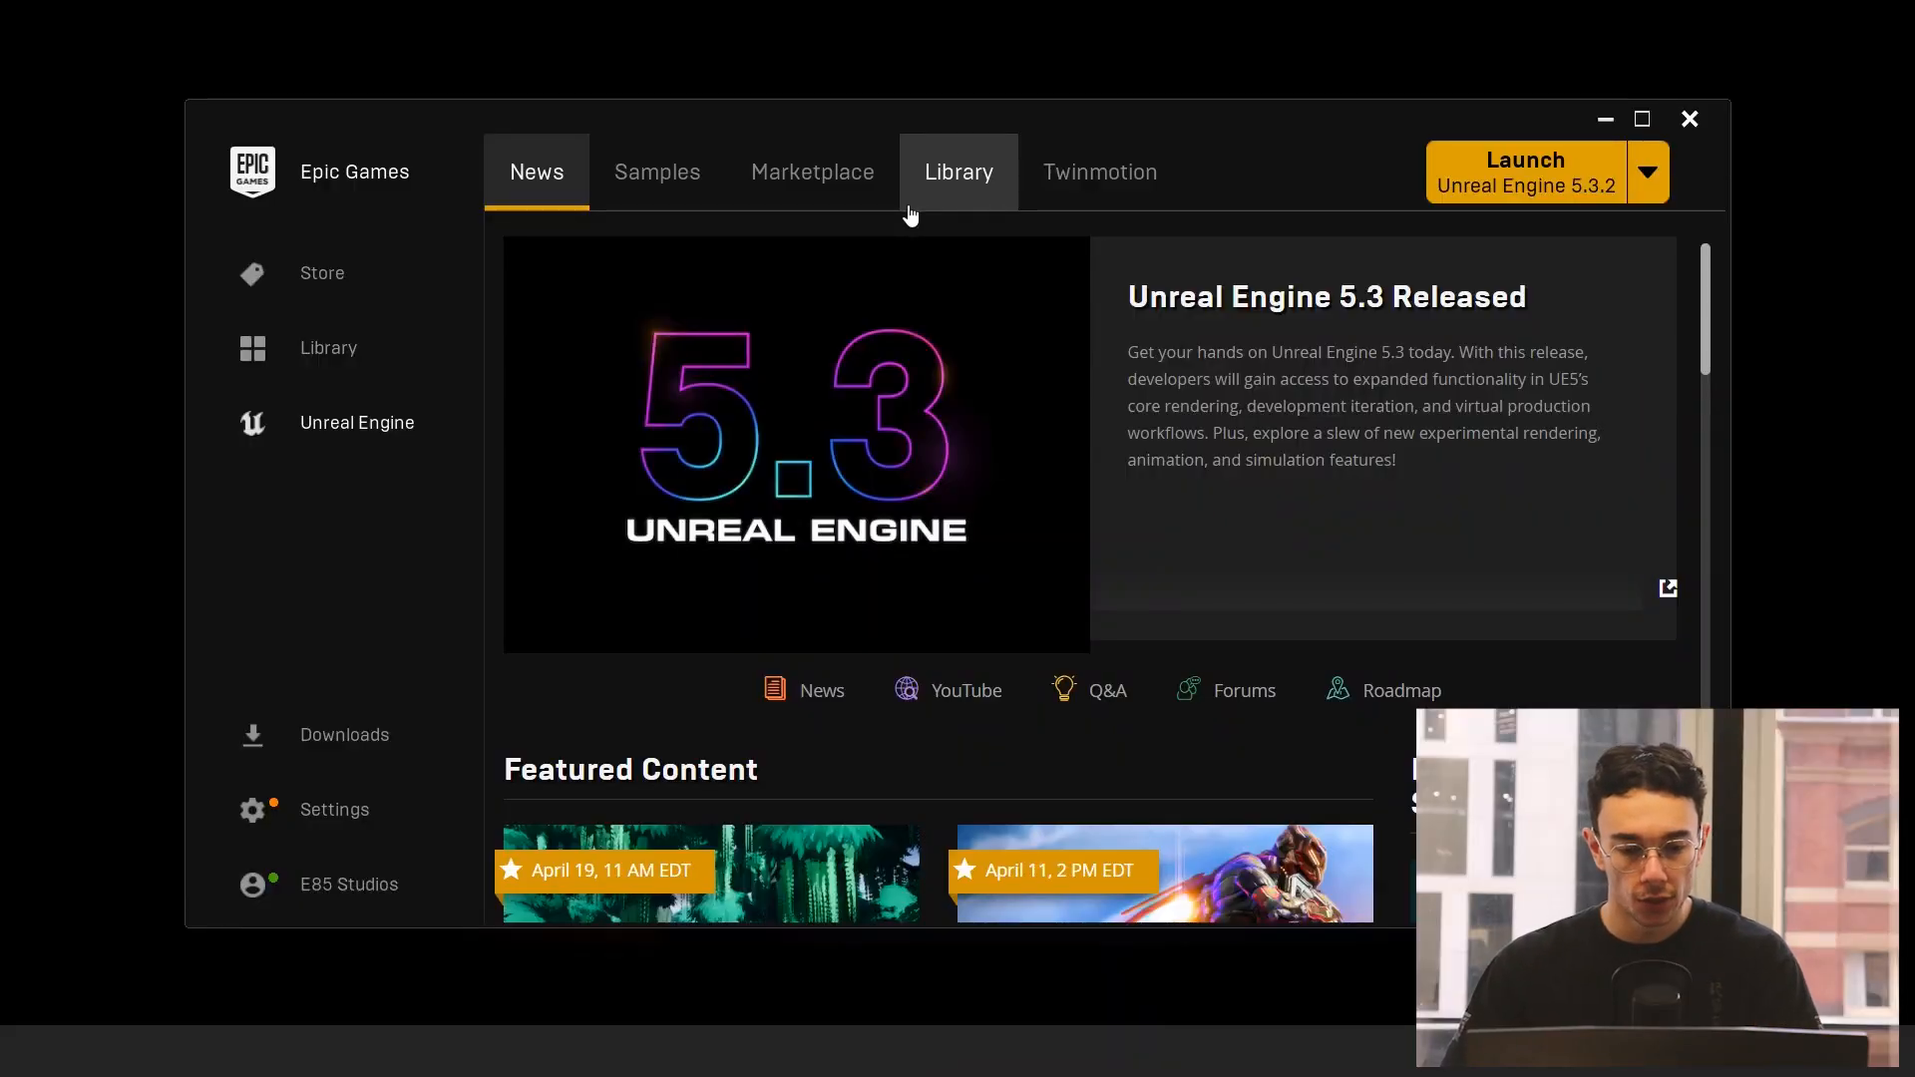
mouse_move(782, 258)
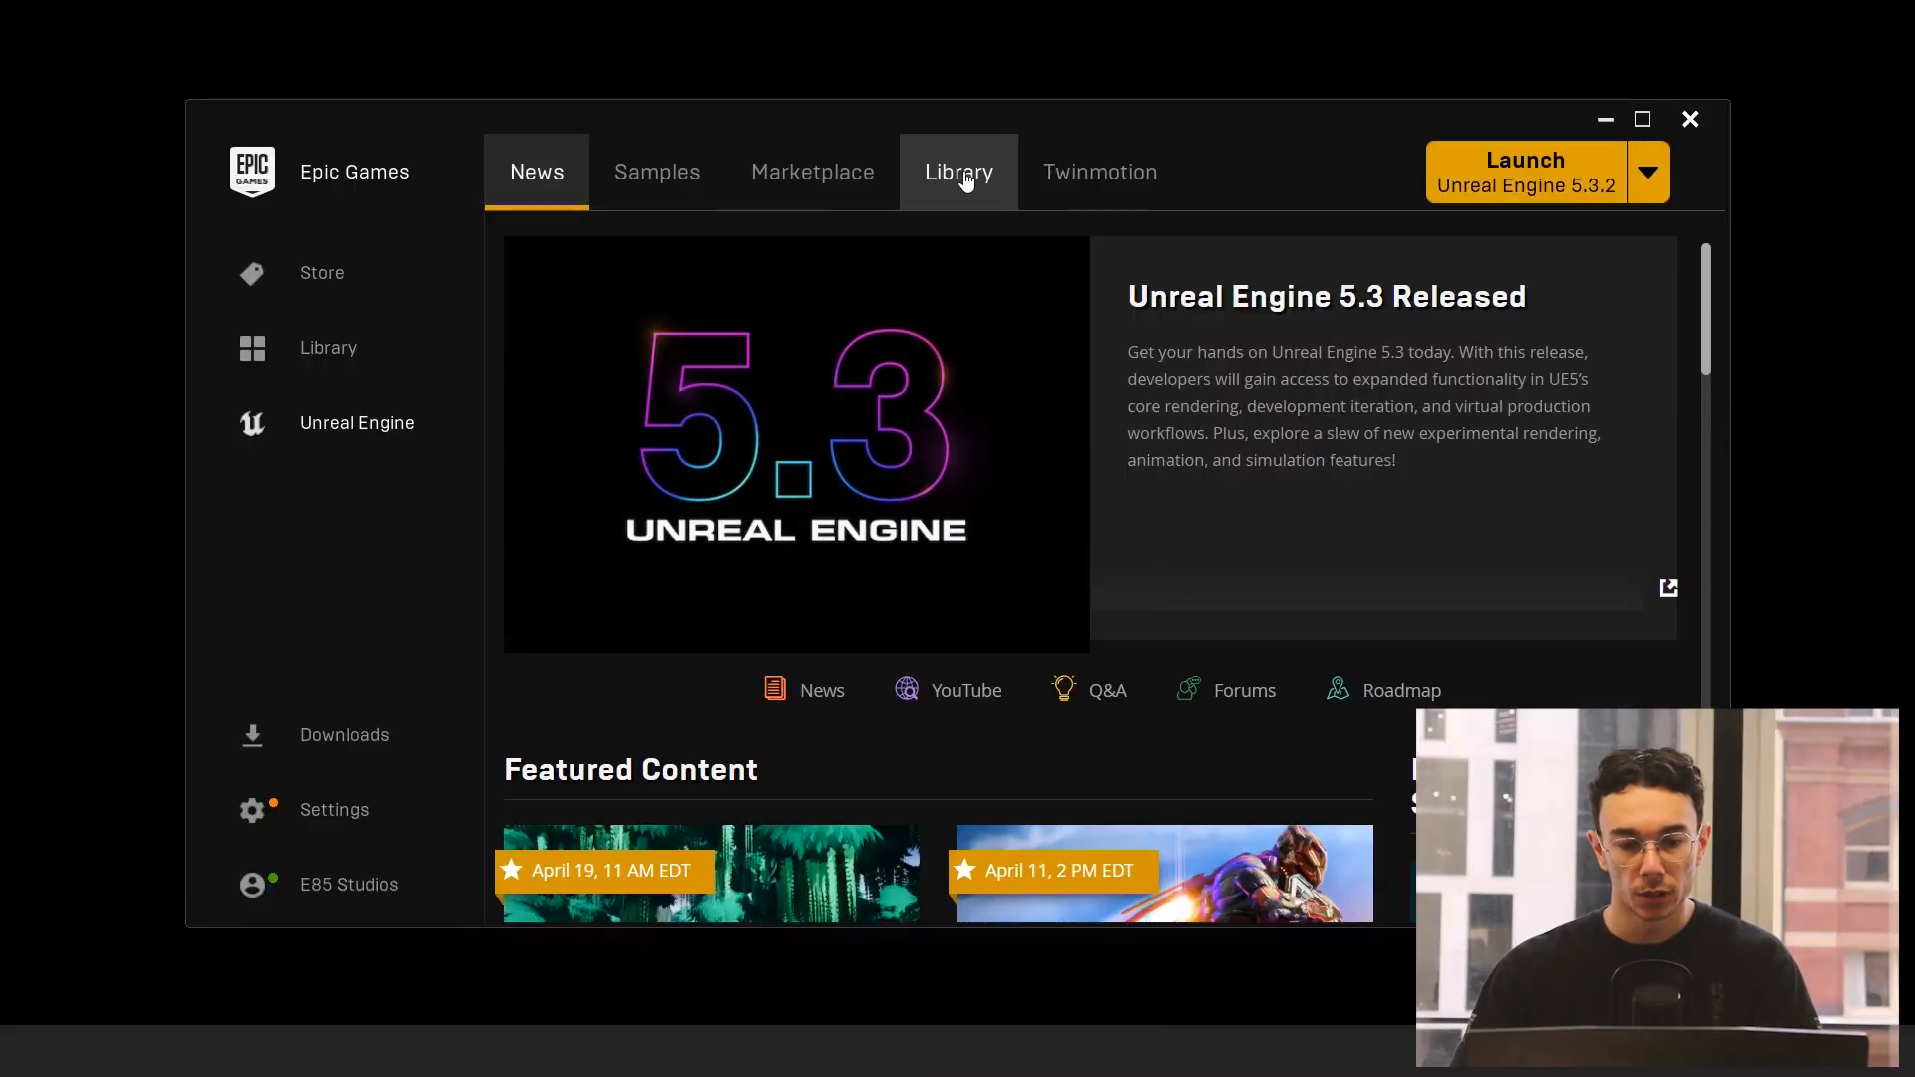
Step: In the Library, add a second engine version slot and check the available versions (5.2.1)
left_click(957, 171)
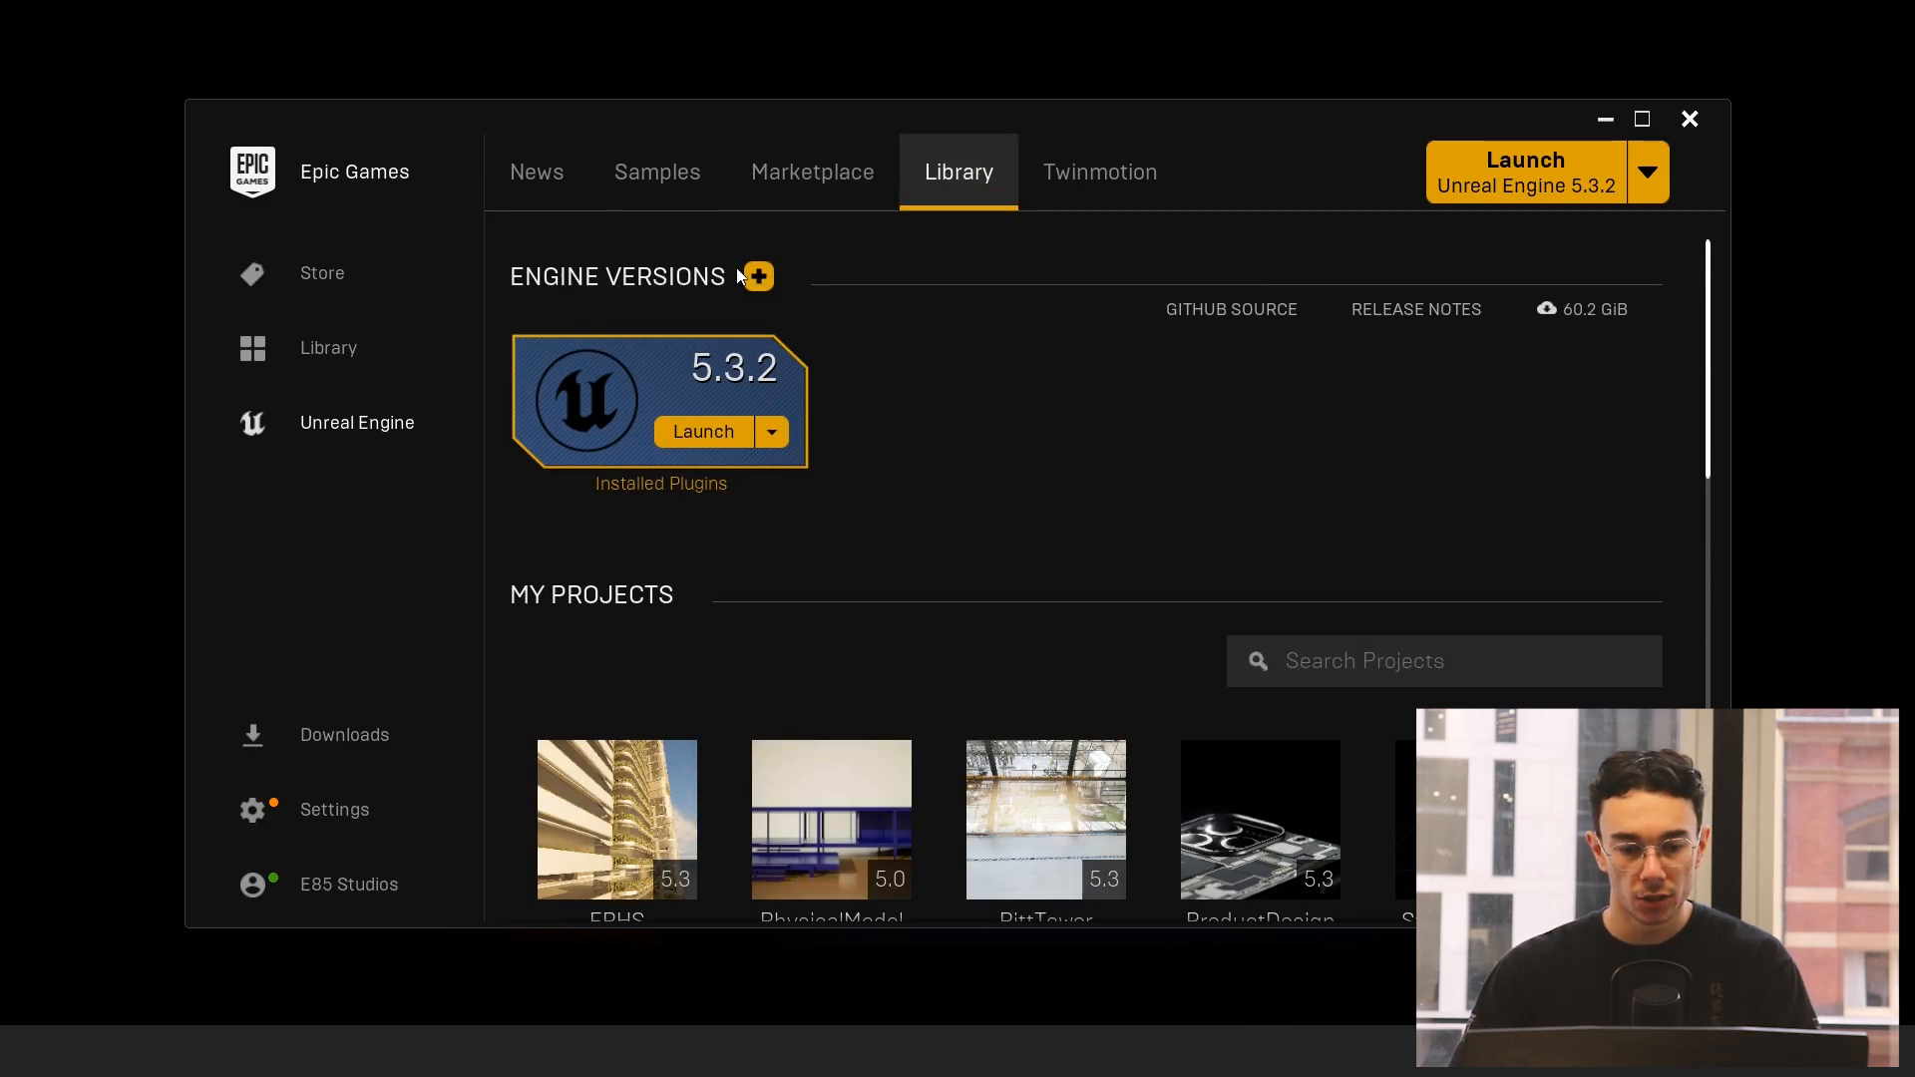
mouse_move(758, 275)
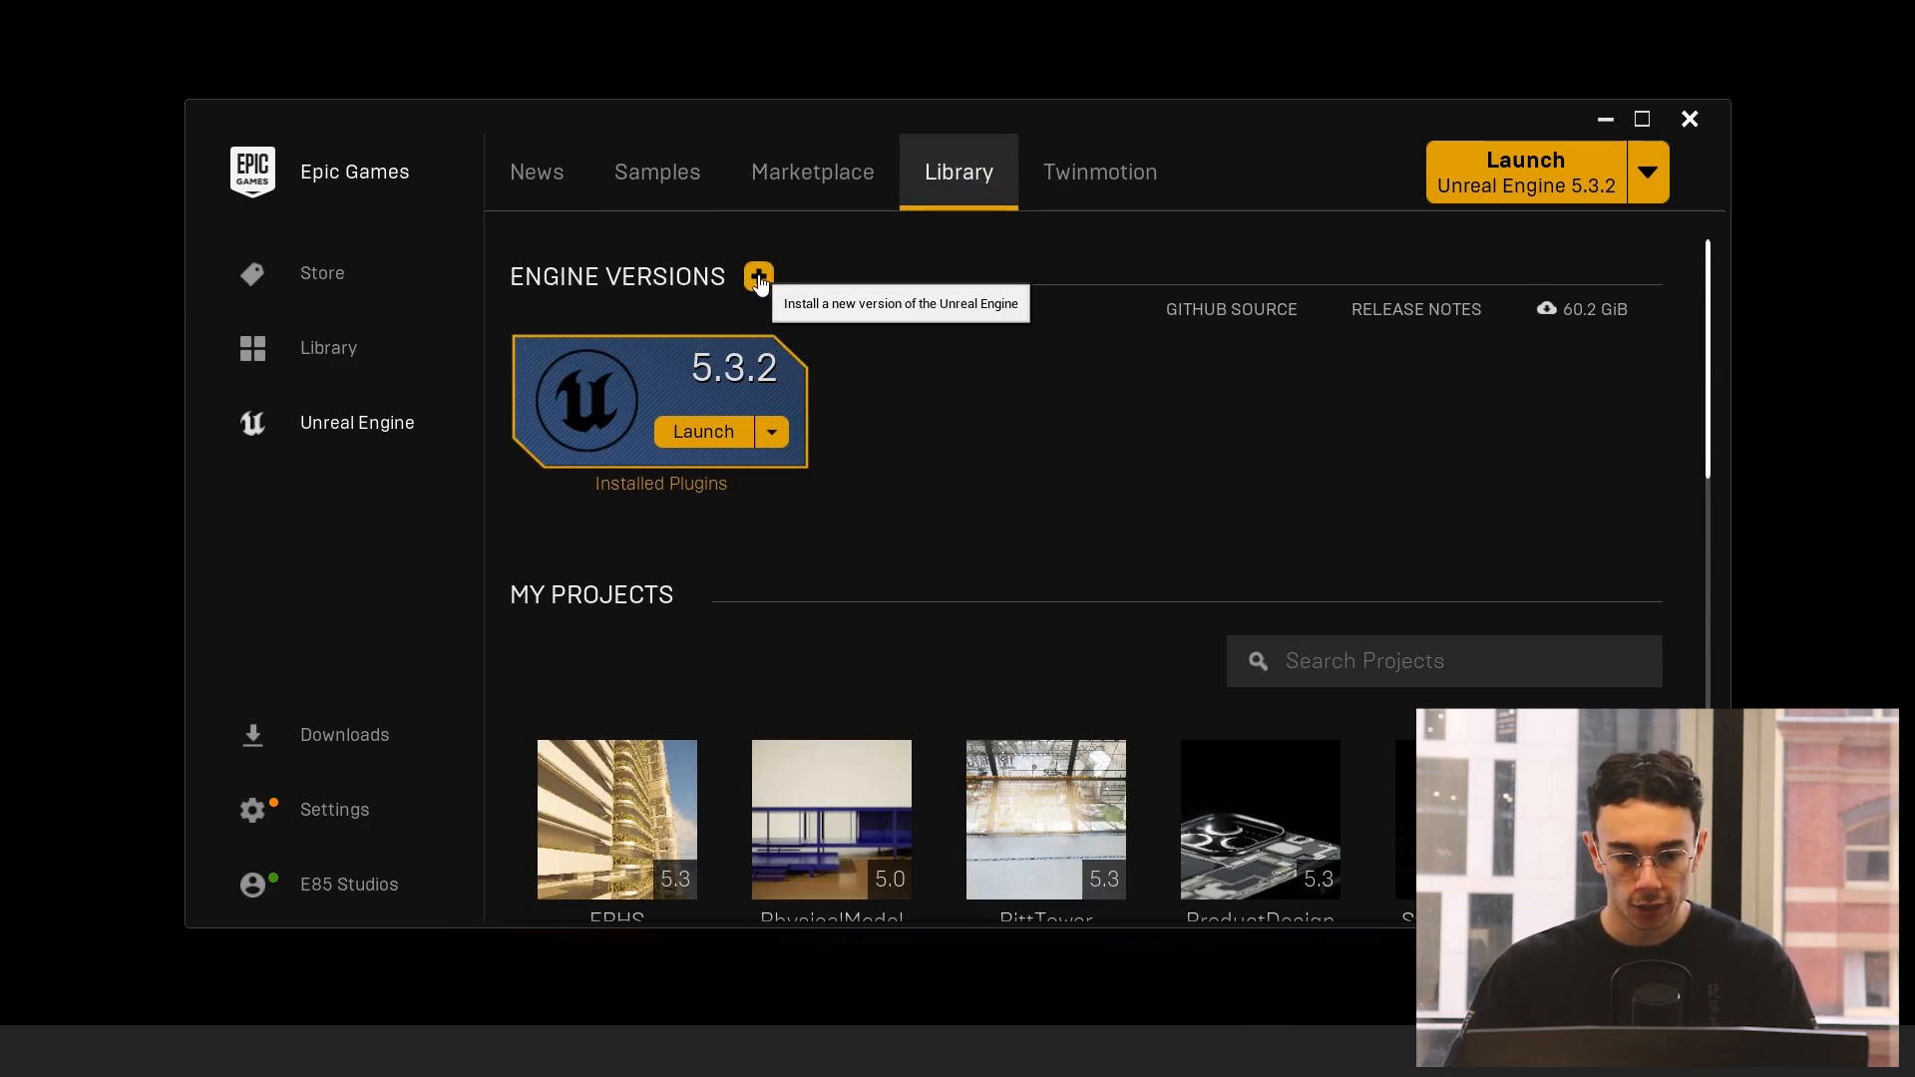
left_click(758, 275)
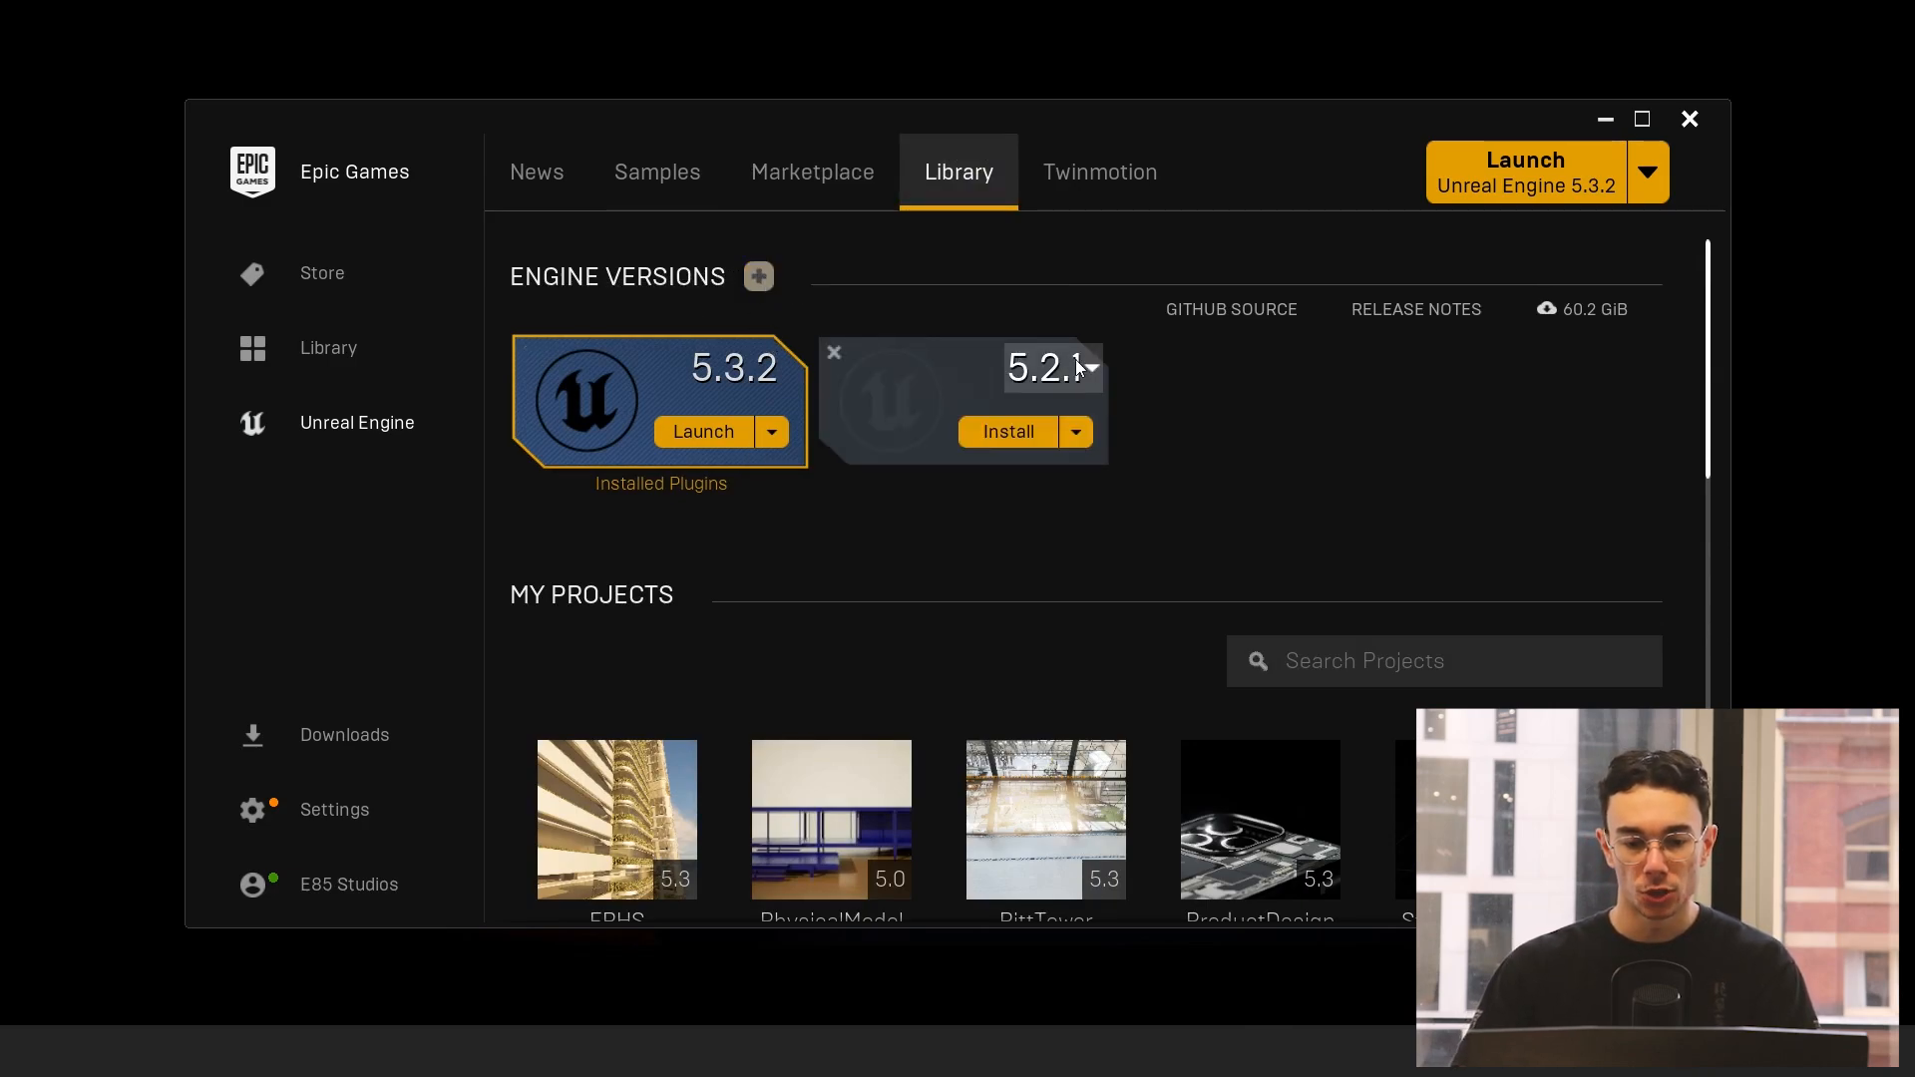
left_click(1089, 367)
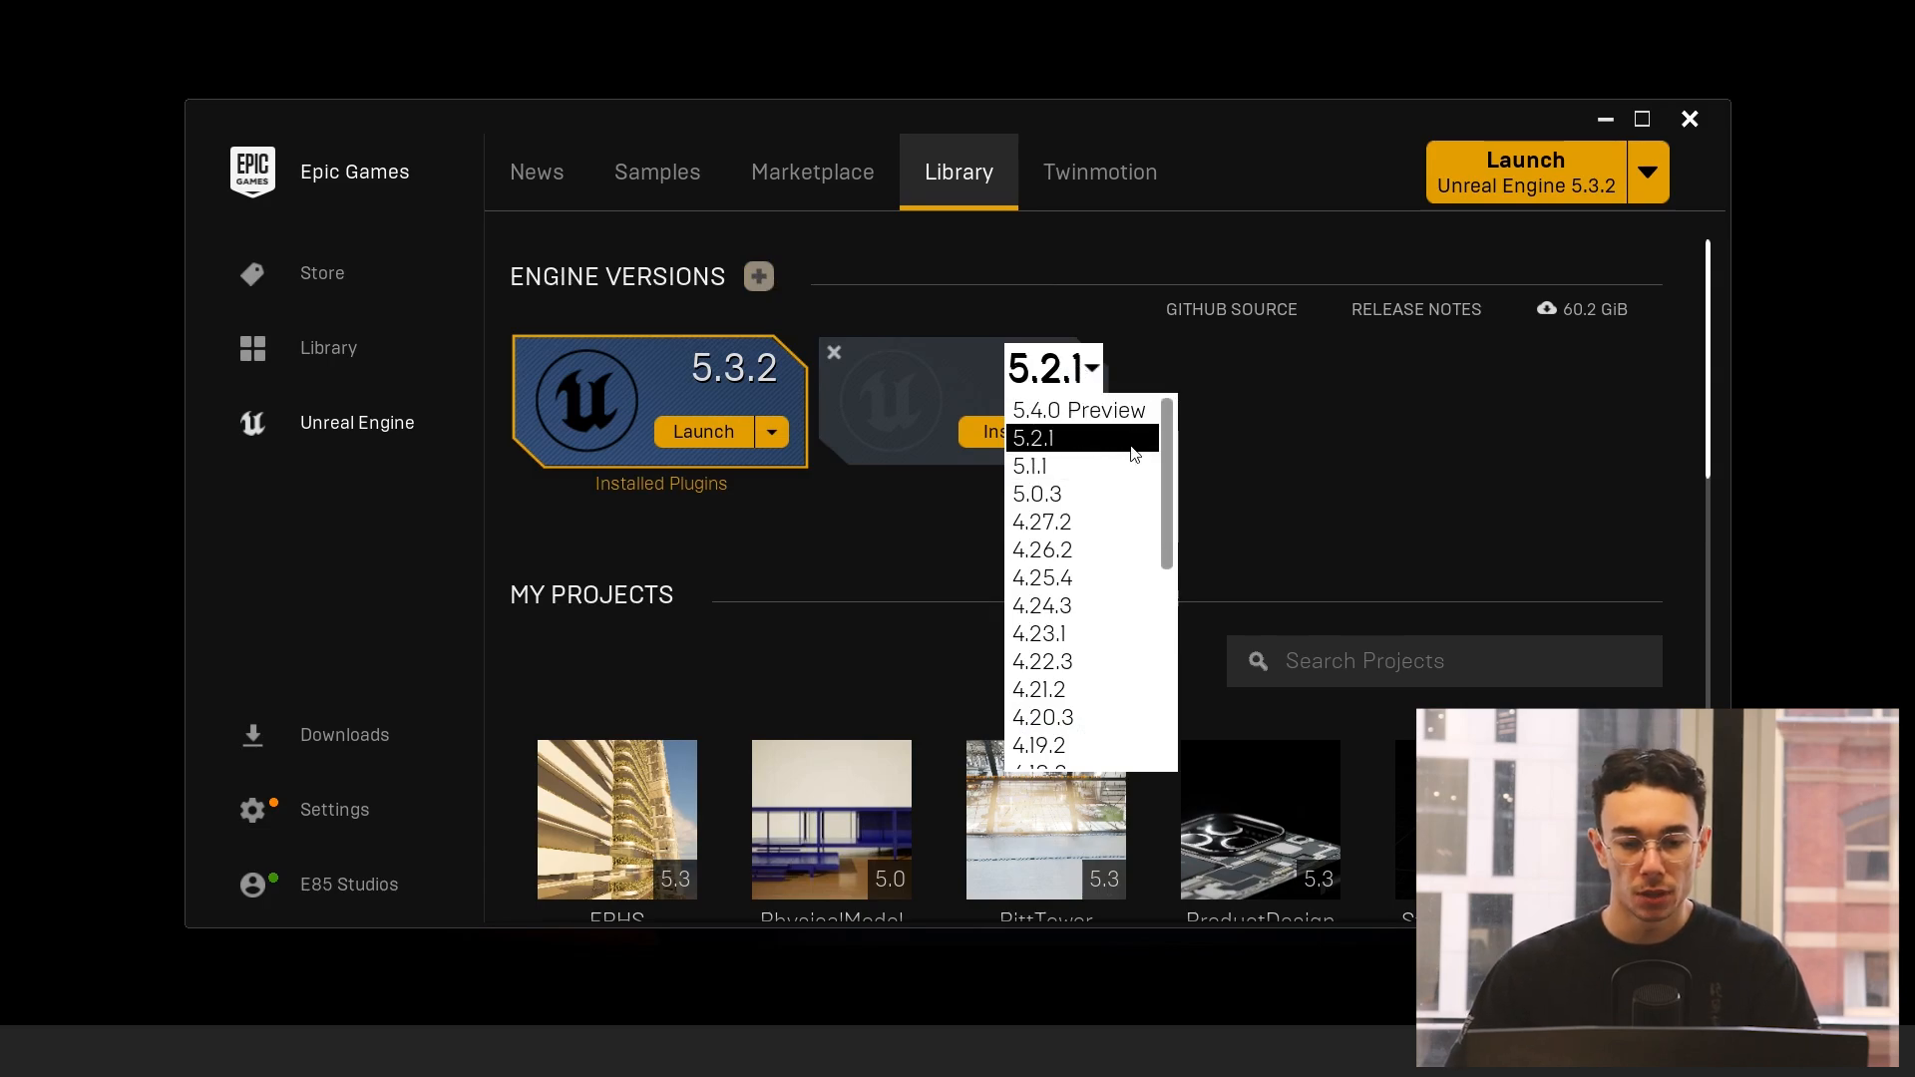
mouse_move(1133, 449)
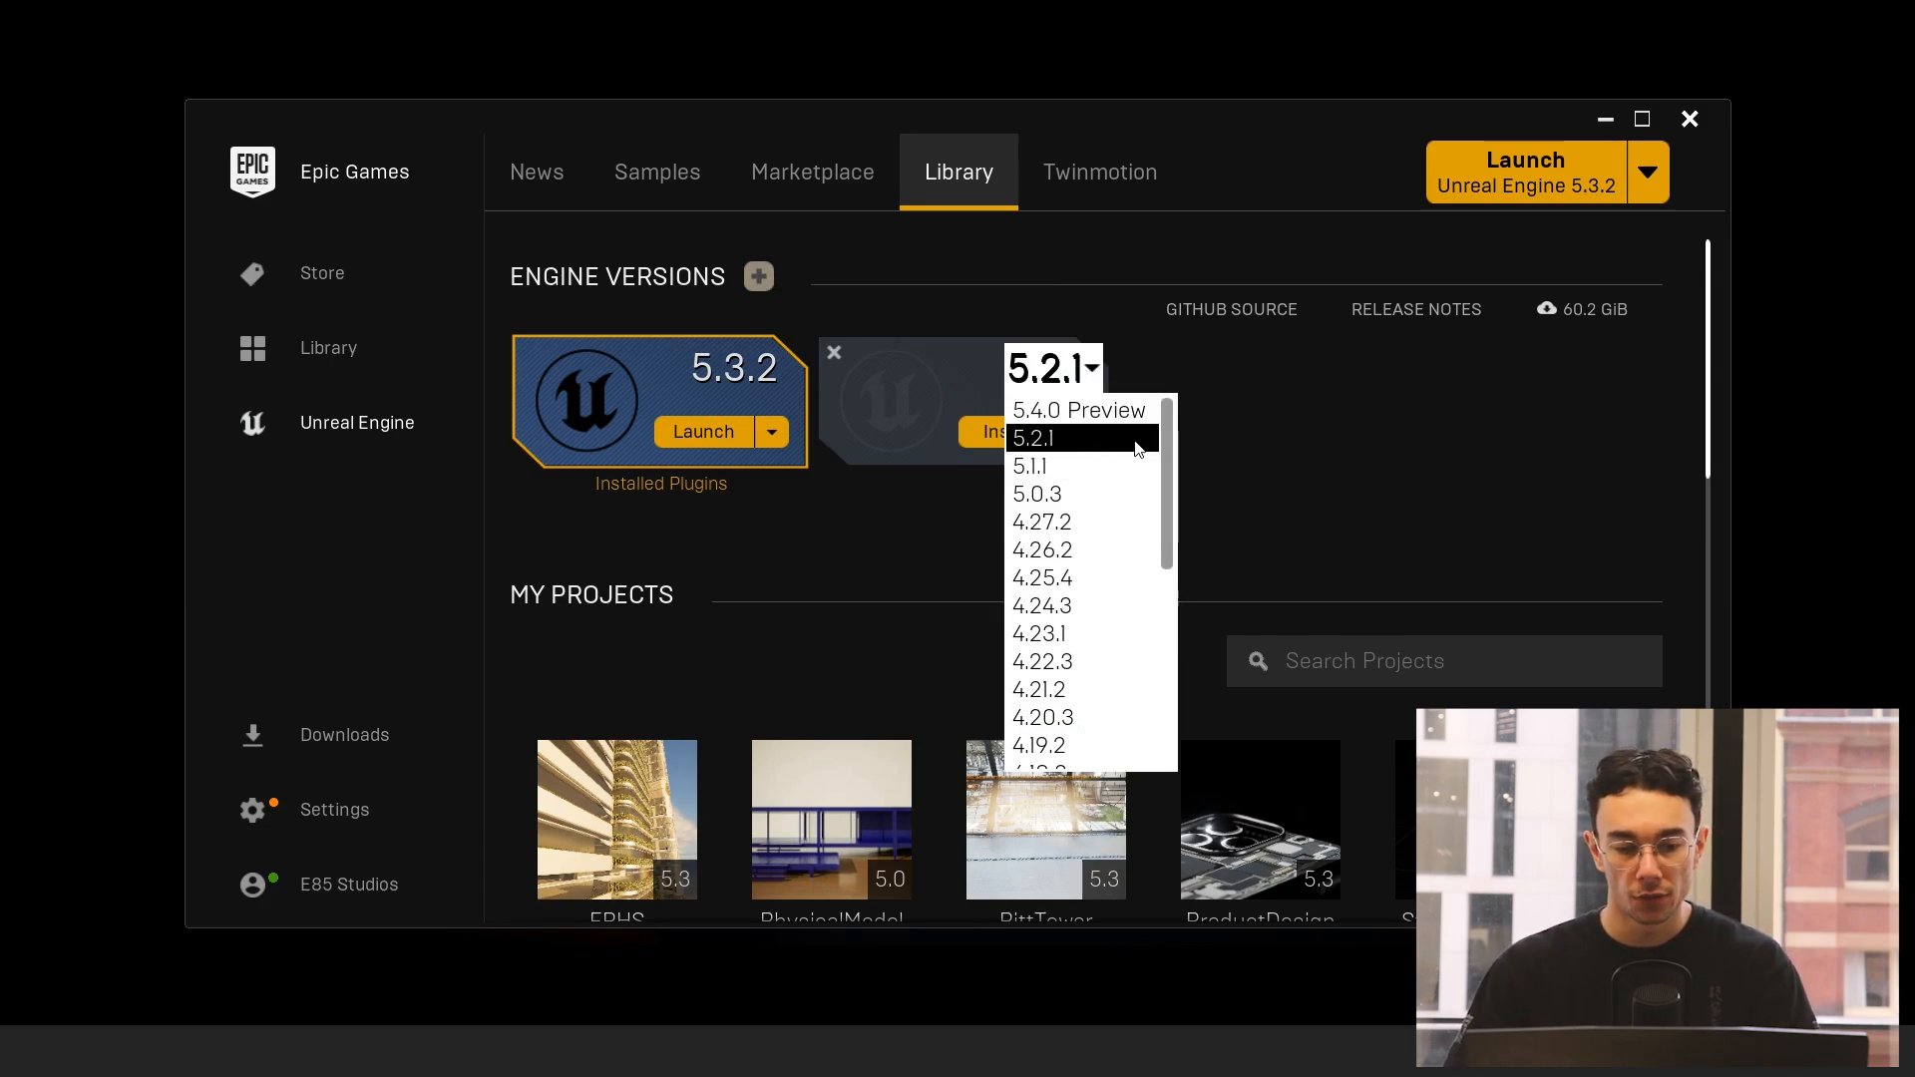
mouse_move(1079, 411)
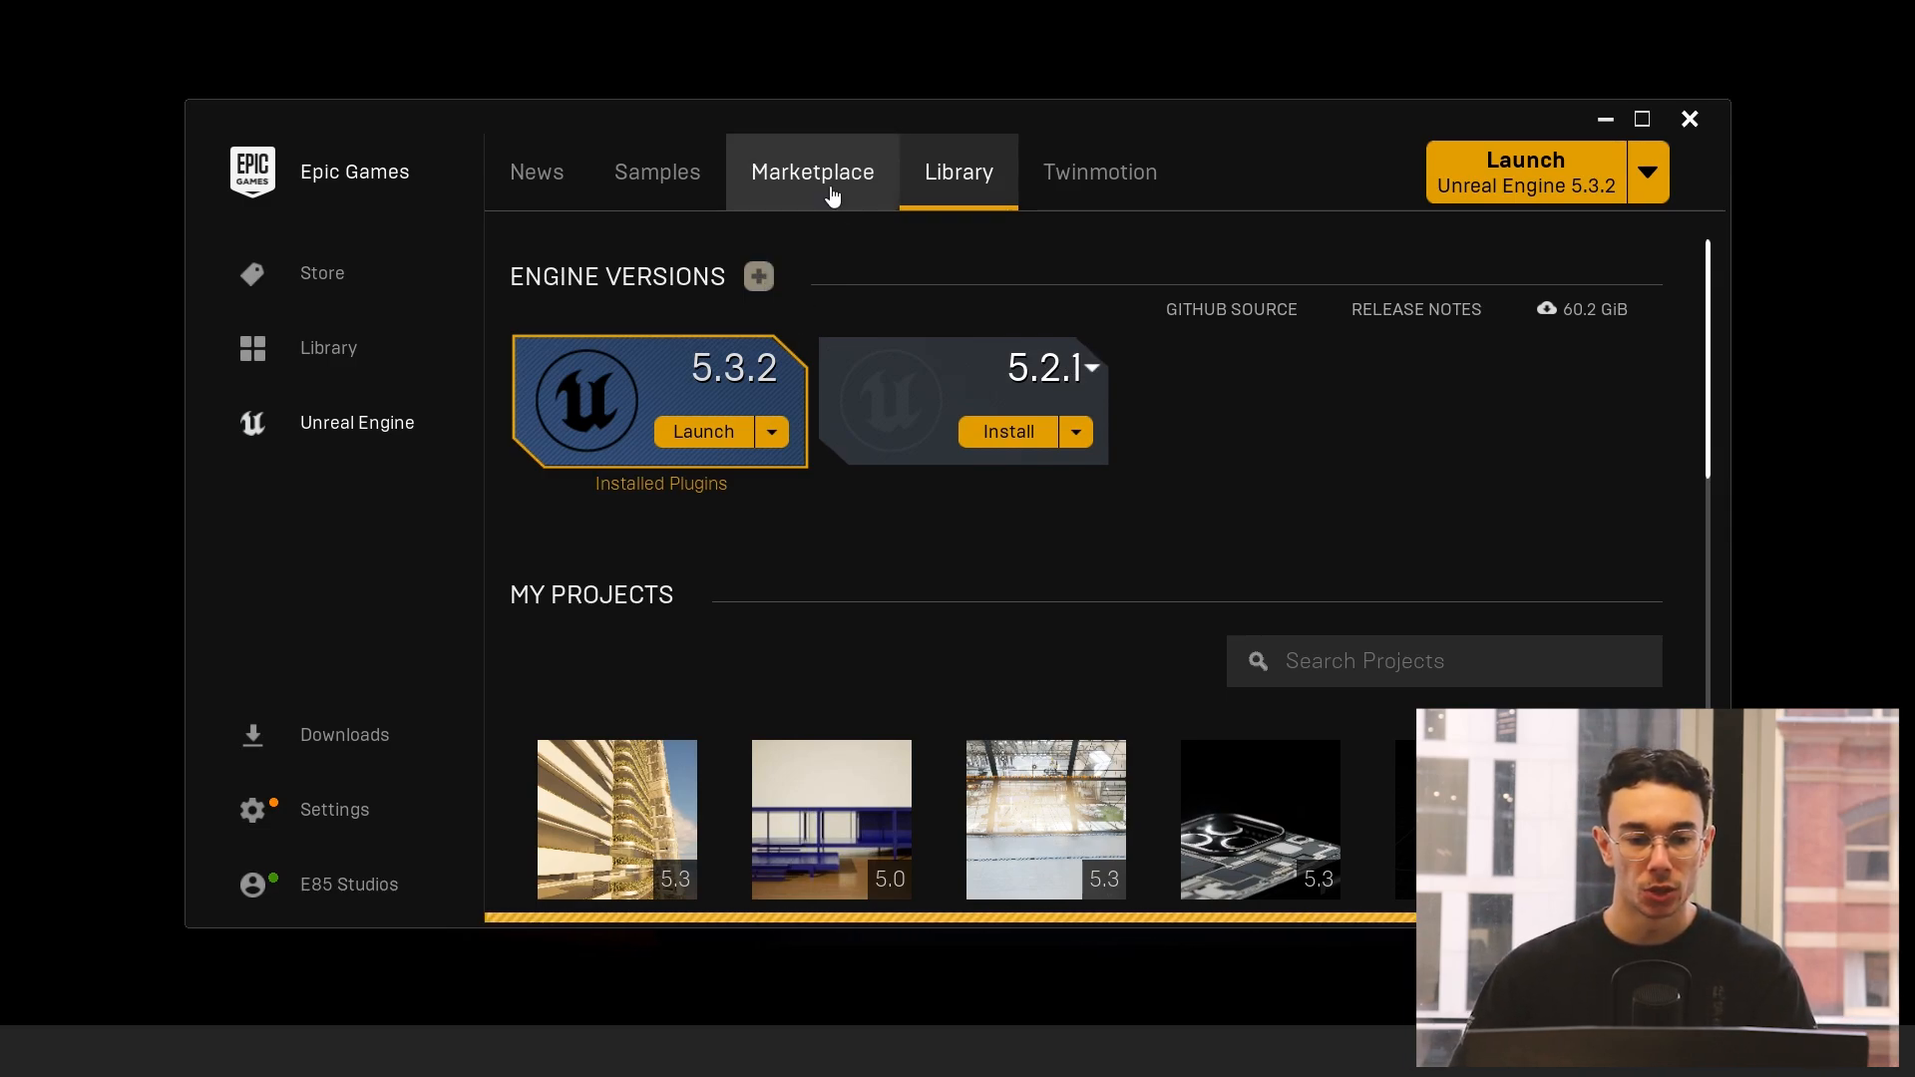
Step: Browse the Marketplace's Free content category, then return to the Library
left_click(812, 172)
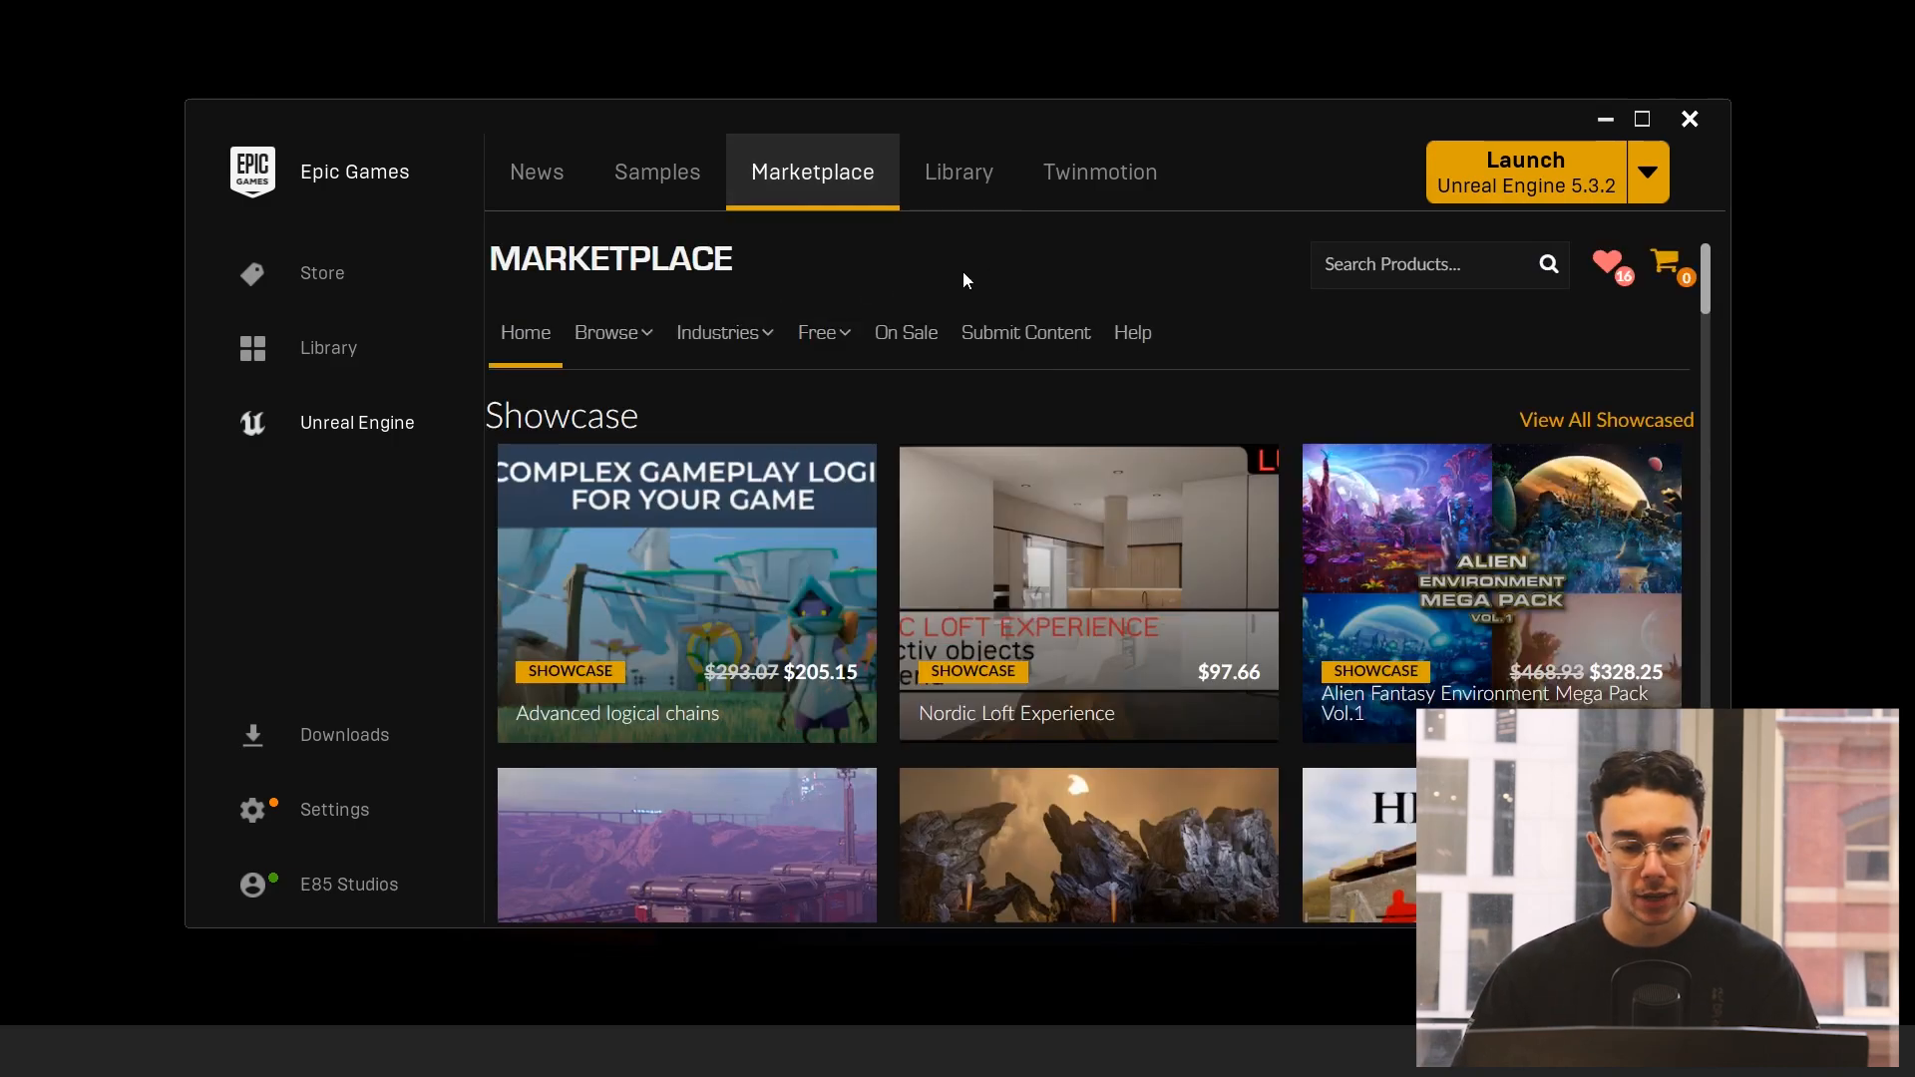
left_click(818, 333)
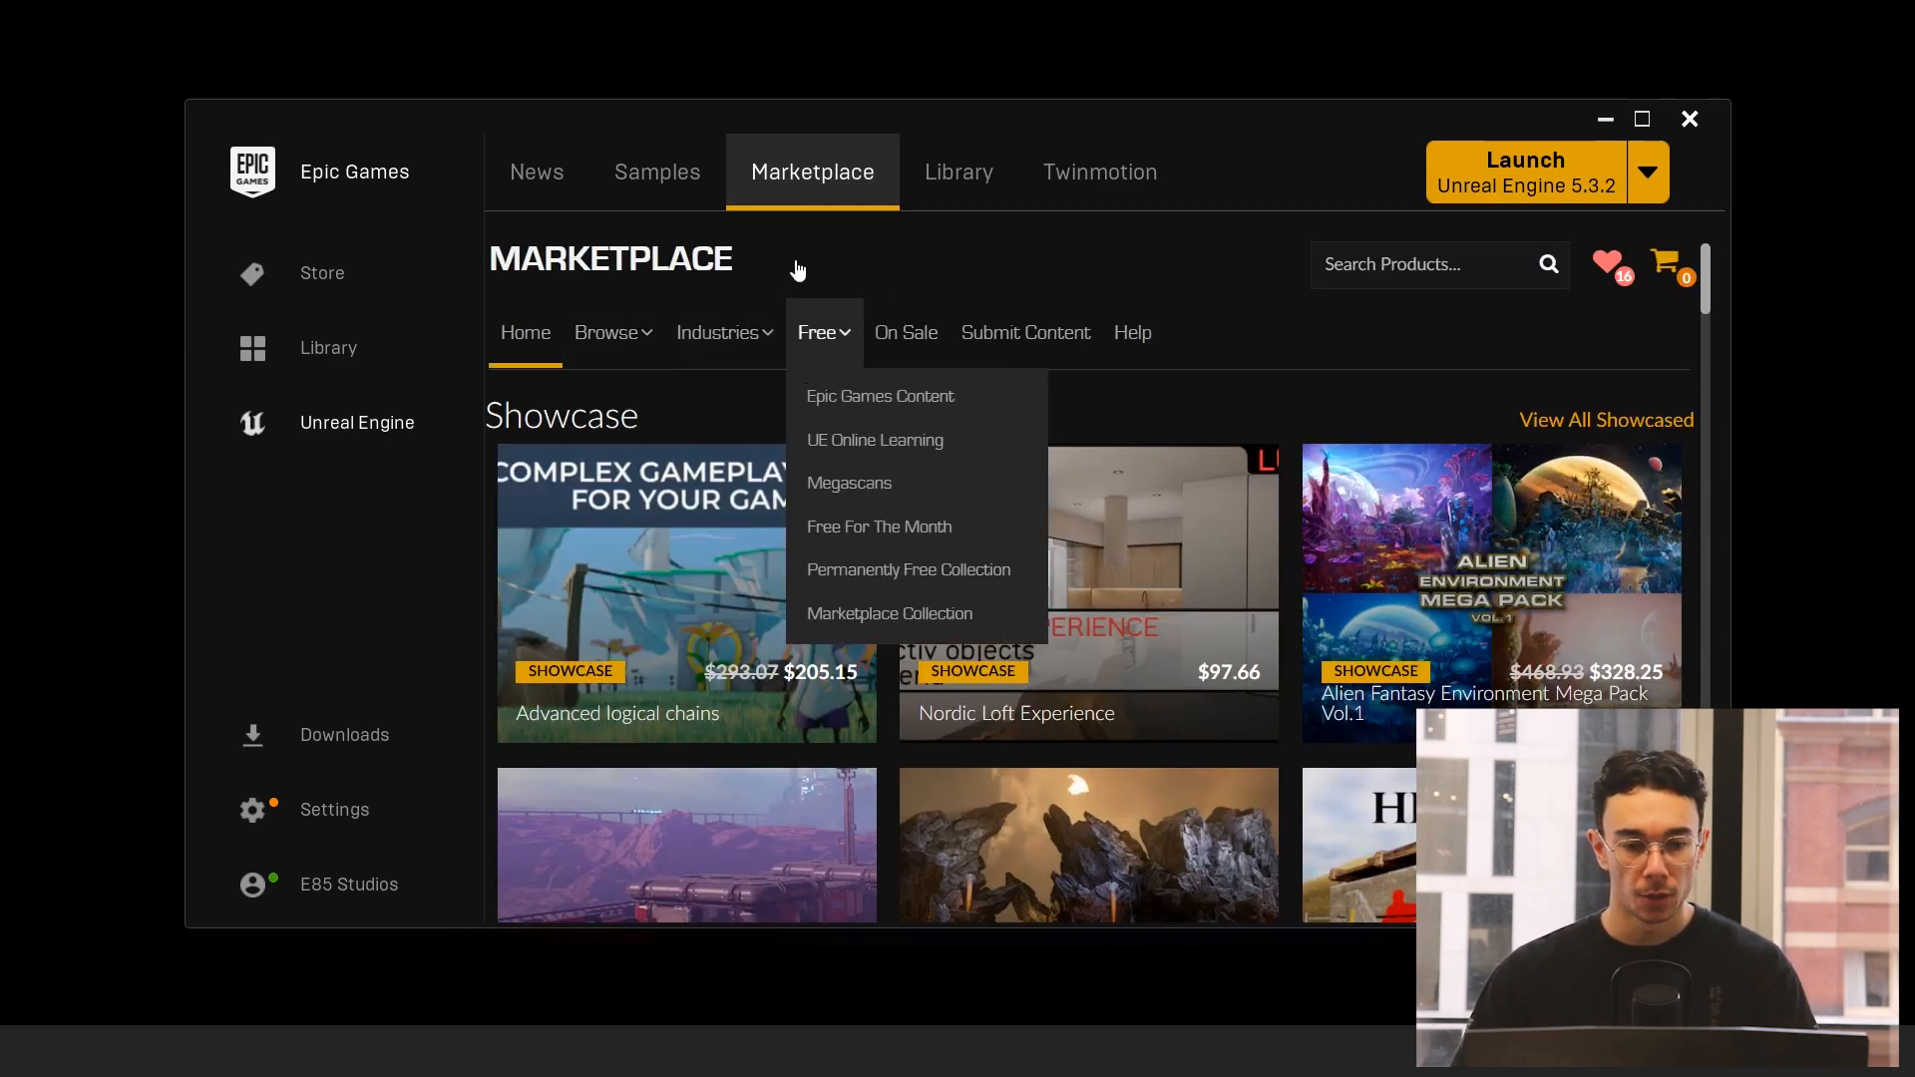
left_click(960, 171)
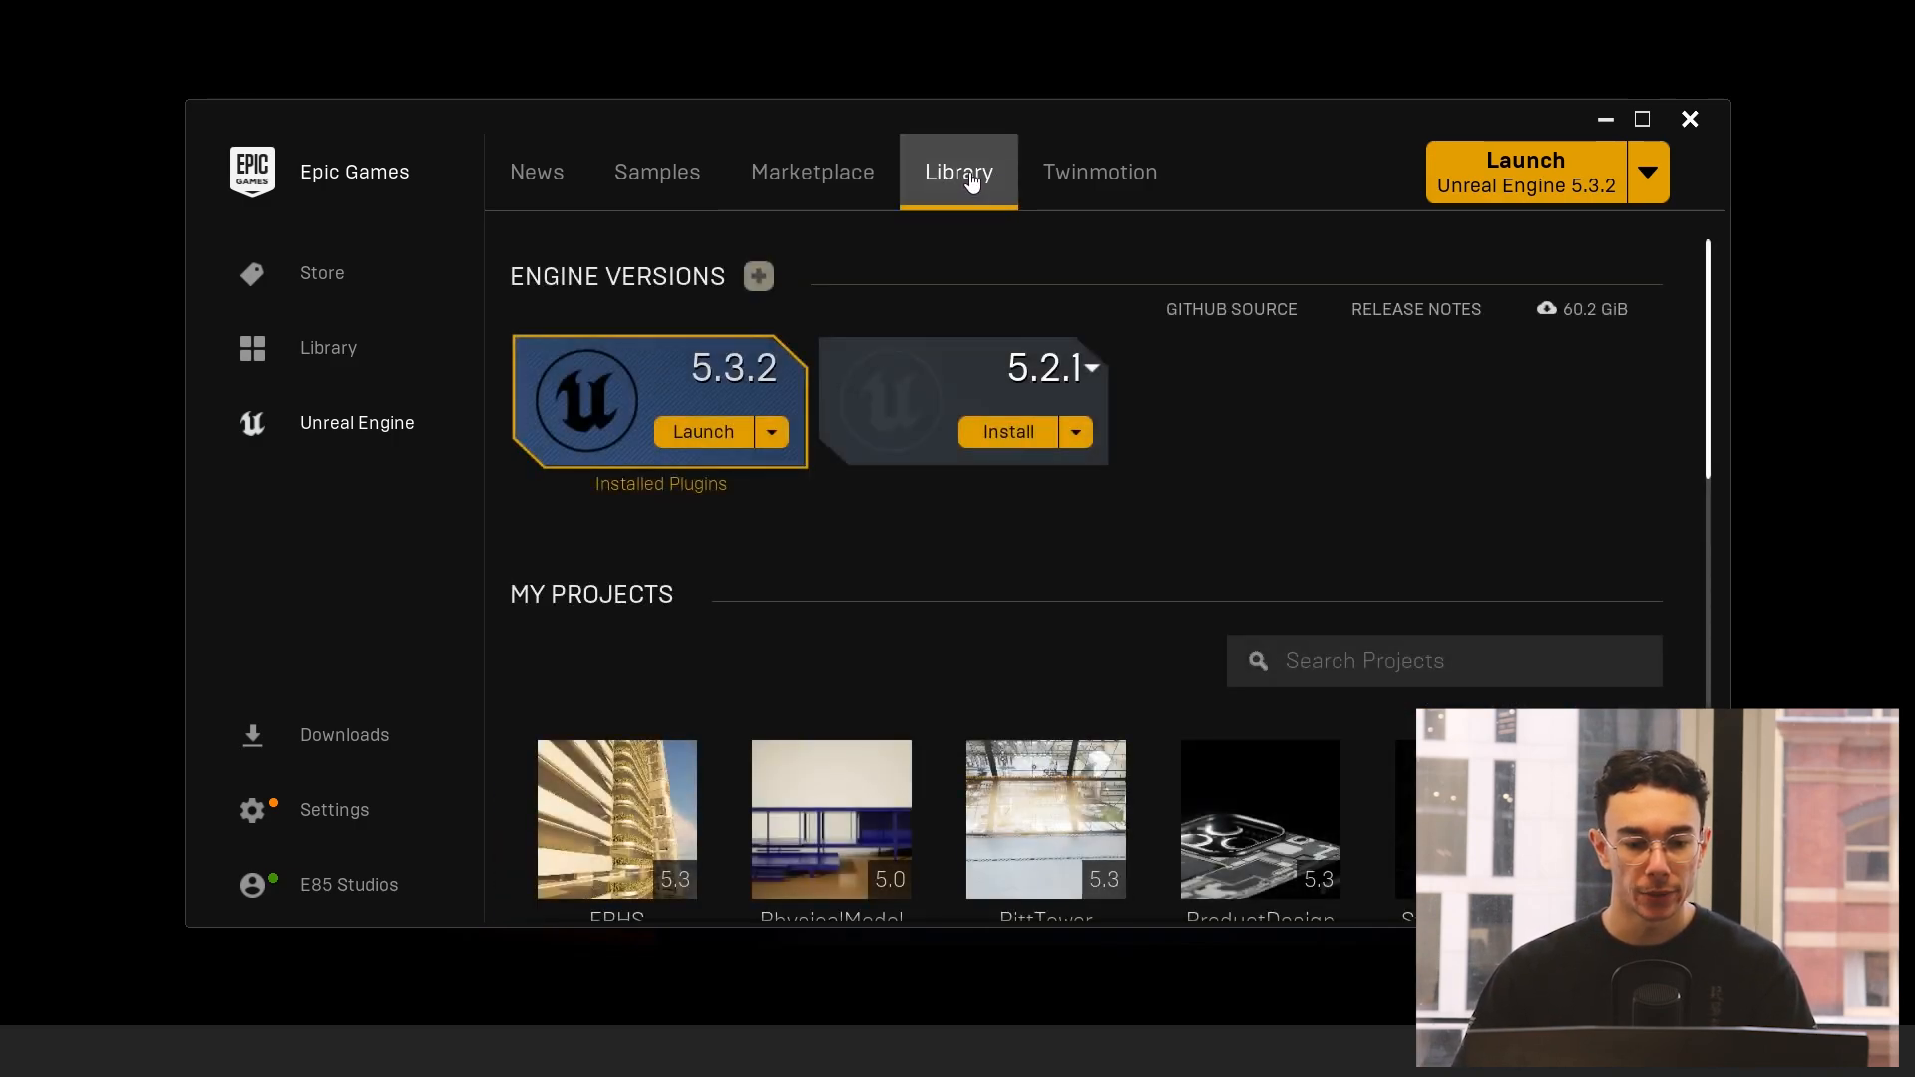
Step: Launch UE 5.3.2 and create a new project from the blank Architecture template
left_click(702, 431)
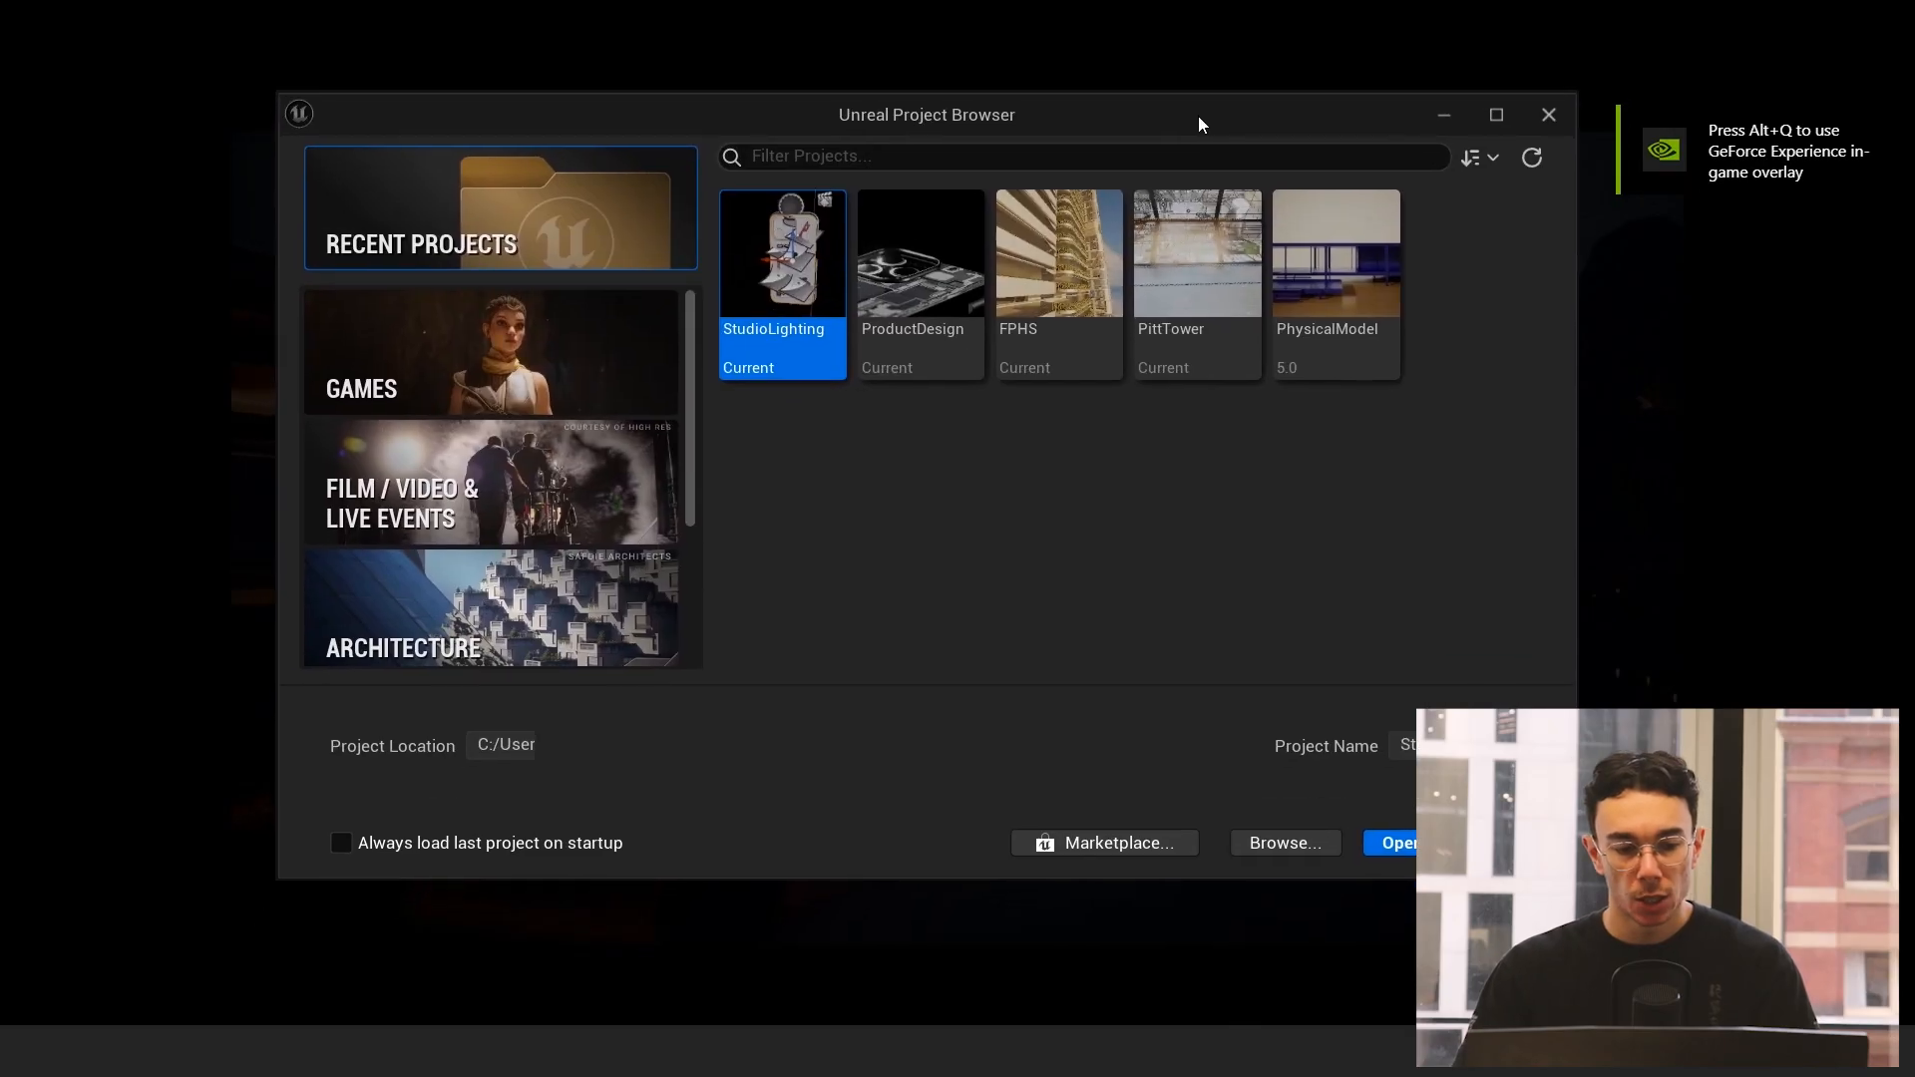
mouse_move(543, 541)
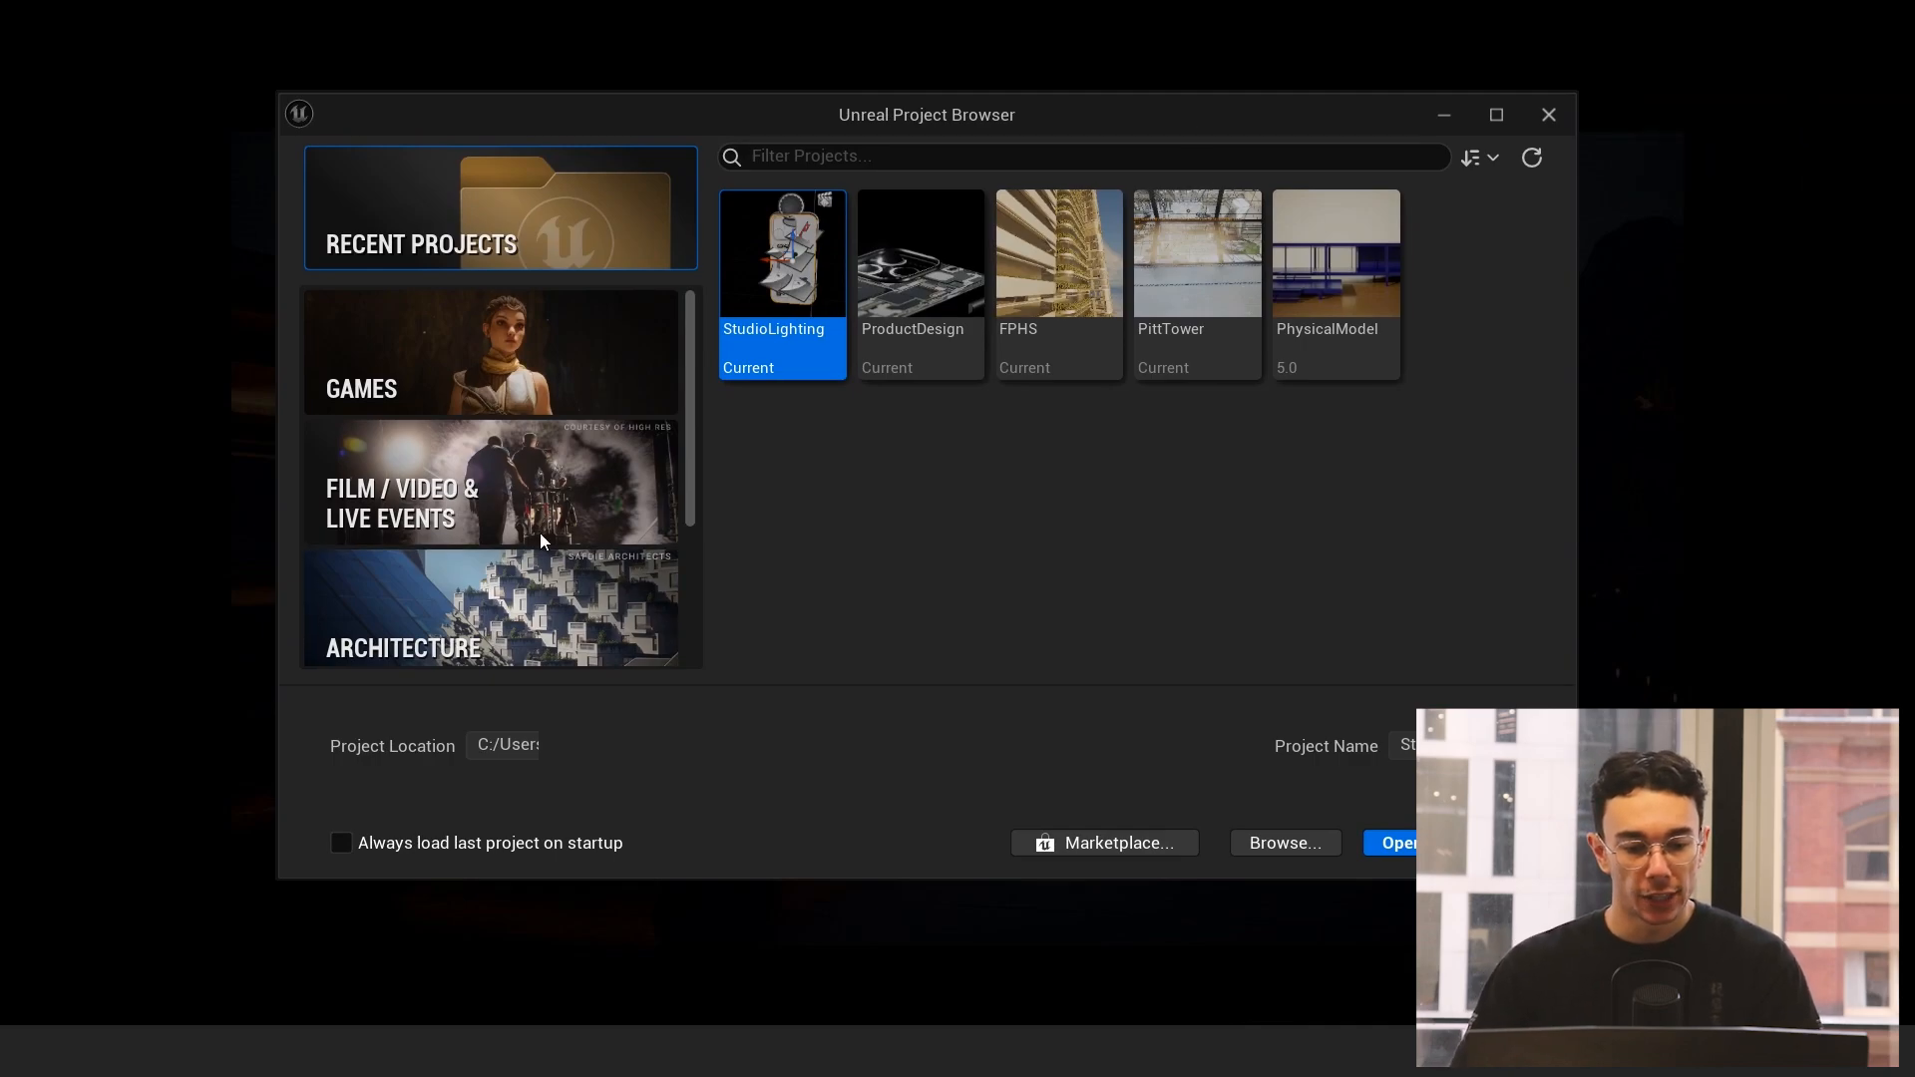
scroll("down", 3)
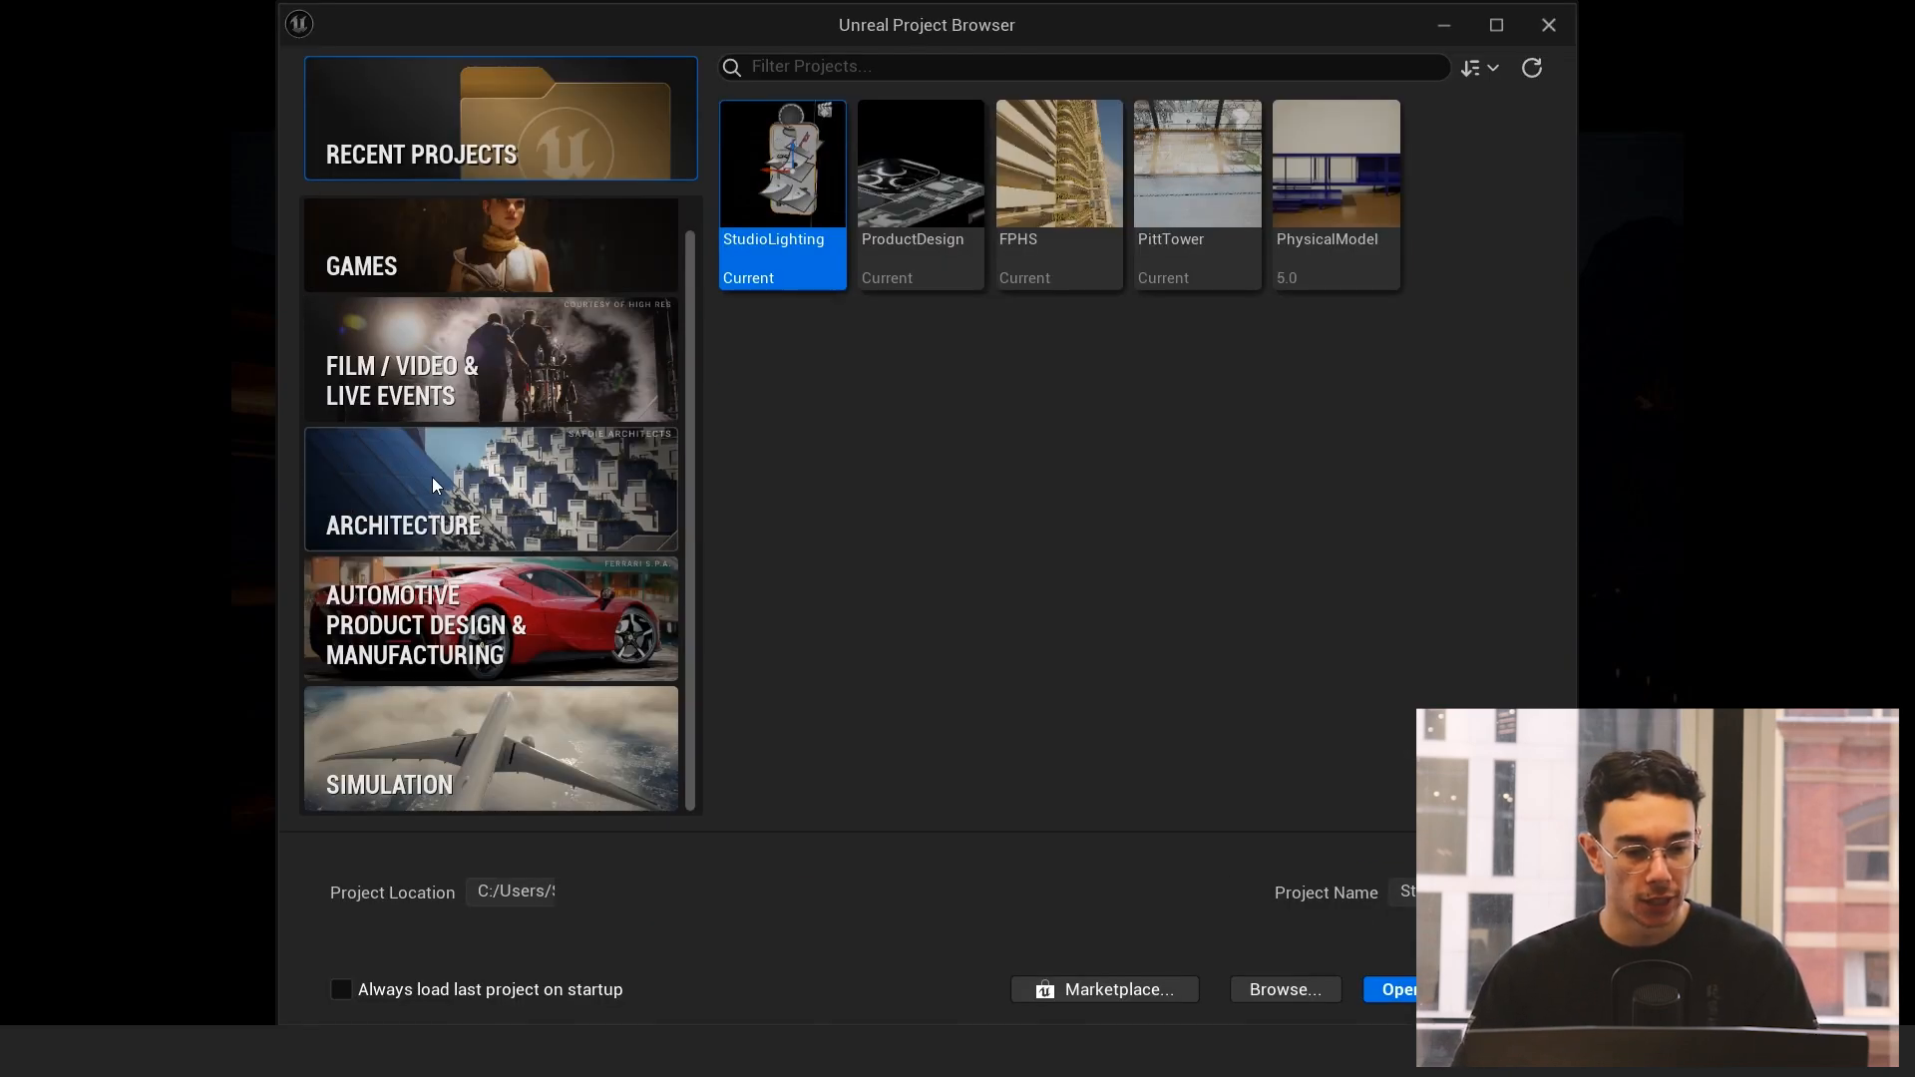
left_click(489, 243)
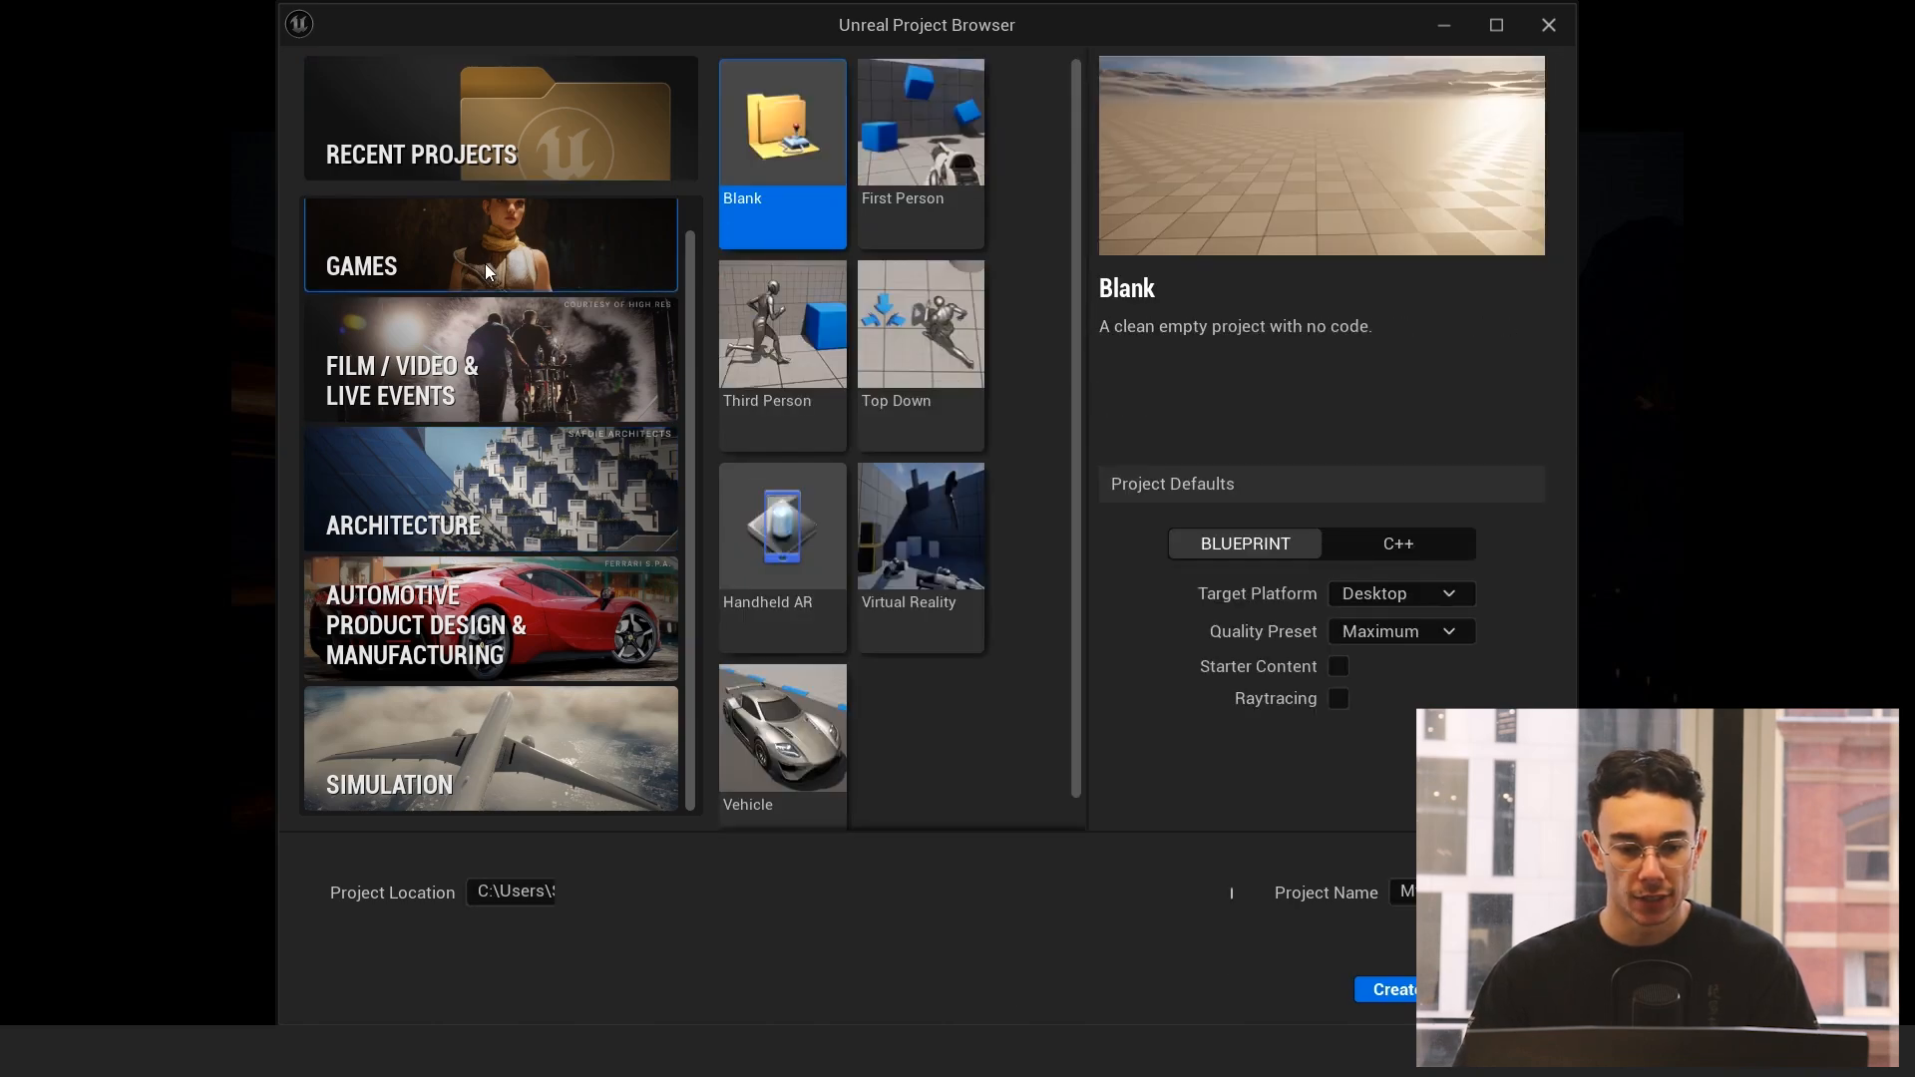
mouse_move(383, 509)
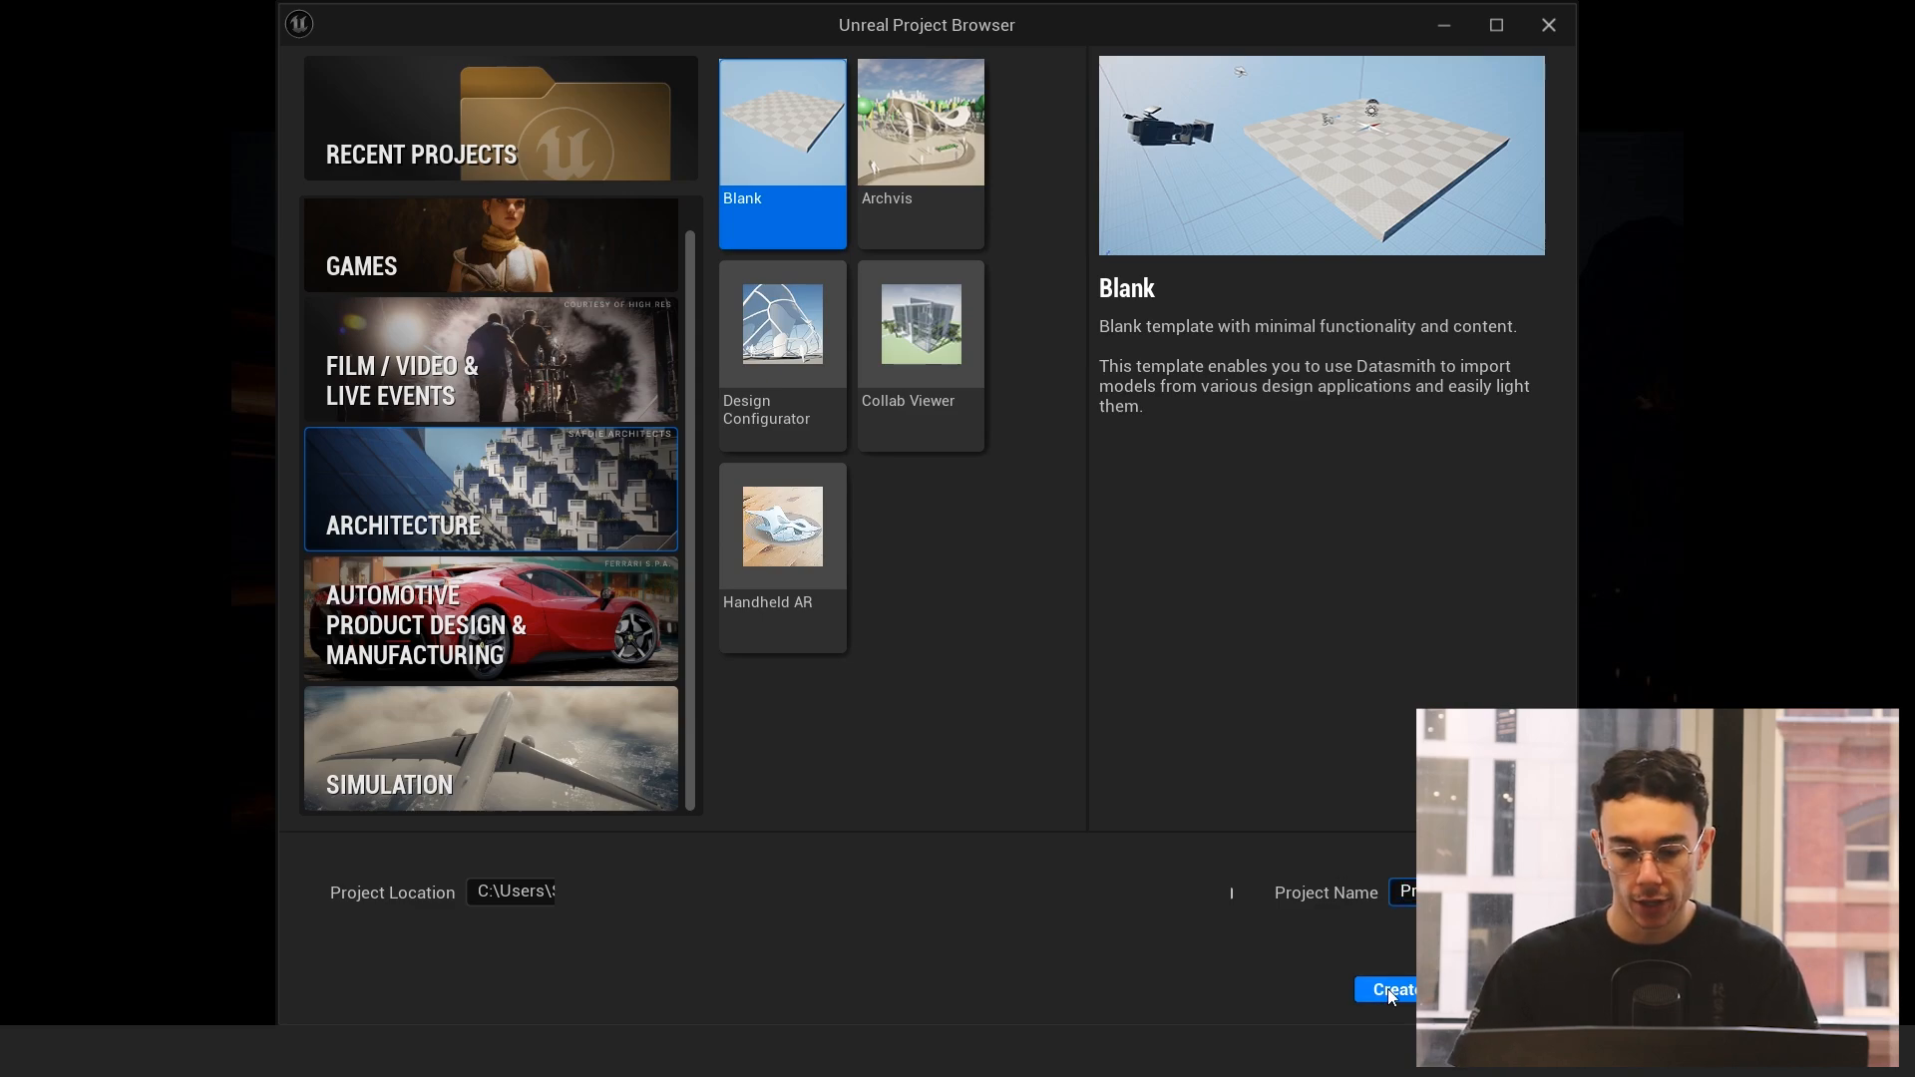
left_click(1393, 989)
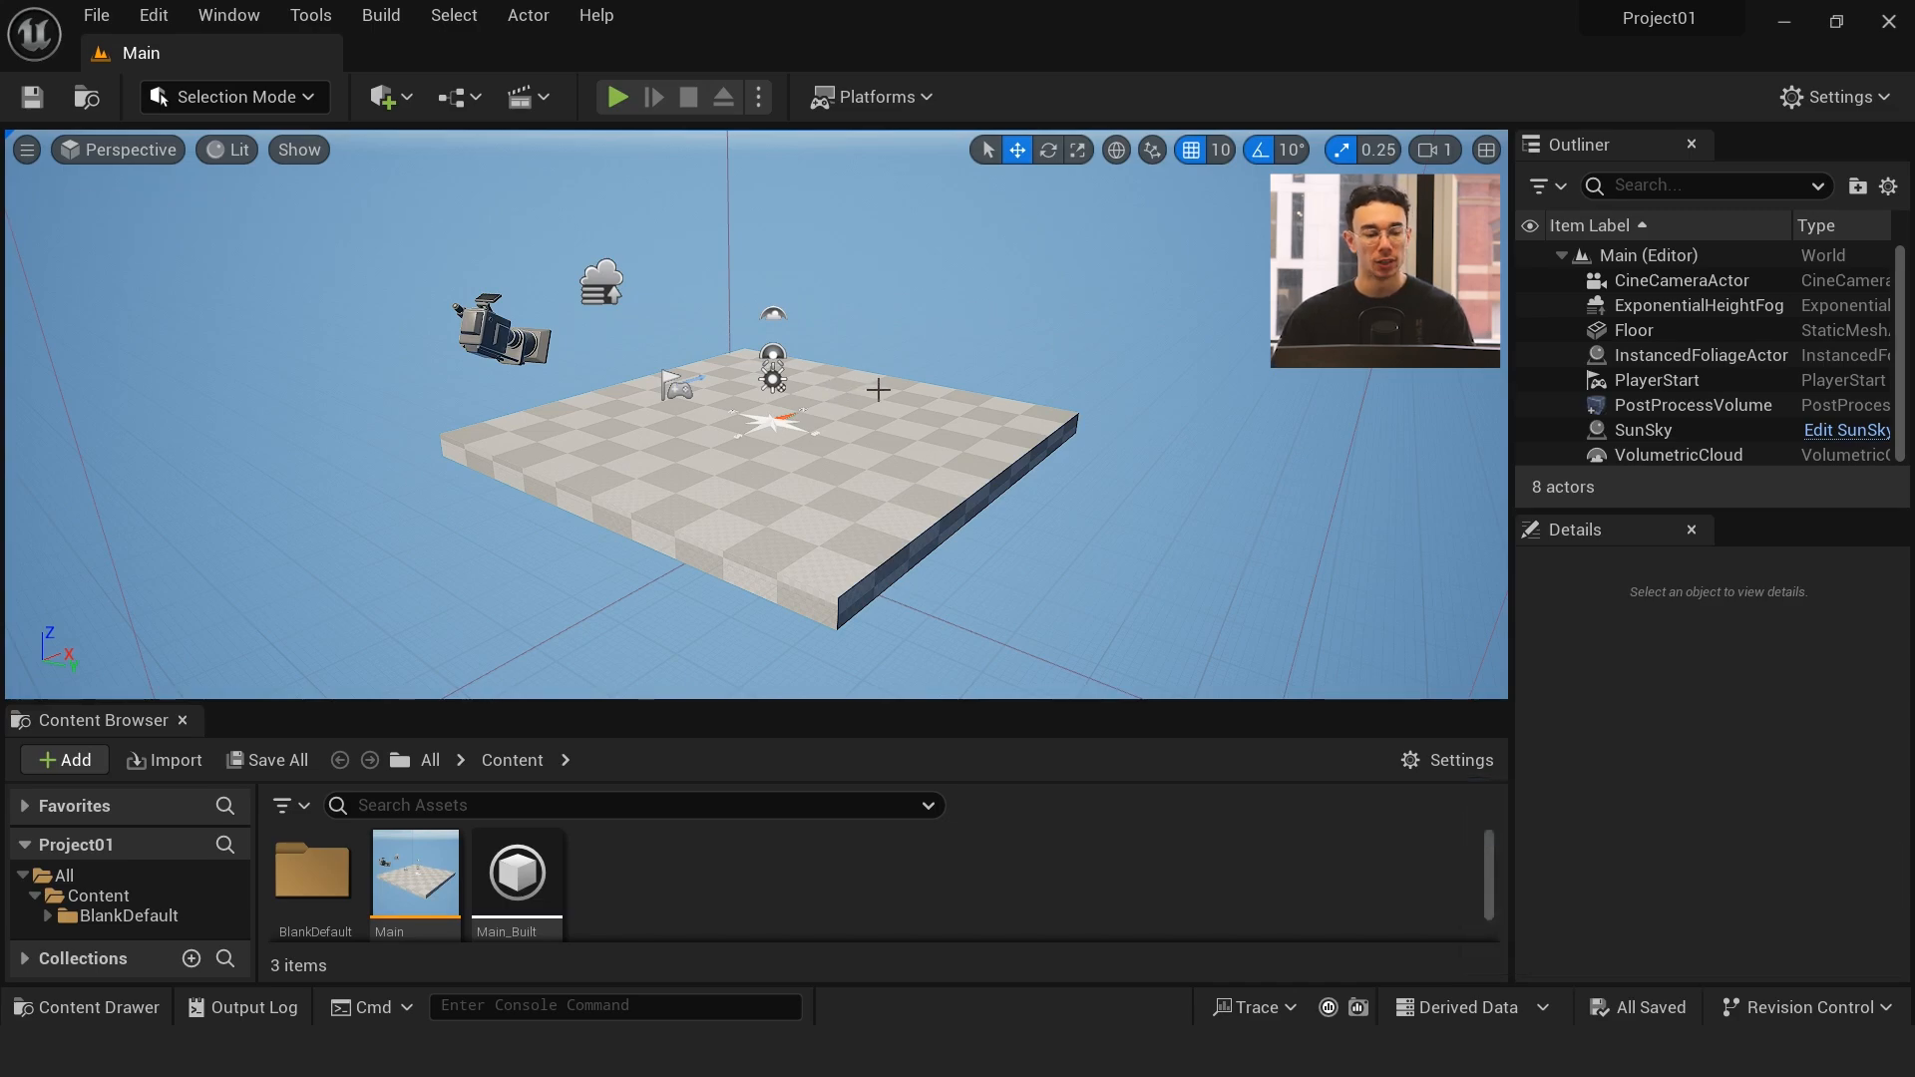
mouse_move(444, 561)
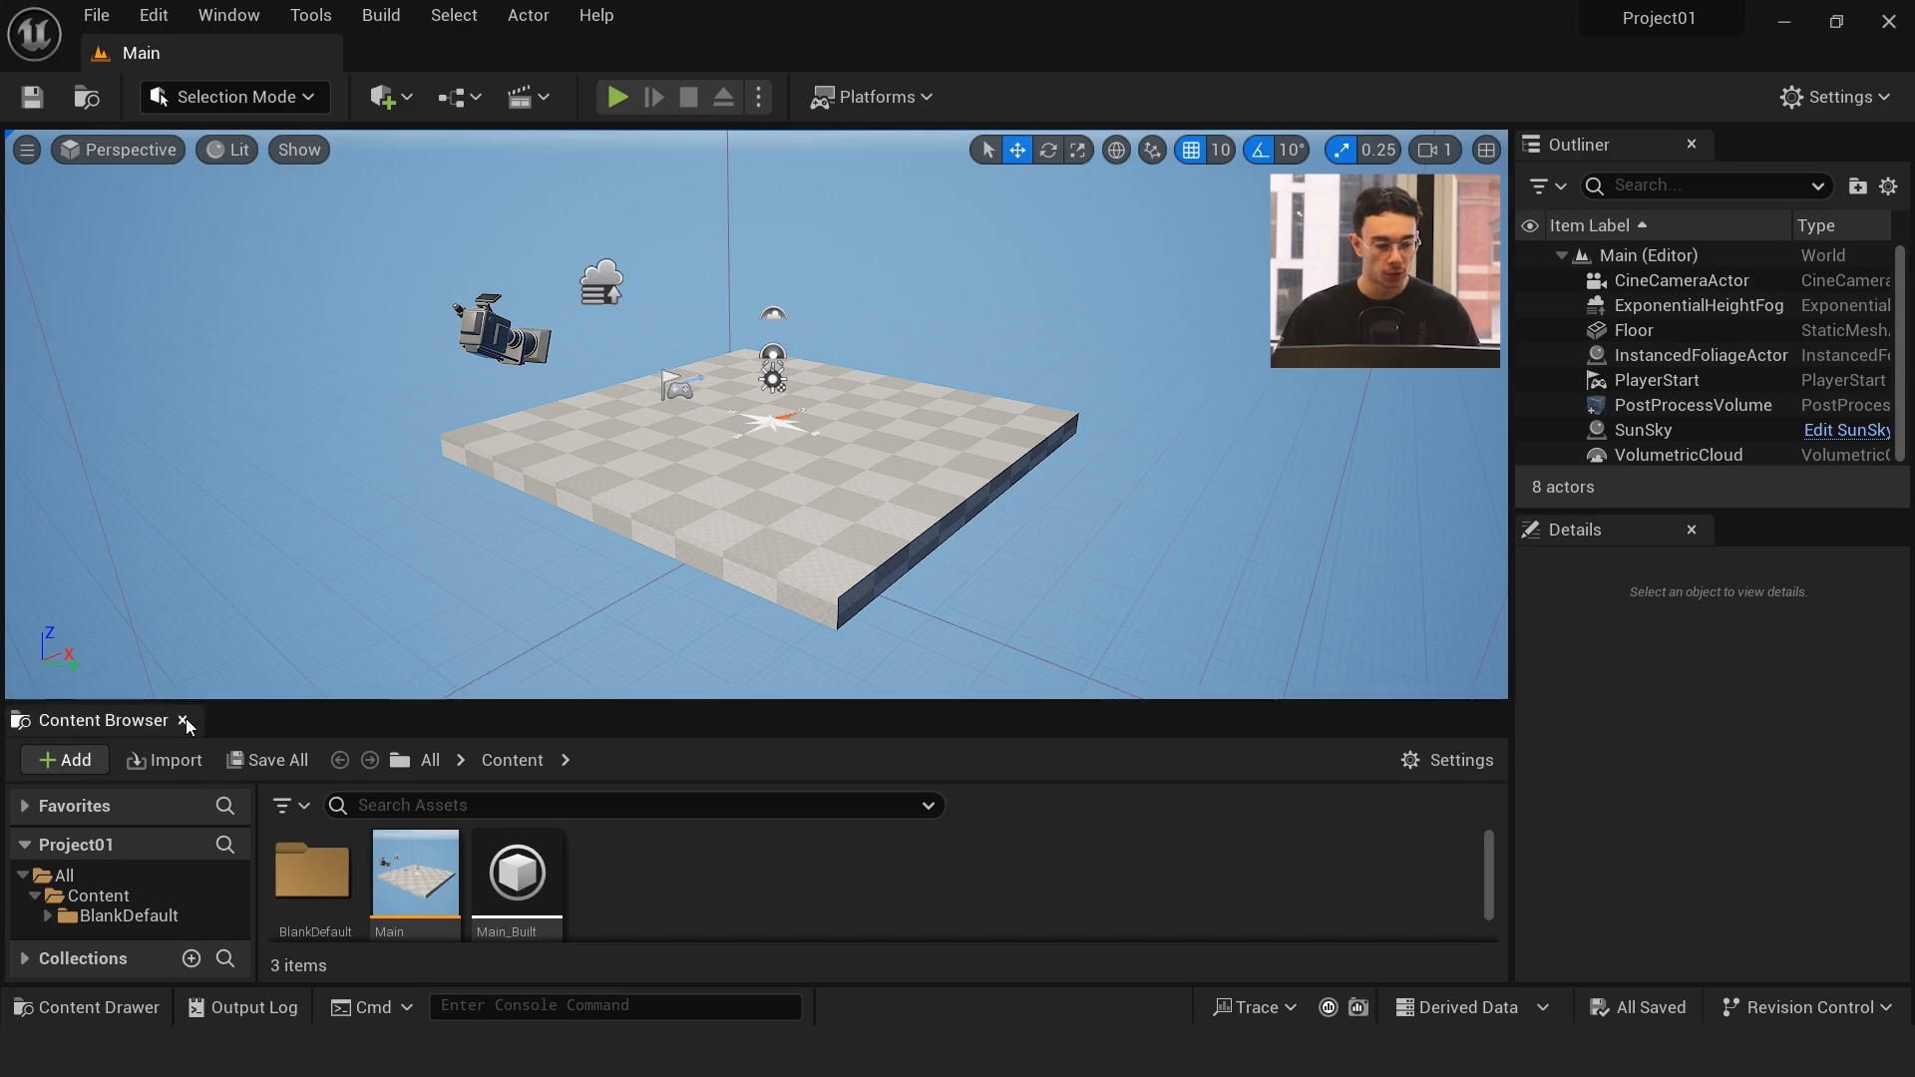
Step: Close the Content Browser so the Main level viewport fills more space
left_click(186, 720)
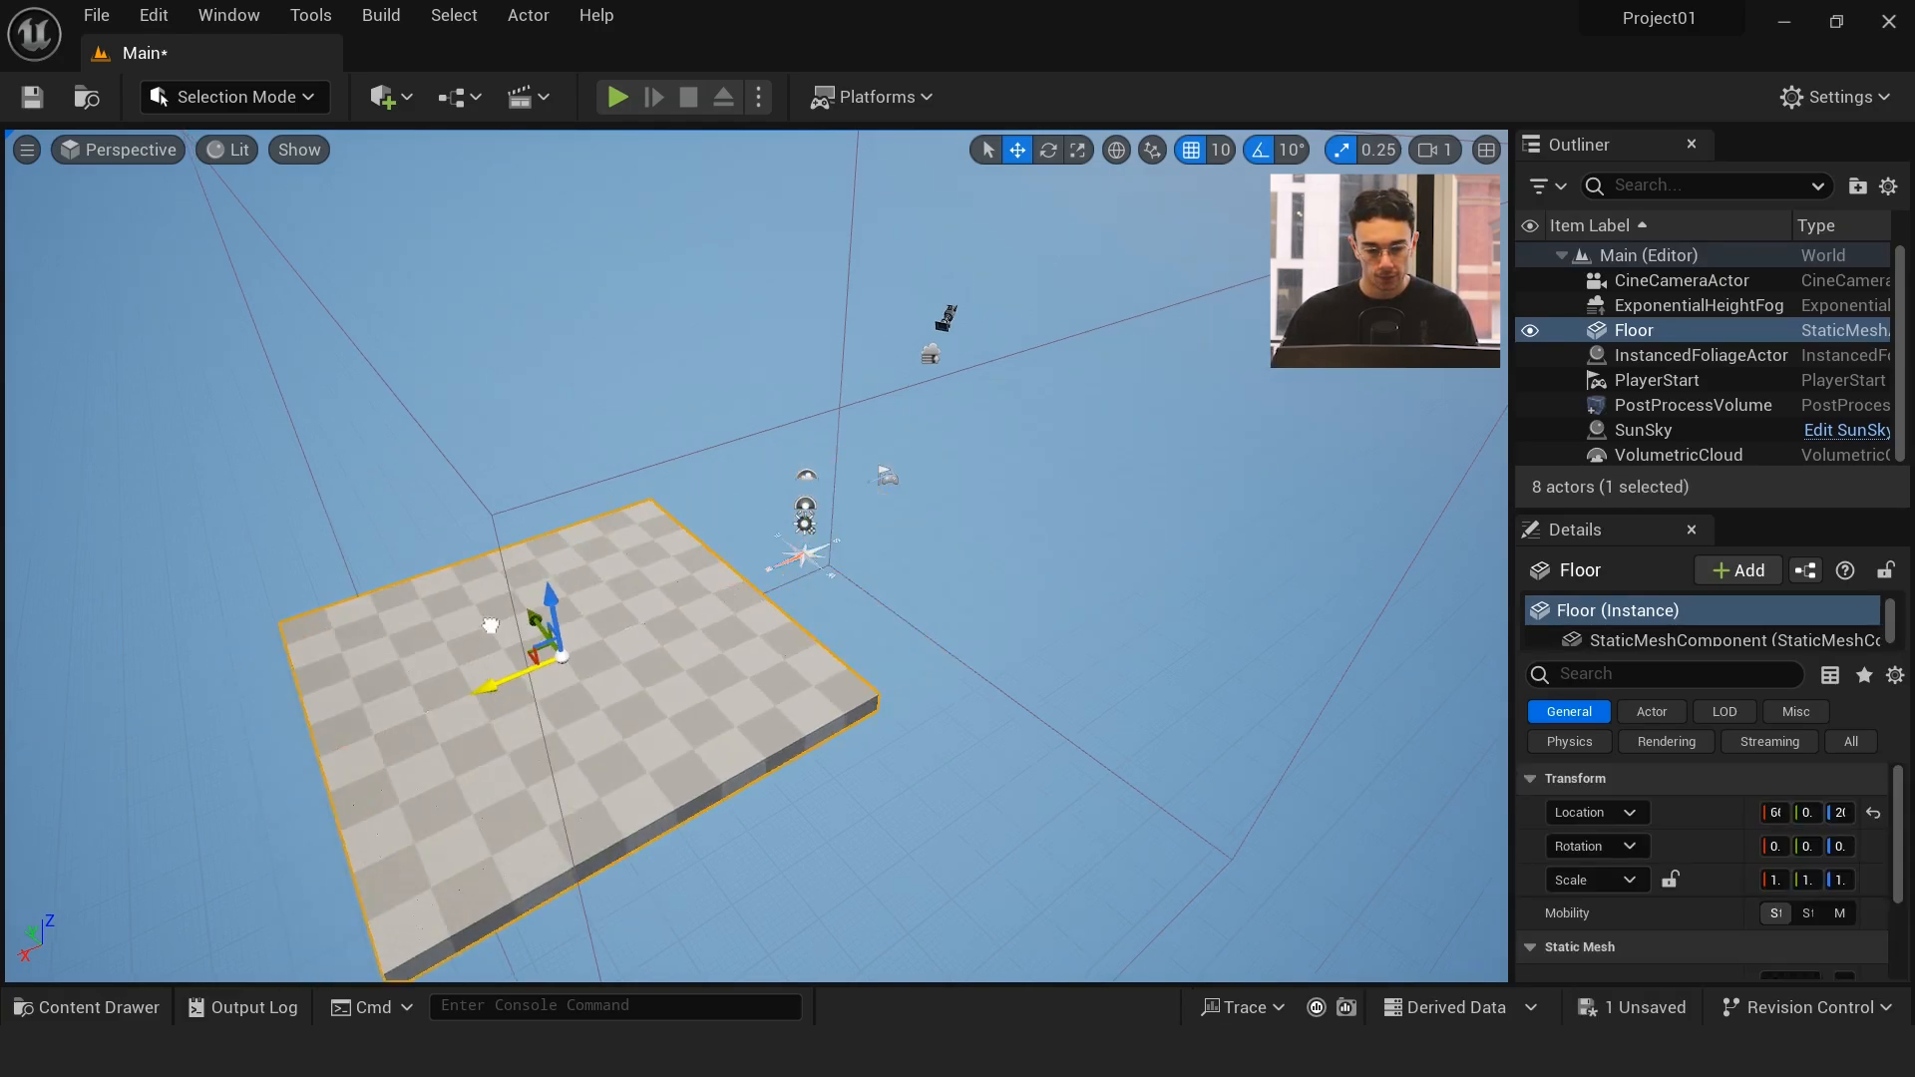
Step: Drag the Floor slab toward the scene centre and undo a trial rotation
left_click_drag(551, 622, 818, 551)
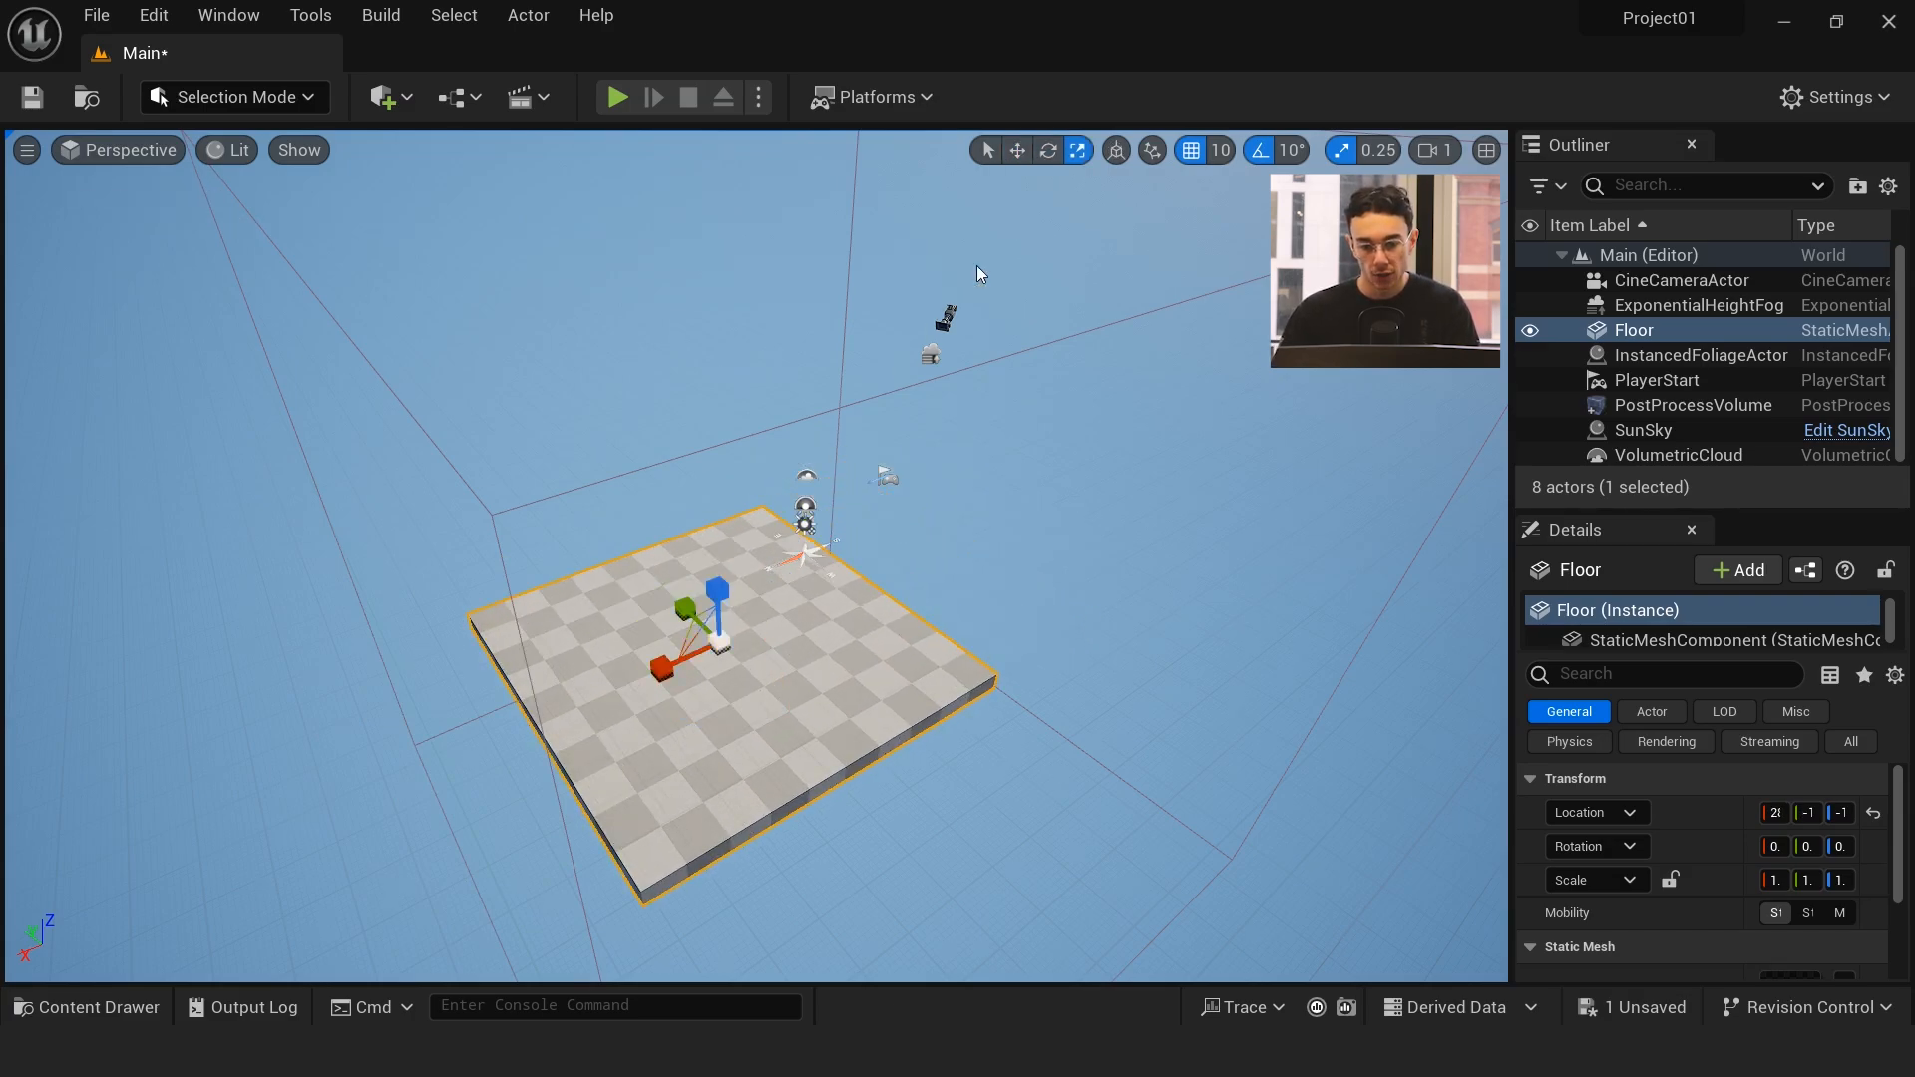
left_click(1075, 150)
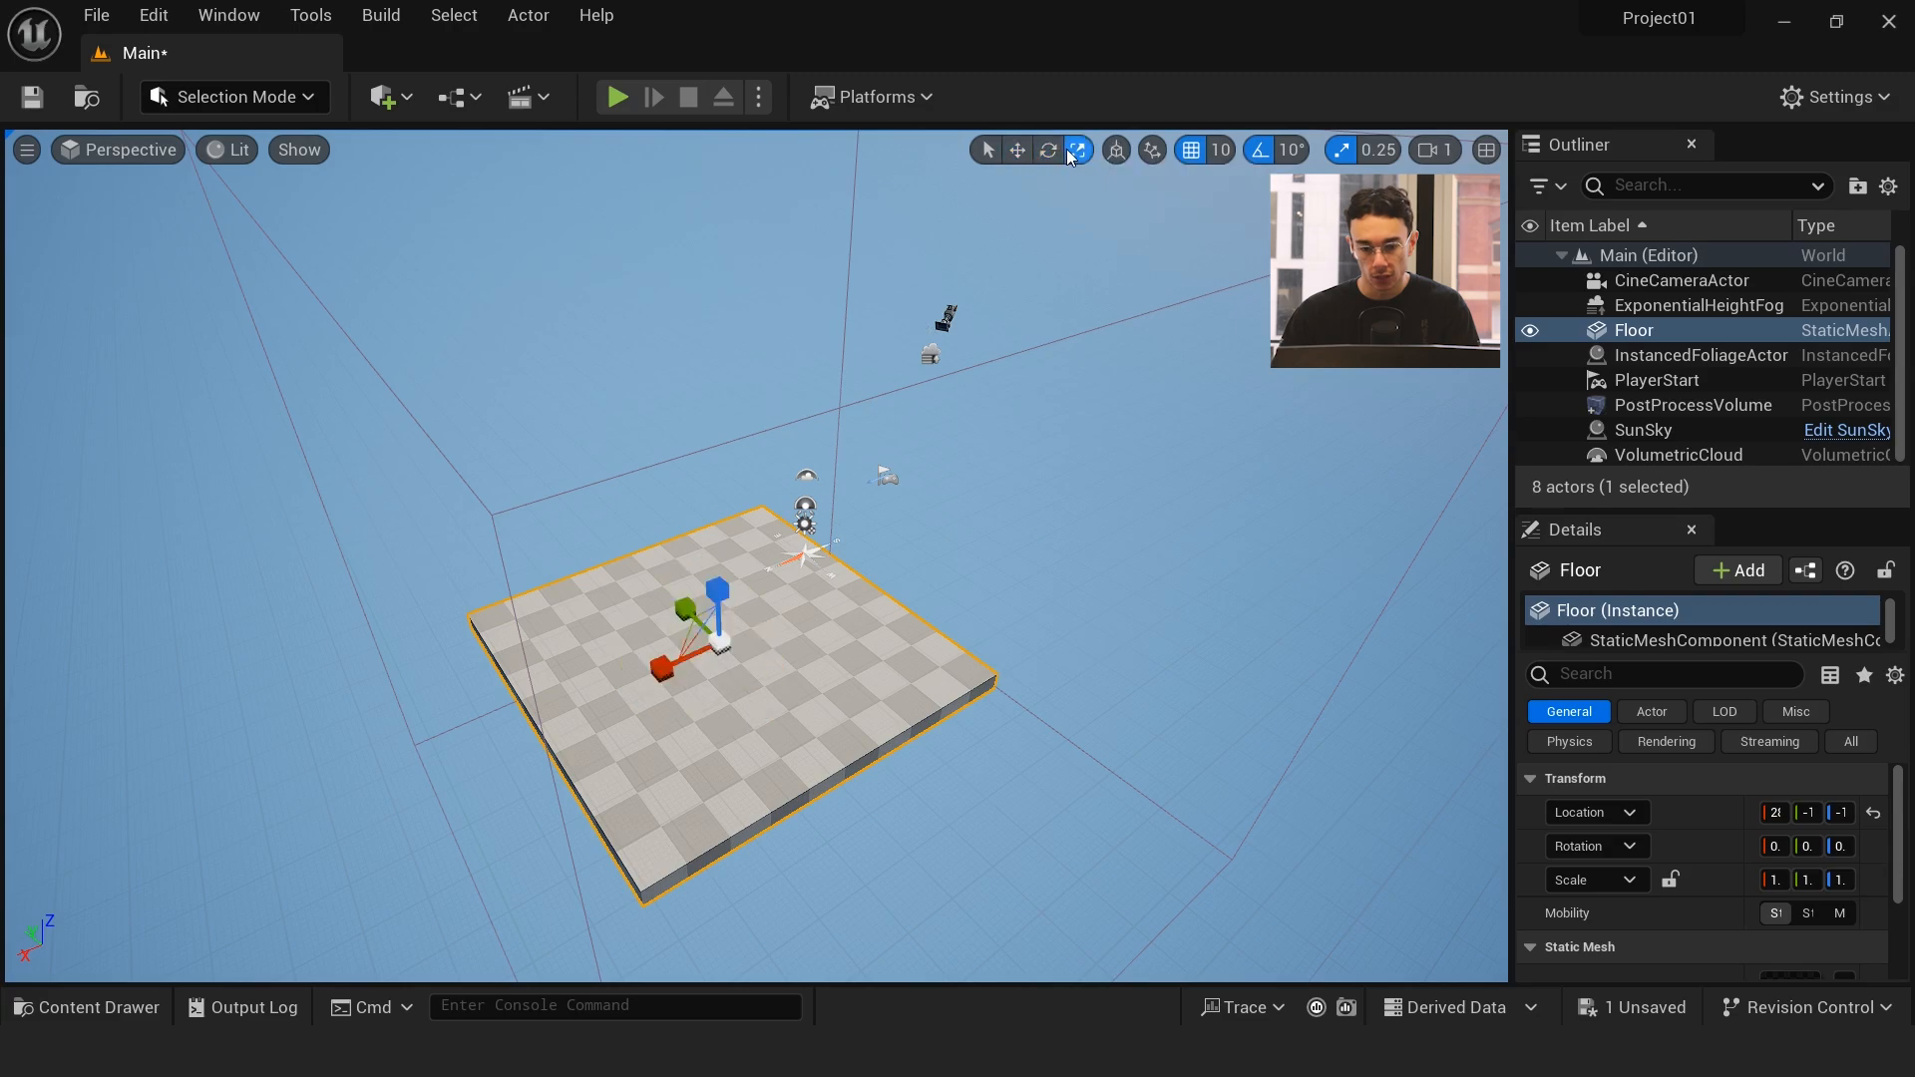
left_click(1047, 150)
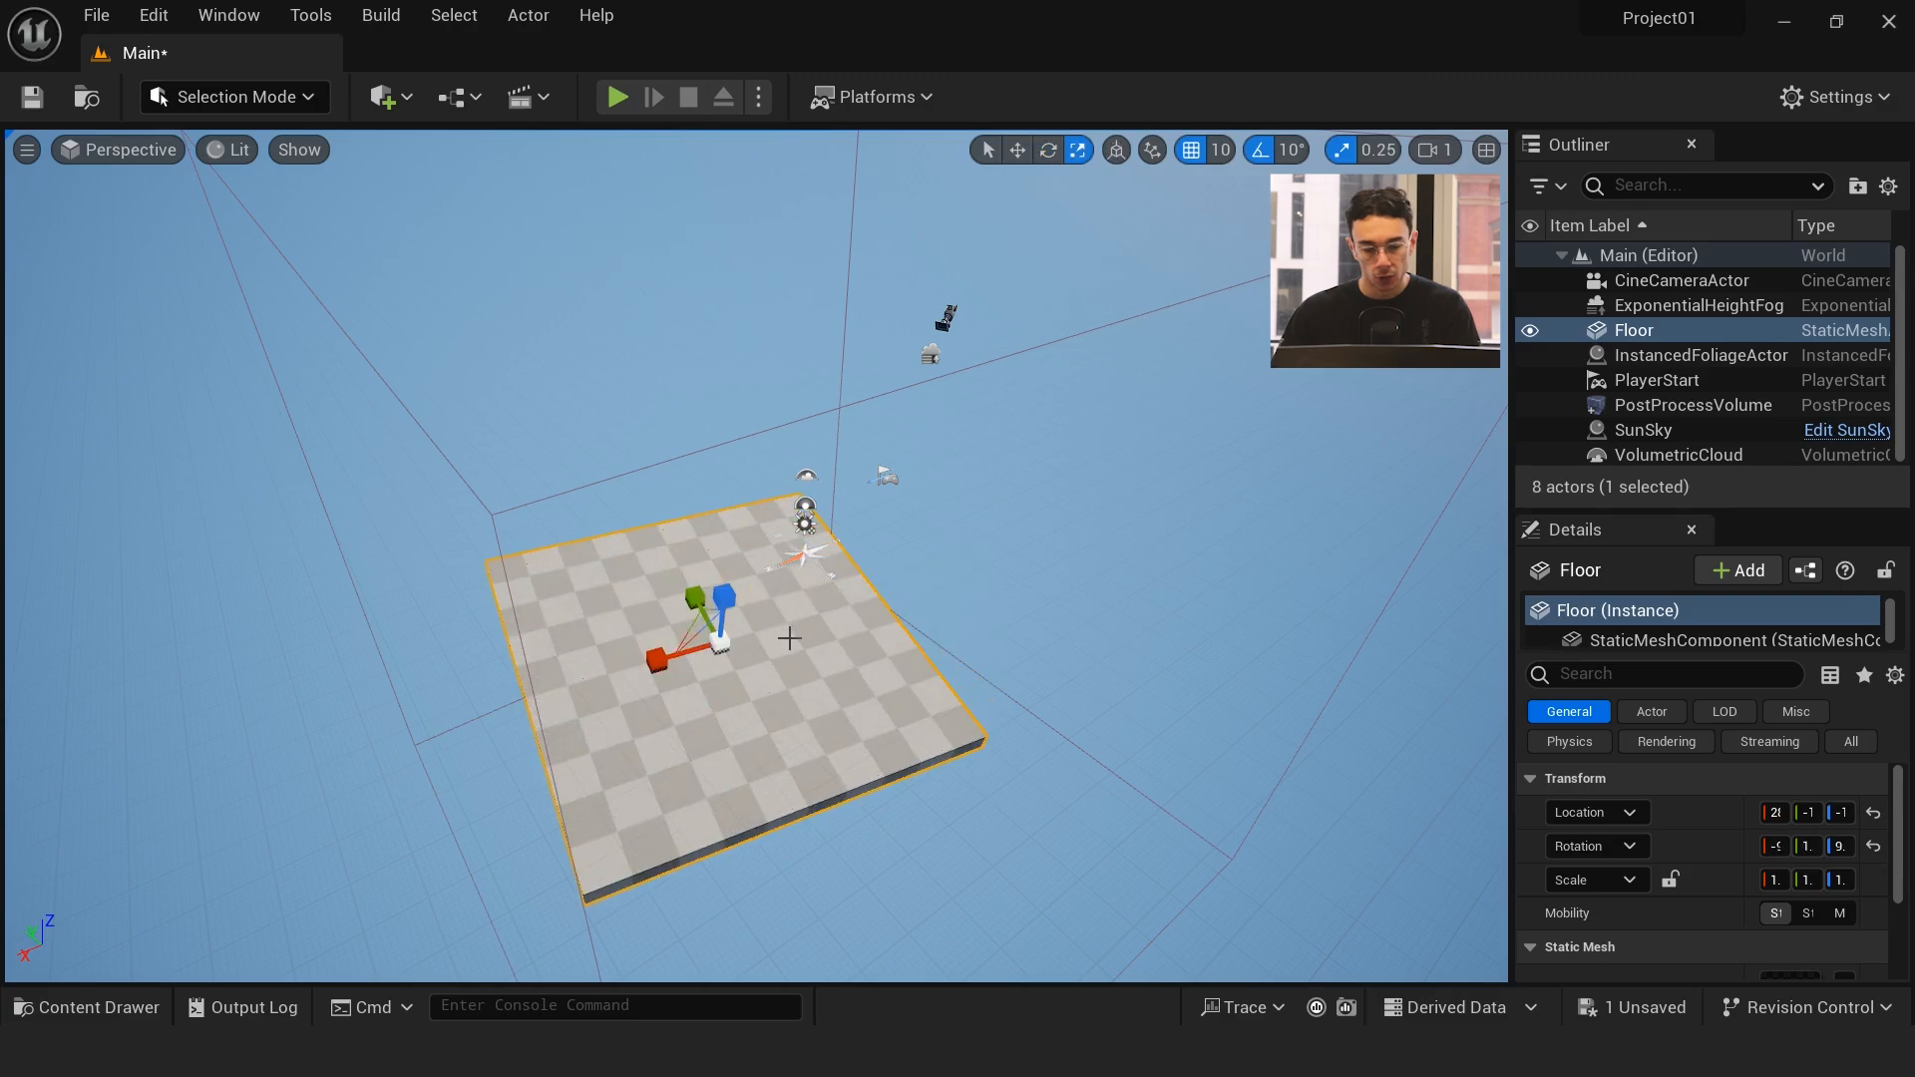
left_click_drag(726, 599, 685, 640)
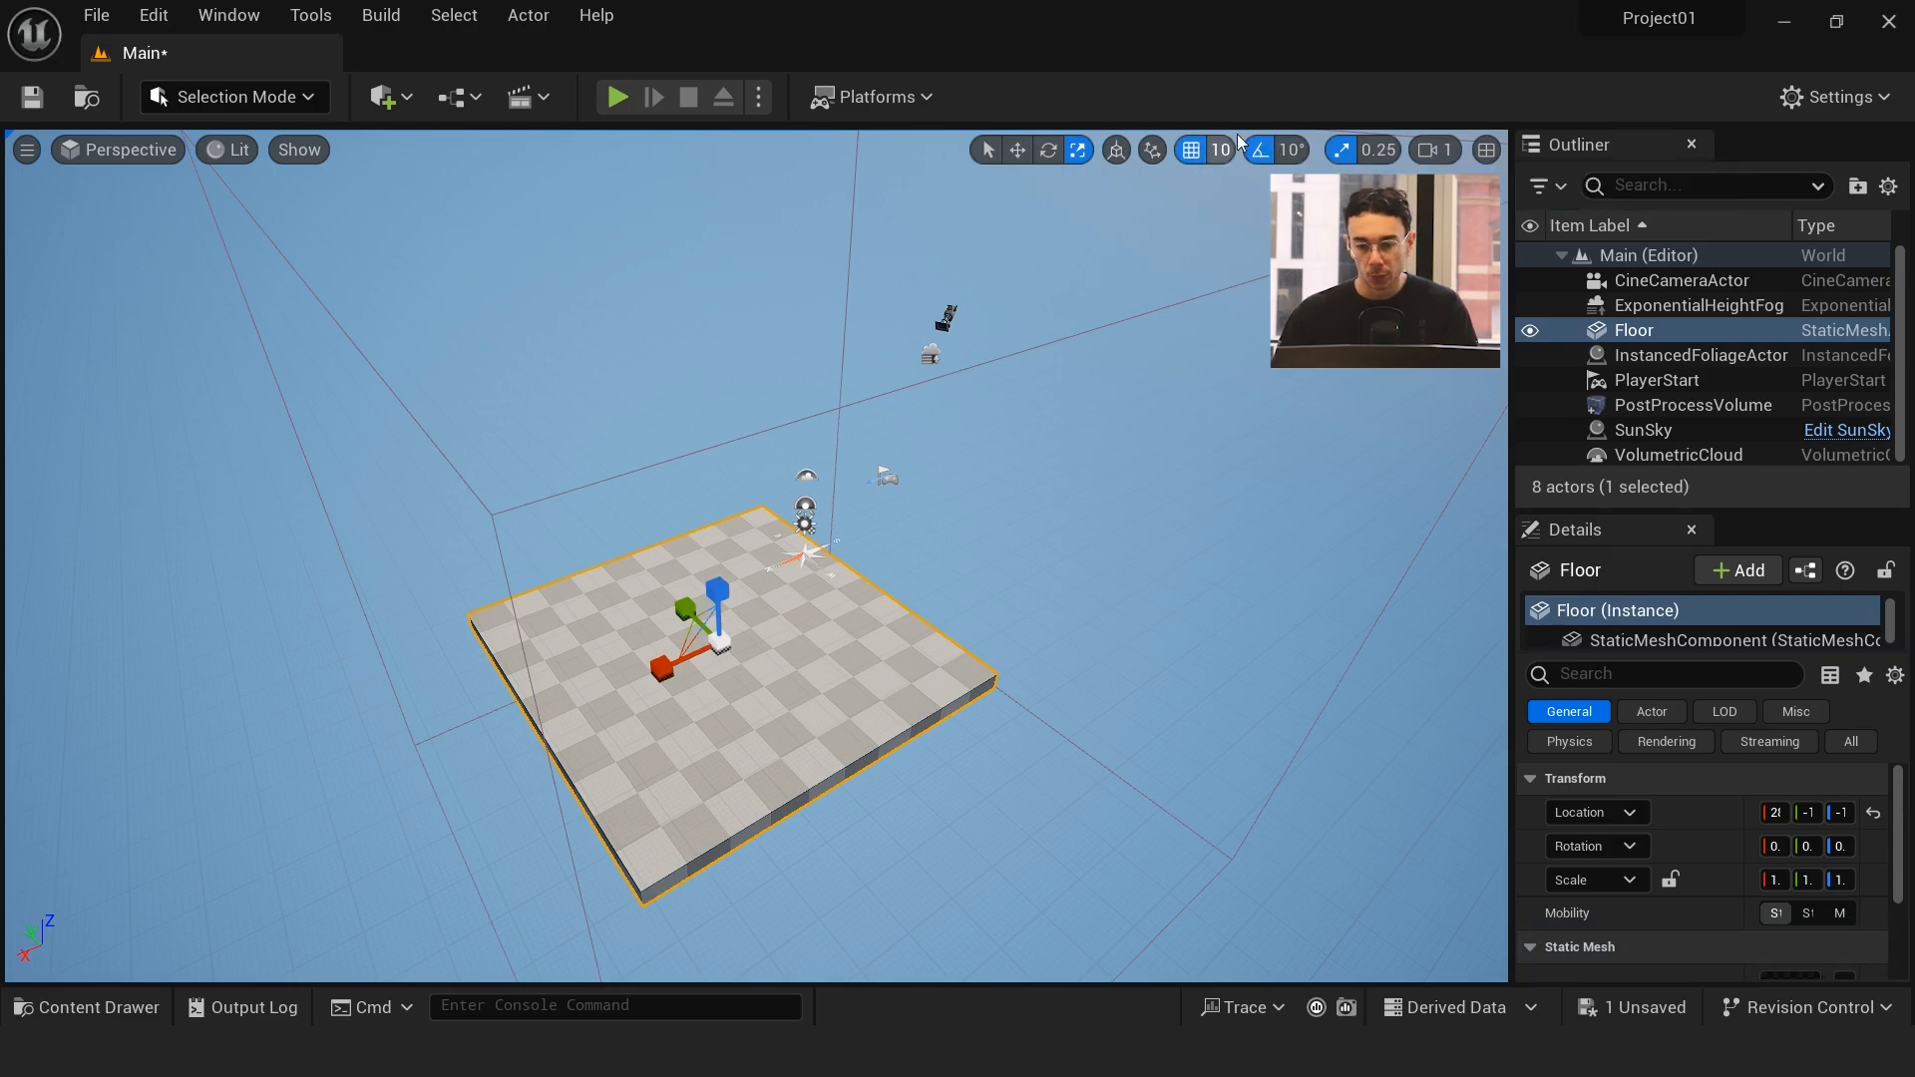
Step: Set the viewport grid snap size to 10 units instead of 100
left_click(1217, 149)
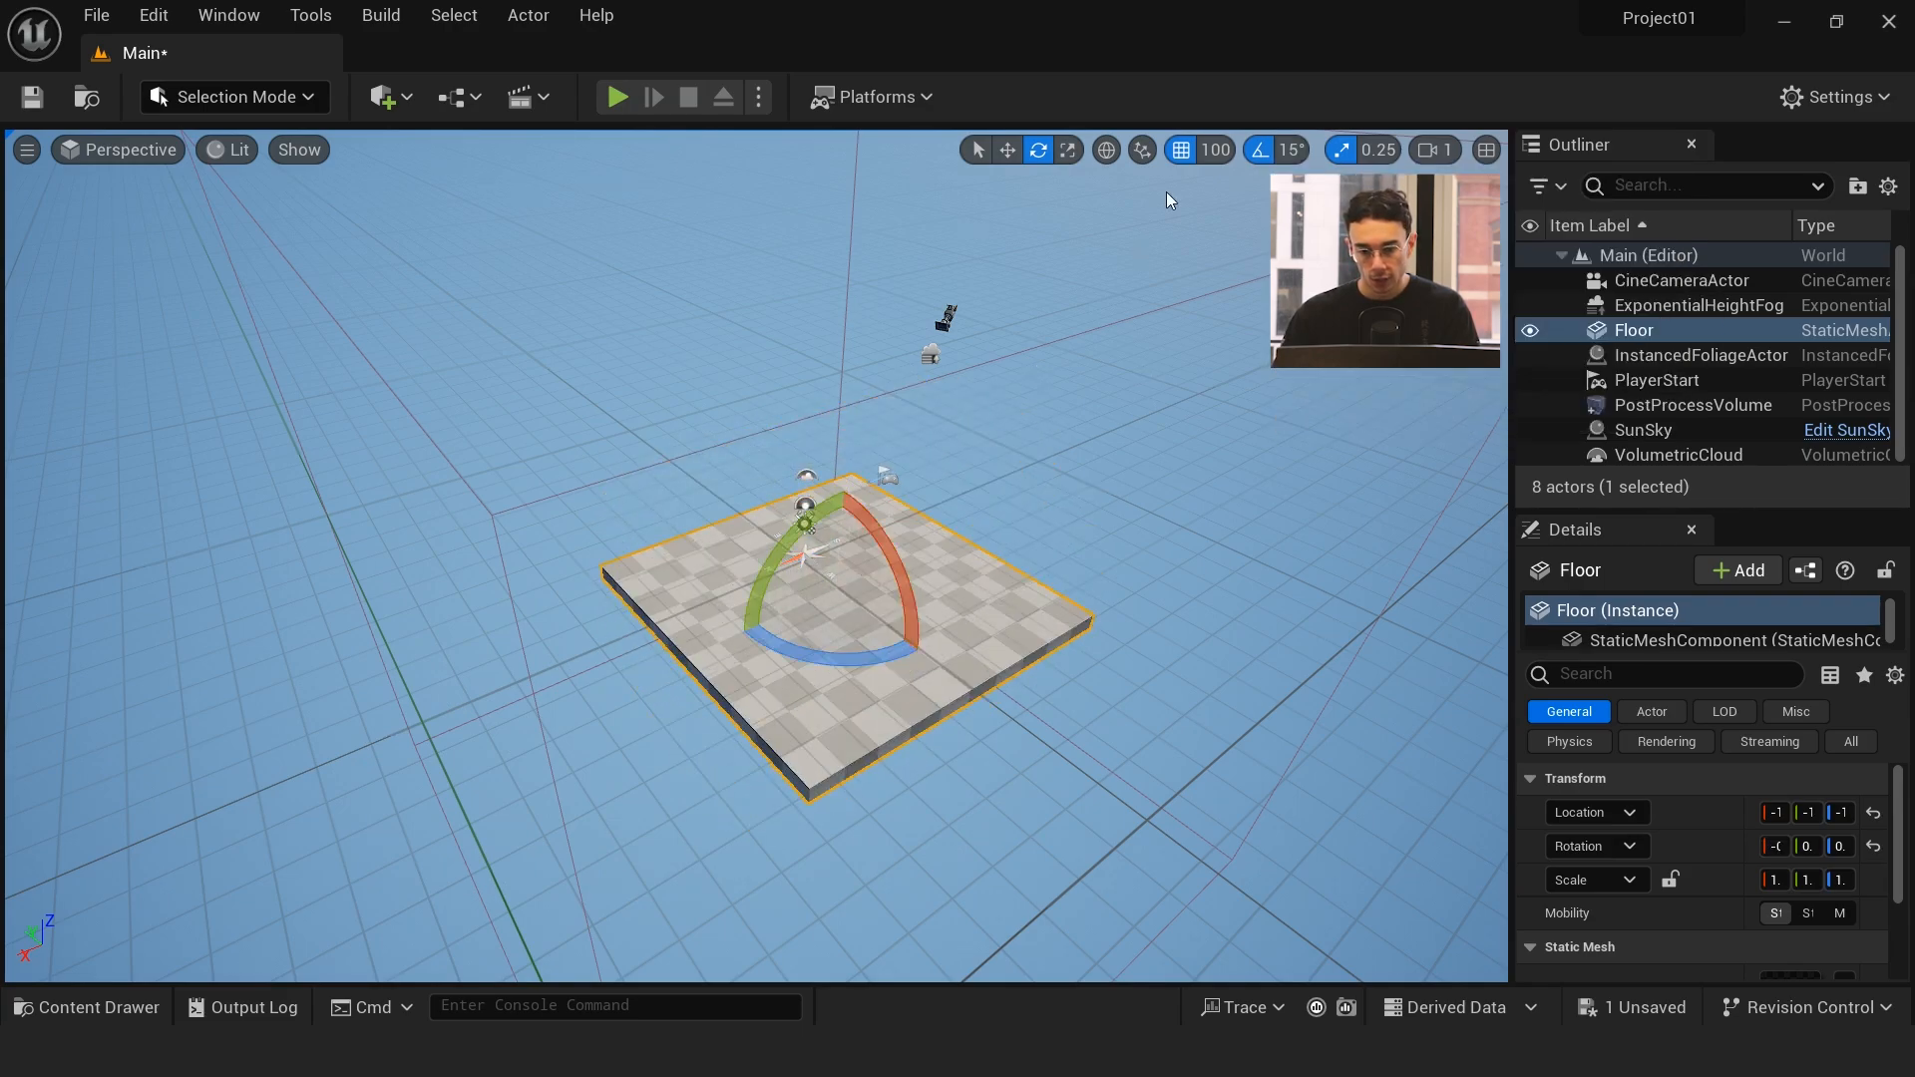
left_click(1215, 150)
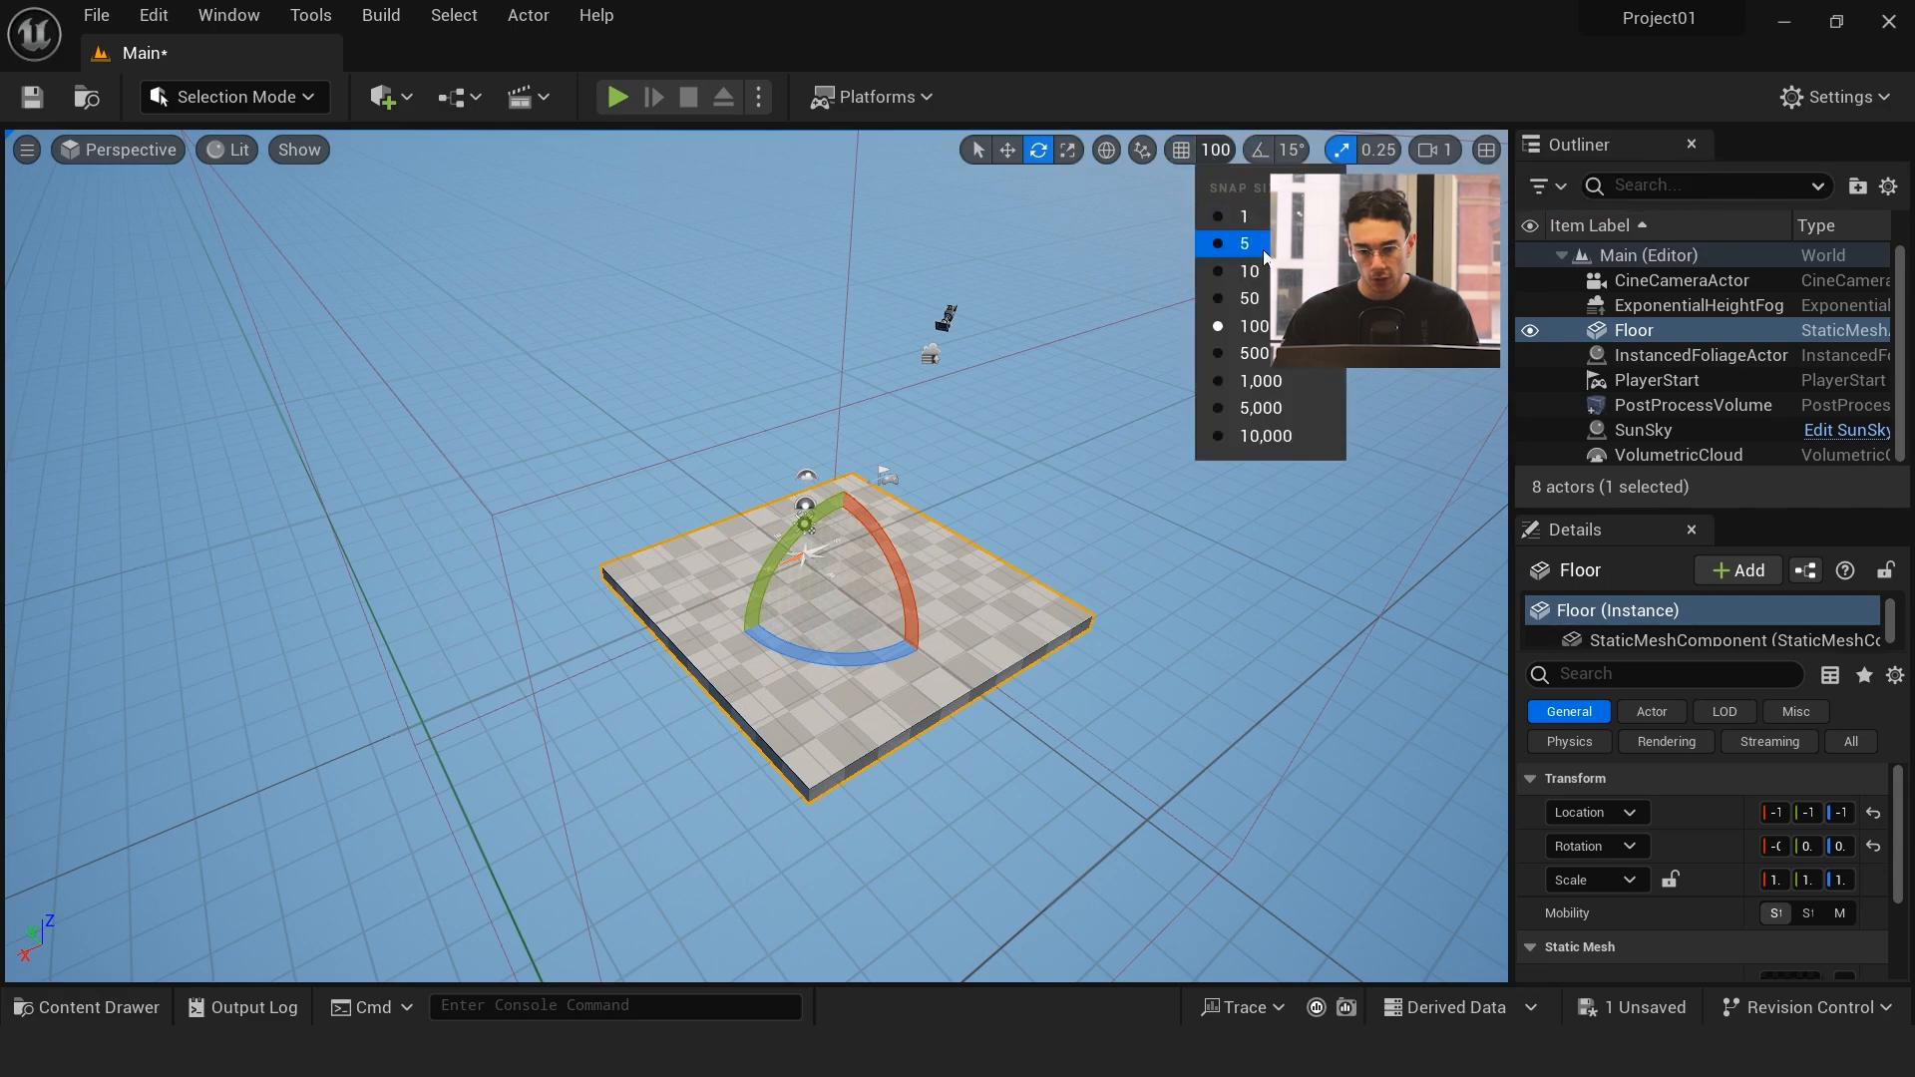
left_click(1251, 269)
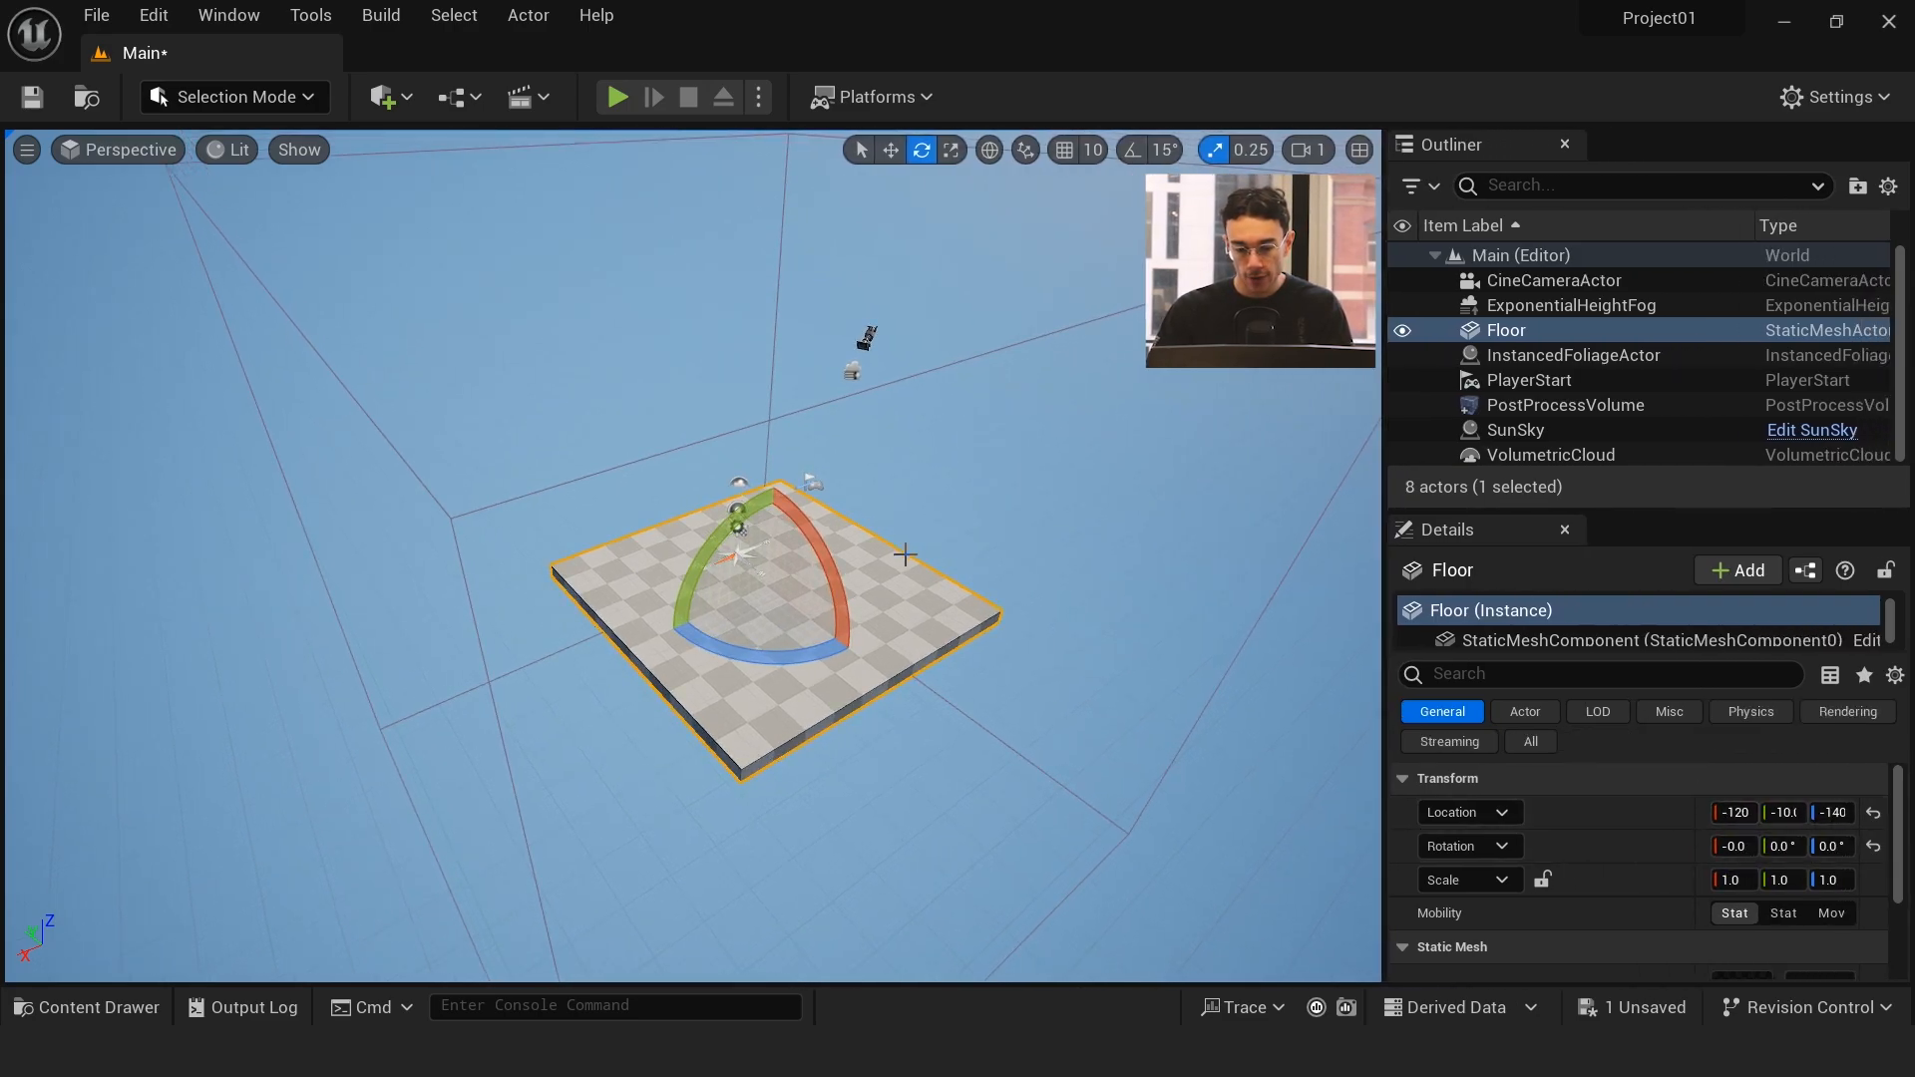
left_click(1732, 880)
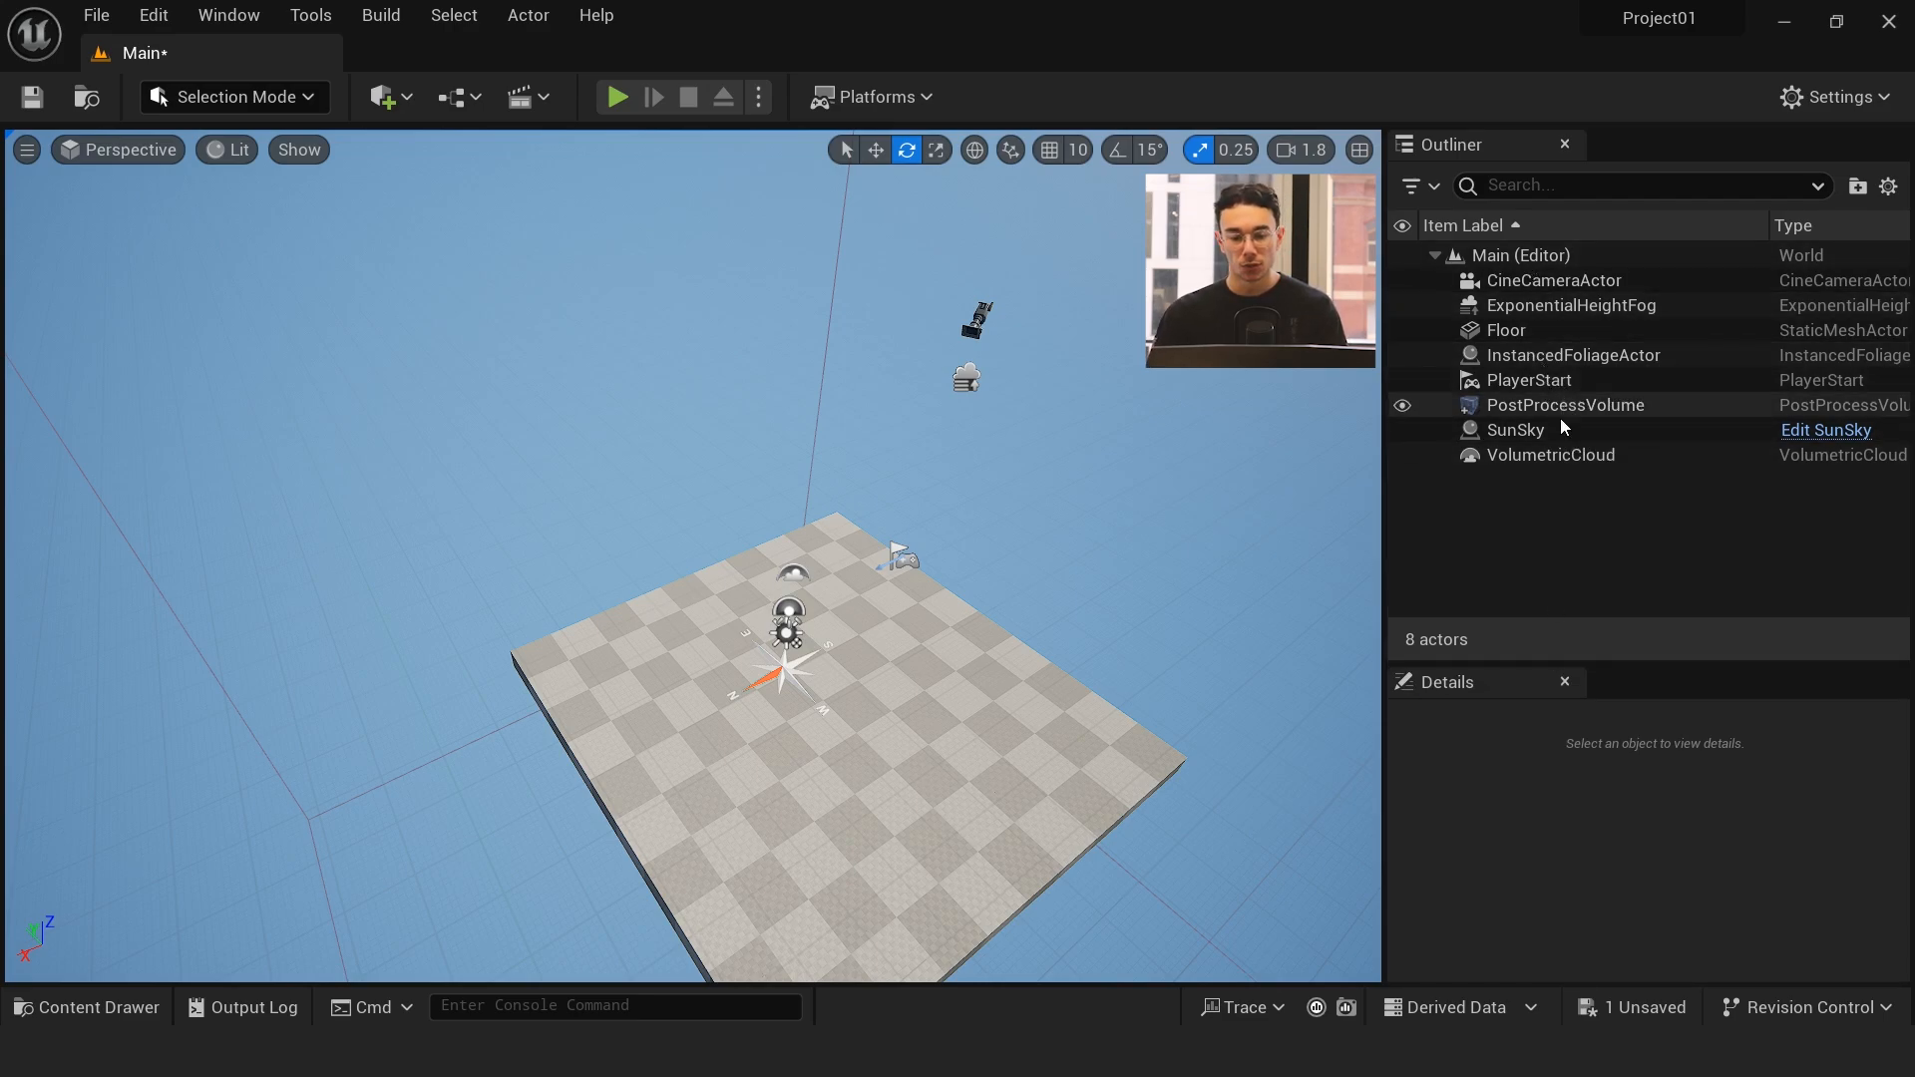
mouse_move(1568, 405)
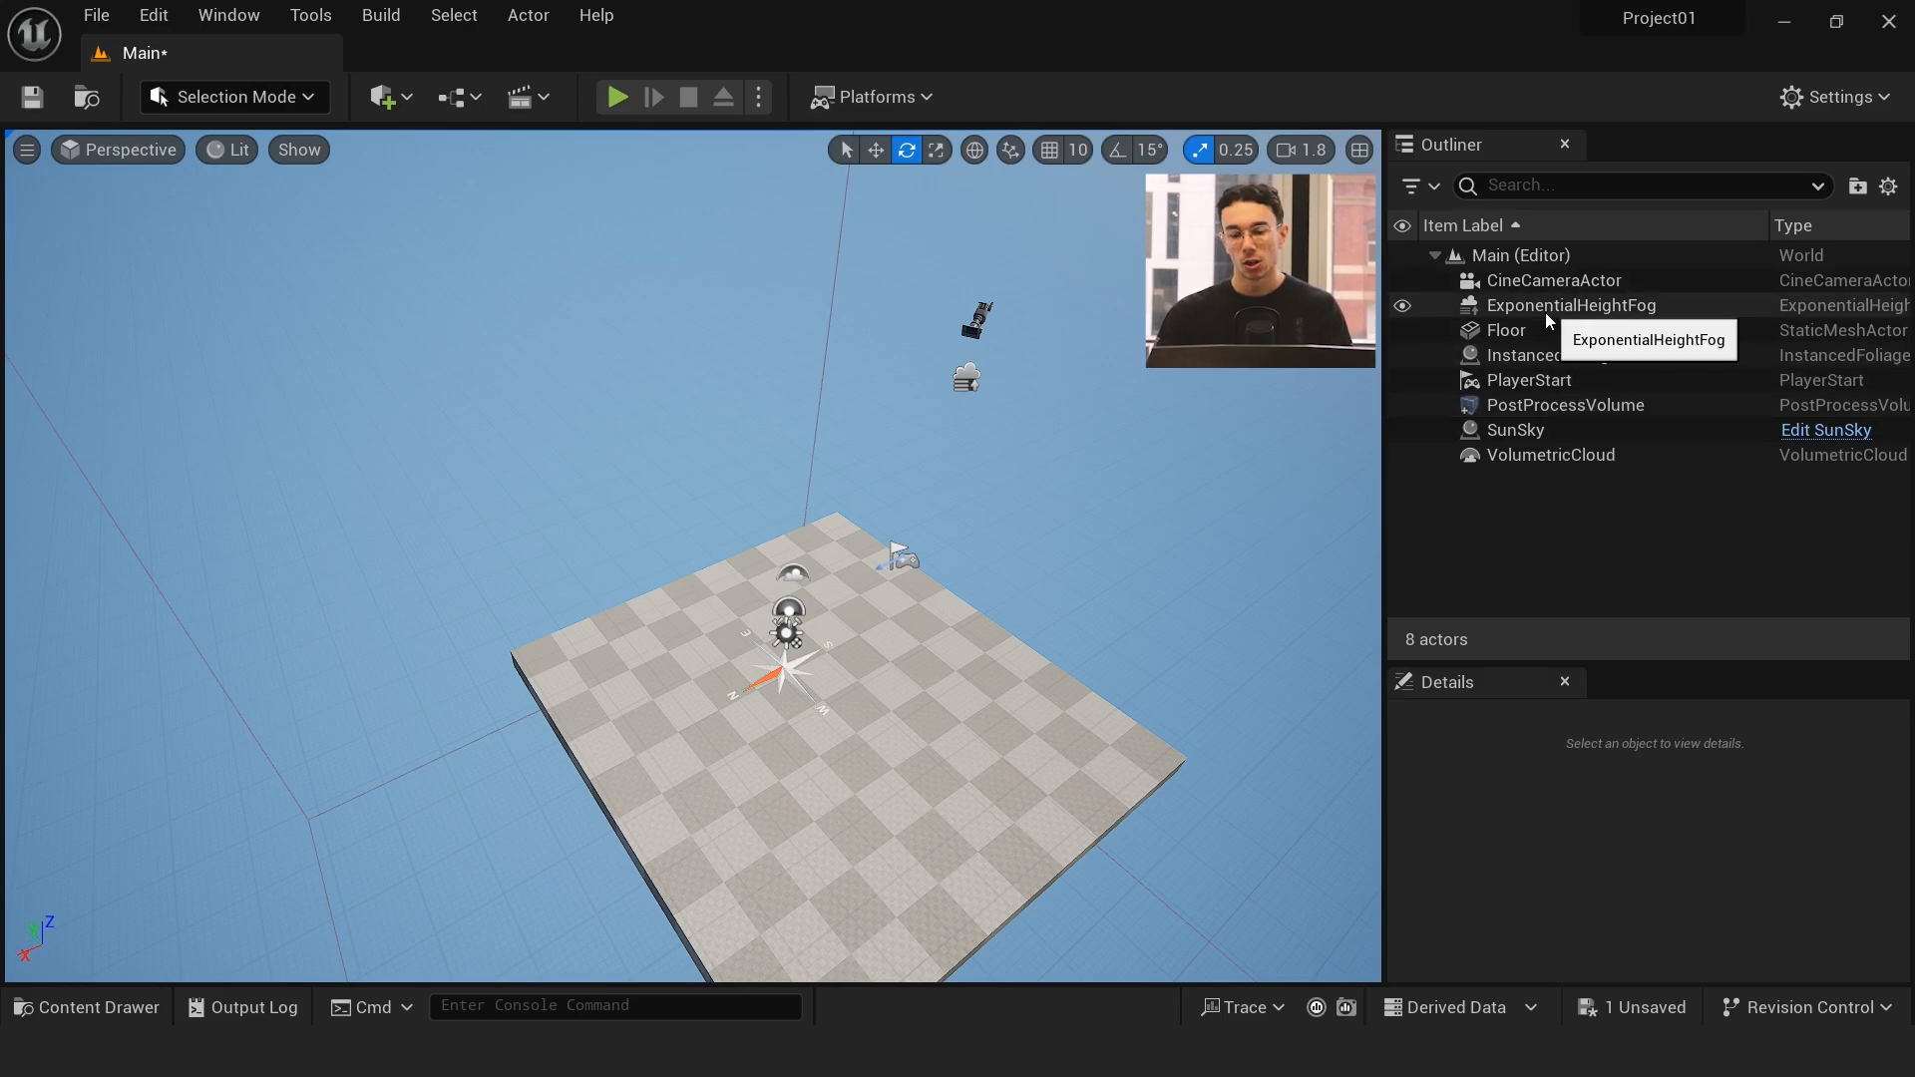
left_click(1526, 379)
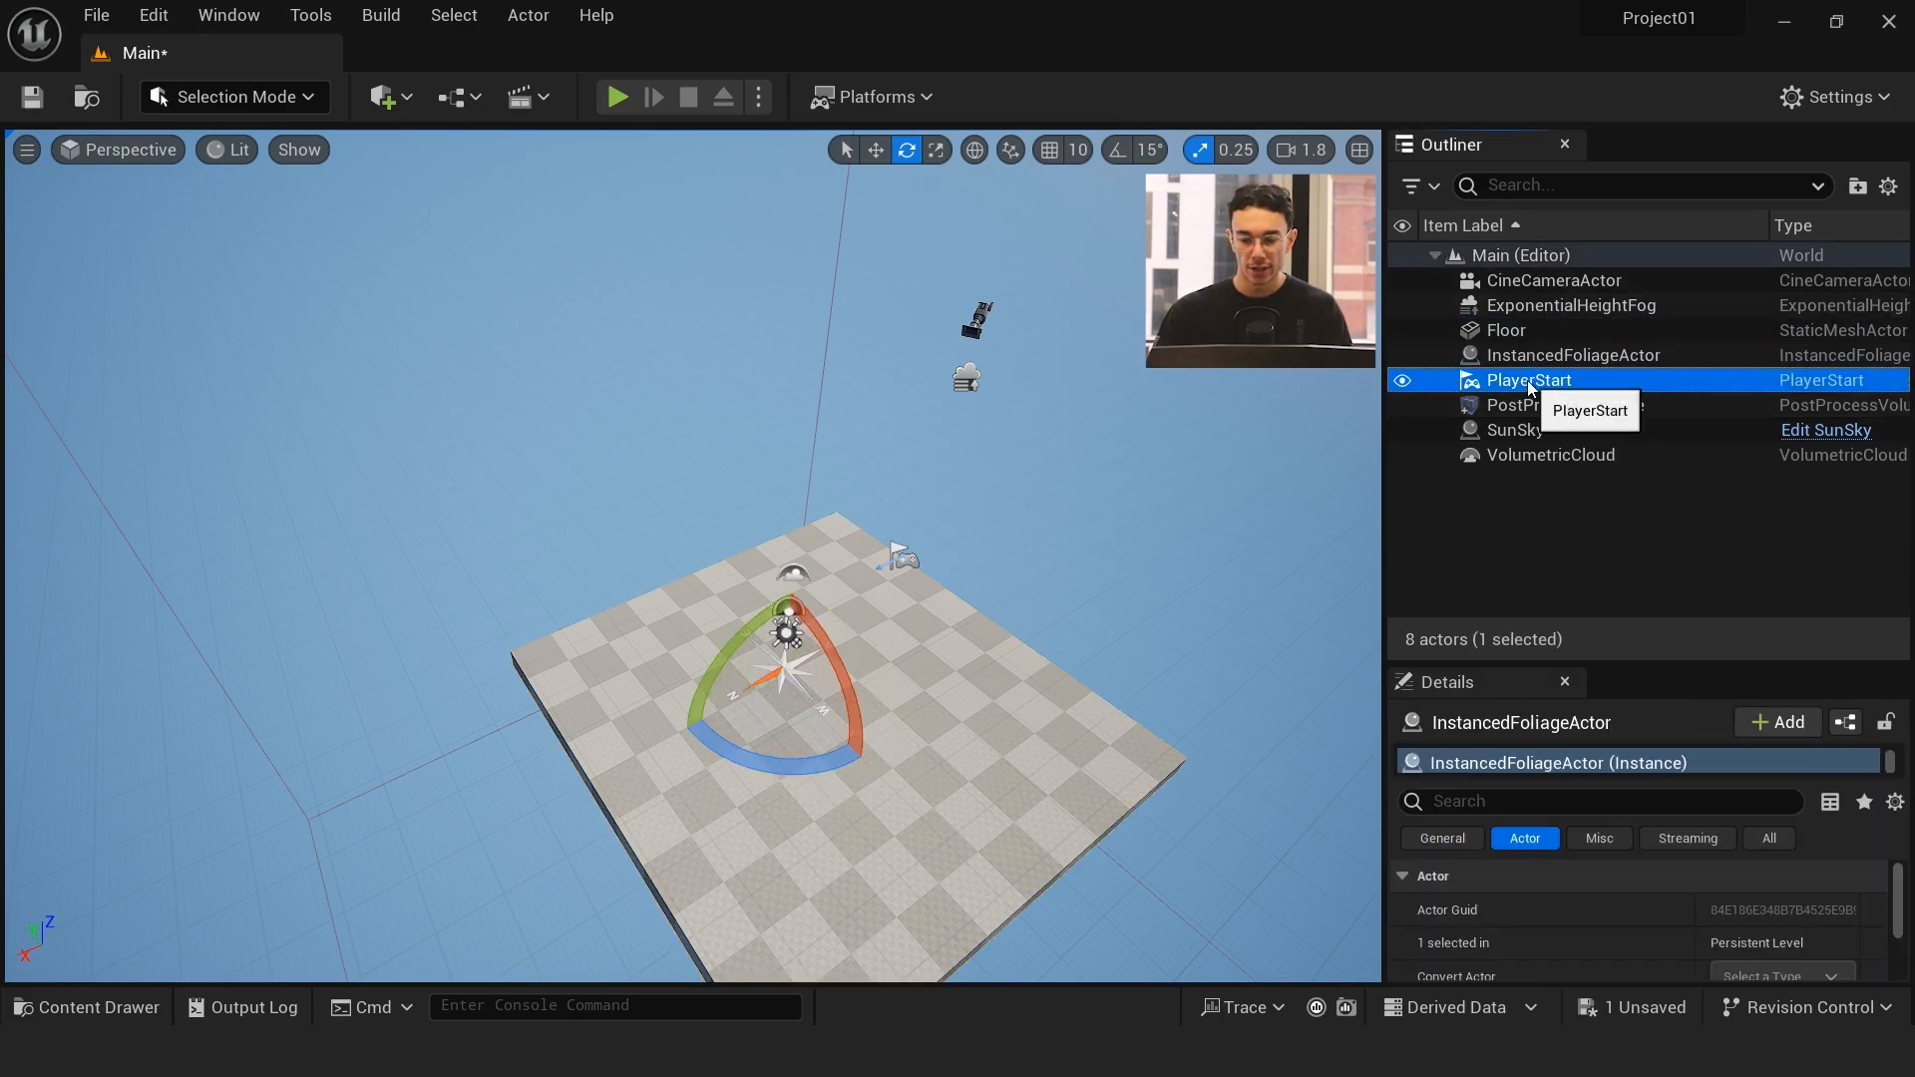
left_click(1552, 454)
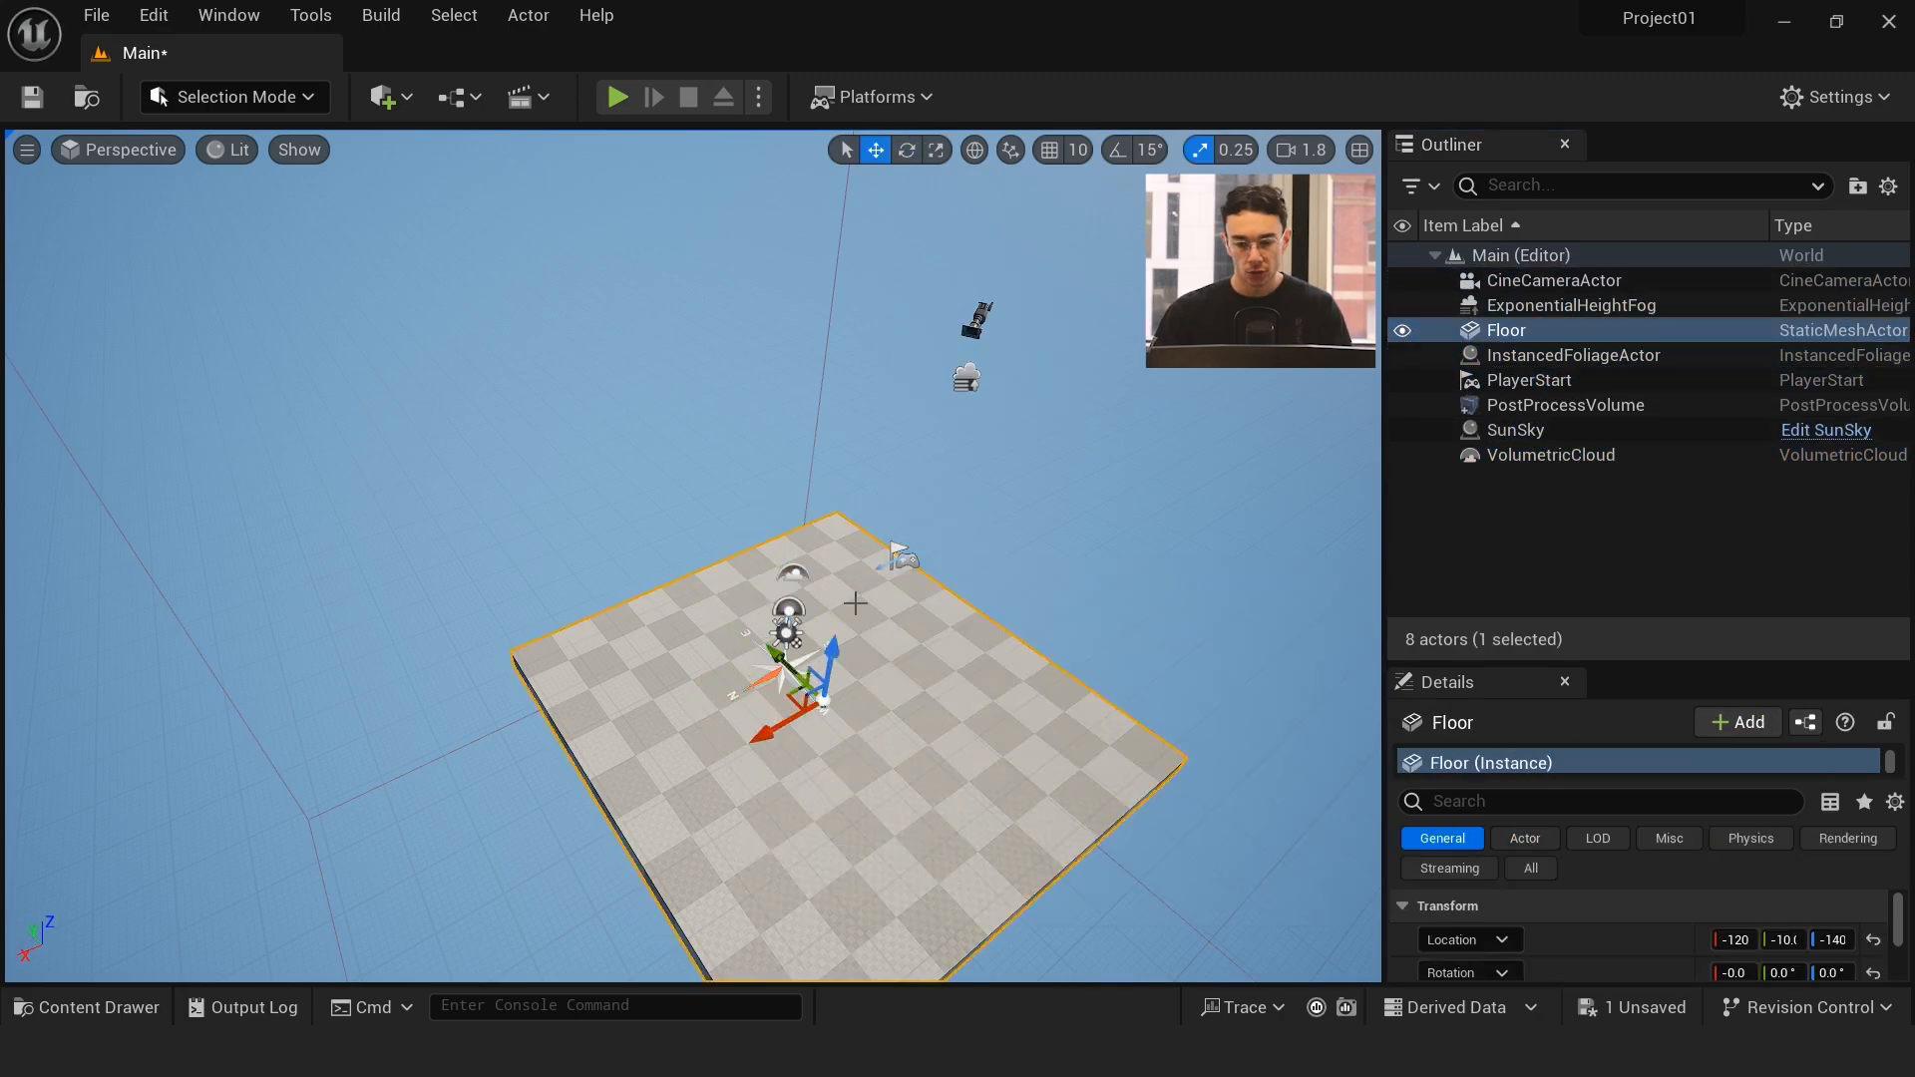
left_click(1402, 329)
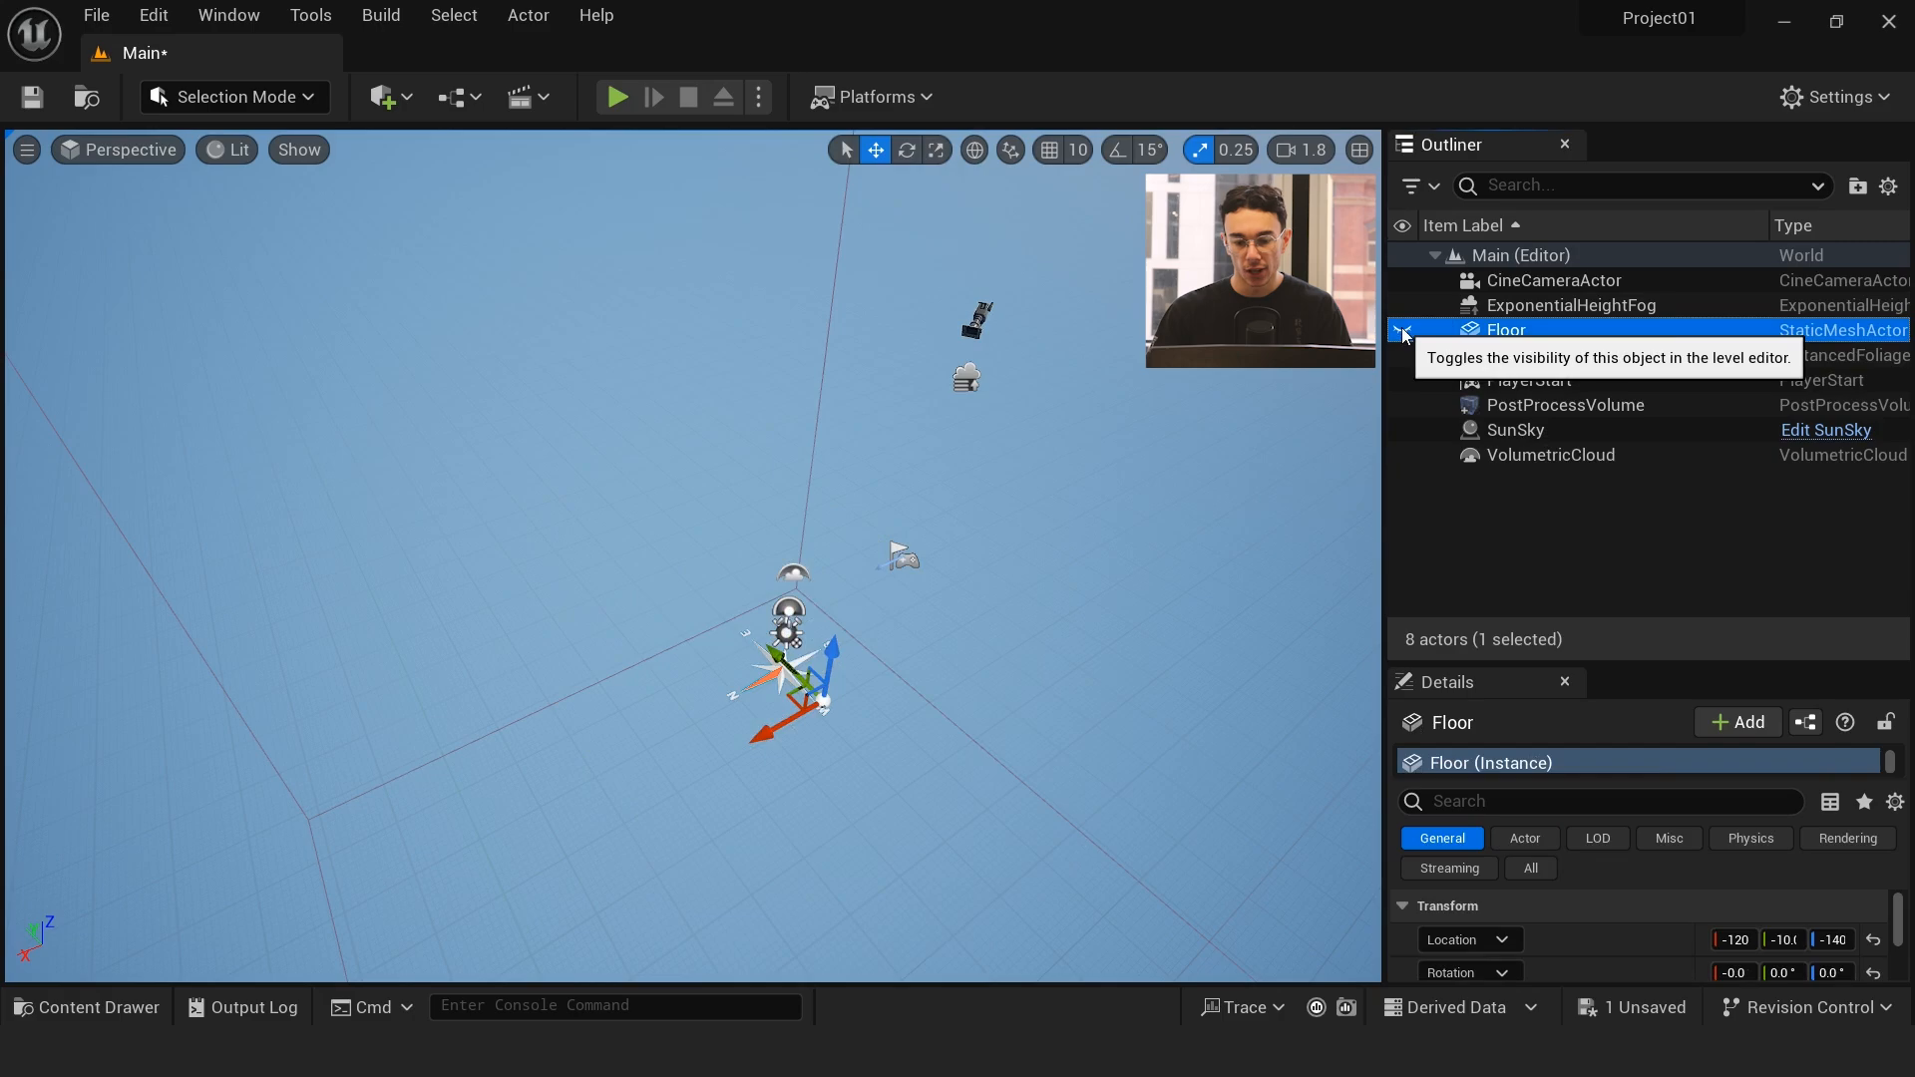
left_click(1403, 330)
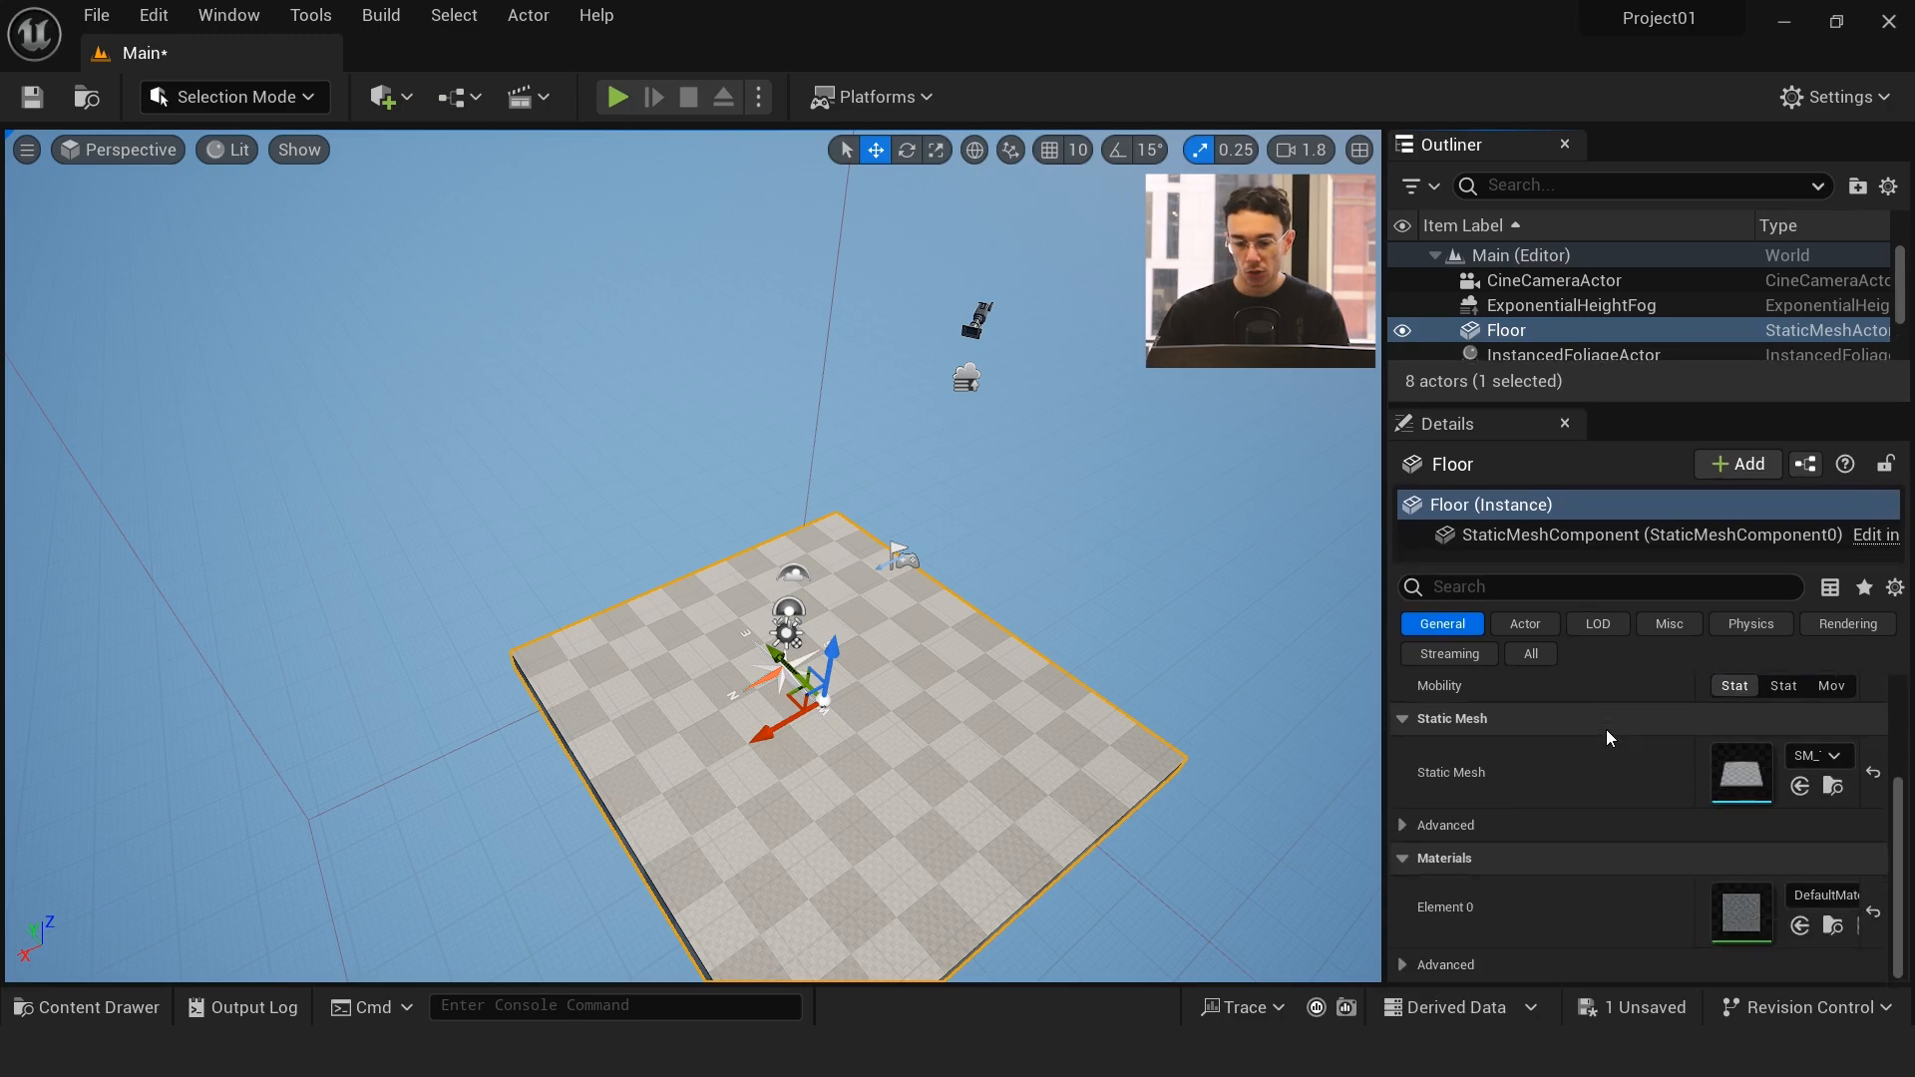
mouse_move(1620, 818)
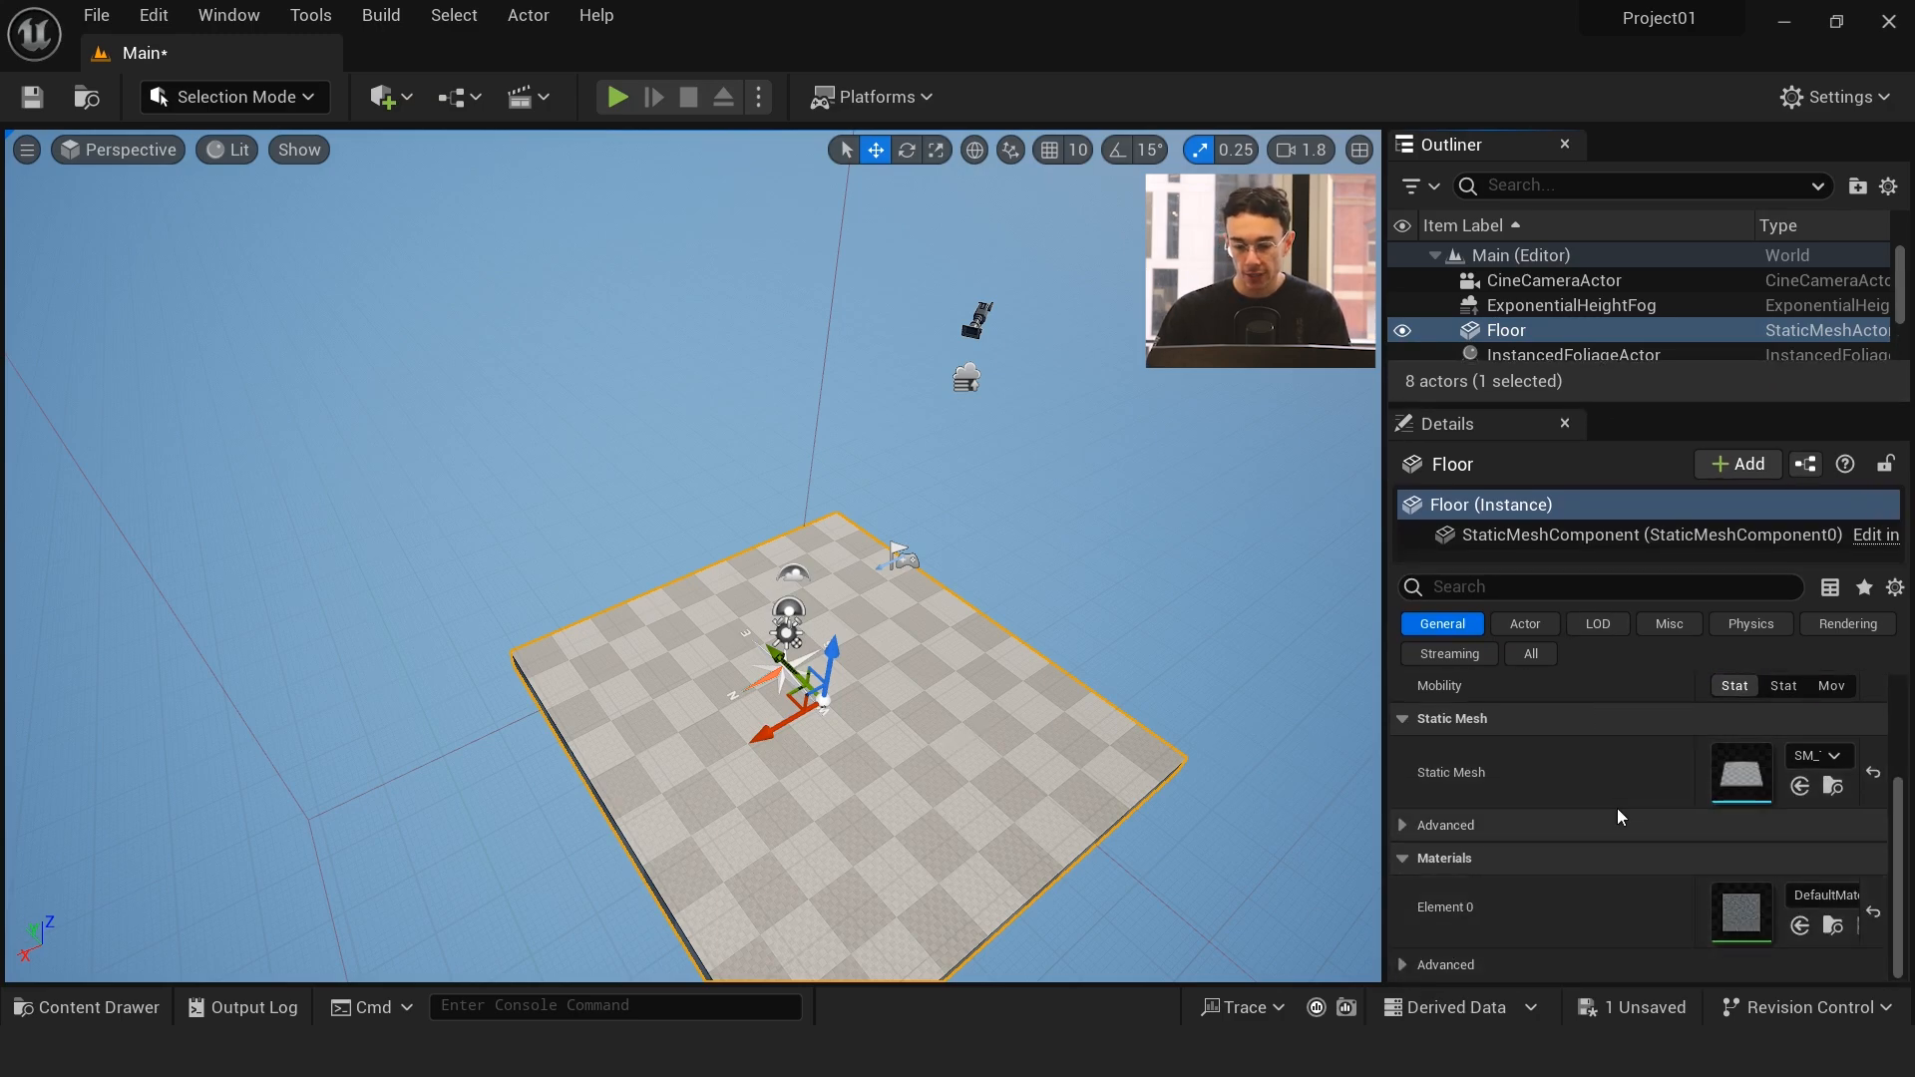
mouse_move(1740, 772)
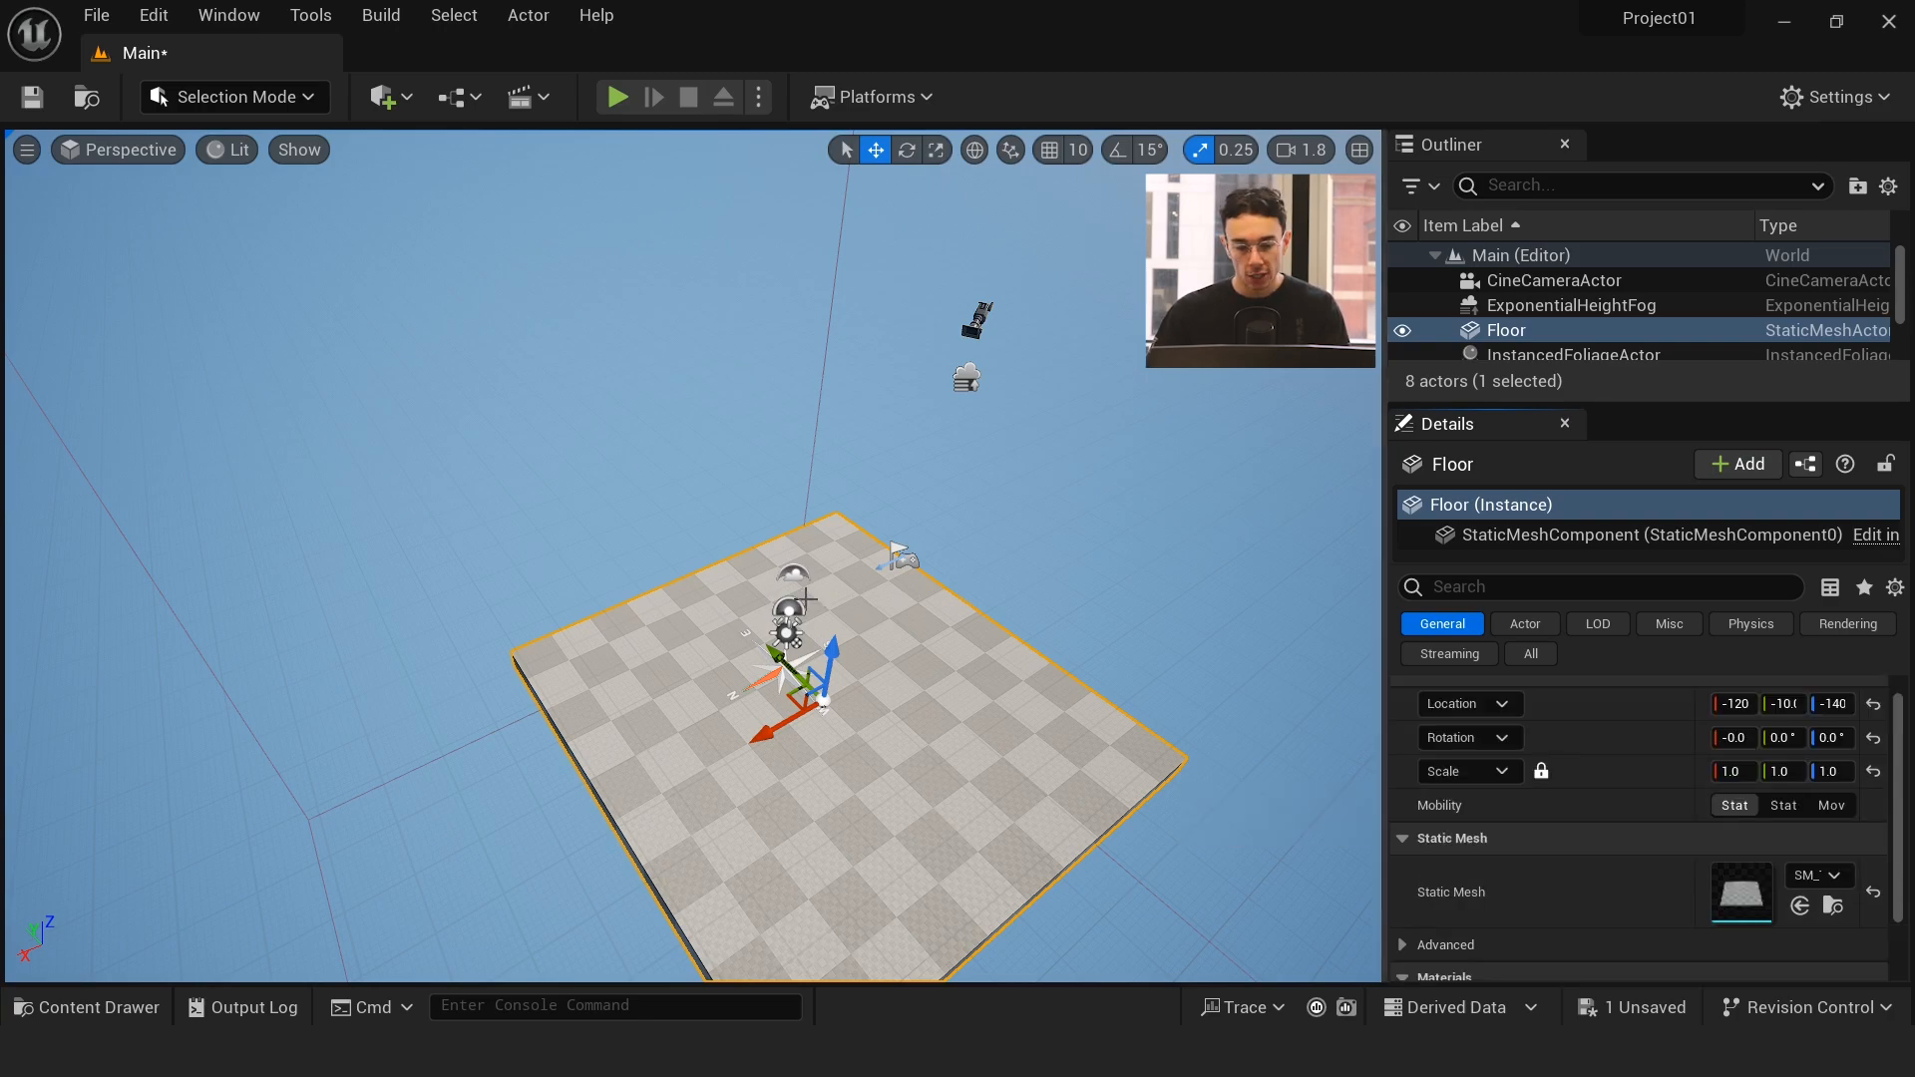
Step: Select ExponentialHeightFog and scroll its Details to fog density and height falloff
left_click(1574, 303)
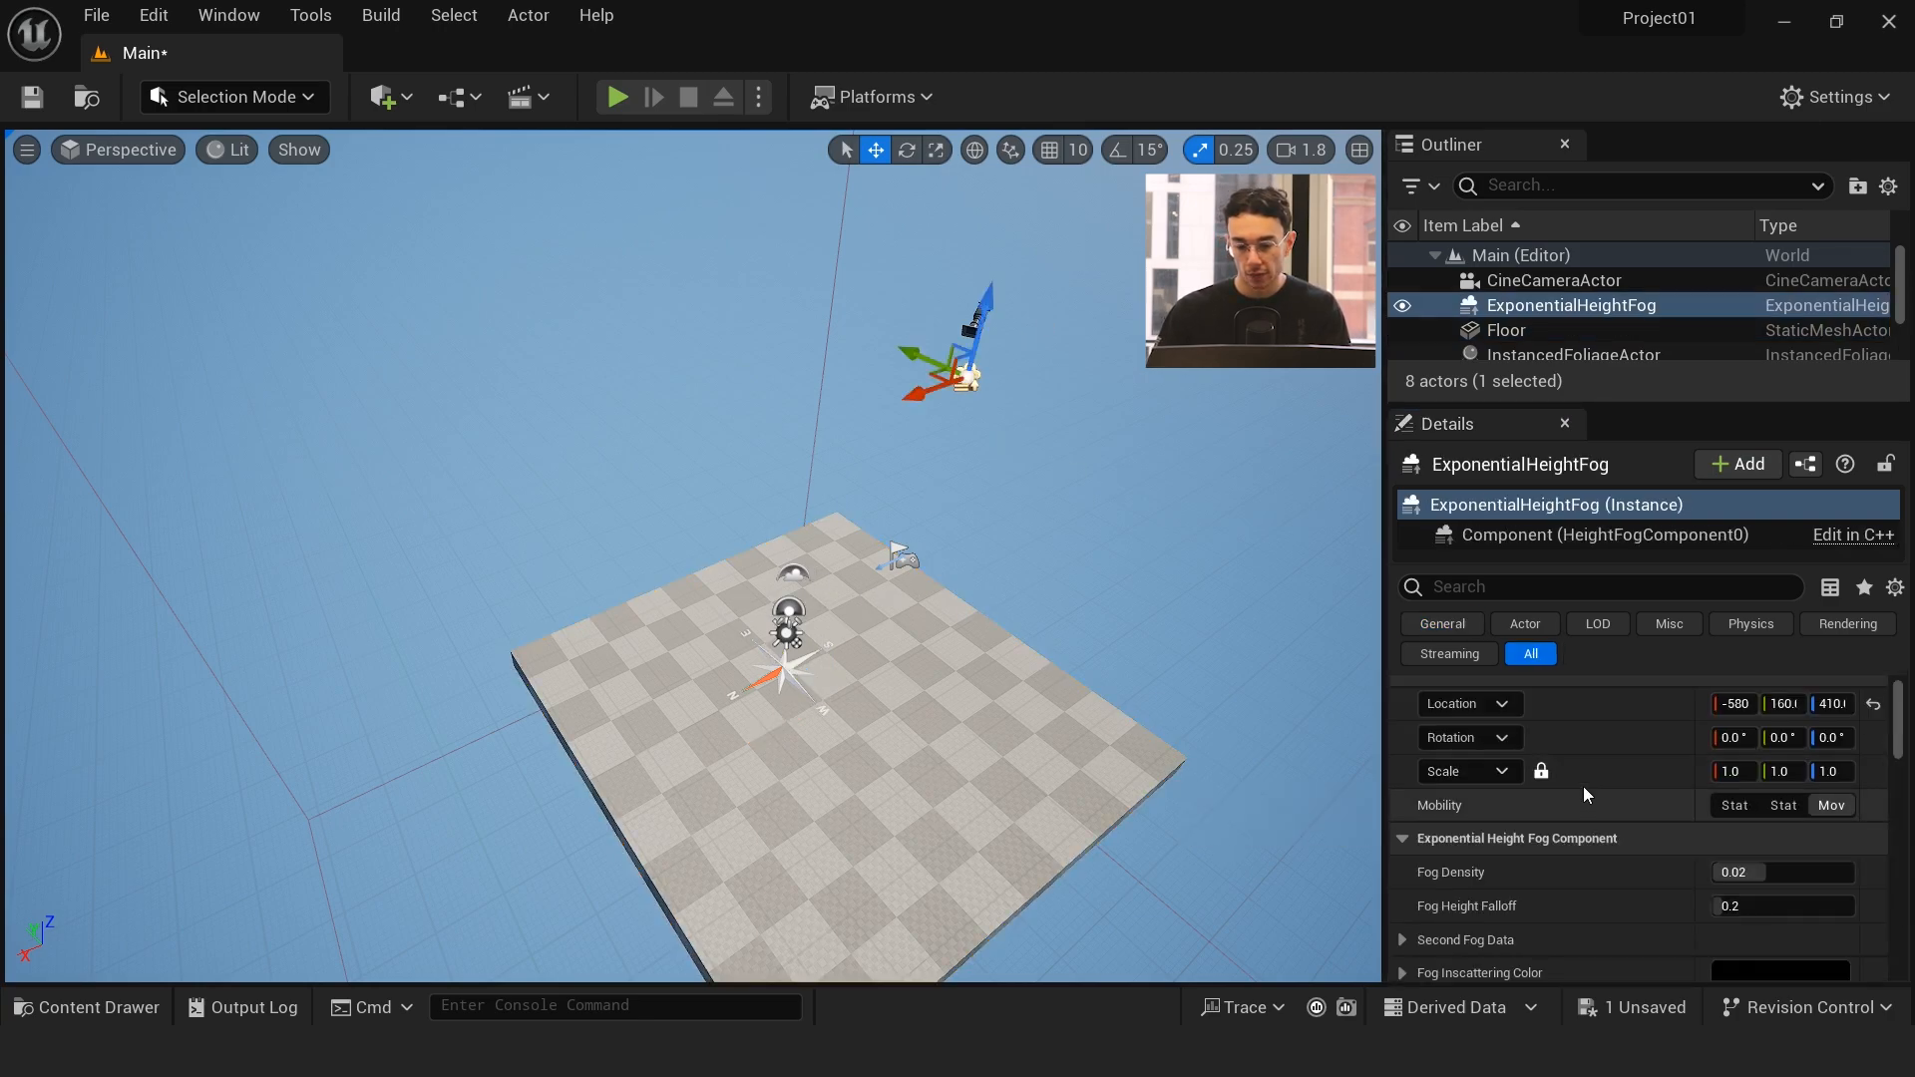
scroll("down", 3)
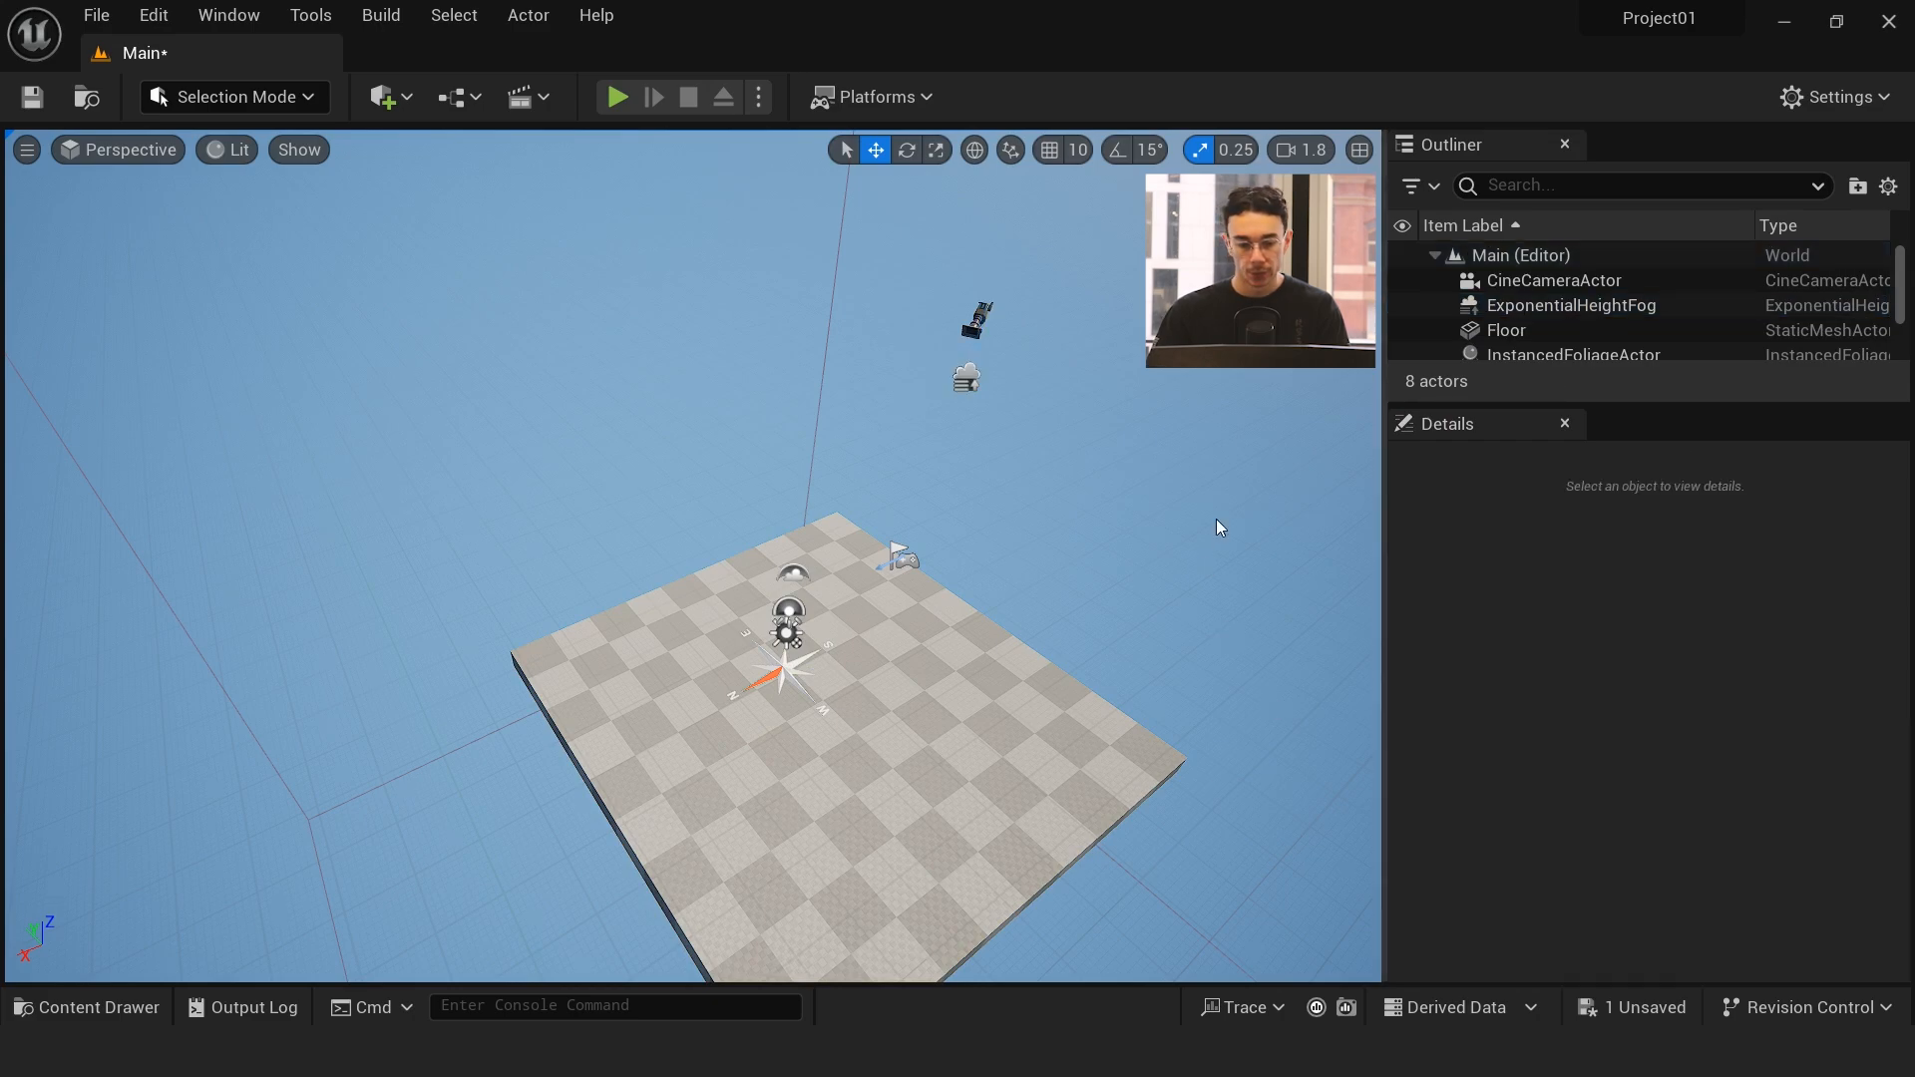
left_click(96, 14)
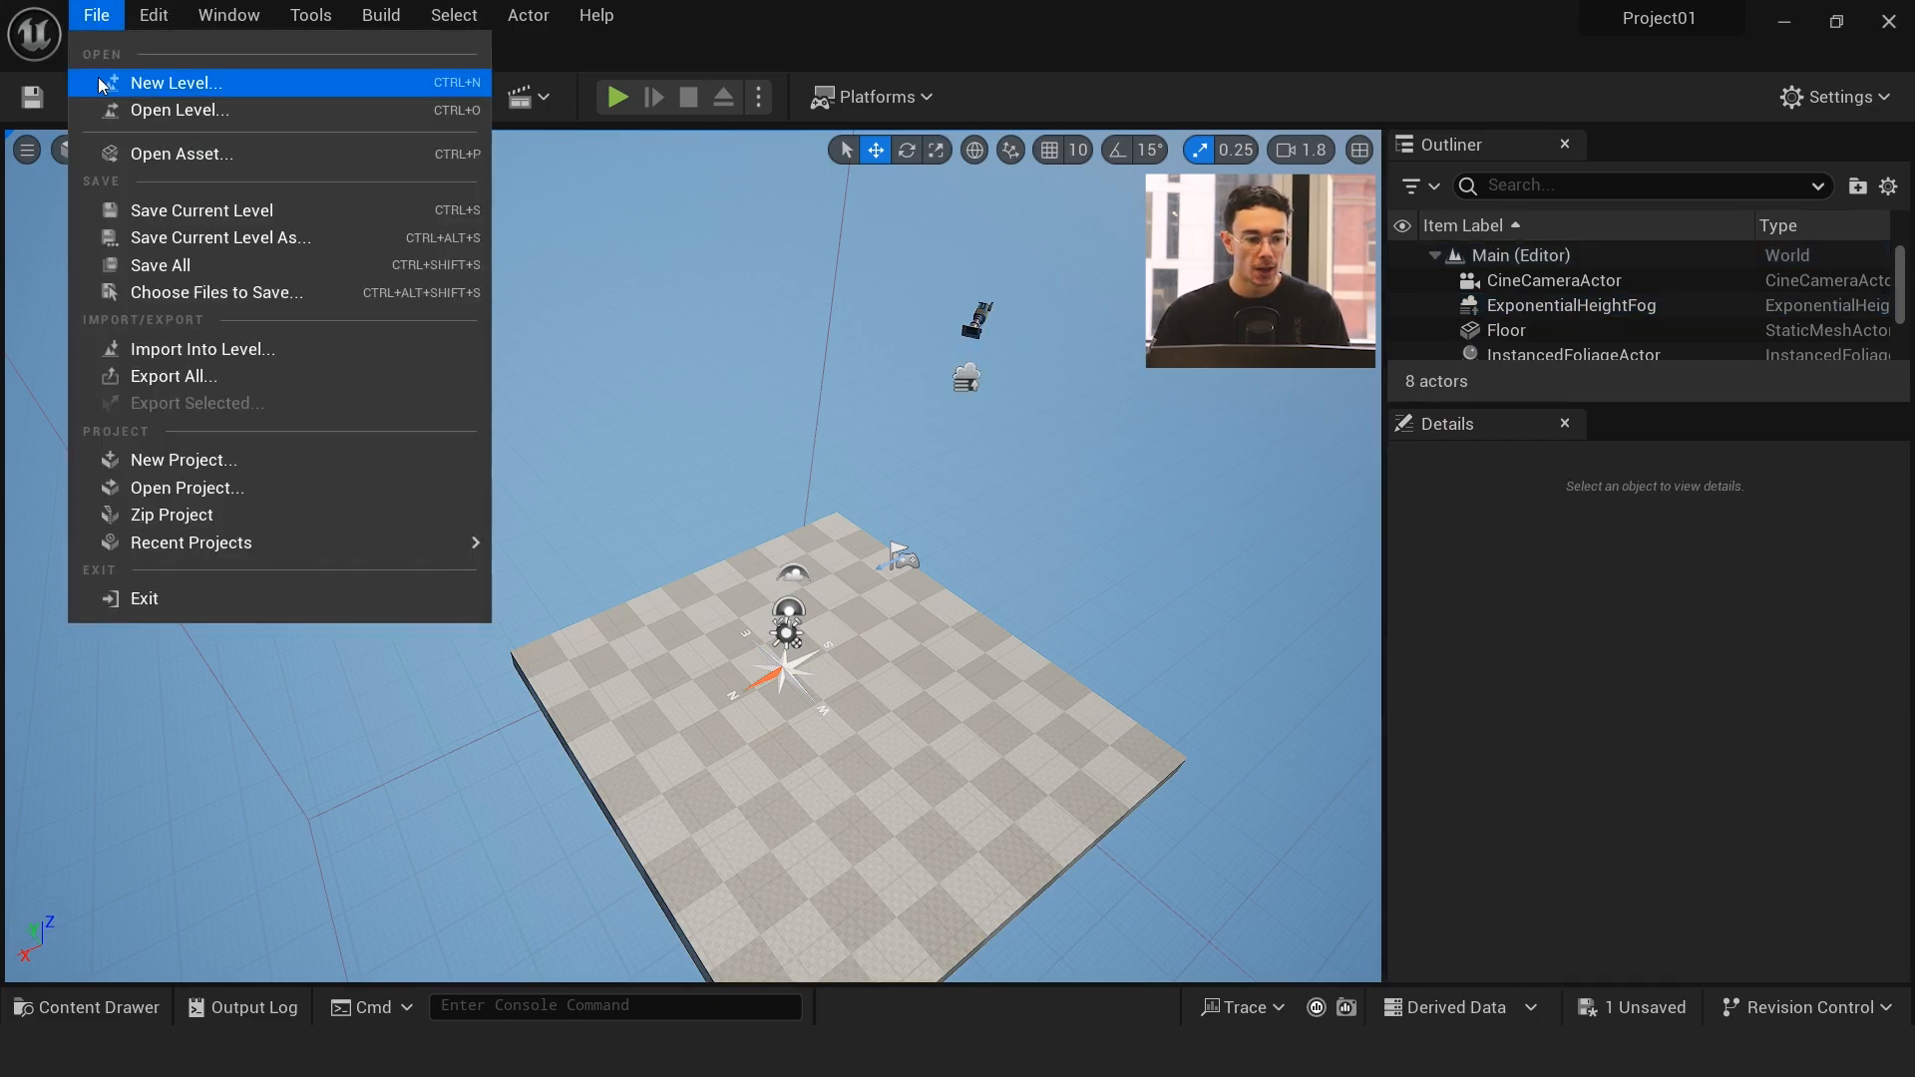
mouse_move(179, 110)
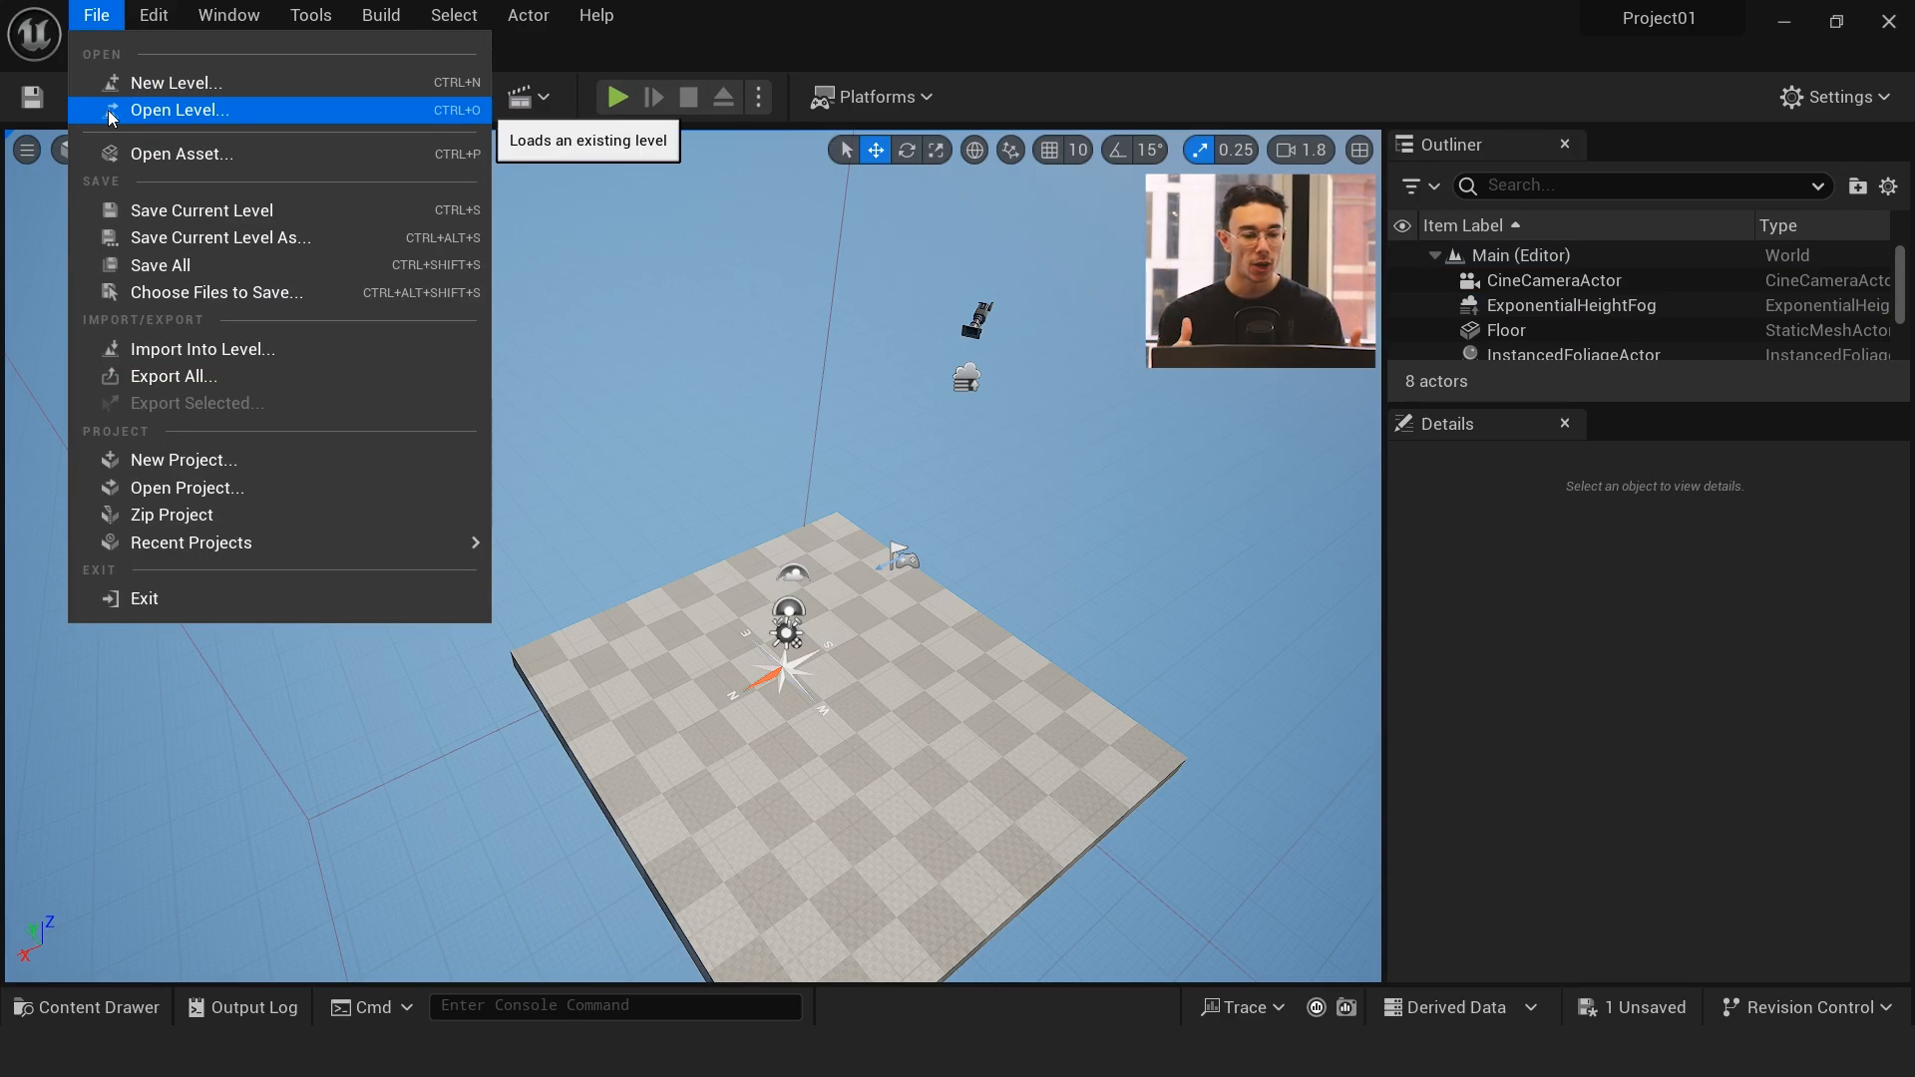
mouse_move(715, 262)
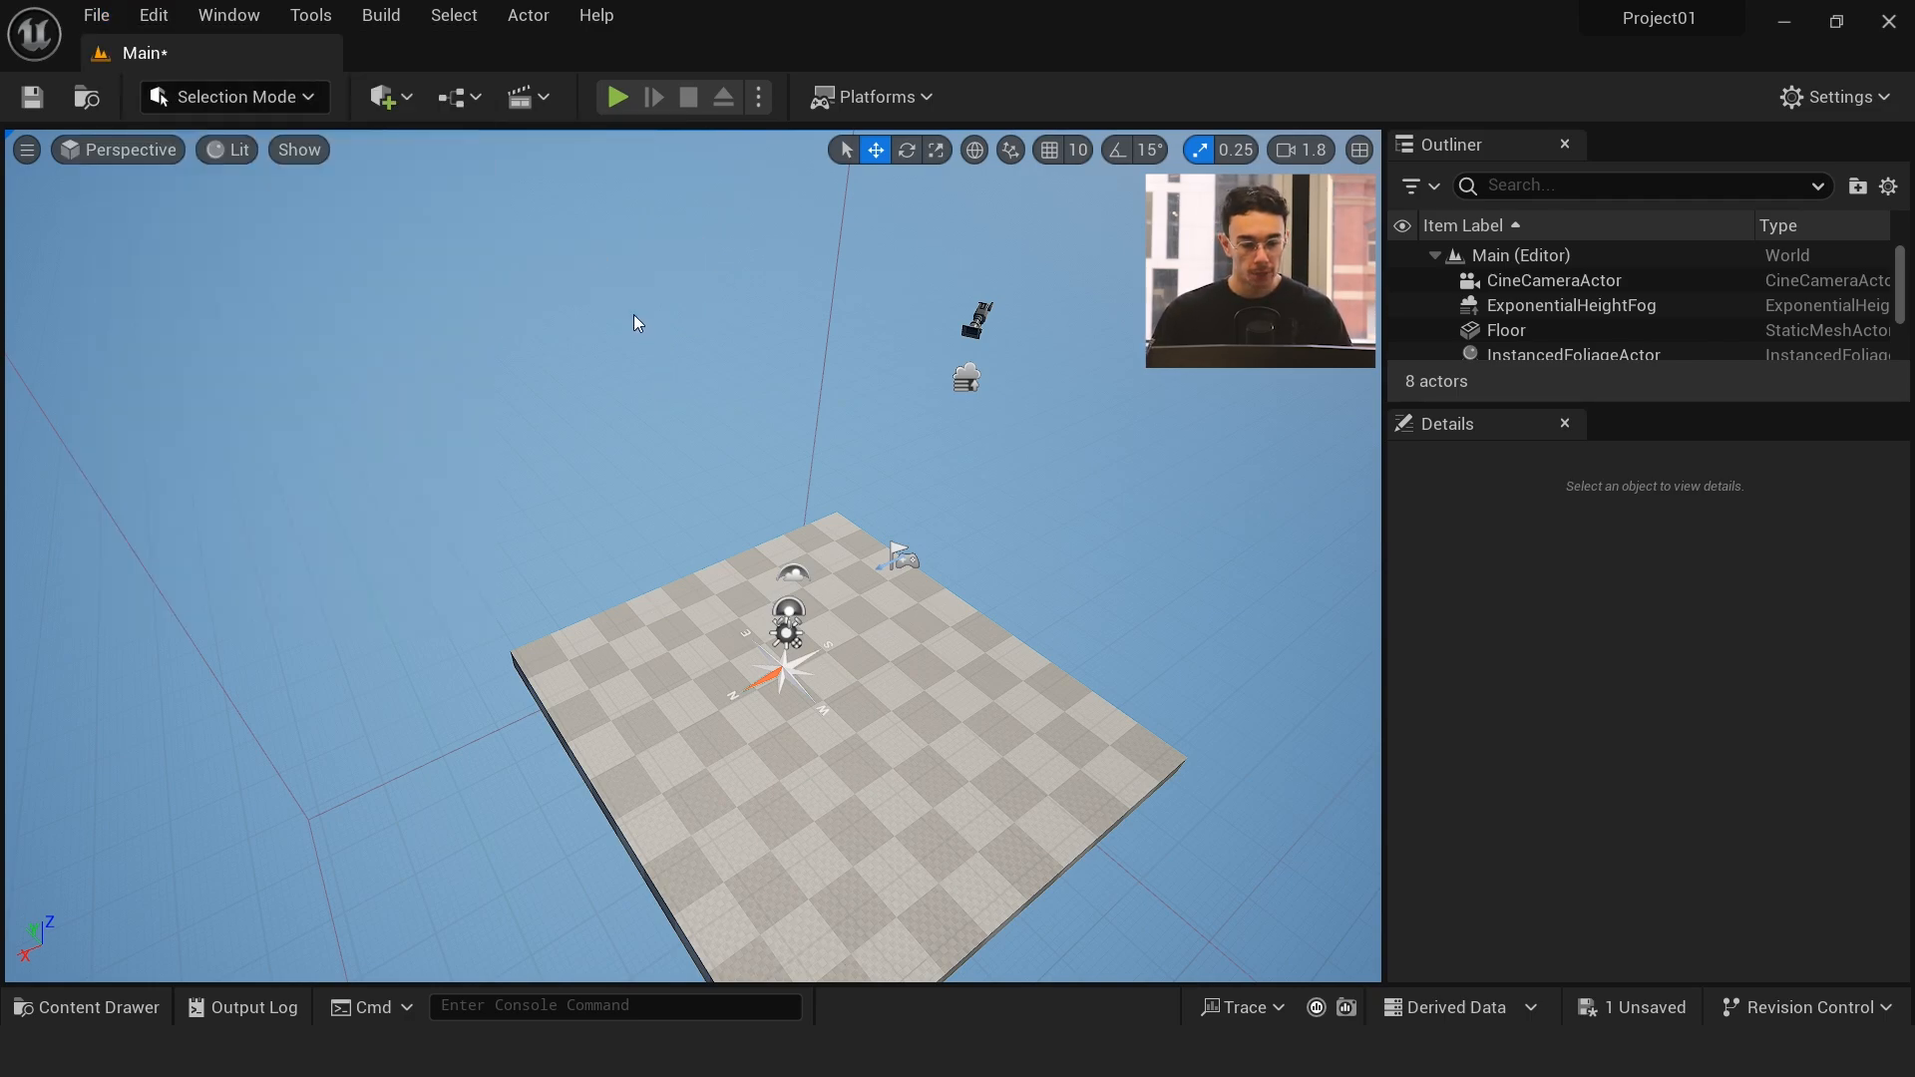
left_click(86, 1005)
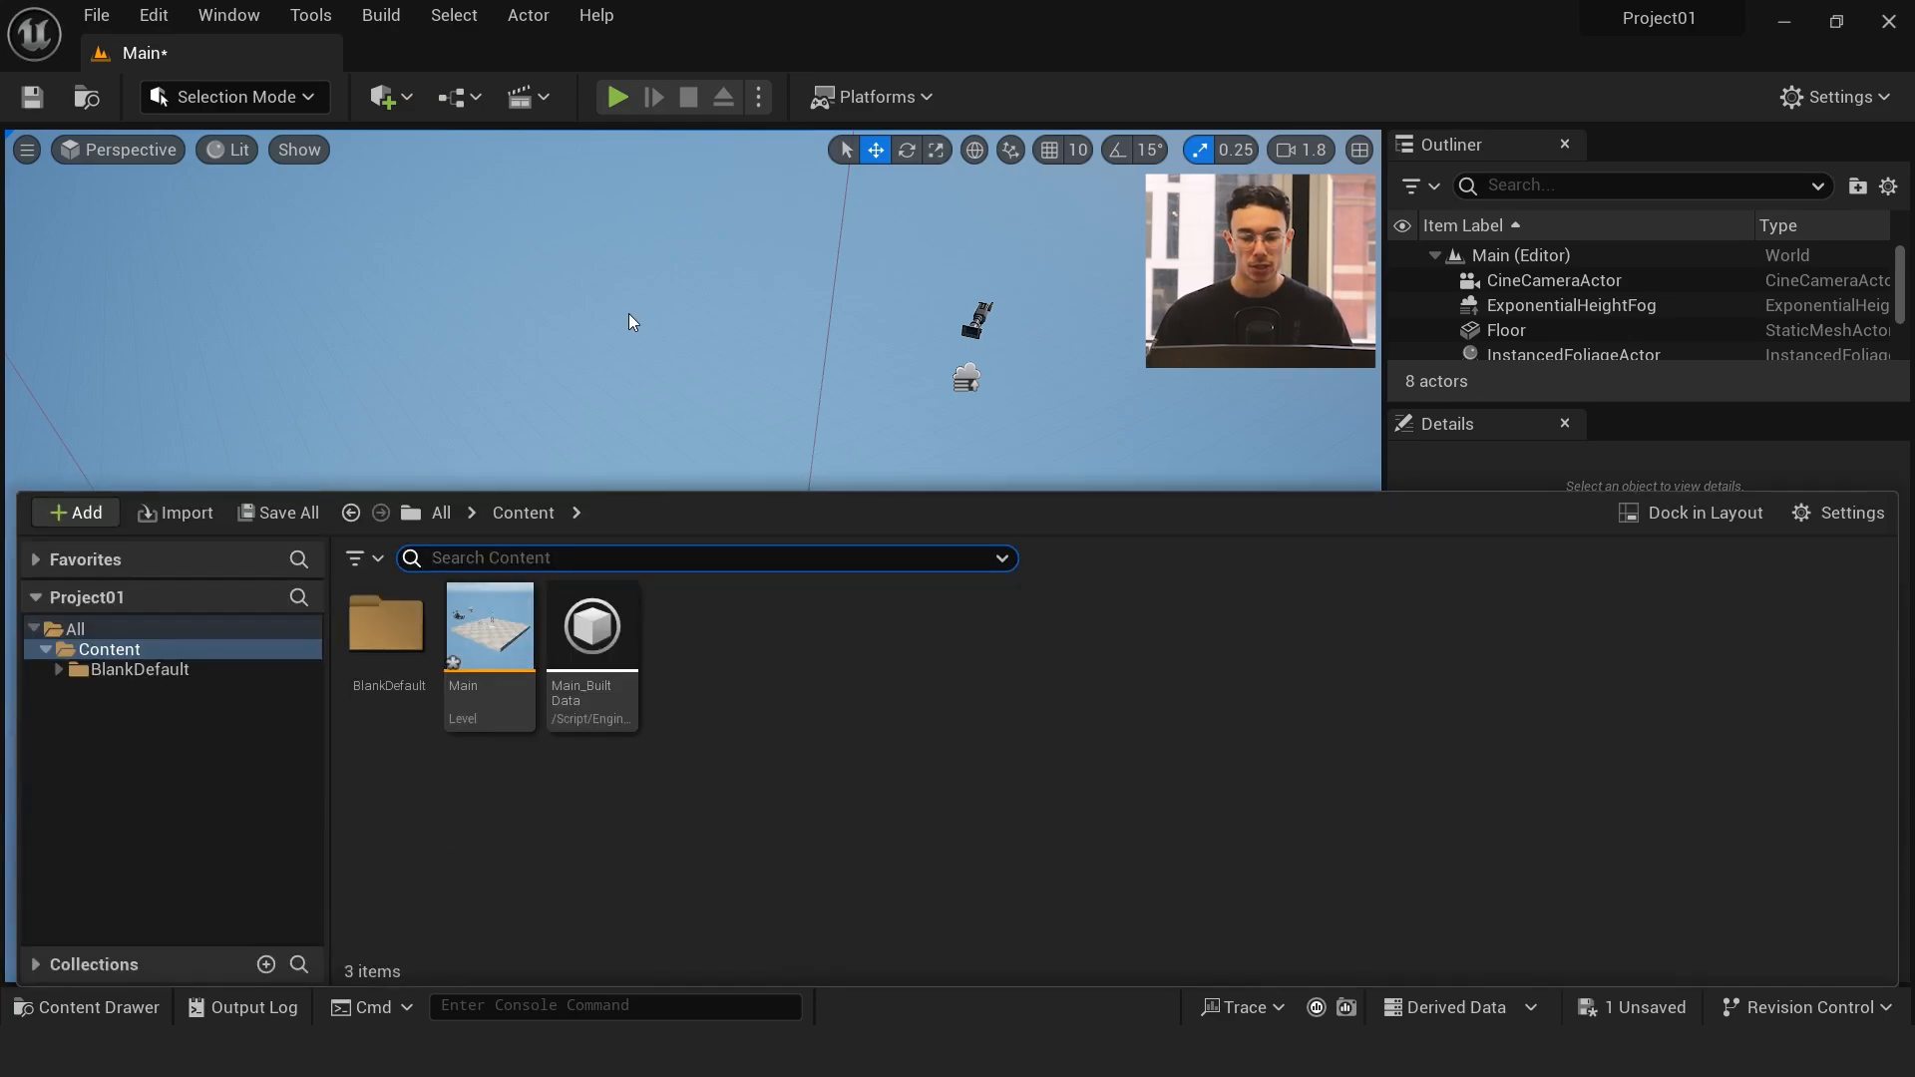
mouse_move(1701, 513)
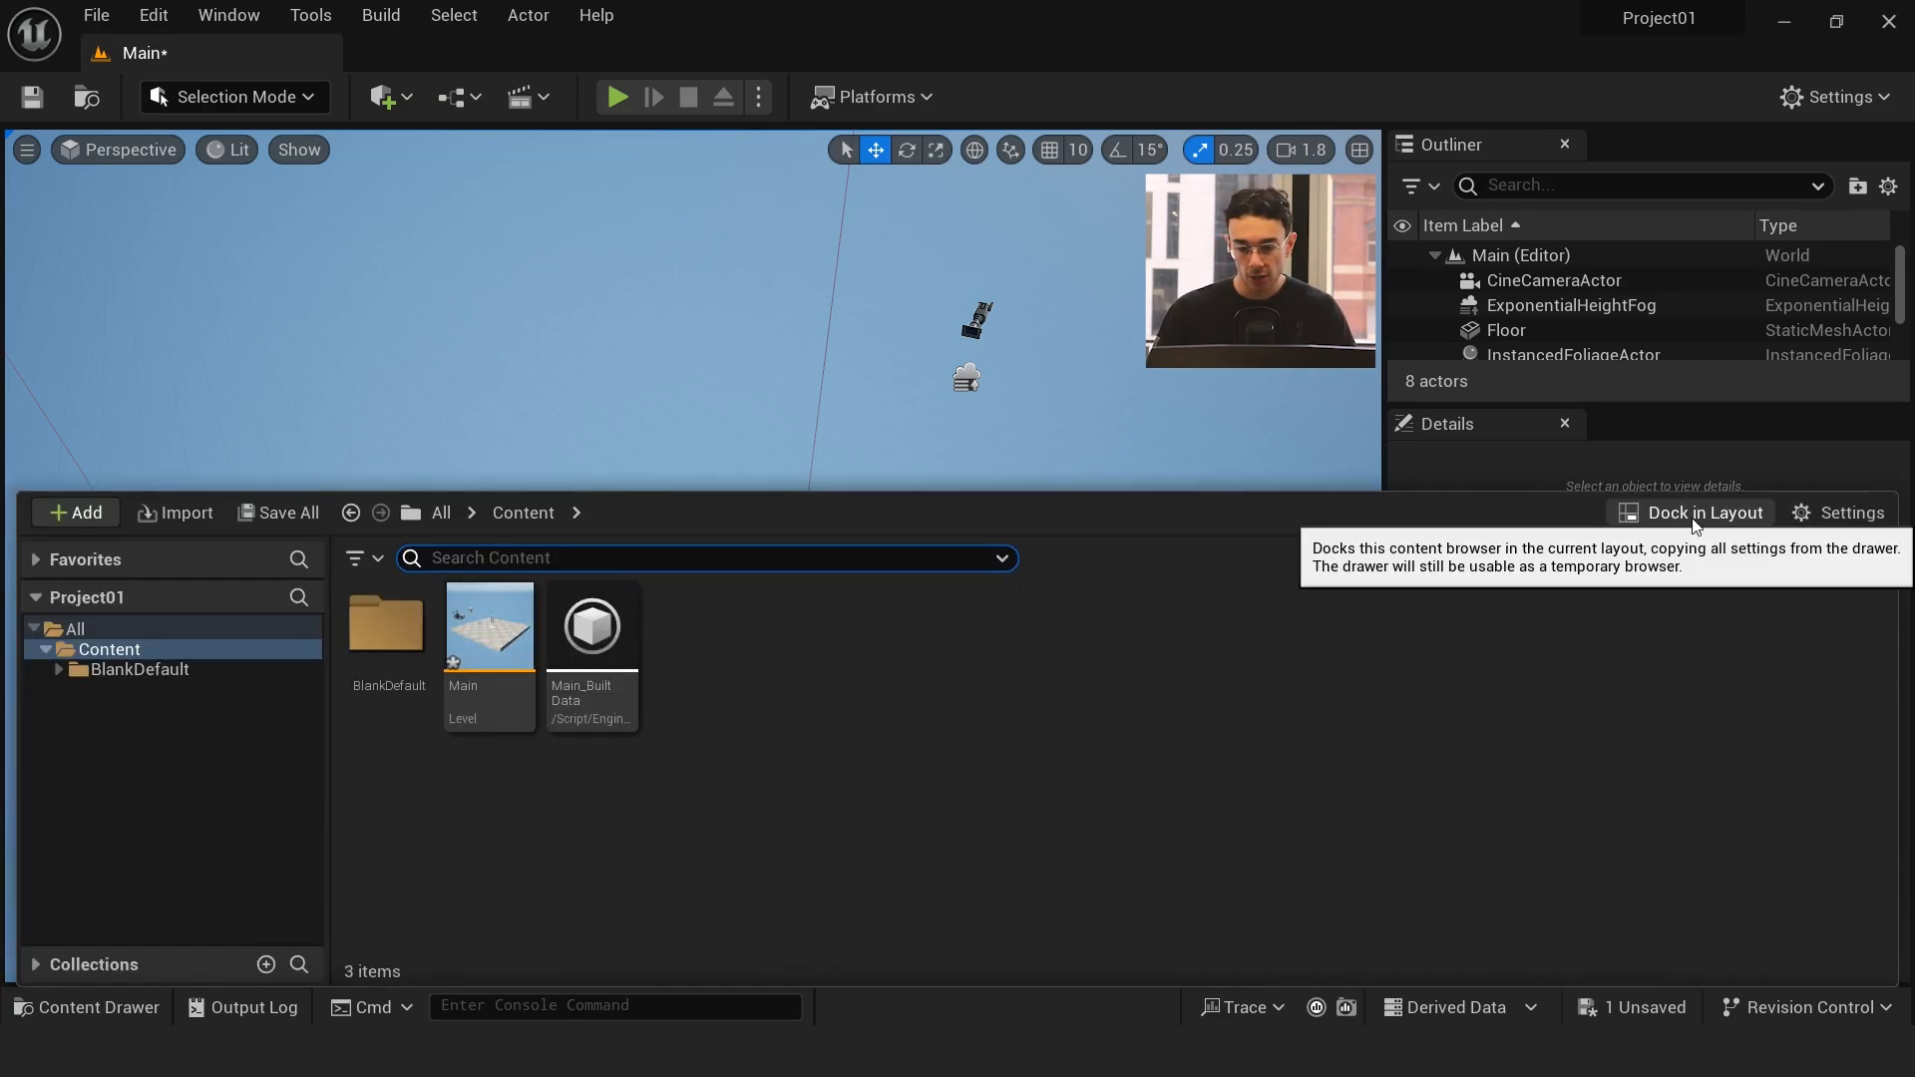
left_click(1701, 512)
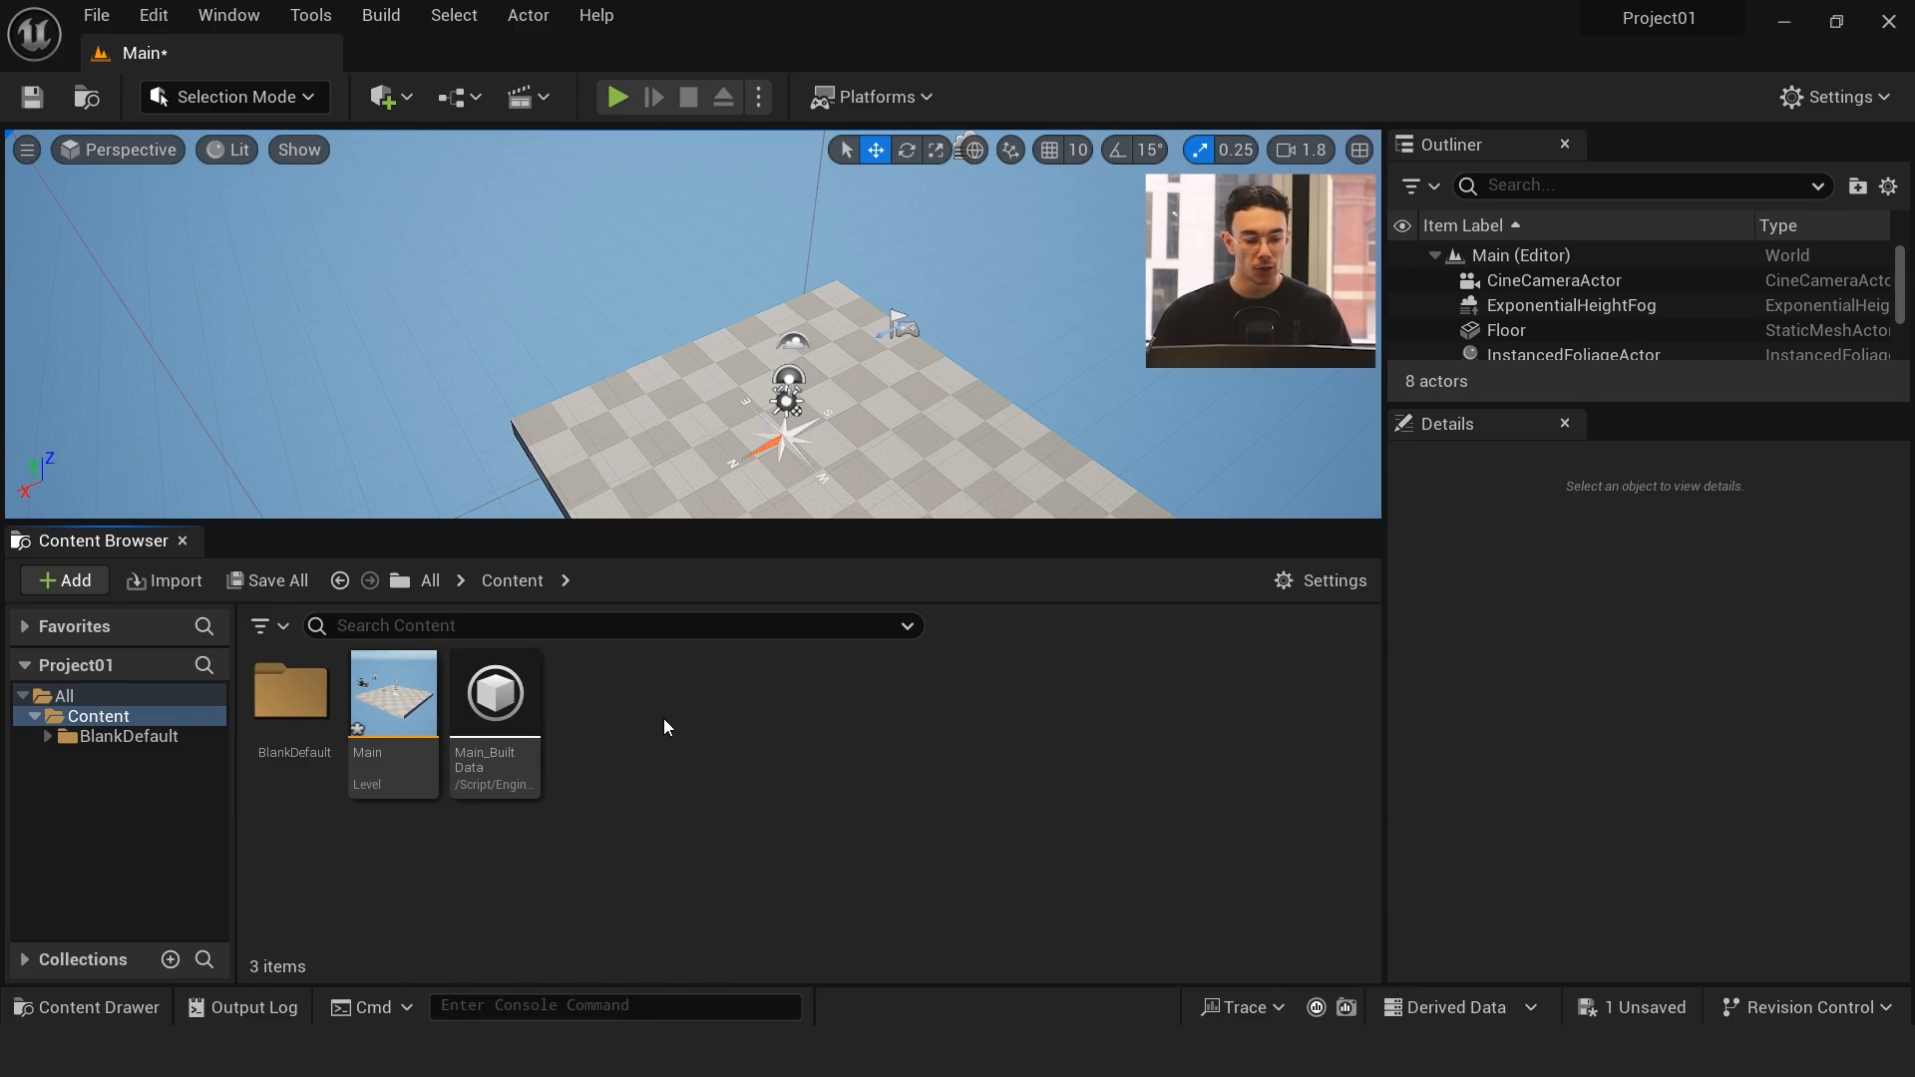
left_click(128, 736)
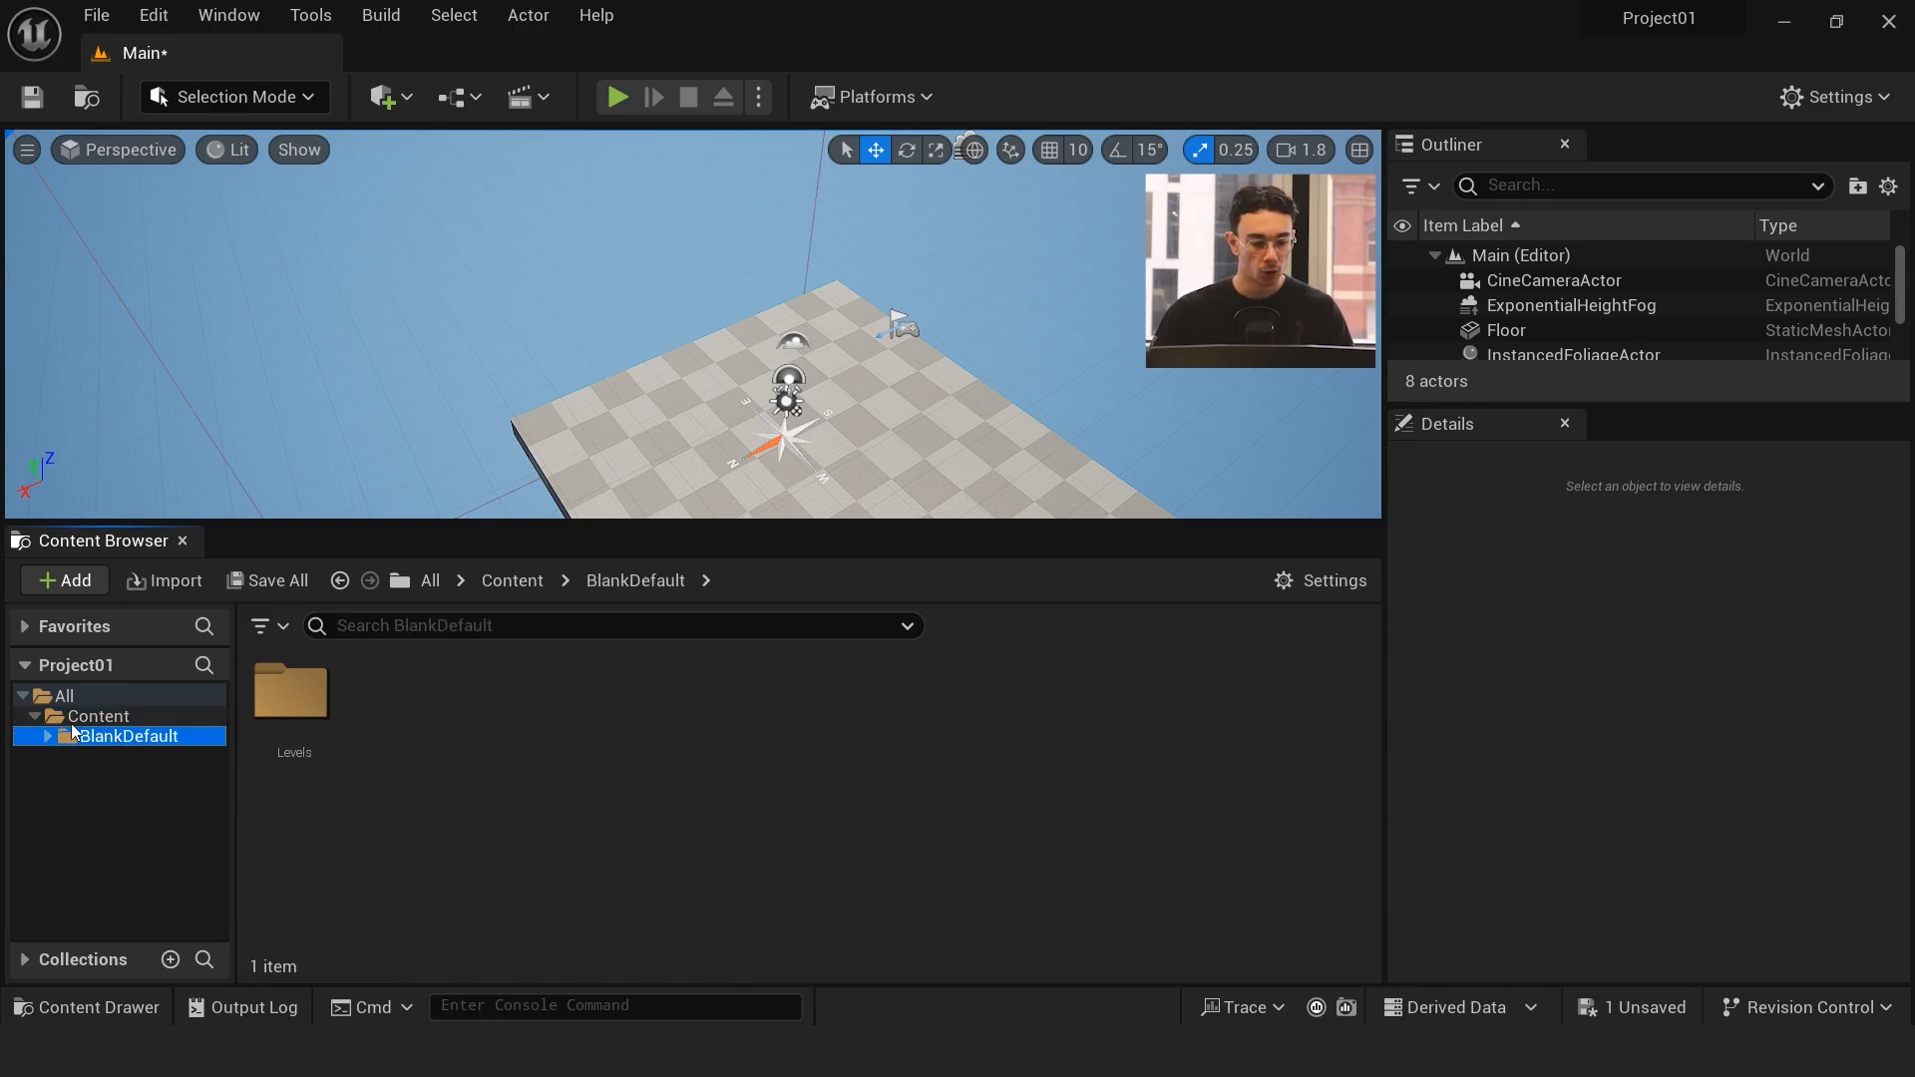
left_click(98, 716)
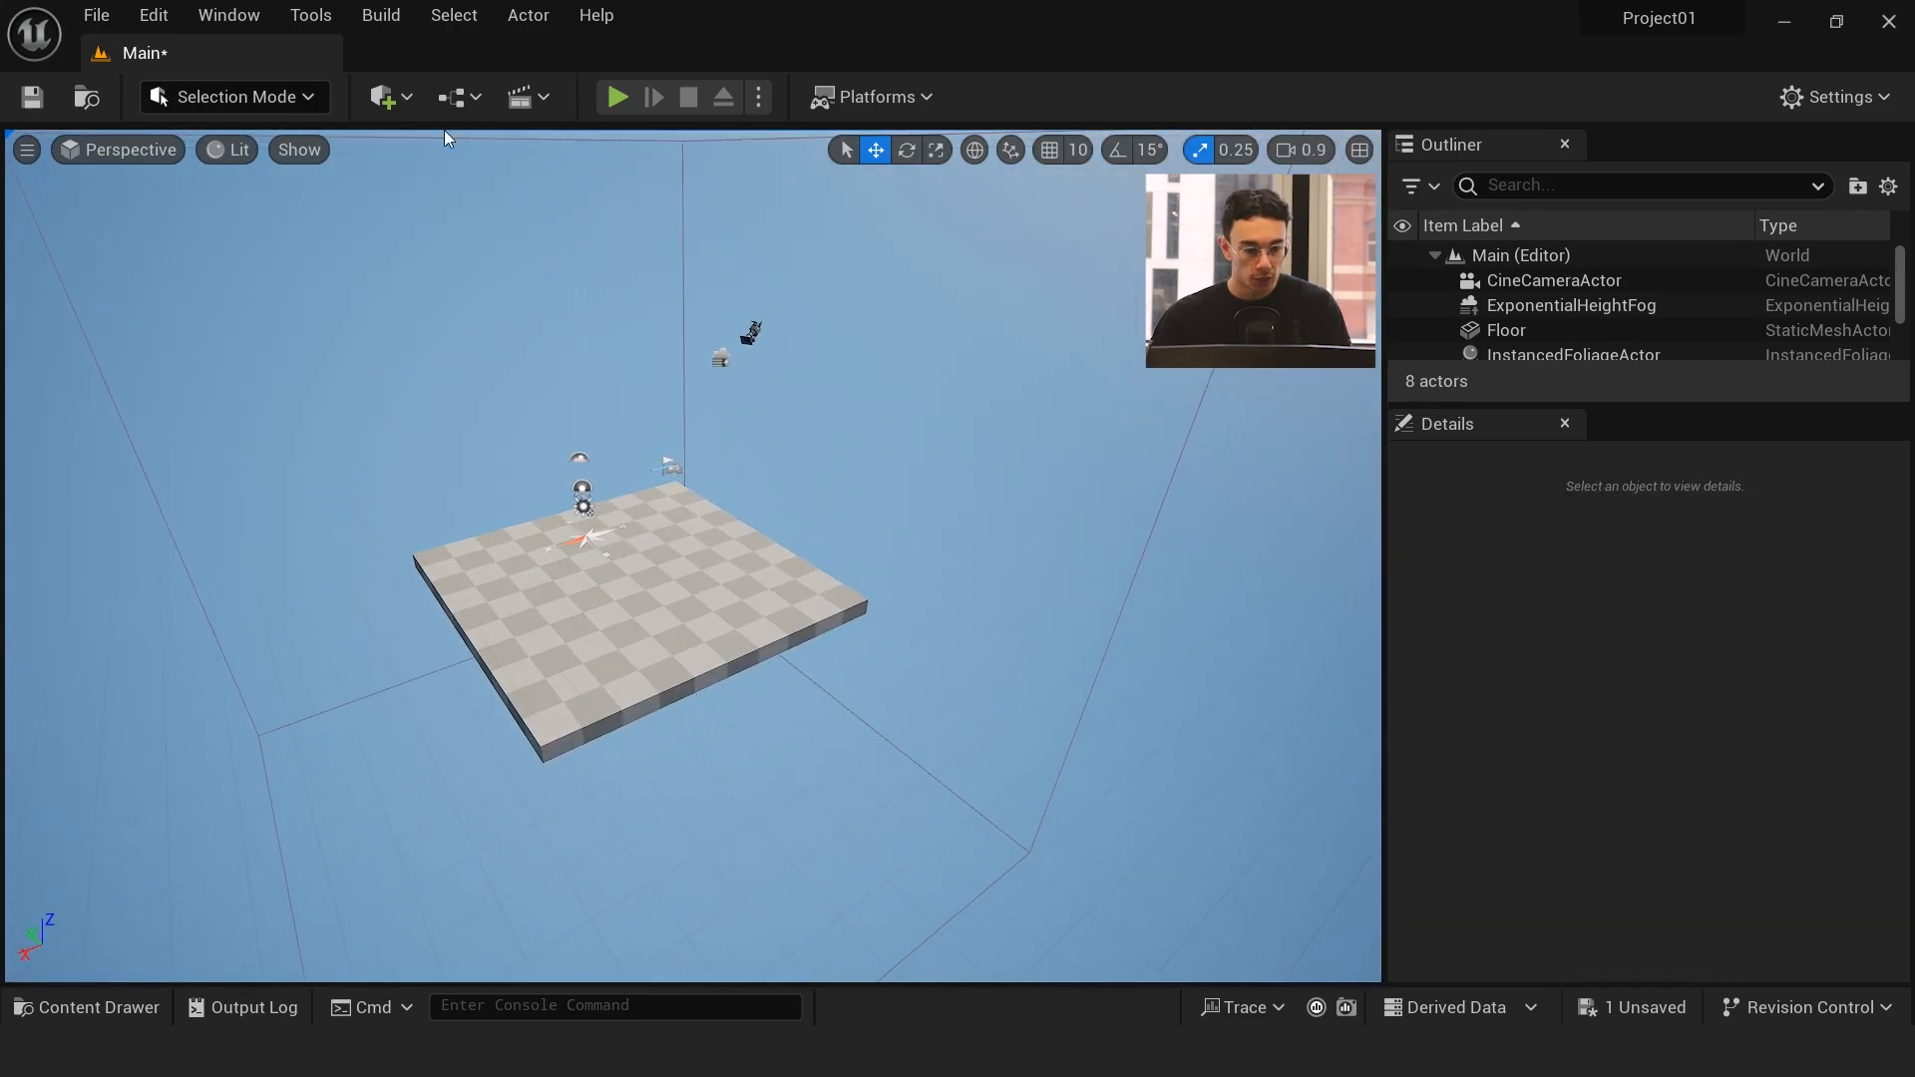
mouse_move(383, 96)
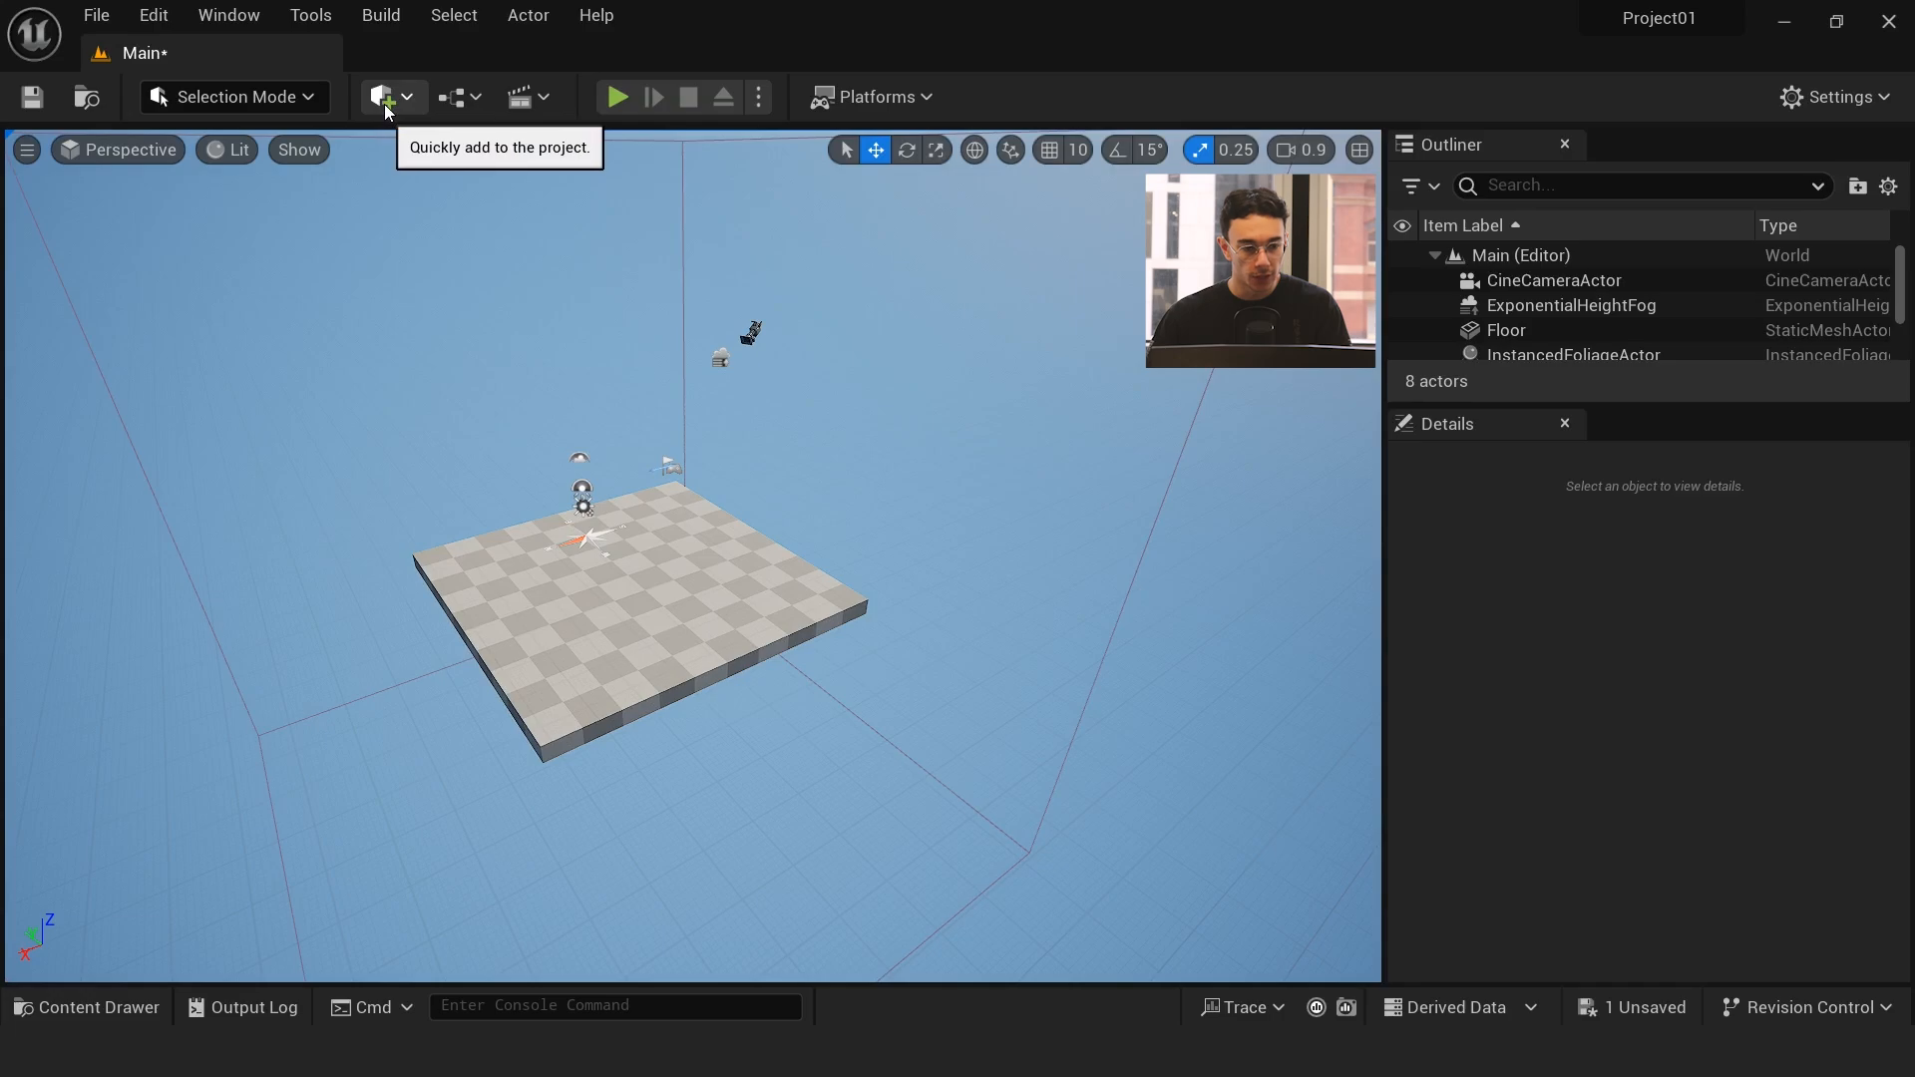
left_click(383, 95)
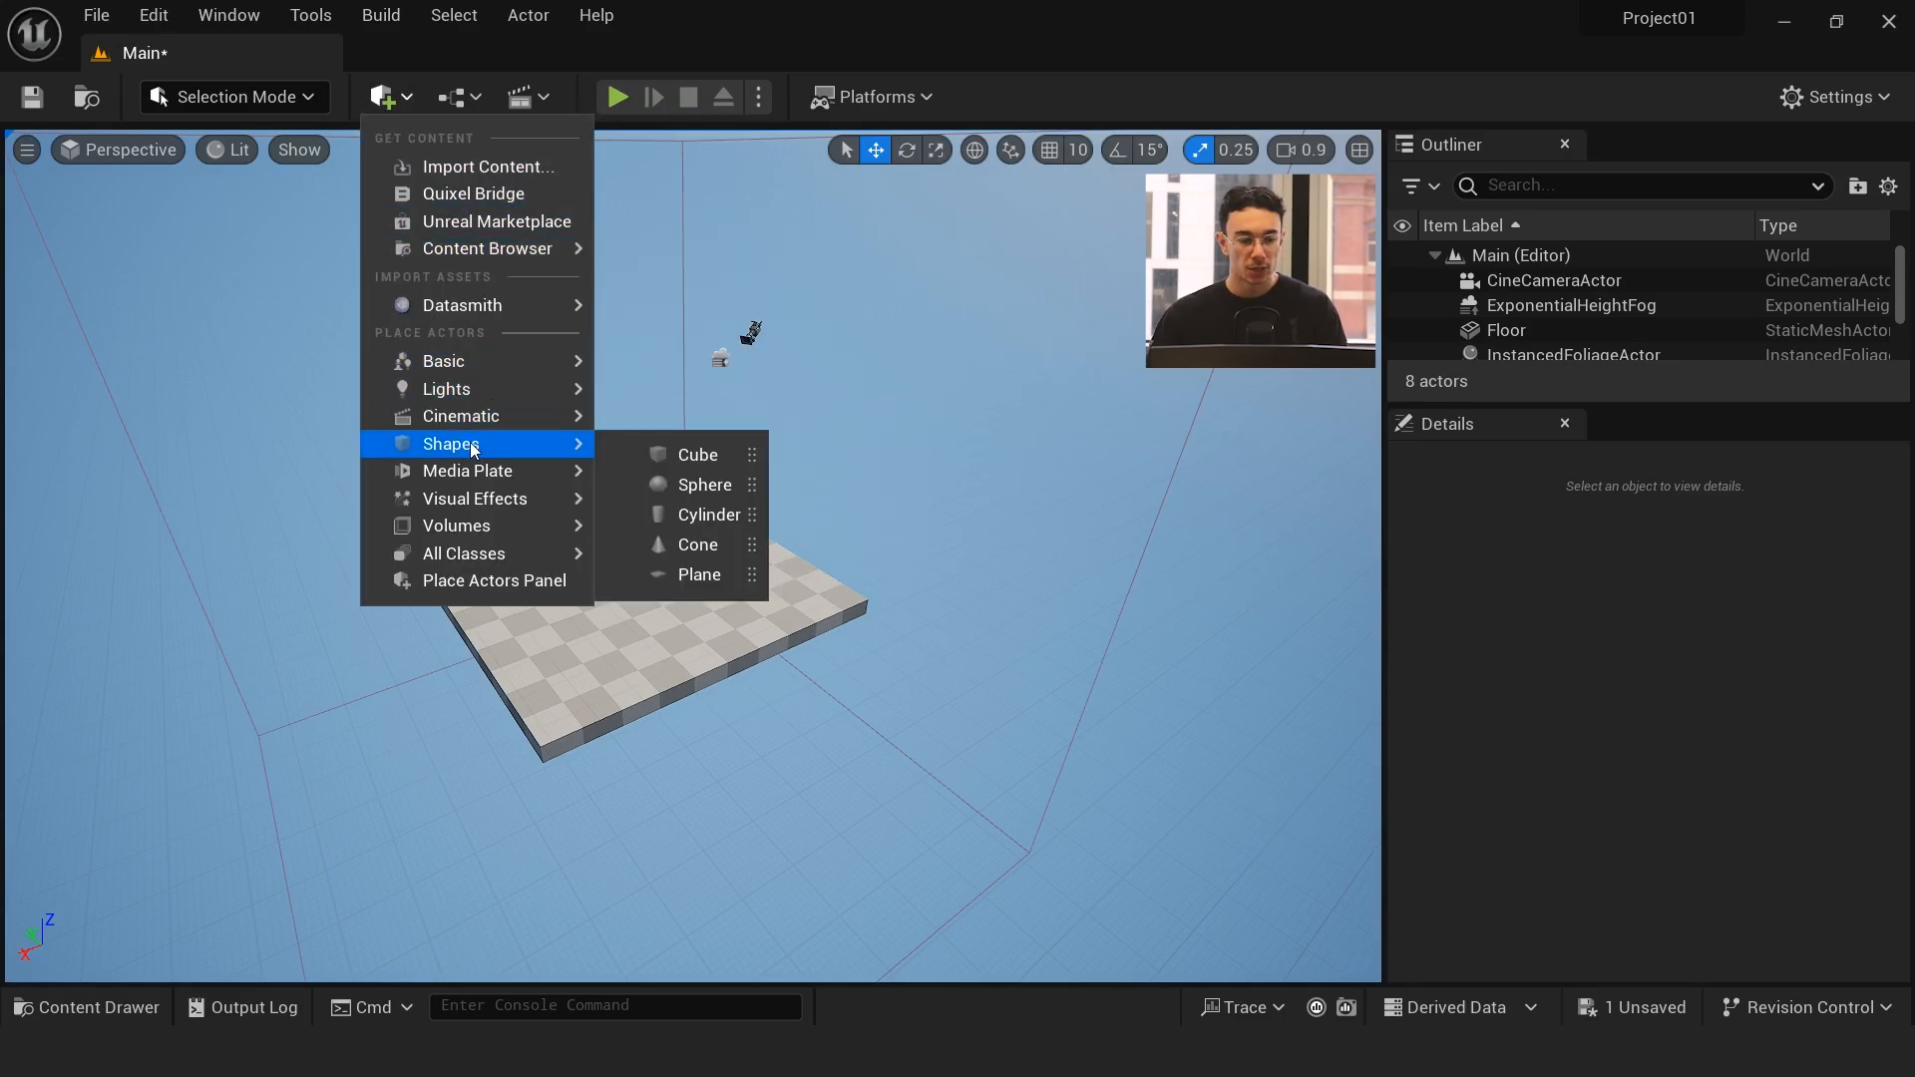
mouse_move(447, 389)
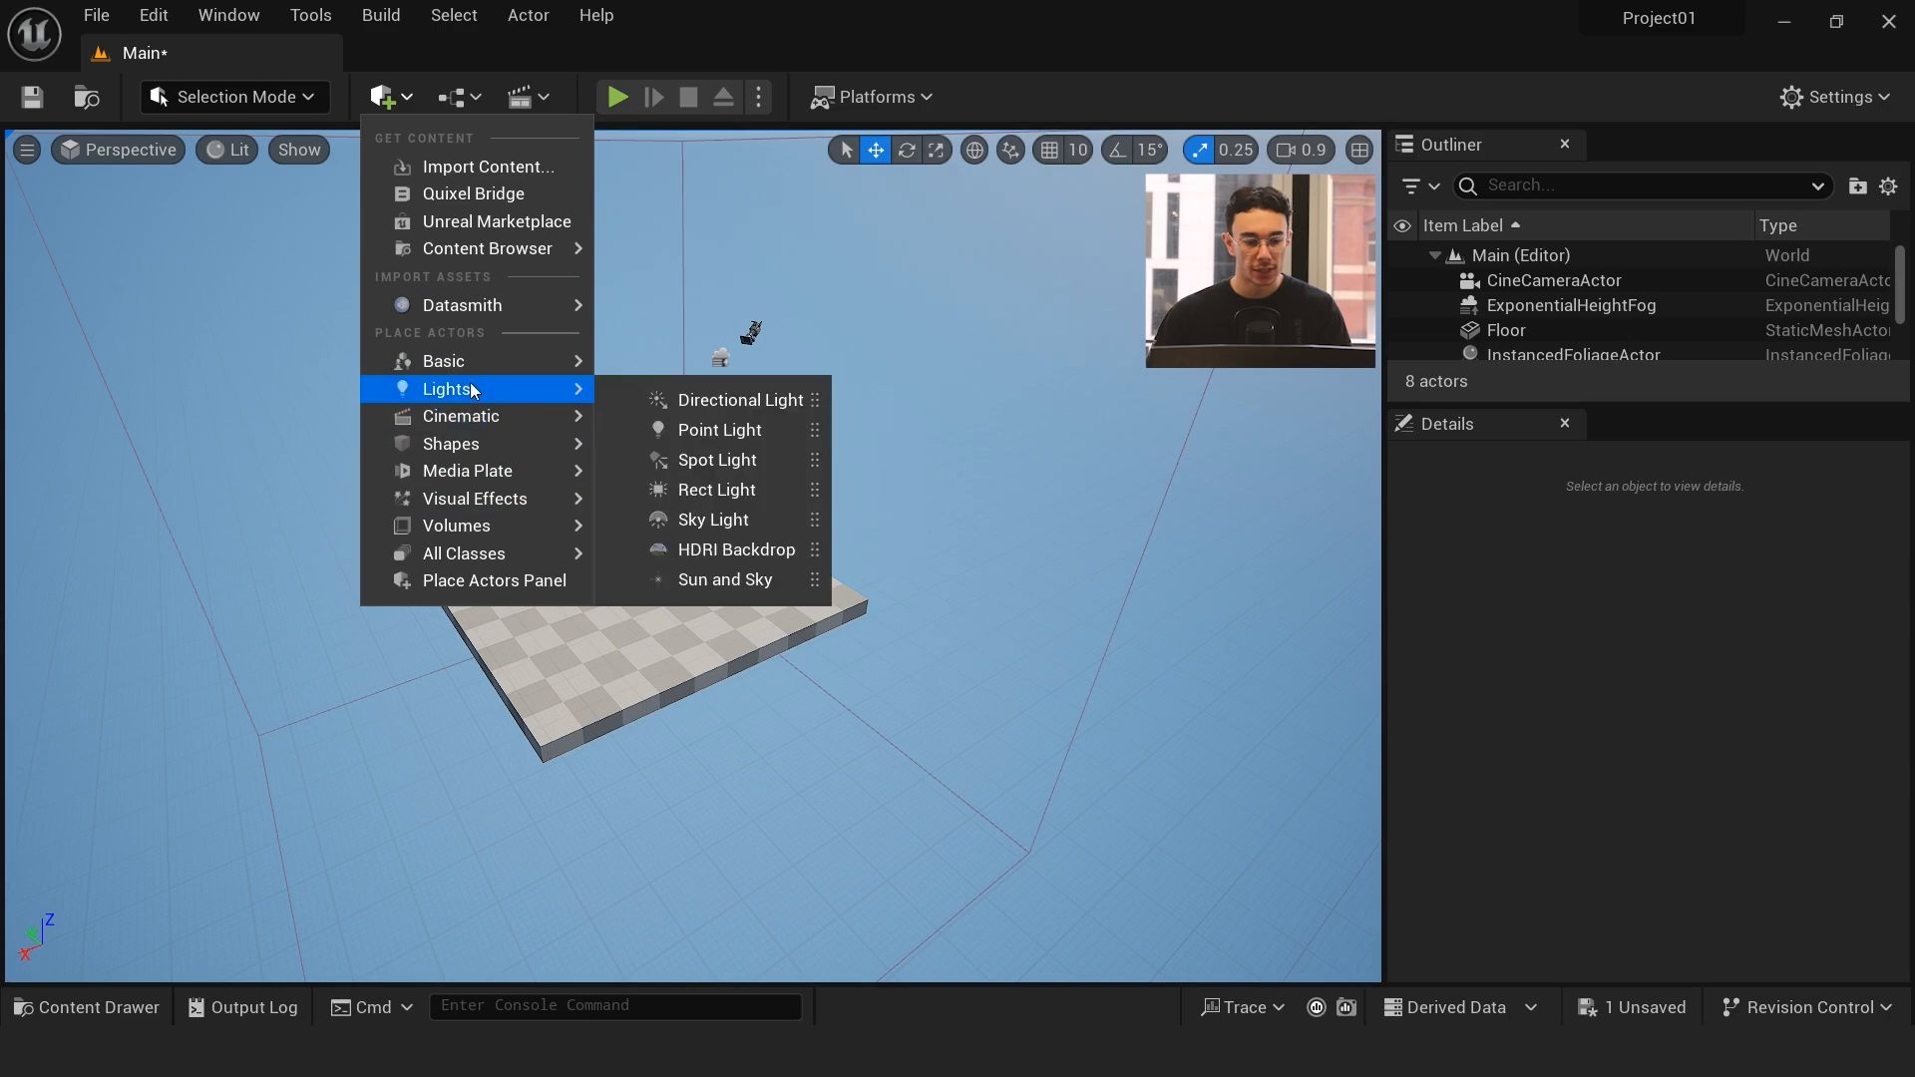
mouse_move(449, 443)
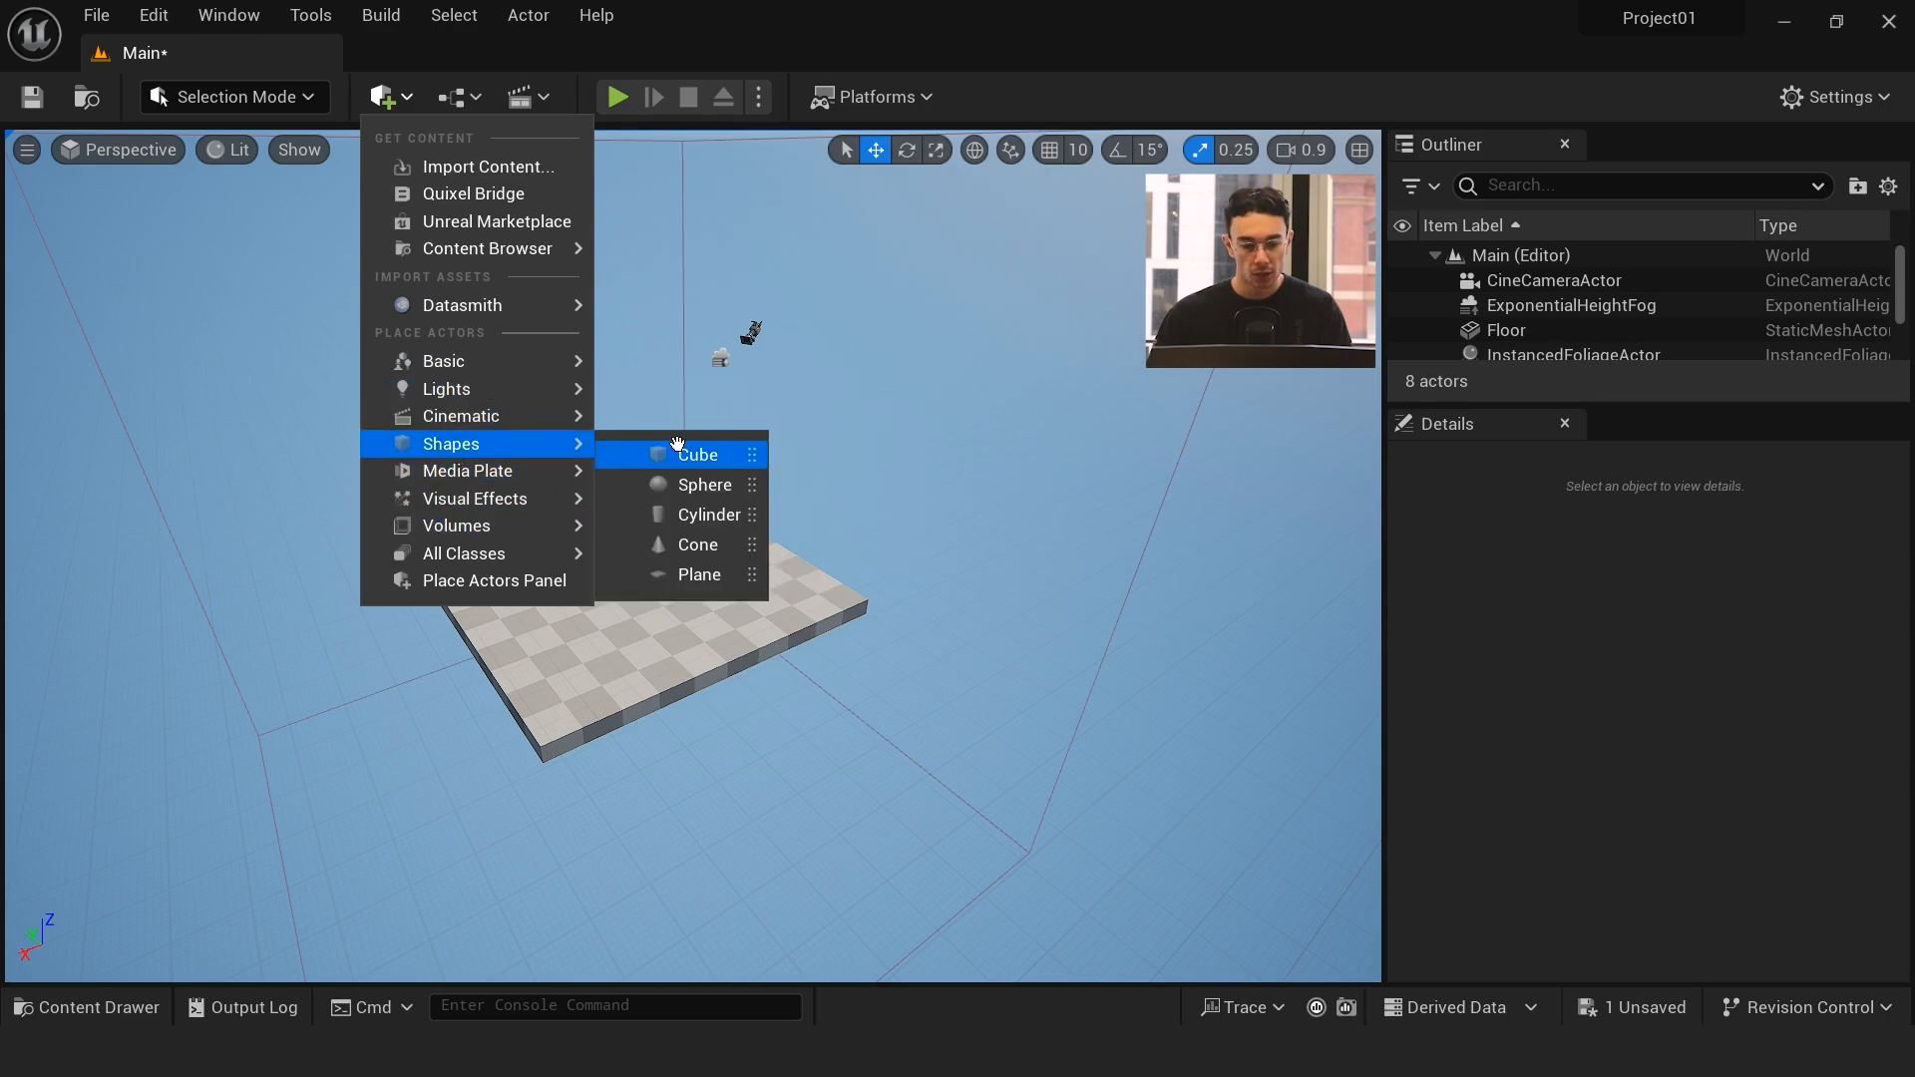
left_click(699, 455)
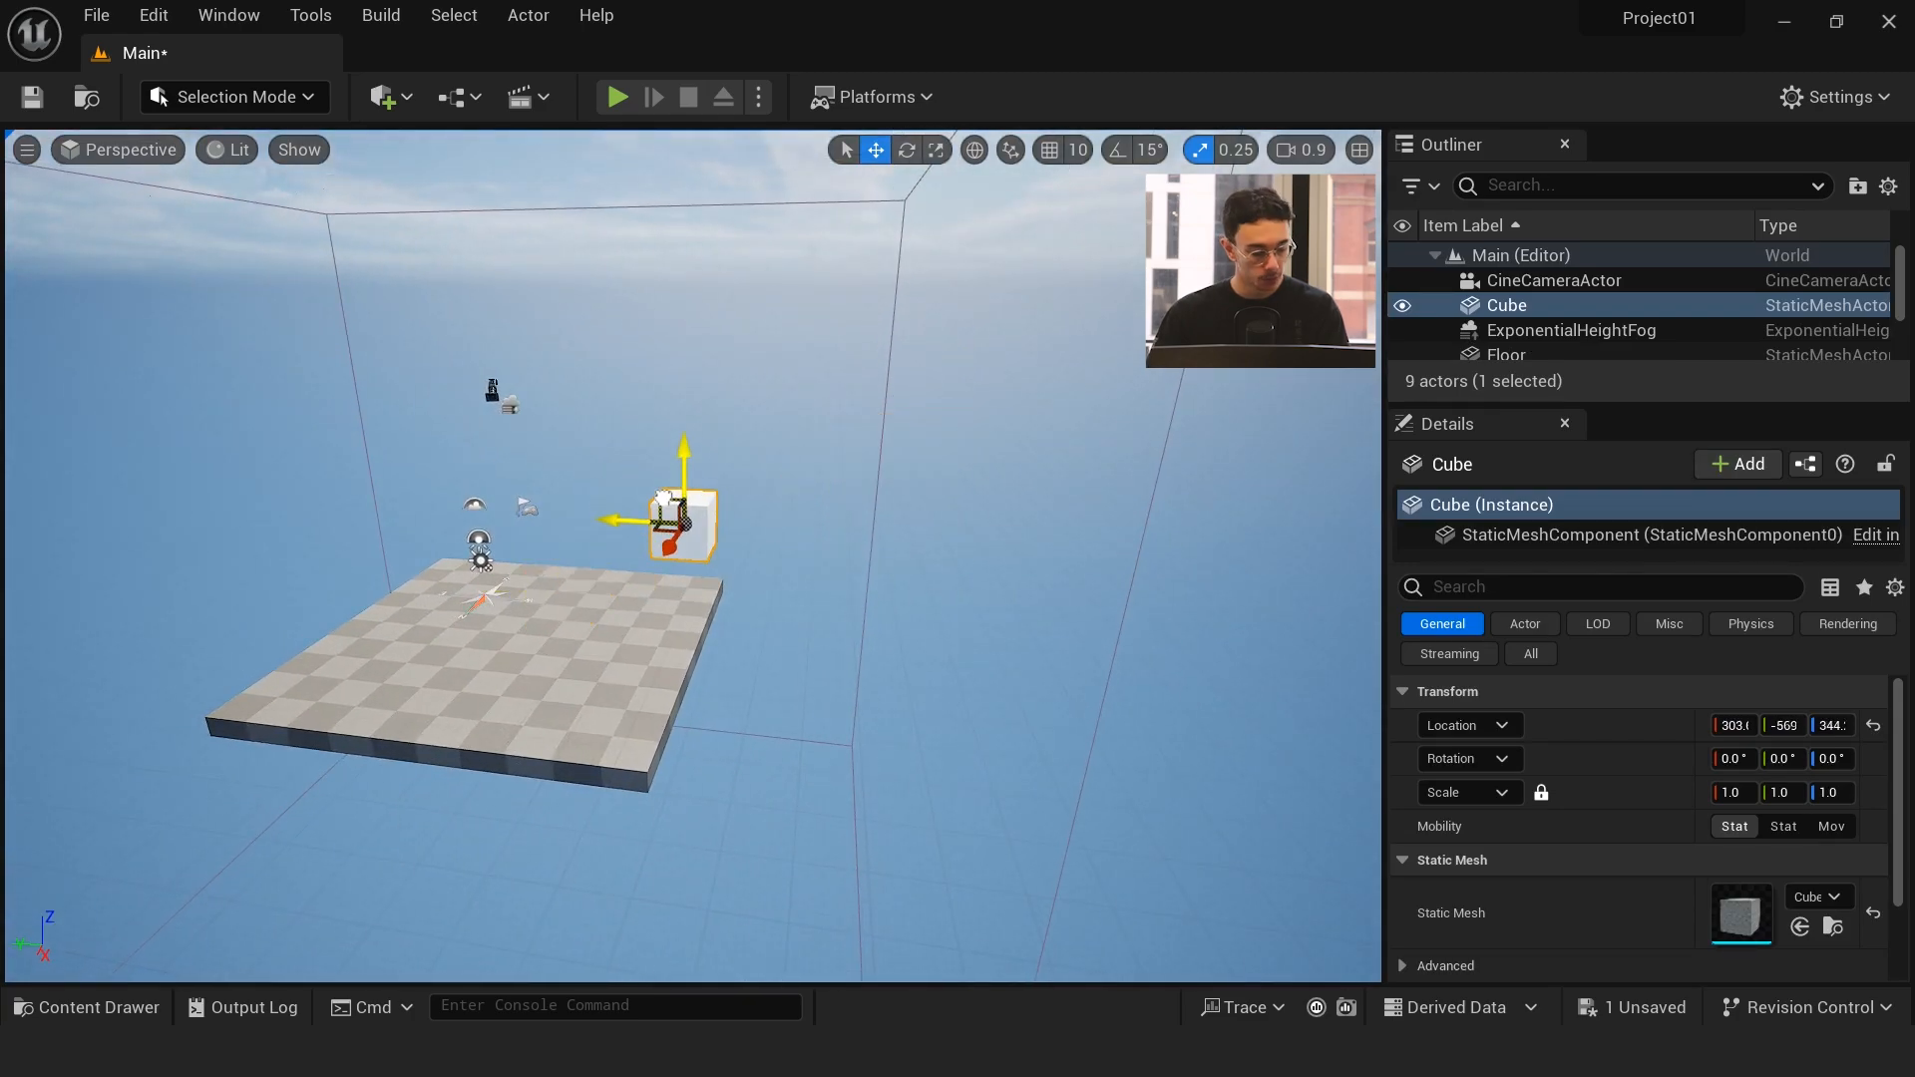
left_click_drag(646, 521, 599, 520)
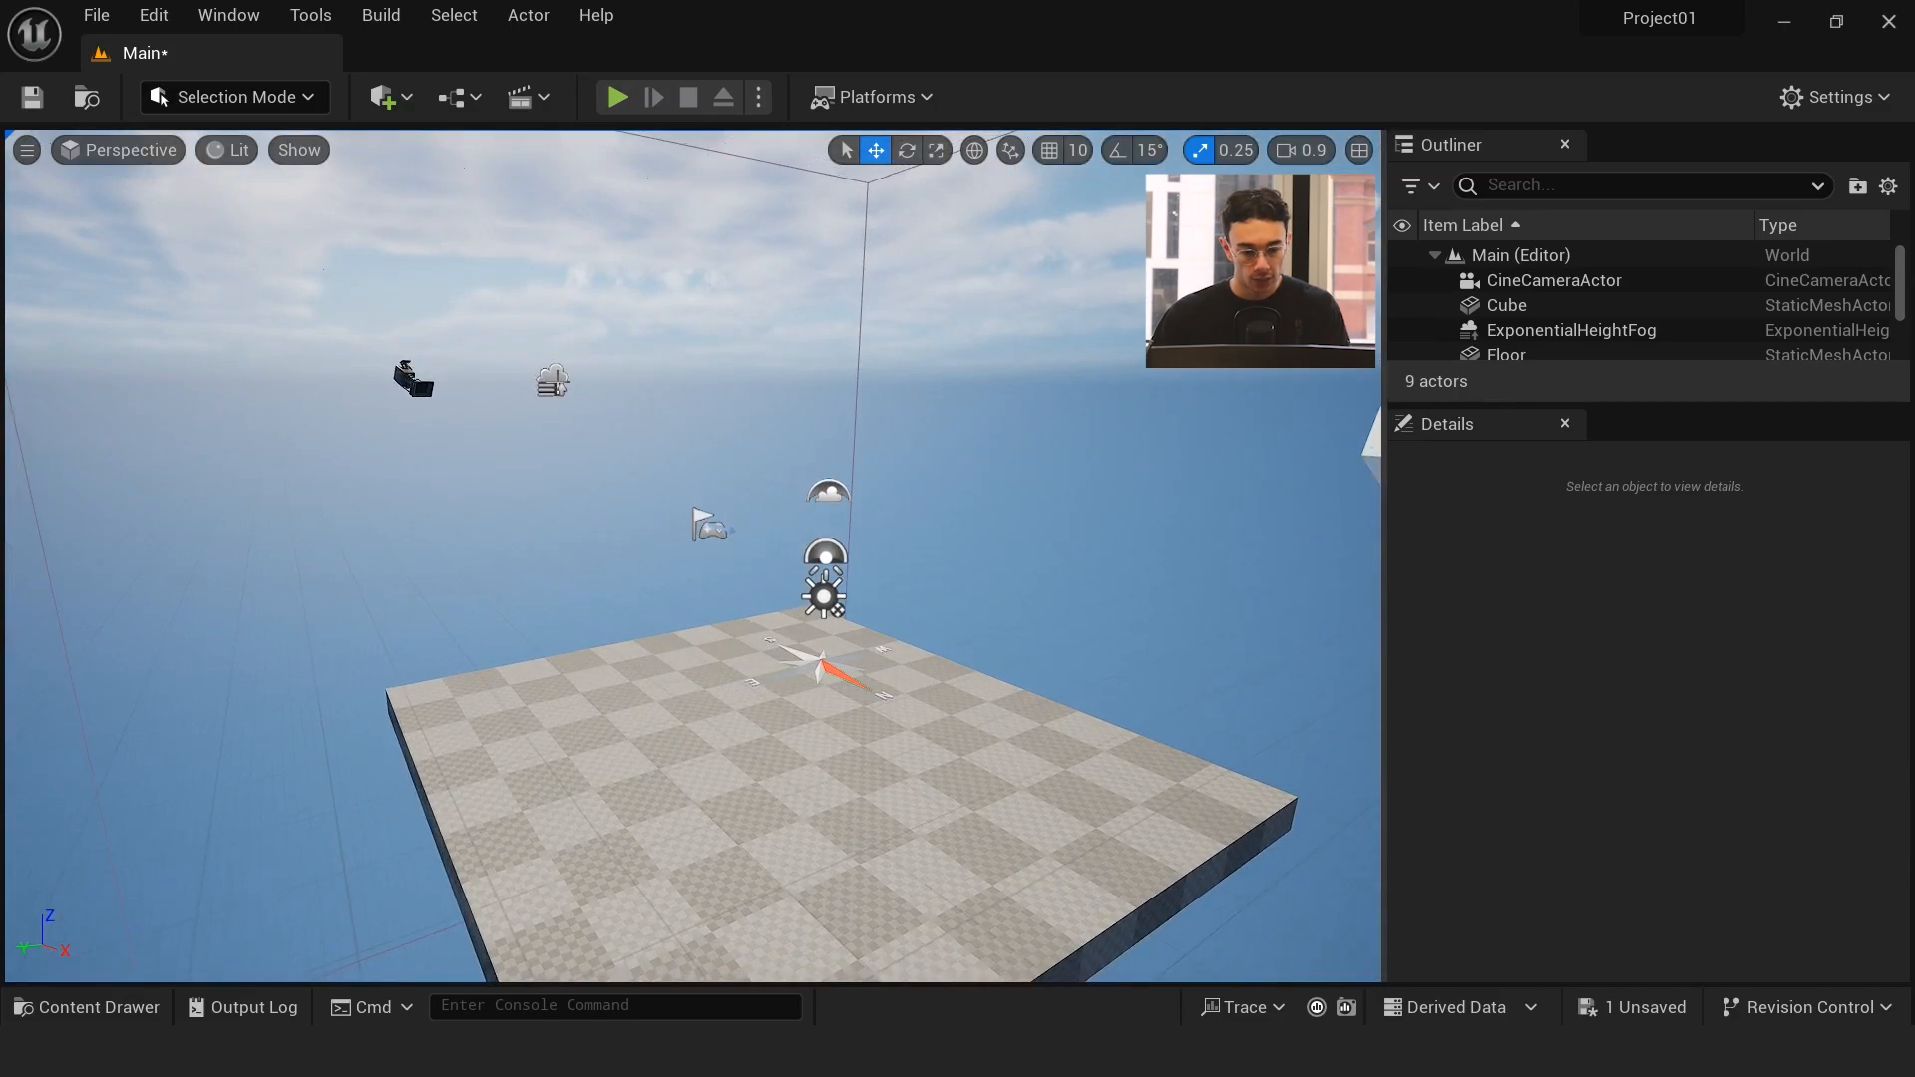
Step: Delete the default light, sky and fog actors and view the scene Unlit
left_click(1574, 329)
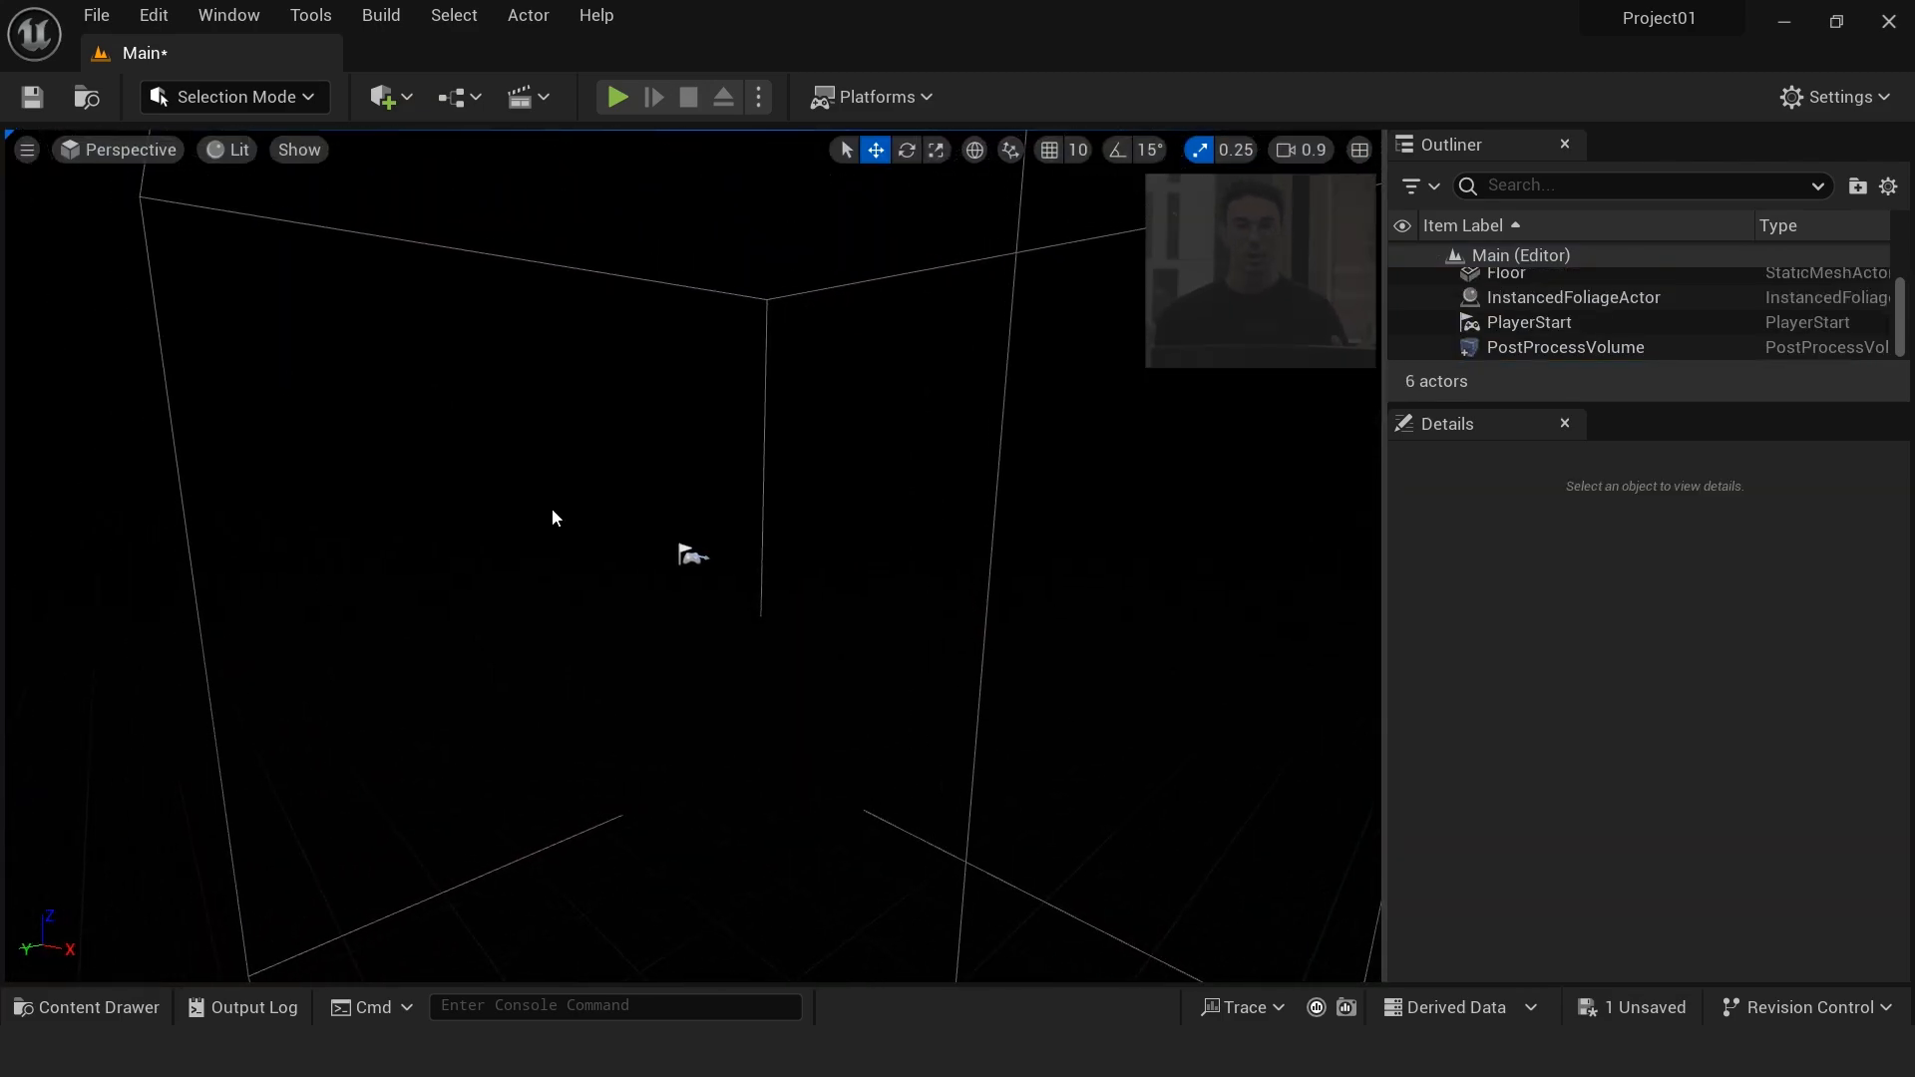
mouse_move(222, 175)
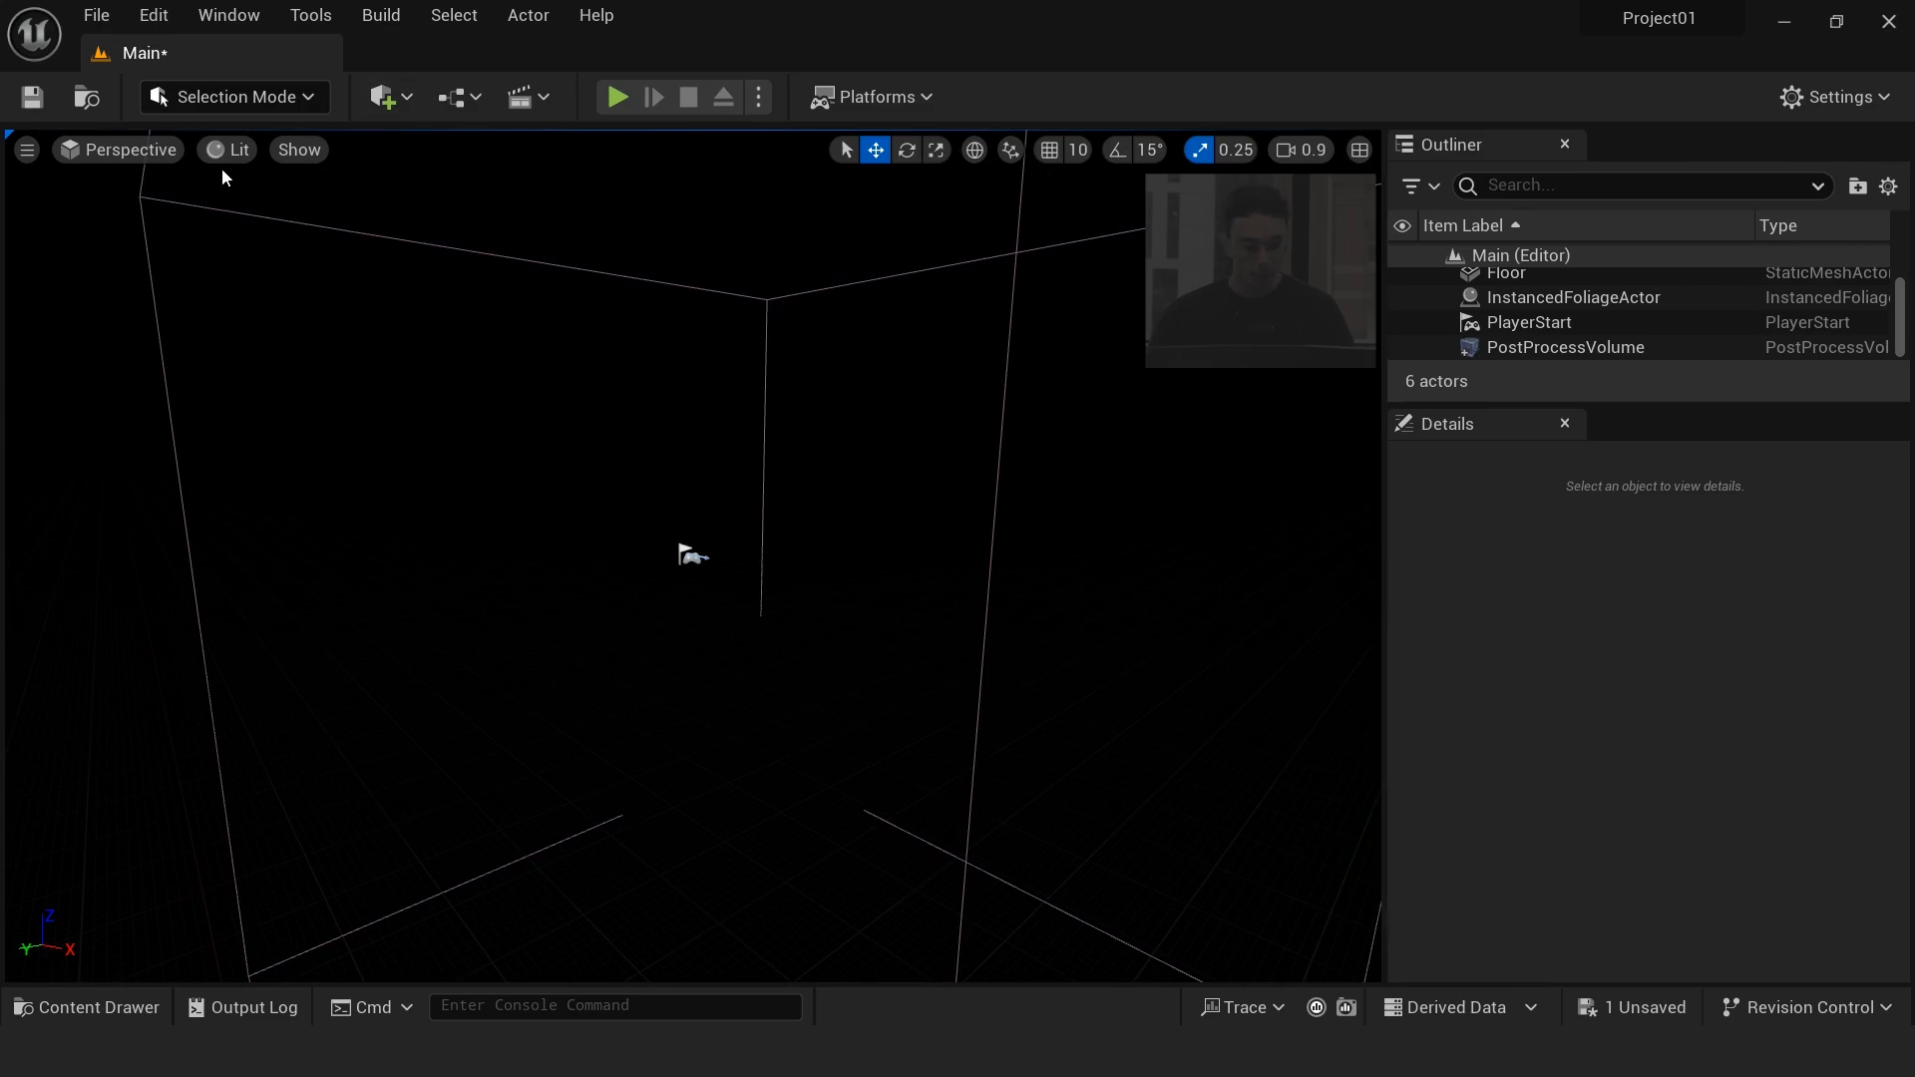
left_click(227, 149)
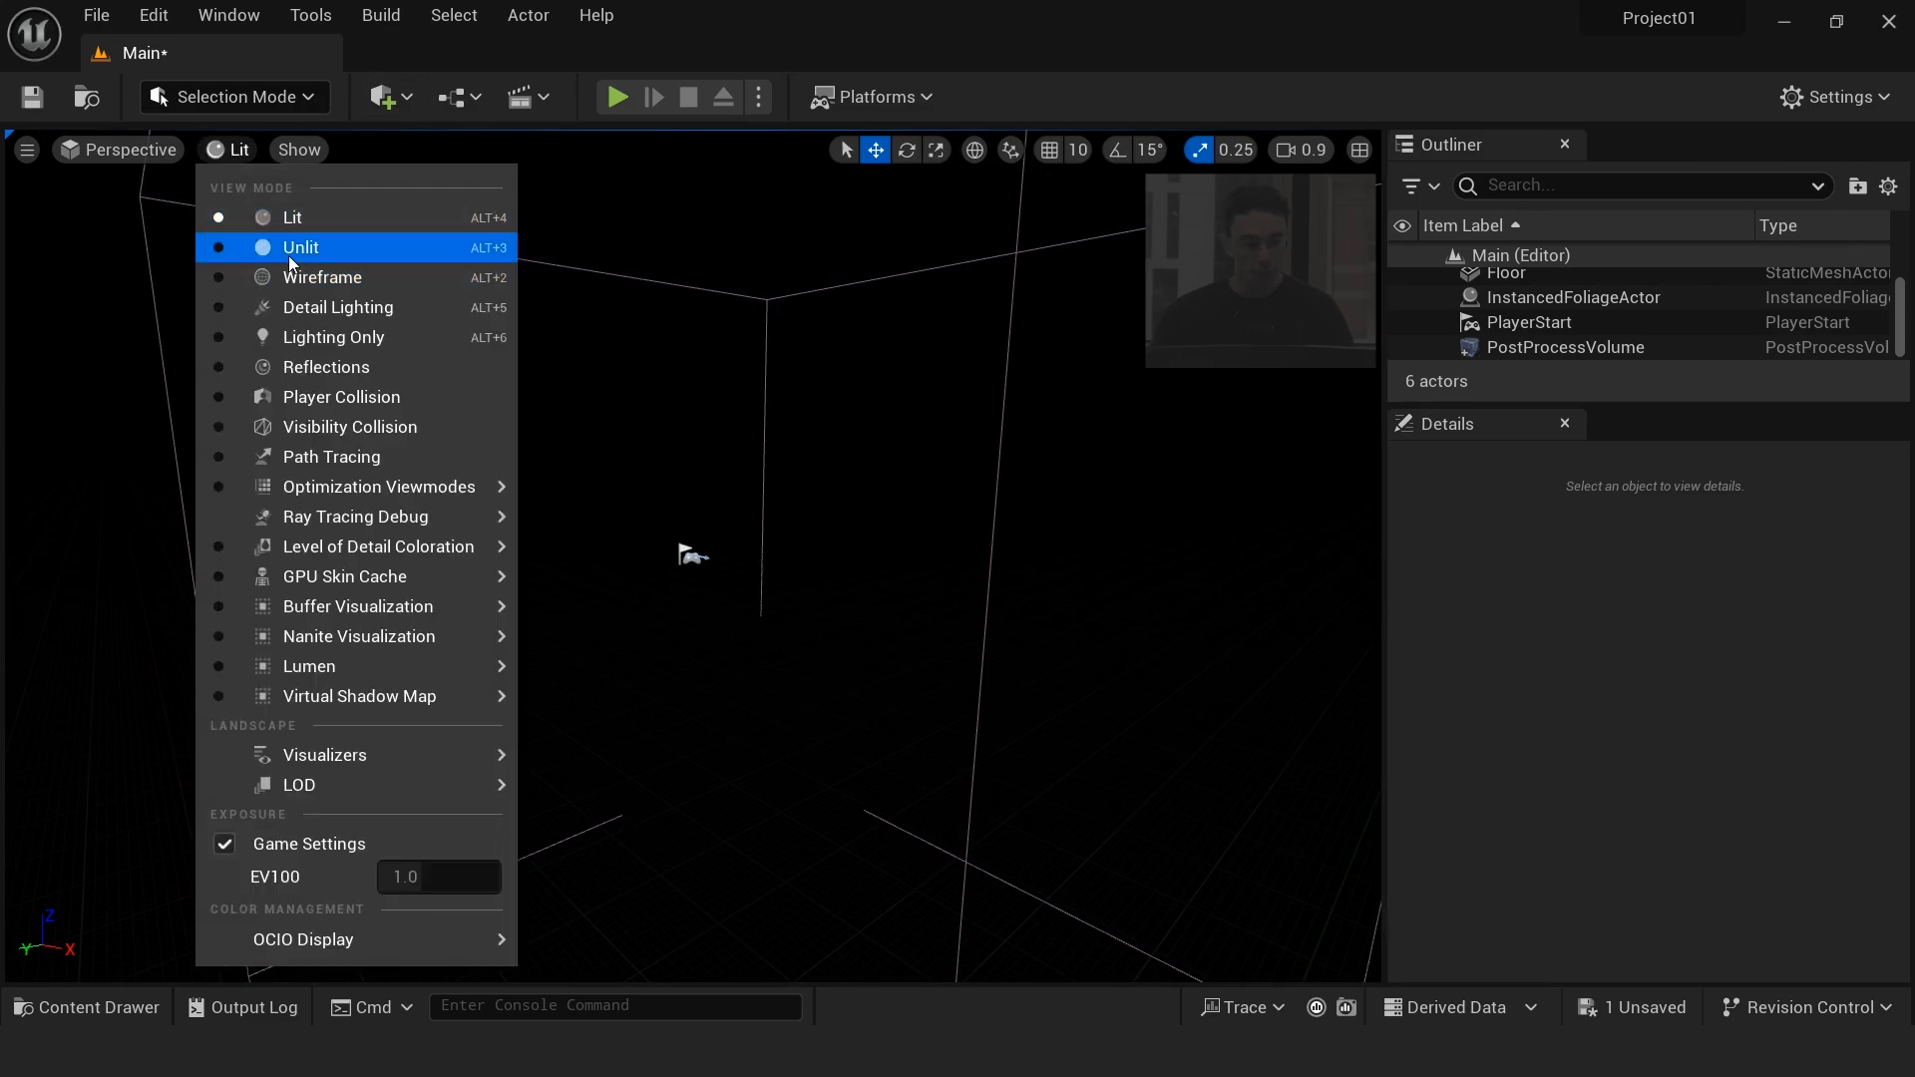
left_click(301, 247)
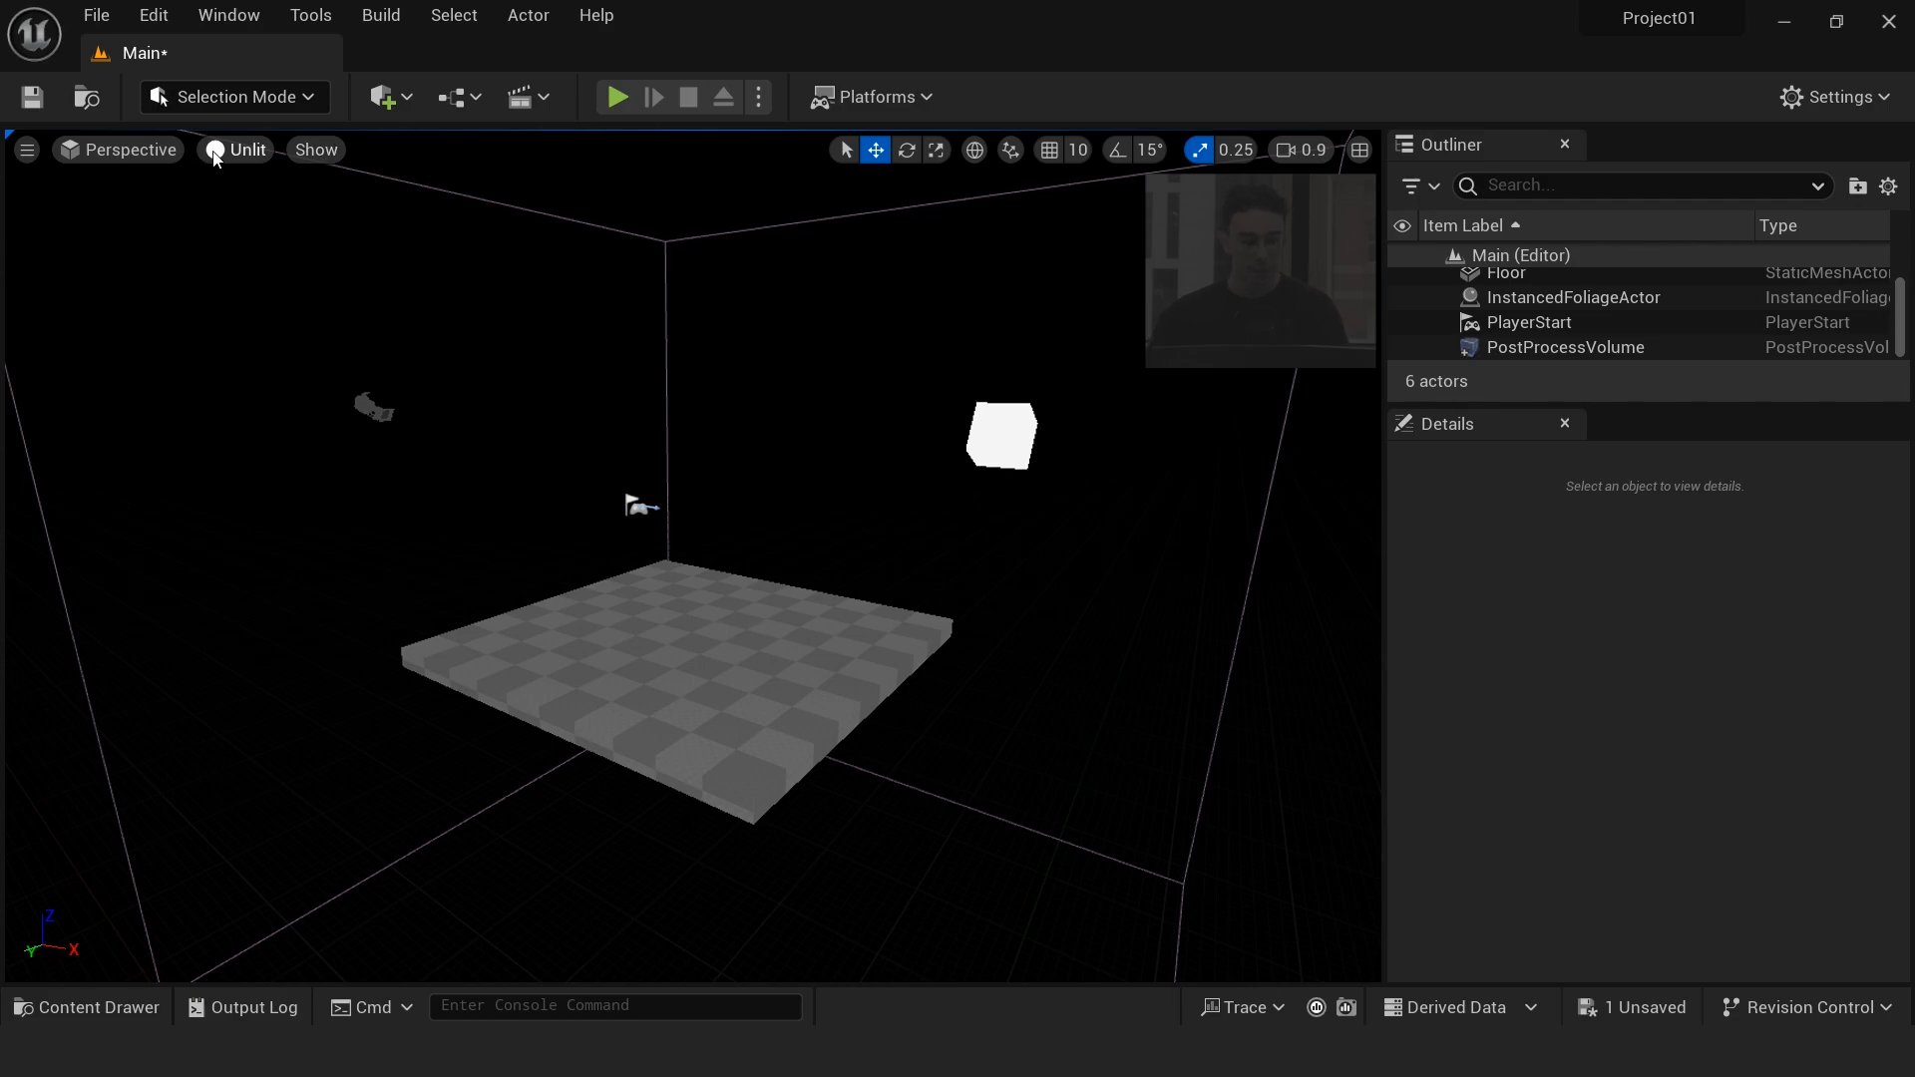
mouse_move(253, 158)
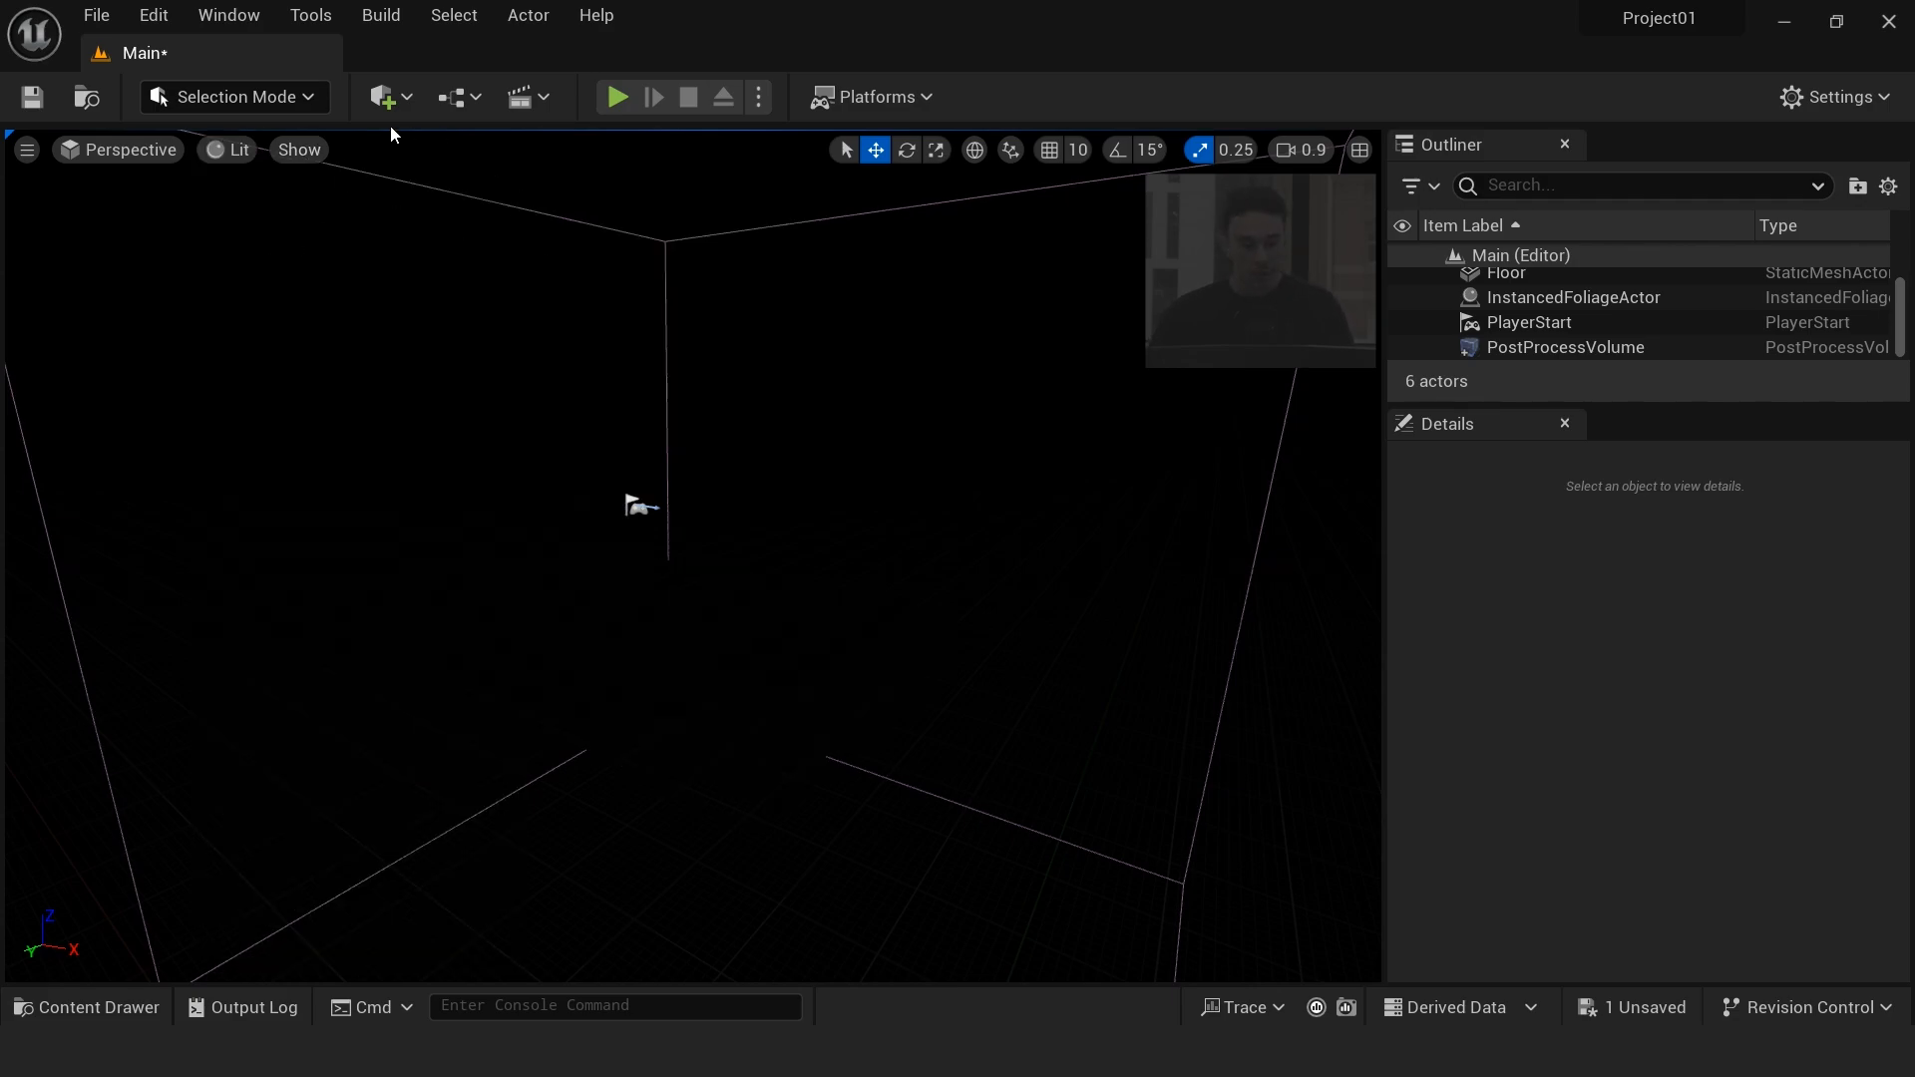
mouse_move(381, 95)
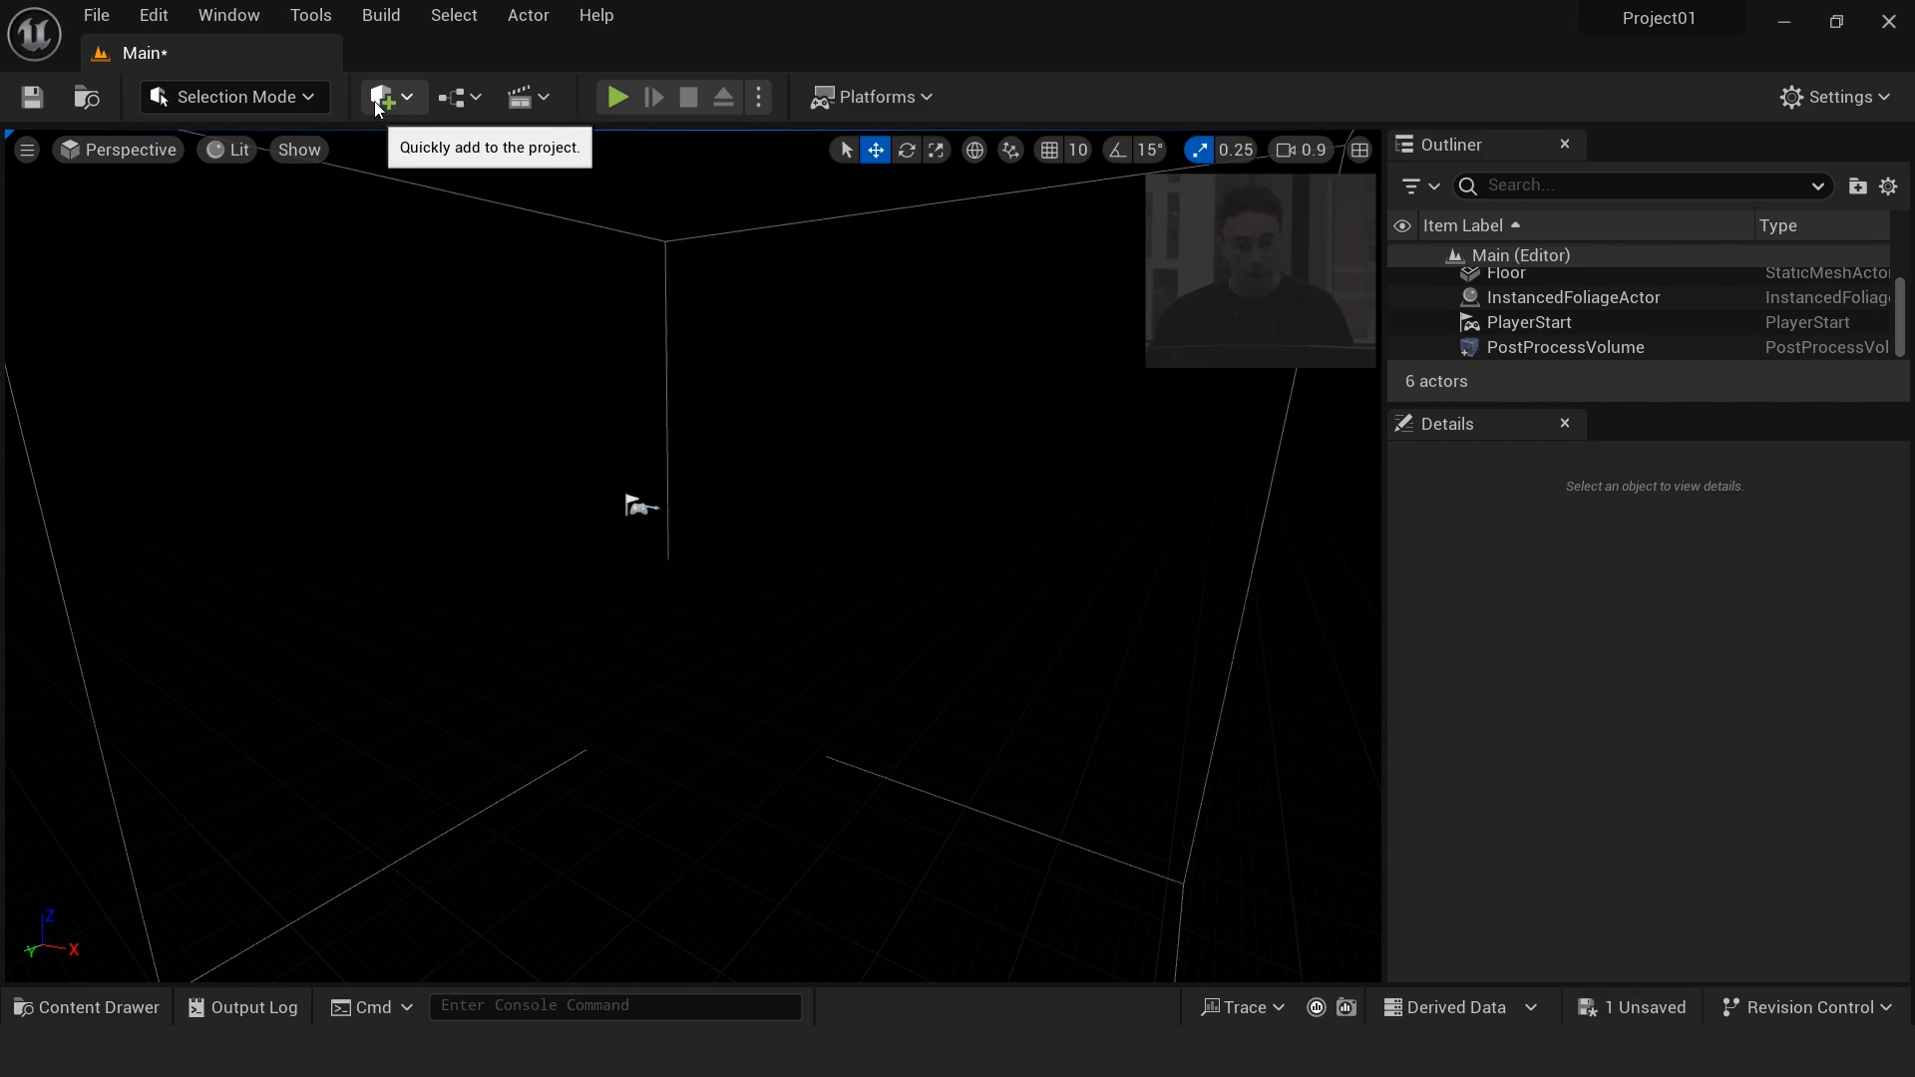
Step: Quickly add a Sun and Sky, Exponential Height Fog and Volumetric Cloud to the level
left_click(381, 95)
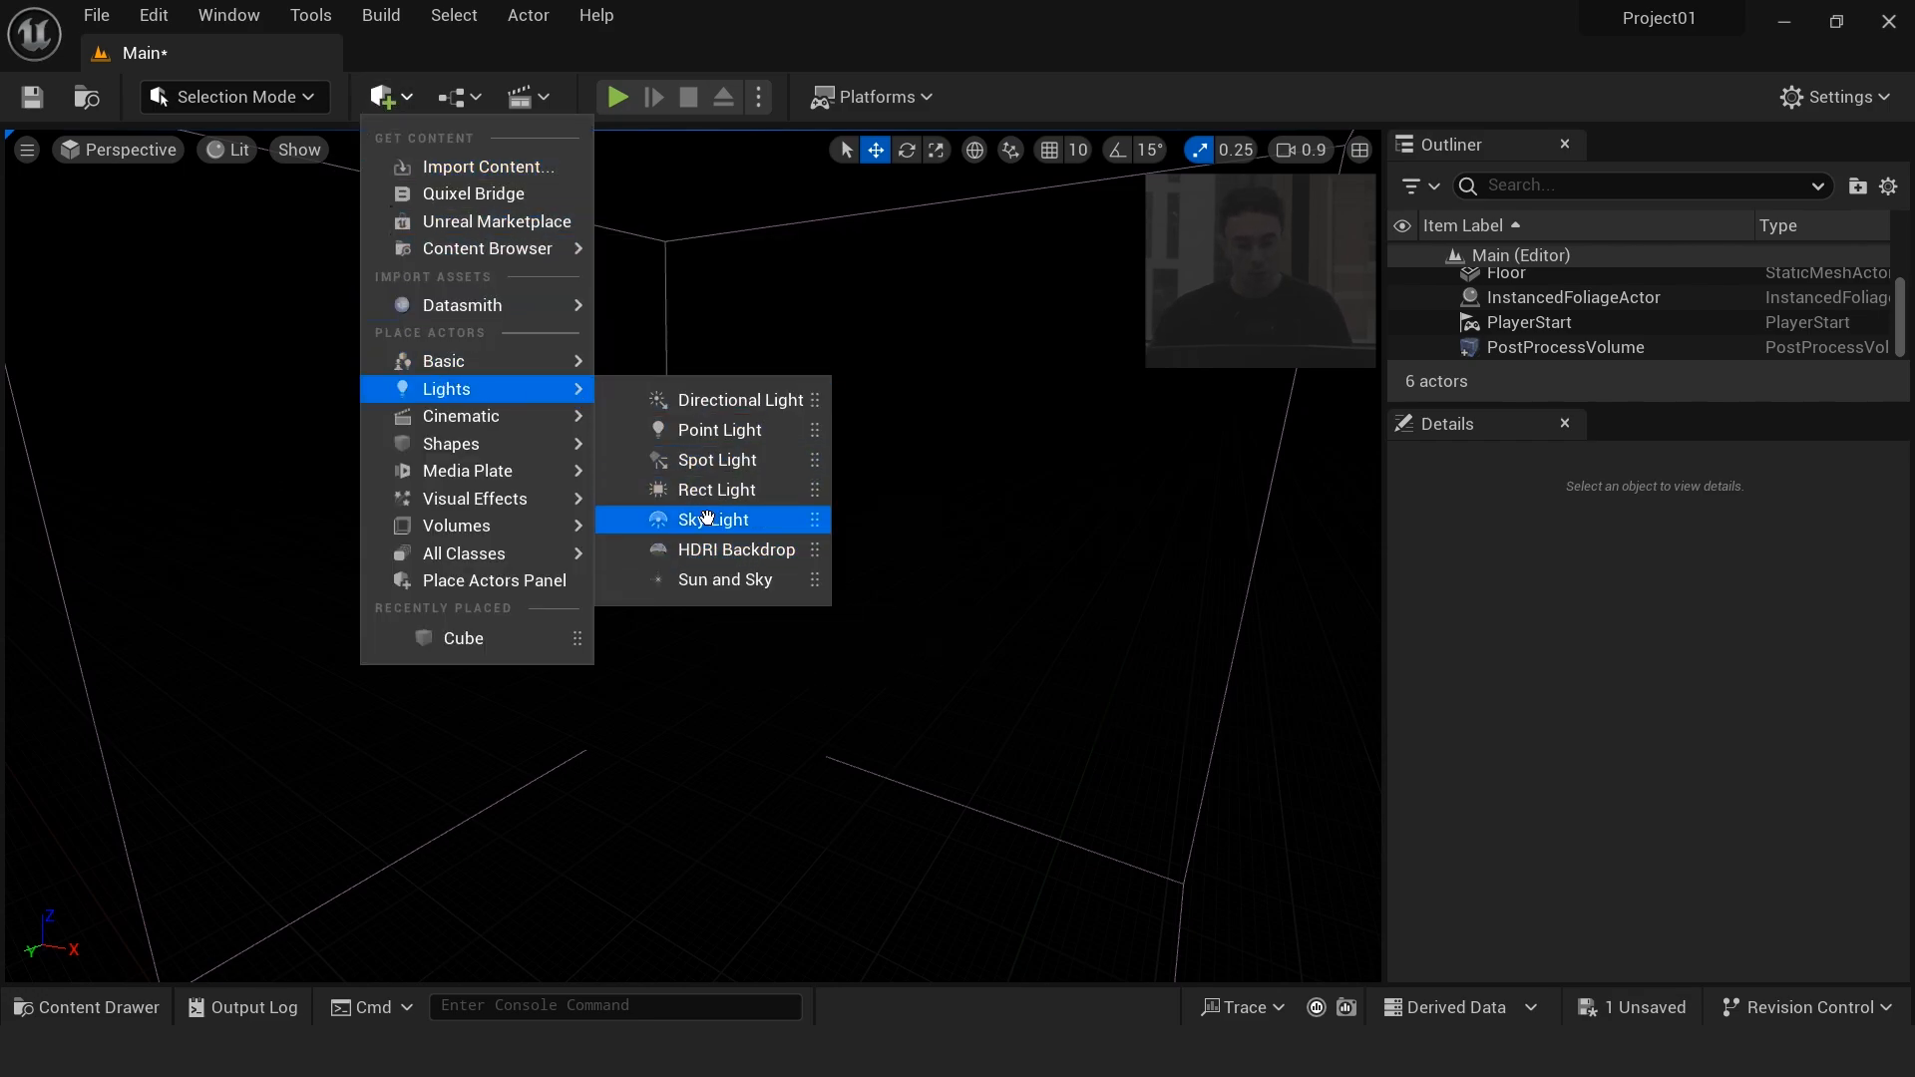
left_click(726, 578)
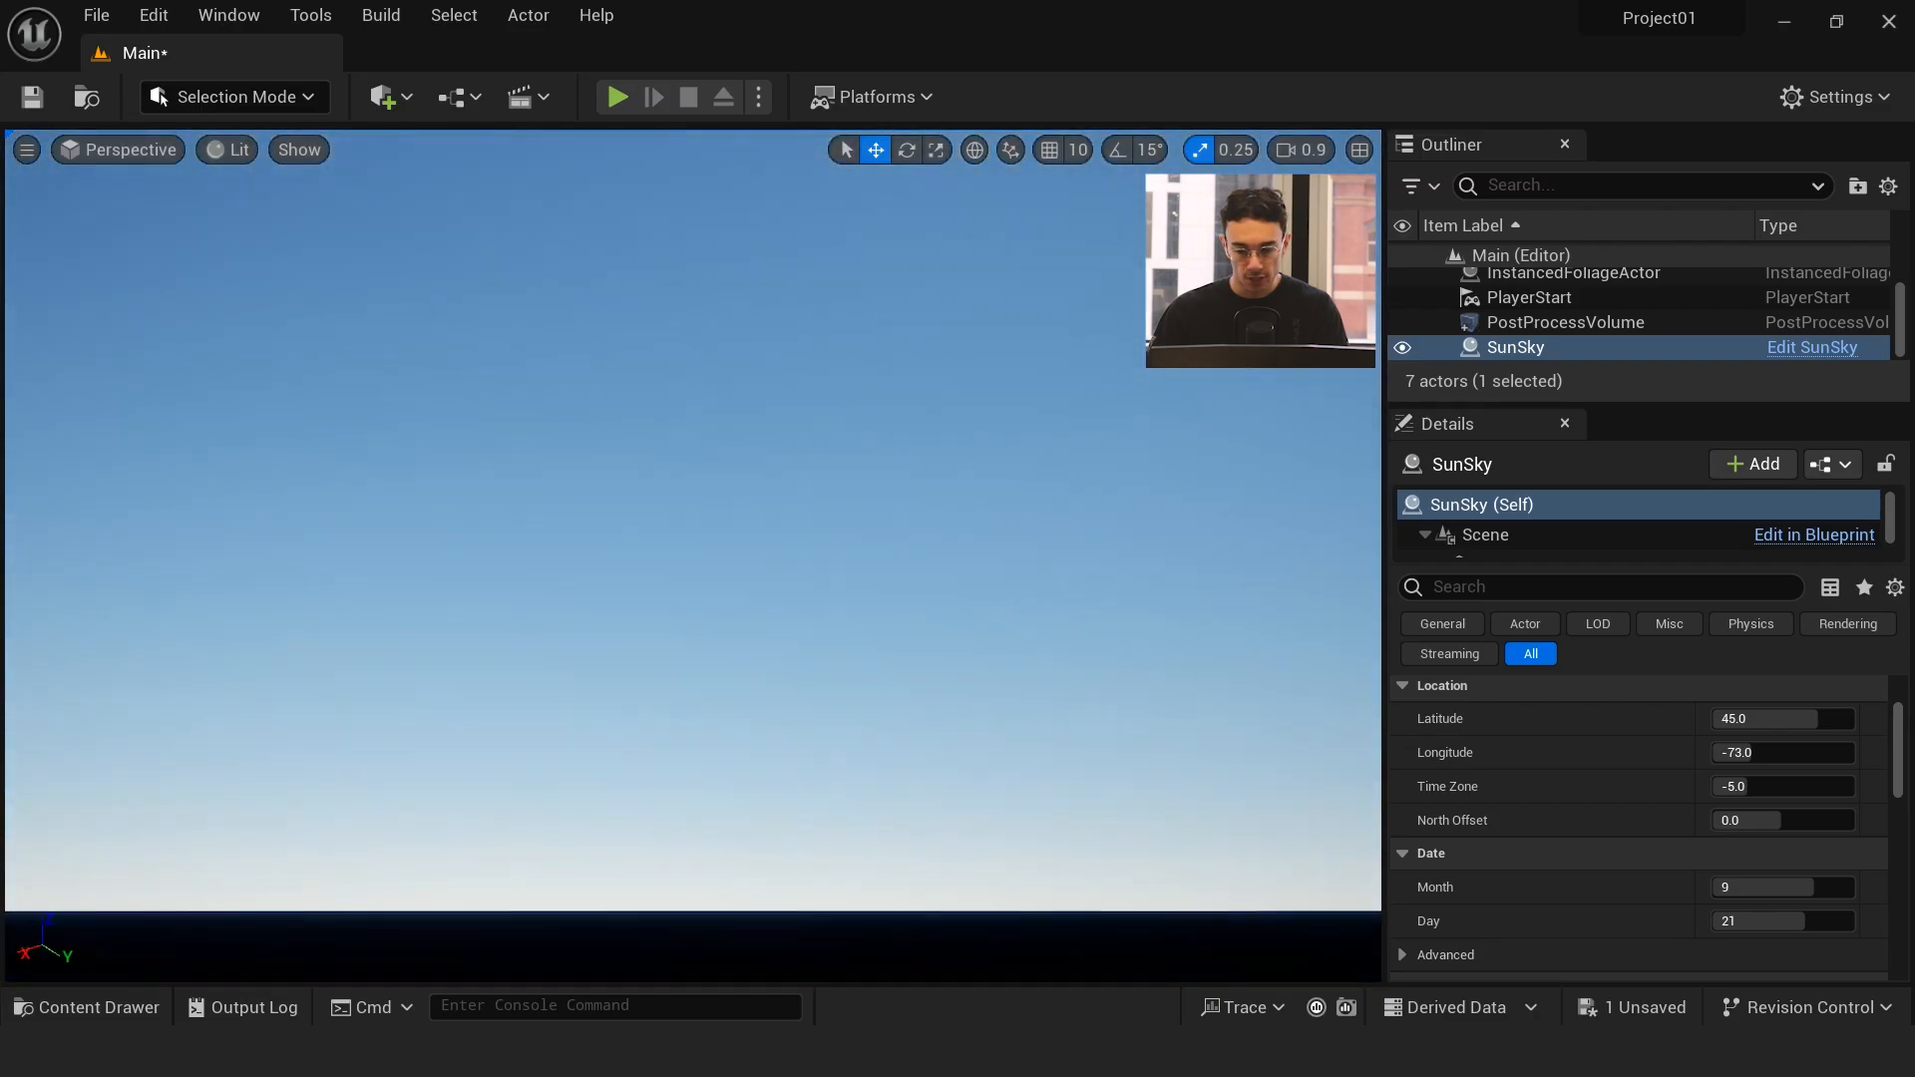
left_click(383, 96)
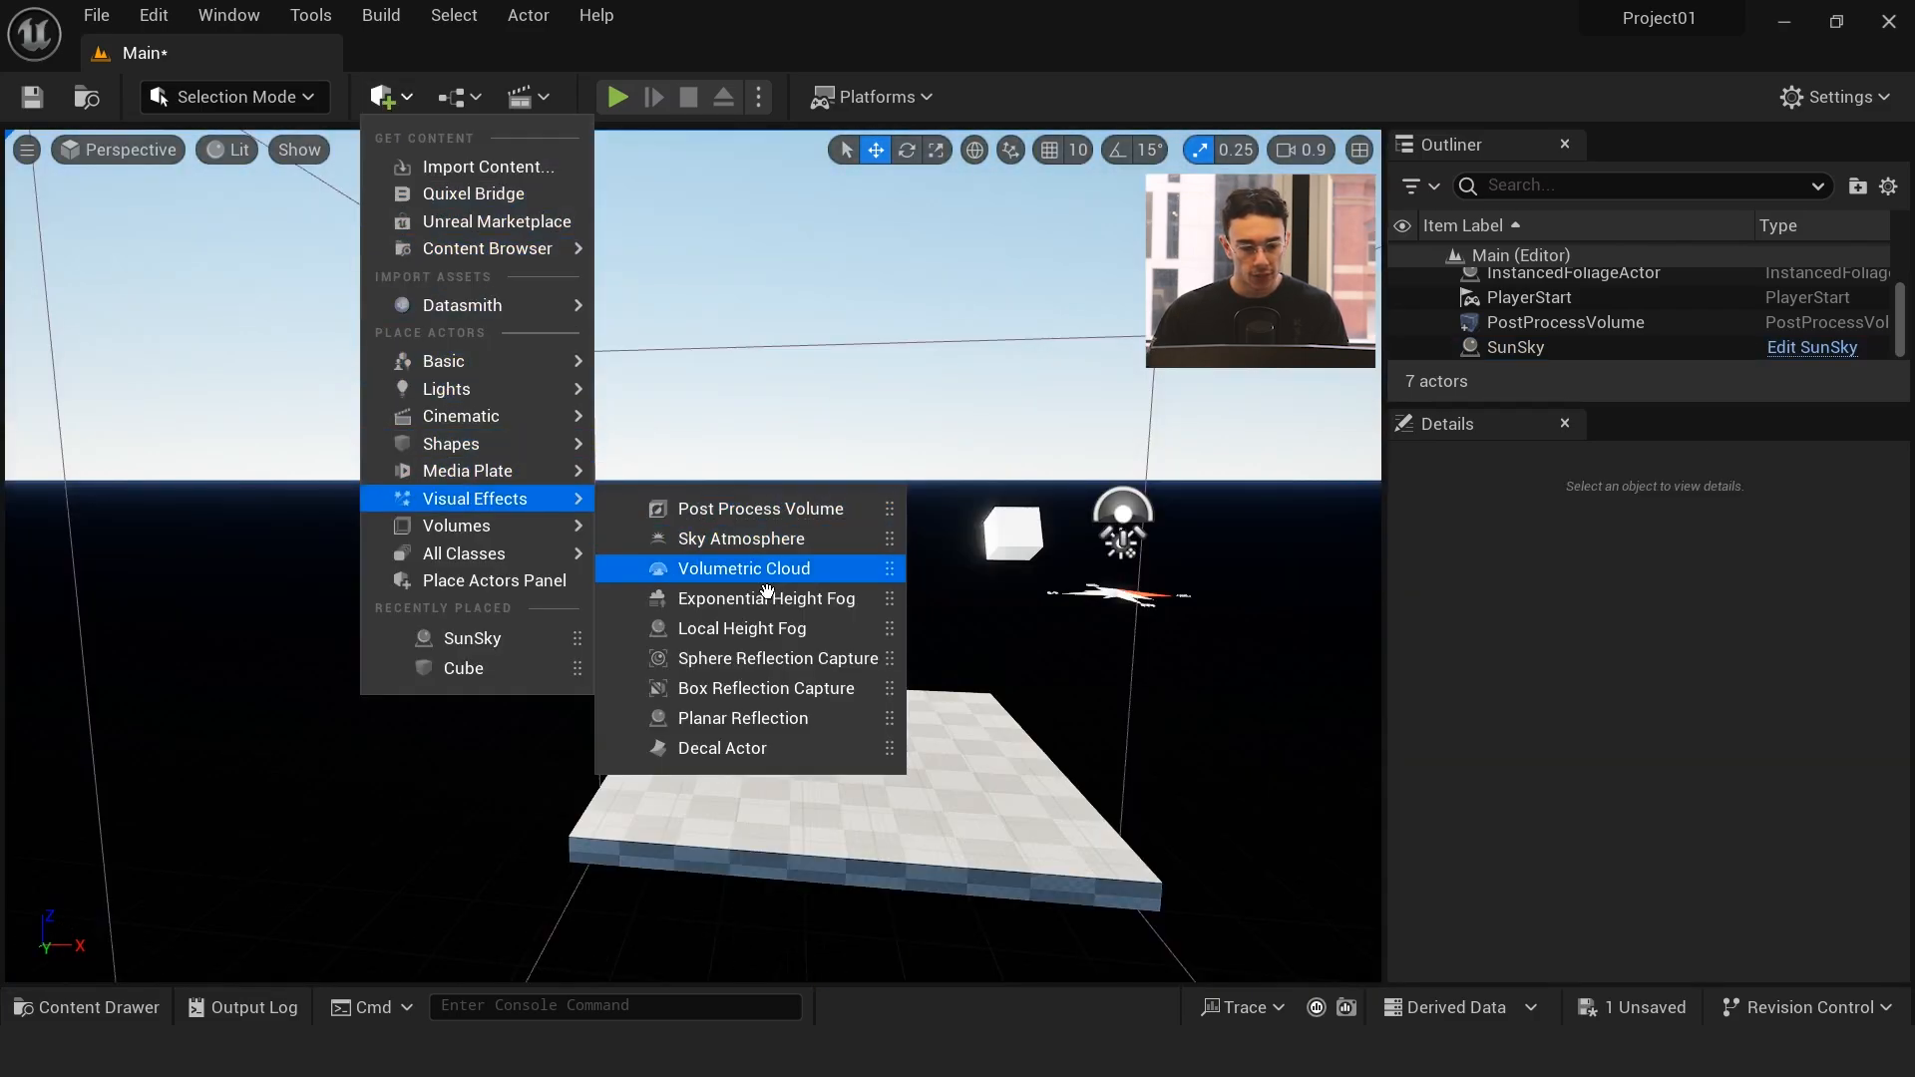
left_click(768, 599)
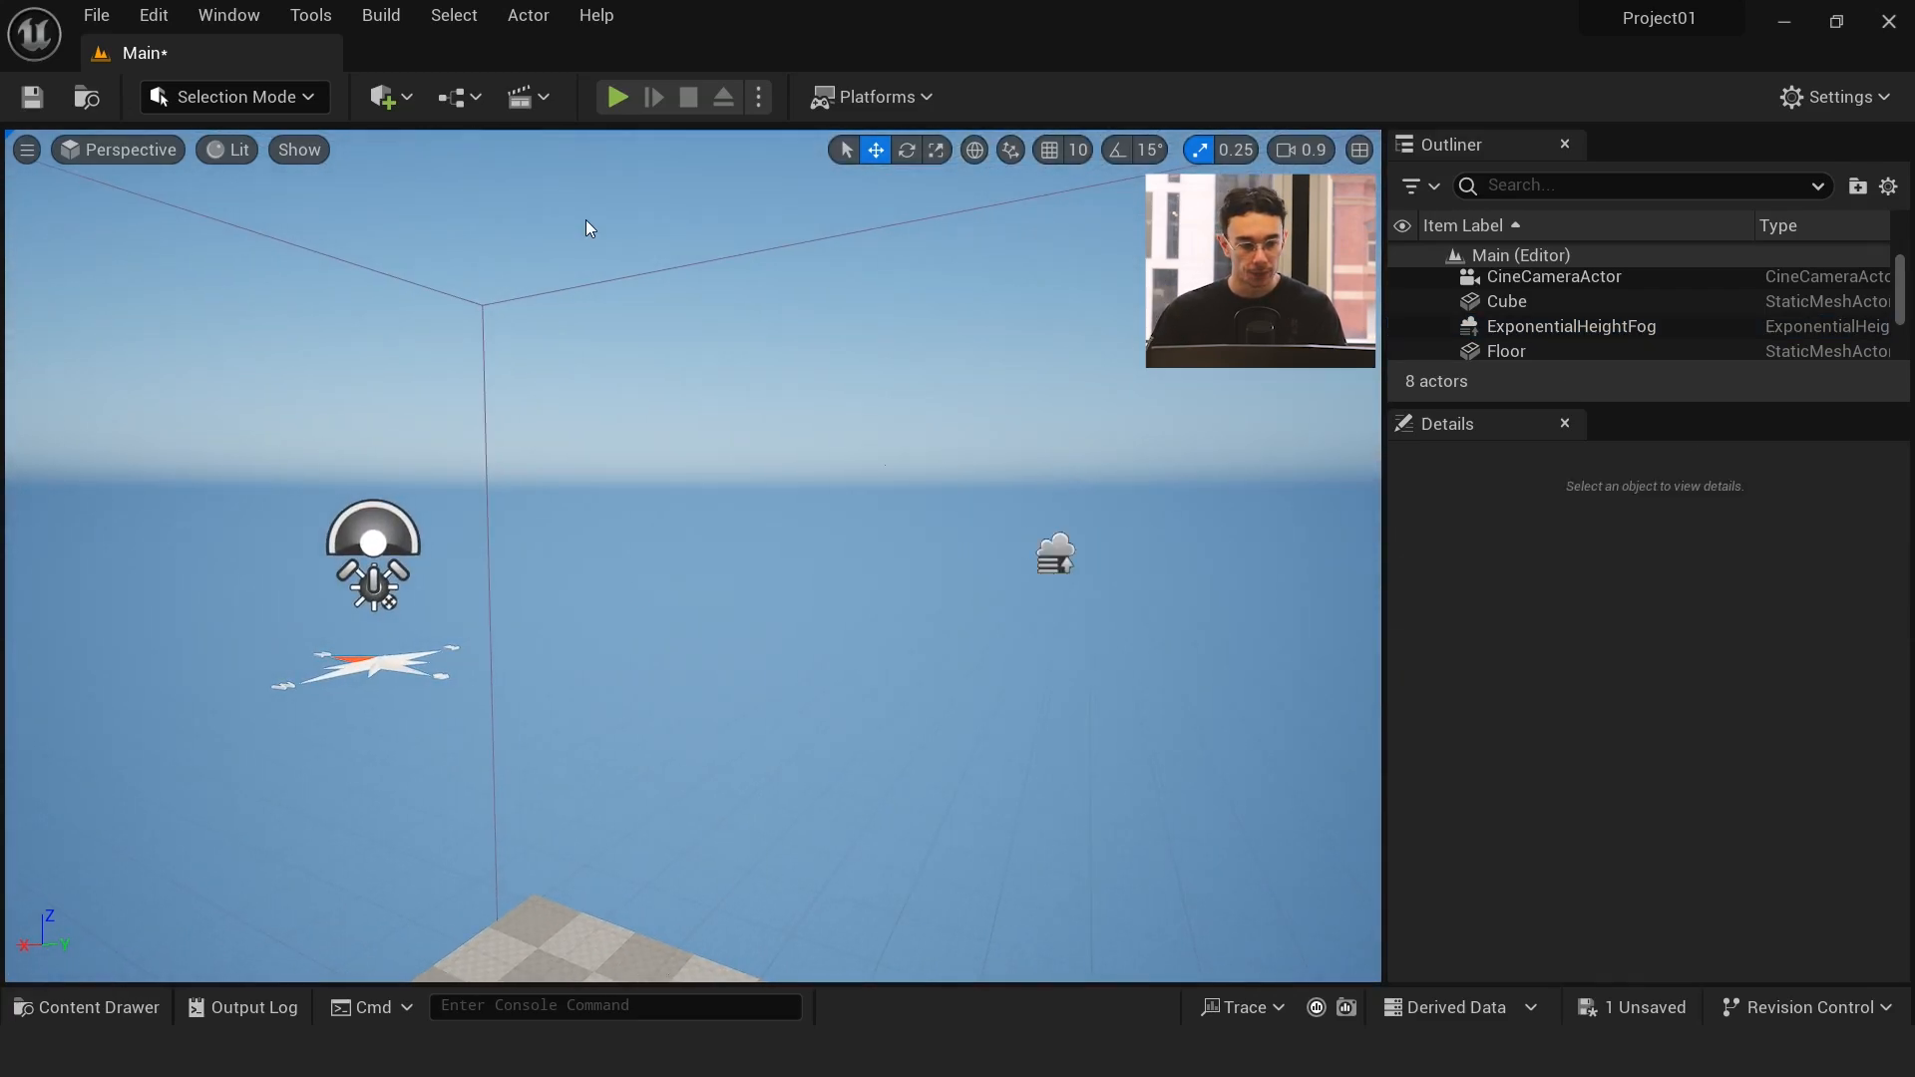
left_click(381, 95)
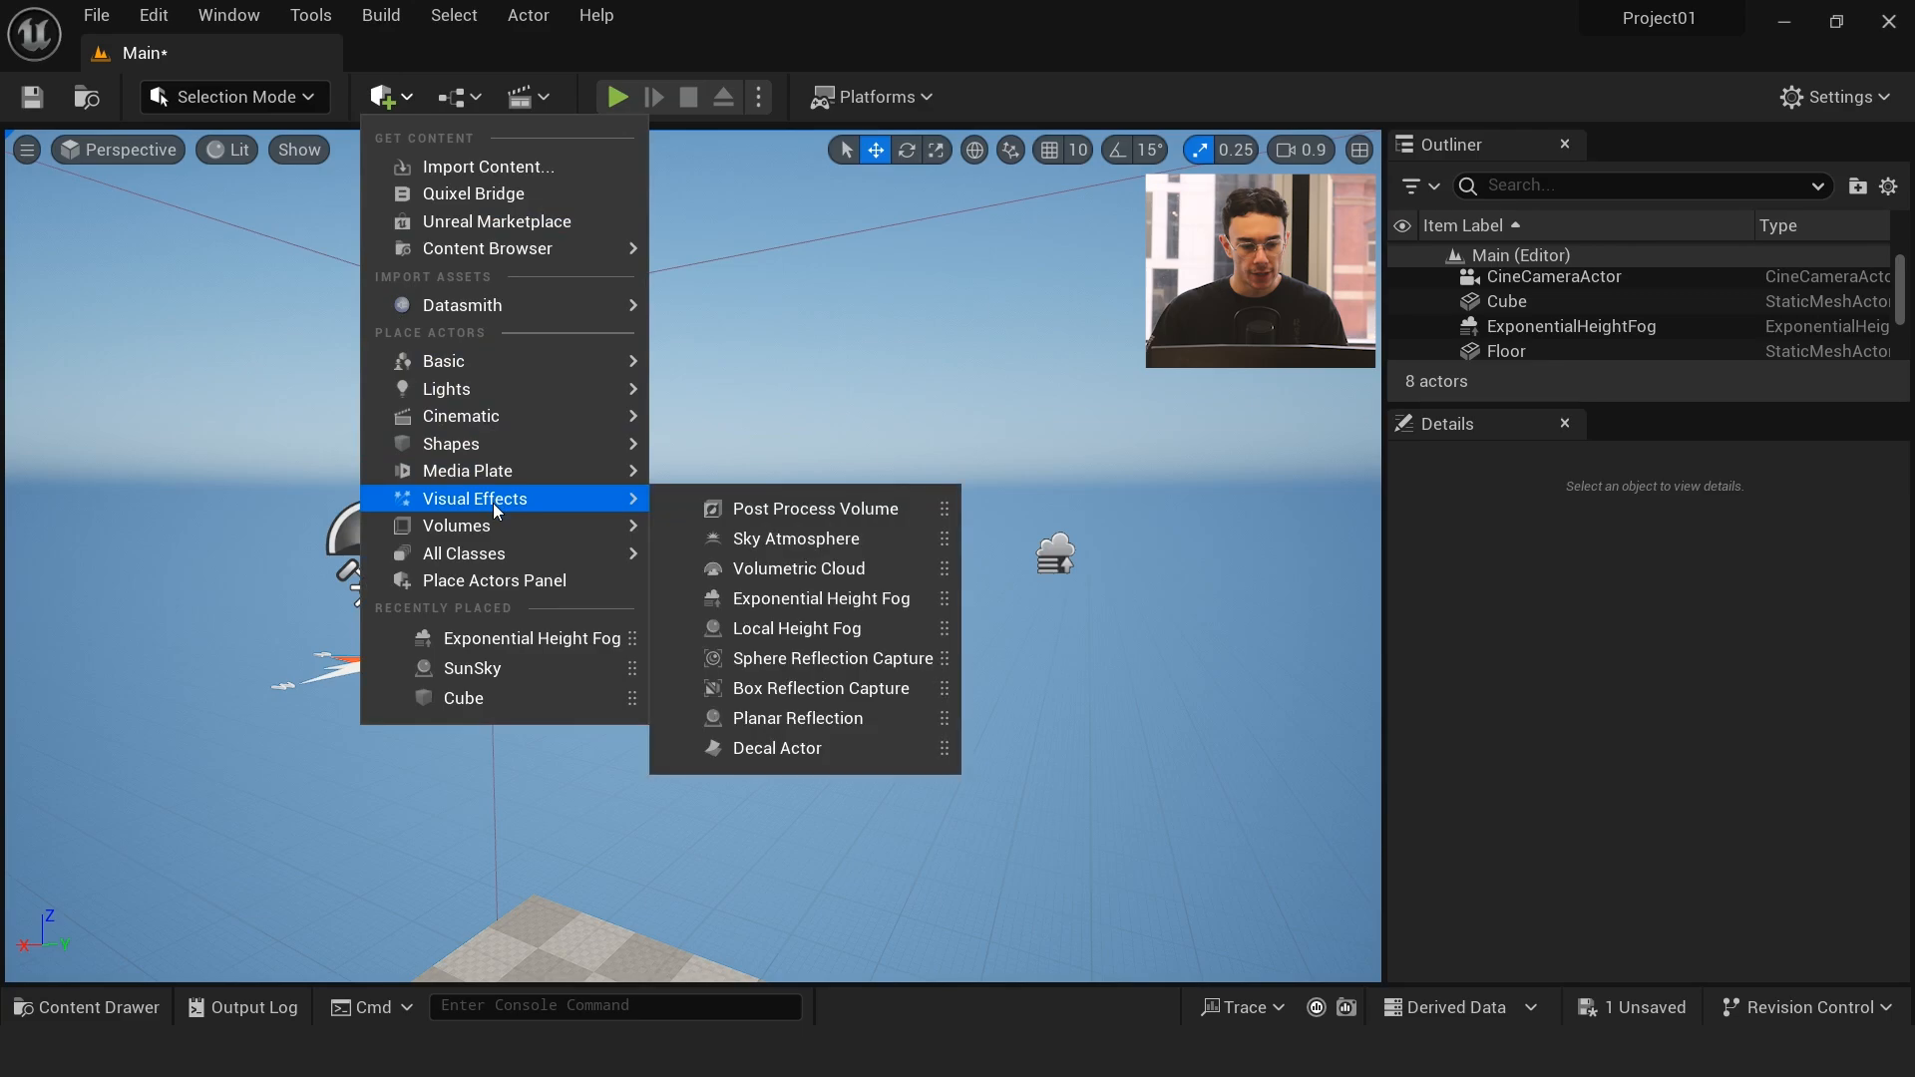
mouse_move(772, 568)
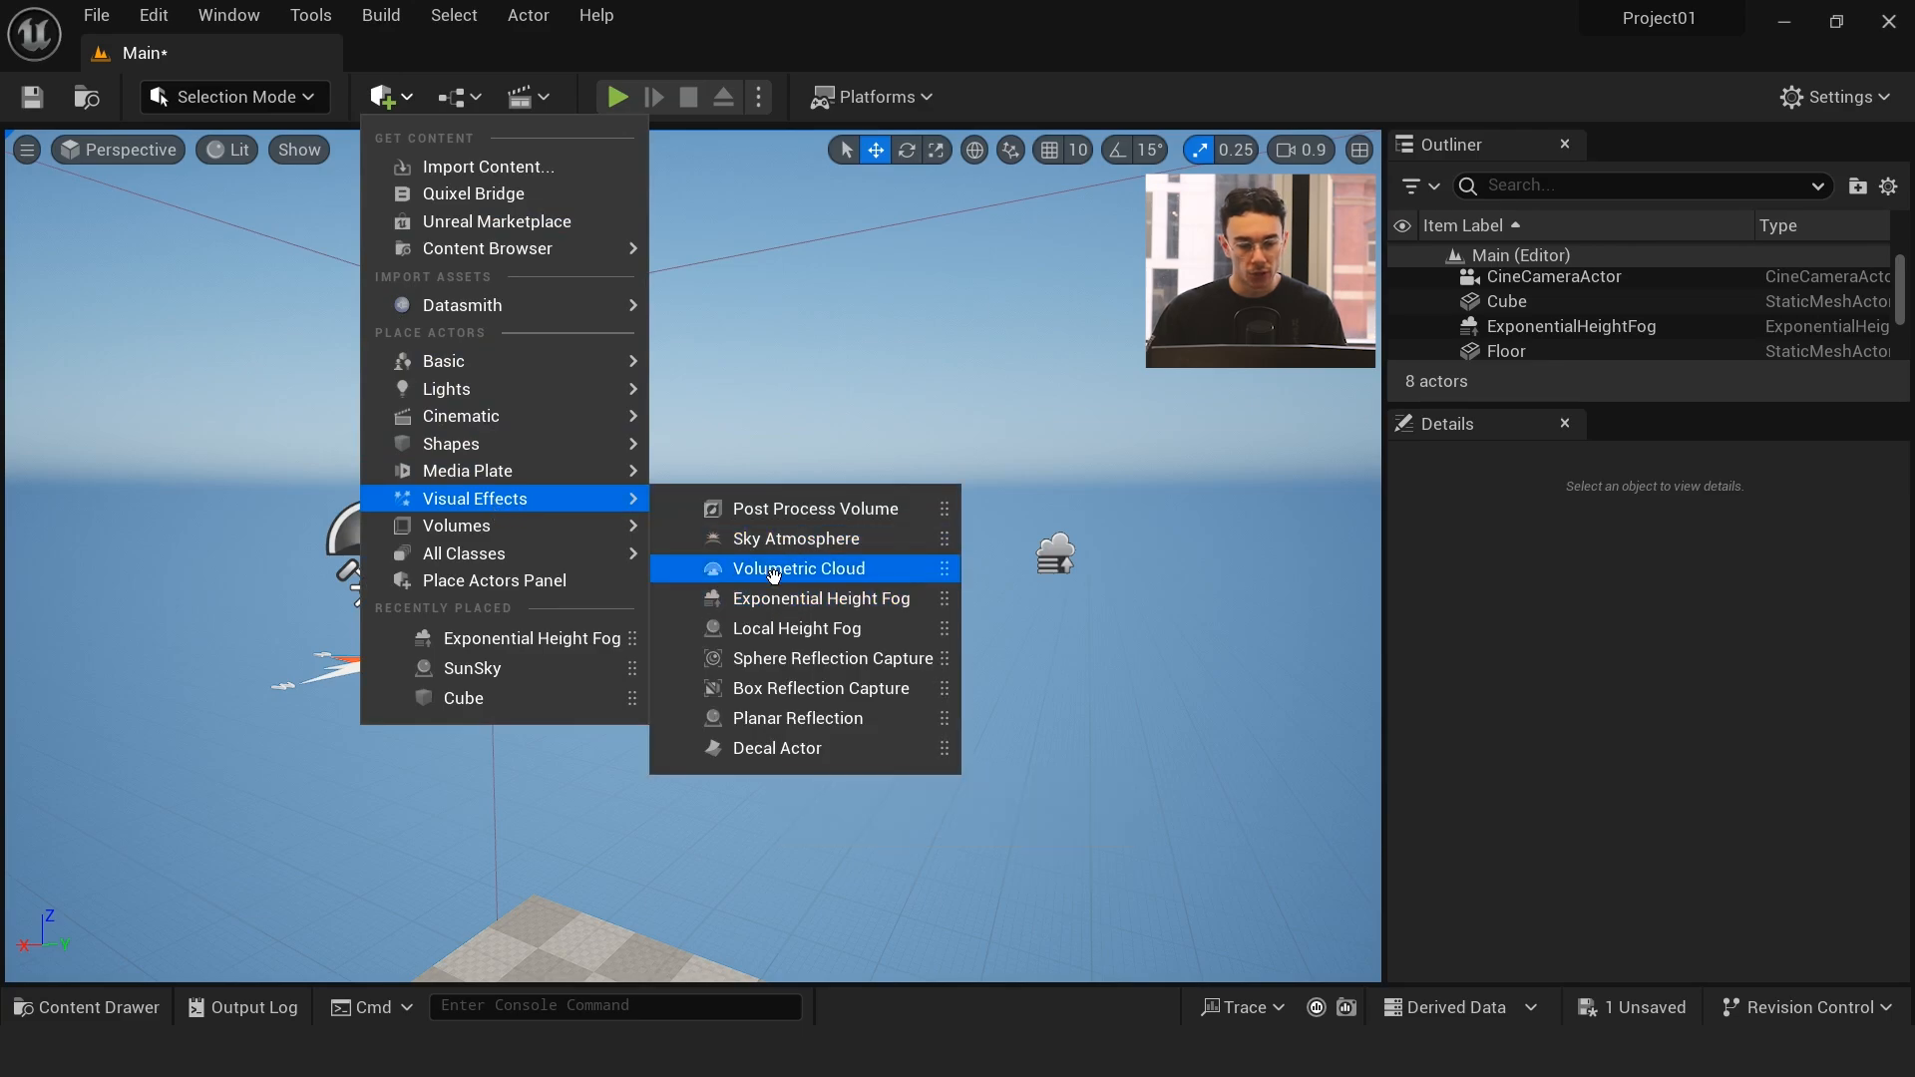
left_click(798, 568)
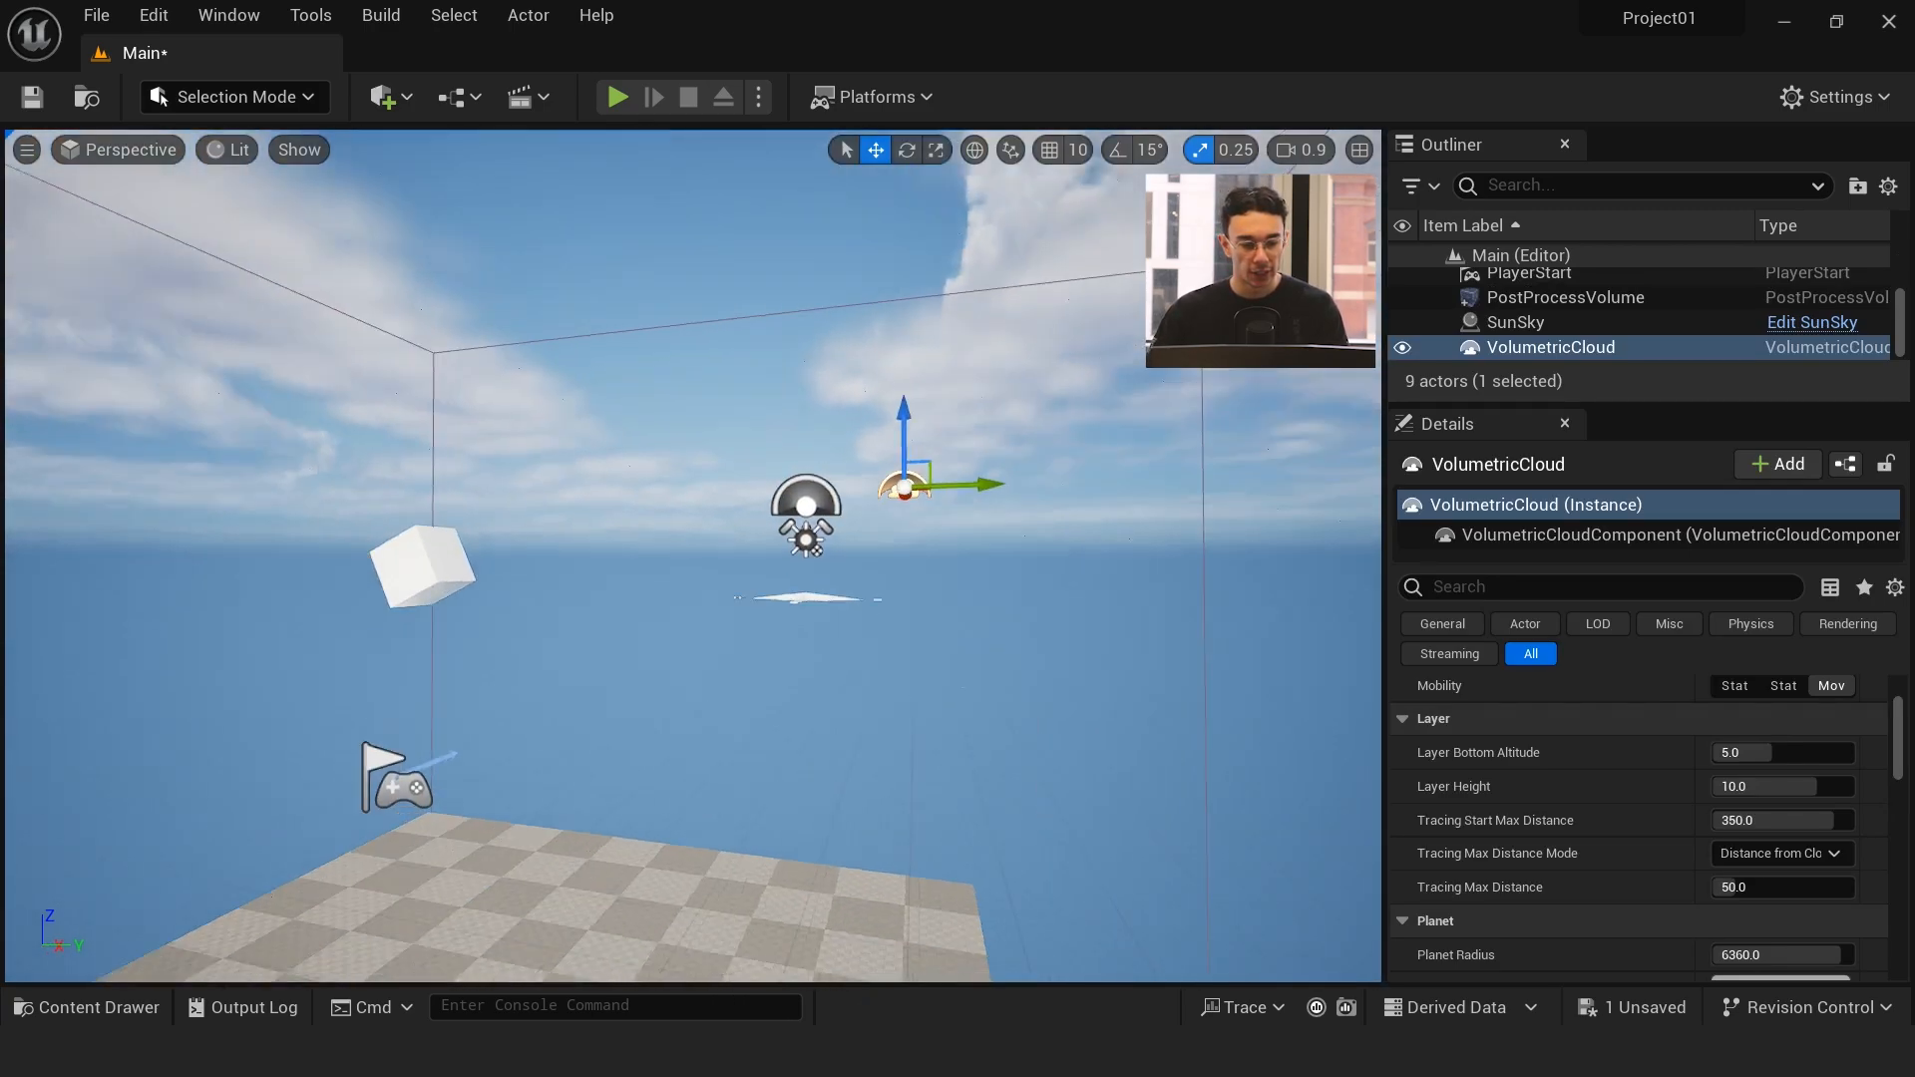
Step: Set SunSky's latitude to about -77.9 and begin editing its longitude
left_click(1514, 321)
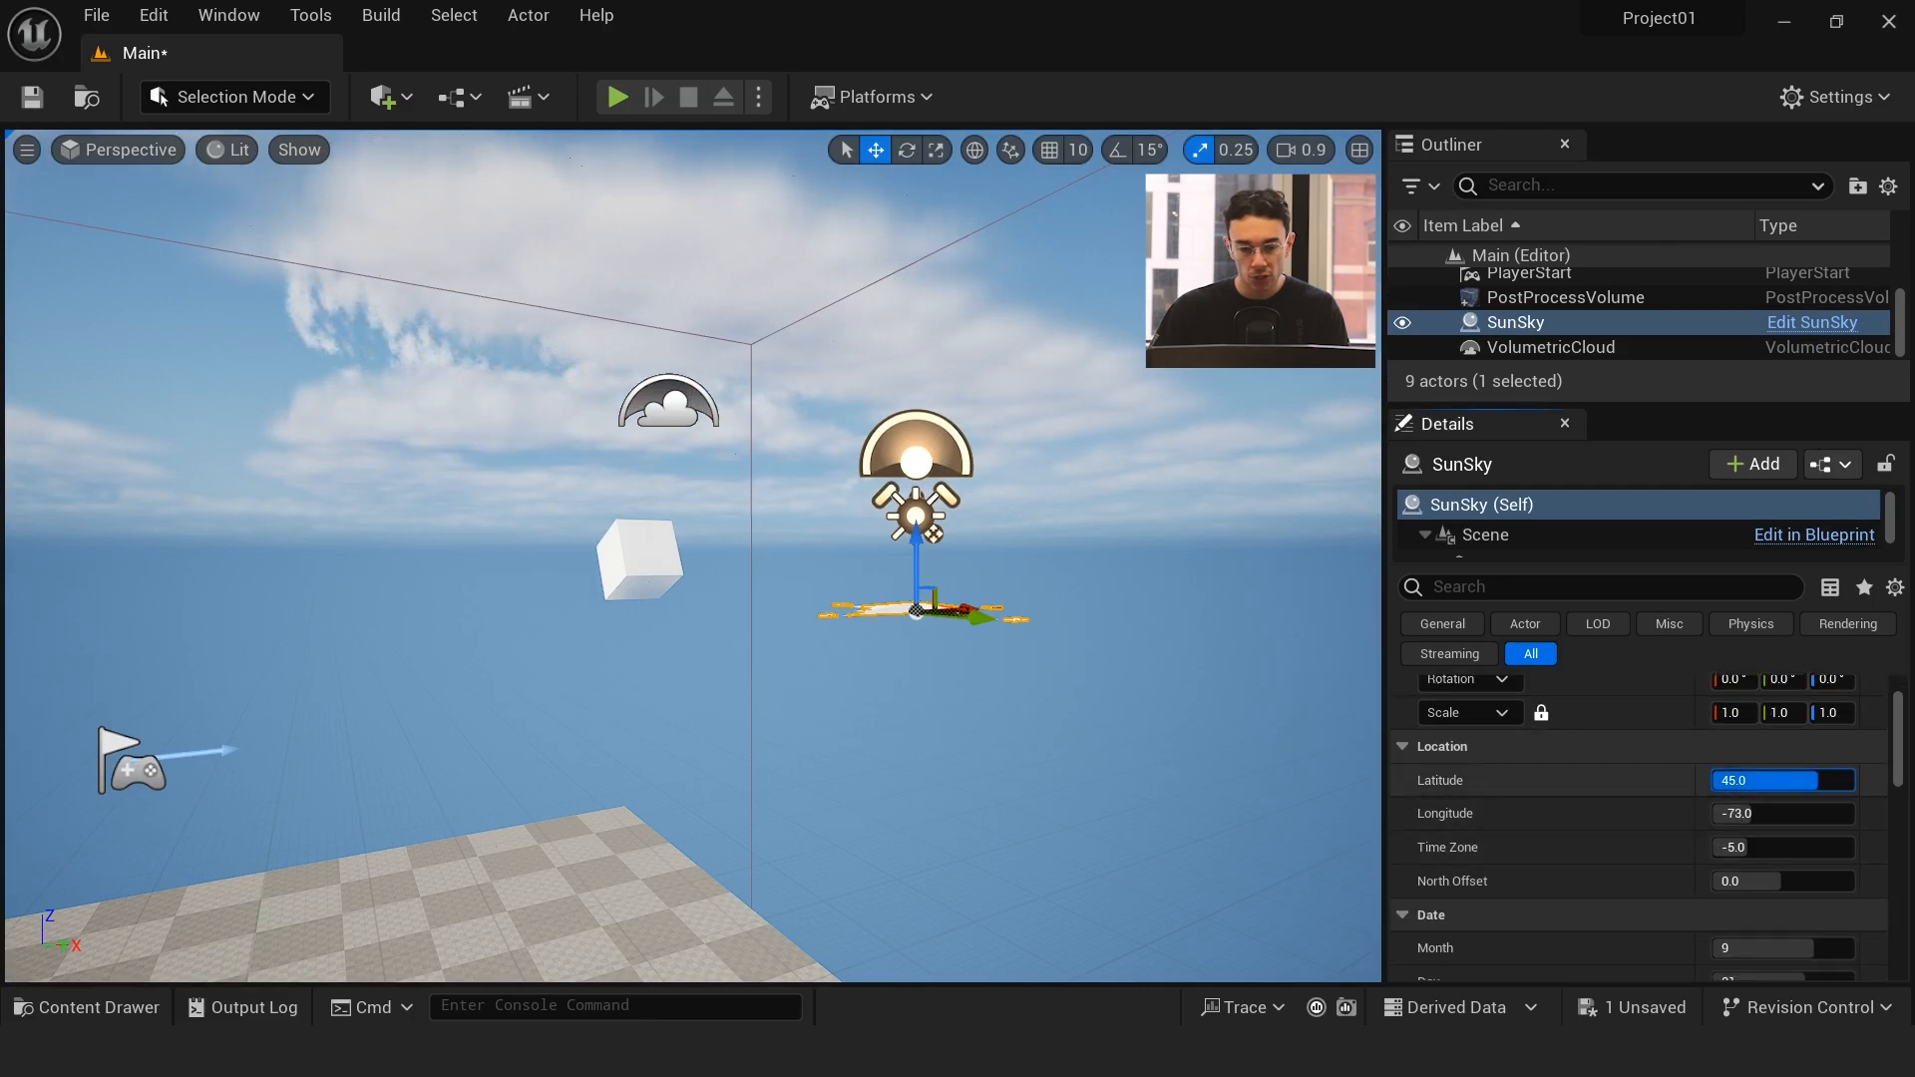
type("-77.916241")
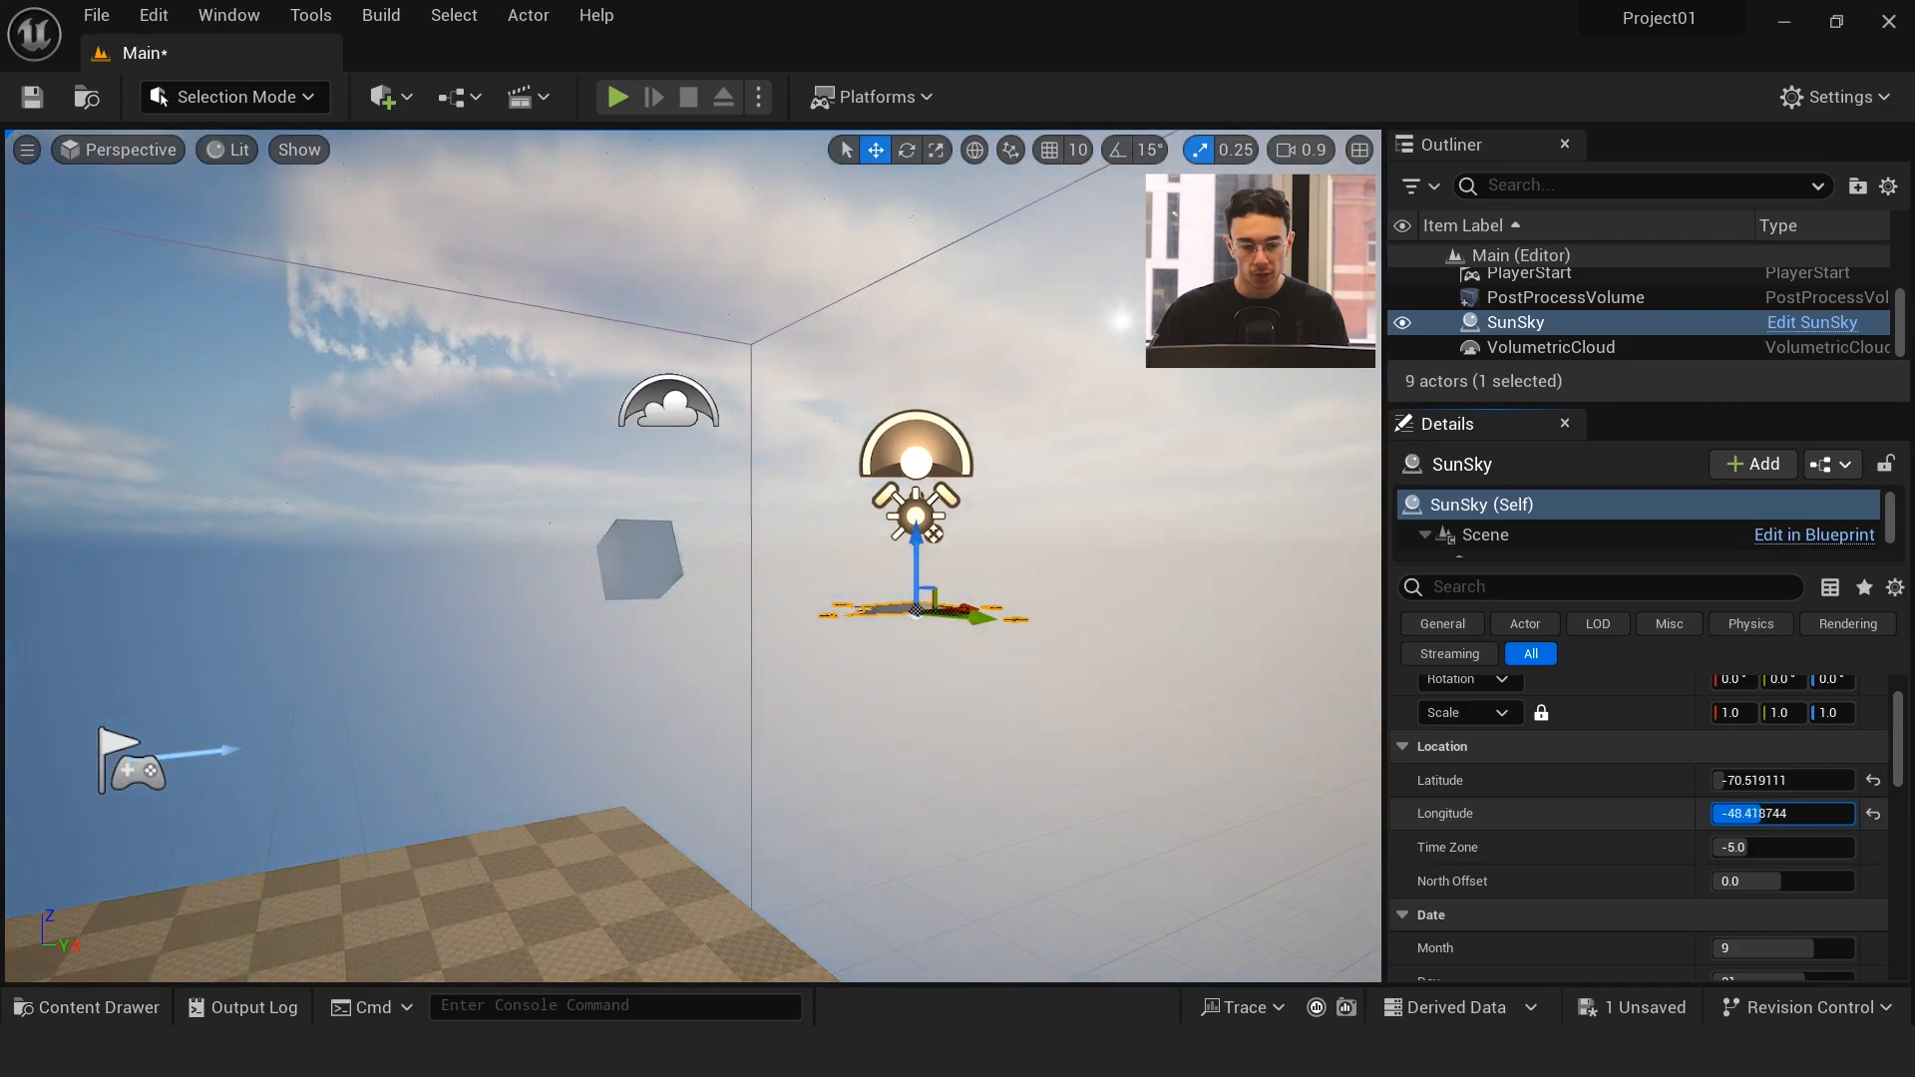
left_click(127, 150)
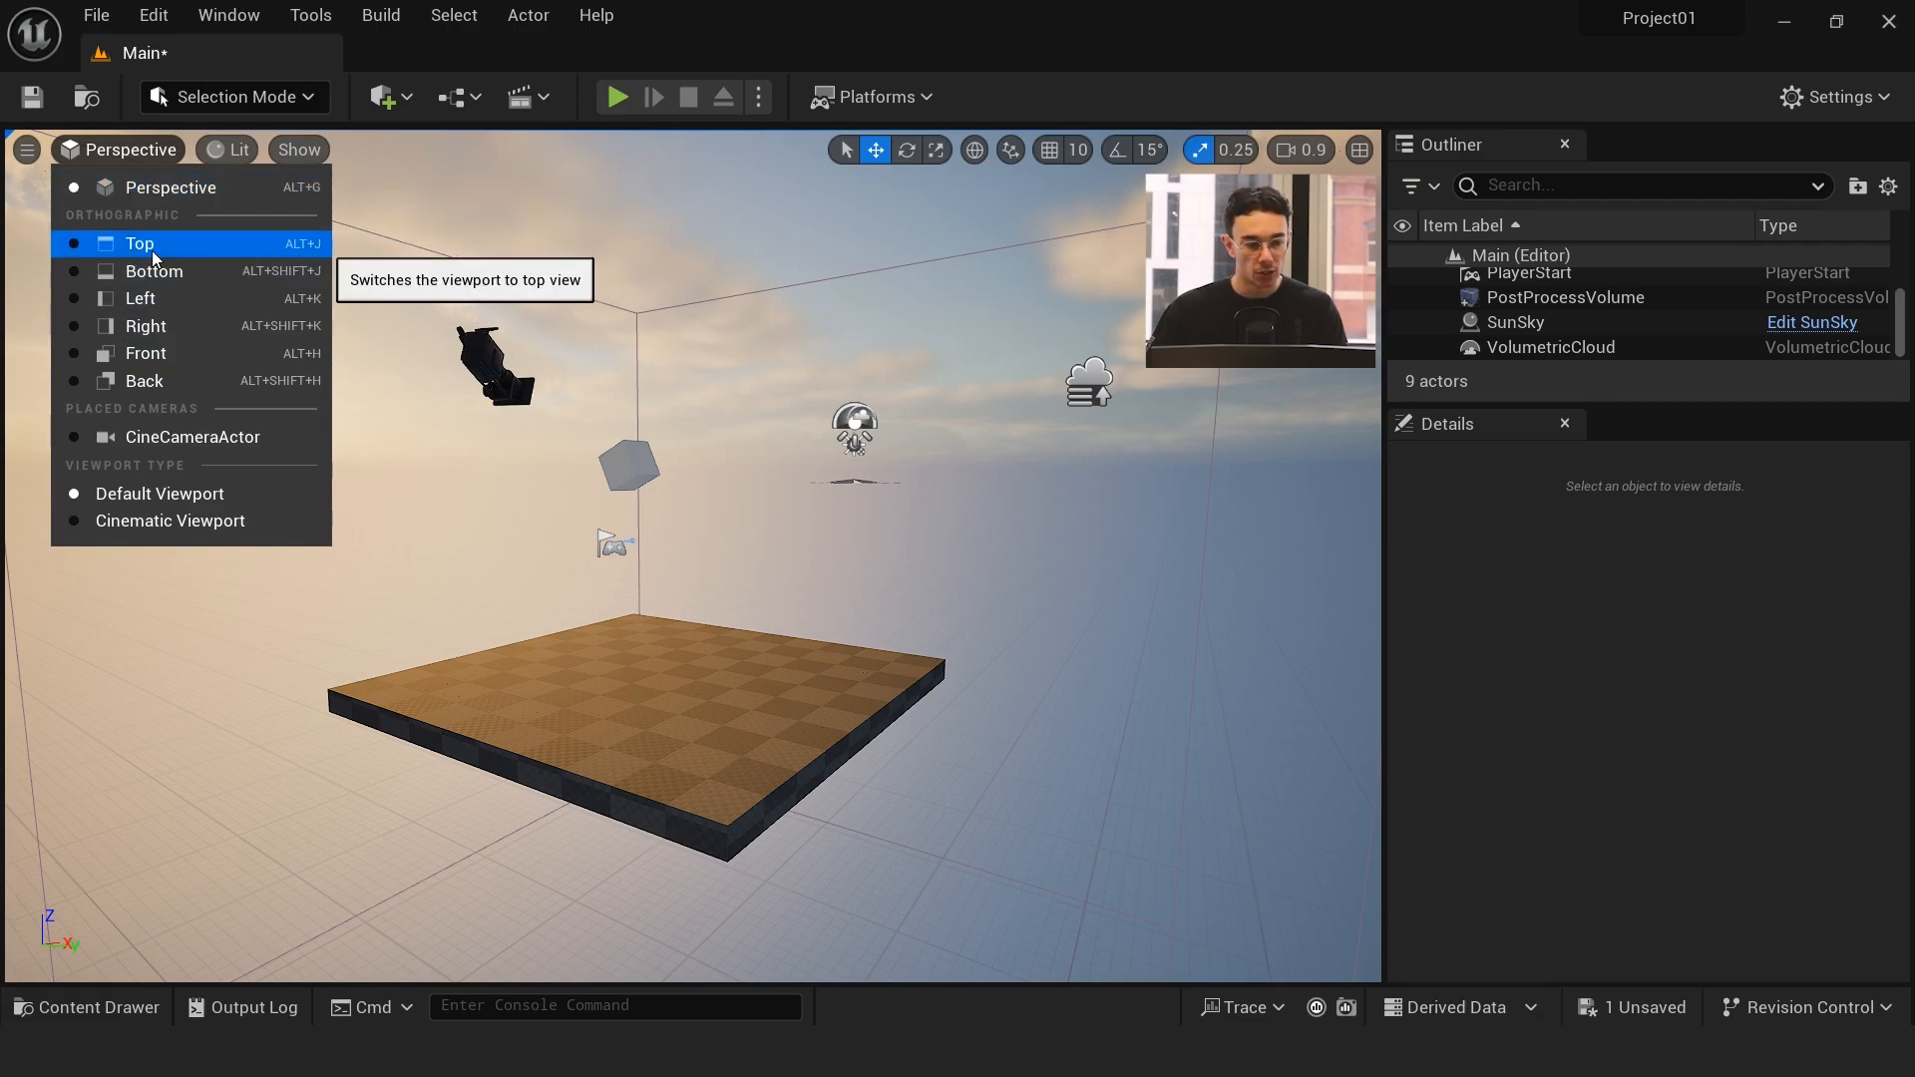
left_click(138, 243)
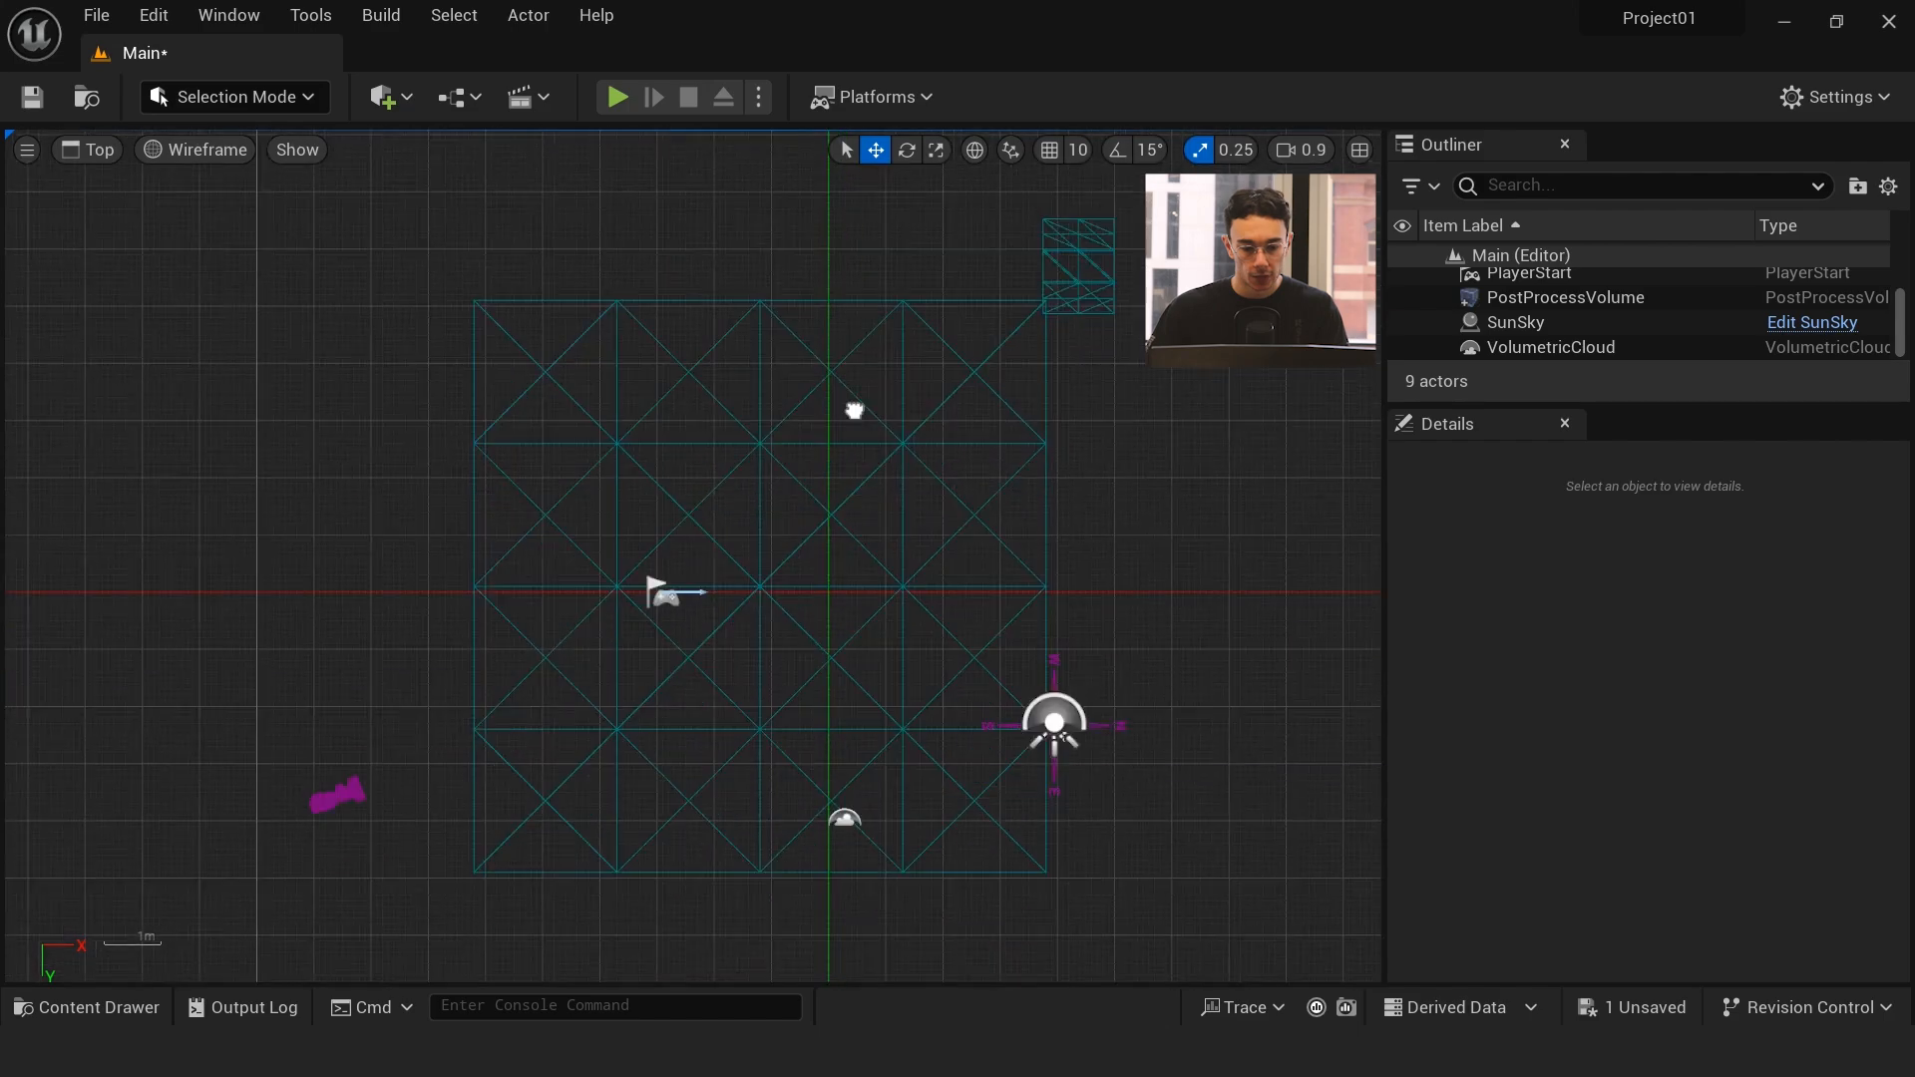
left_click(86, 150)
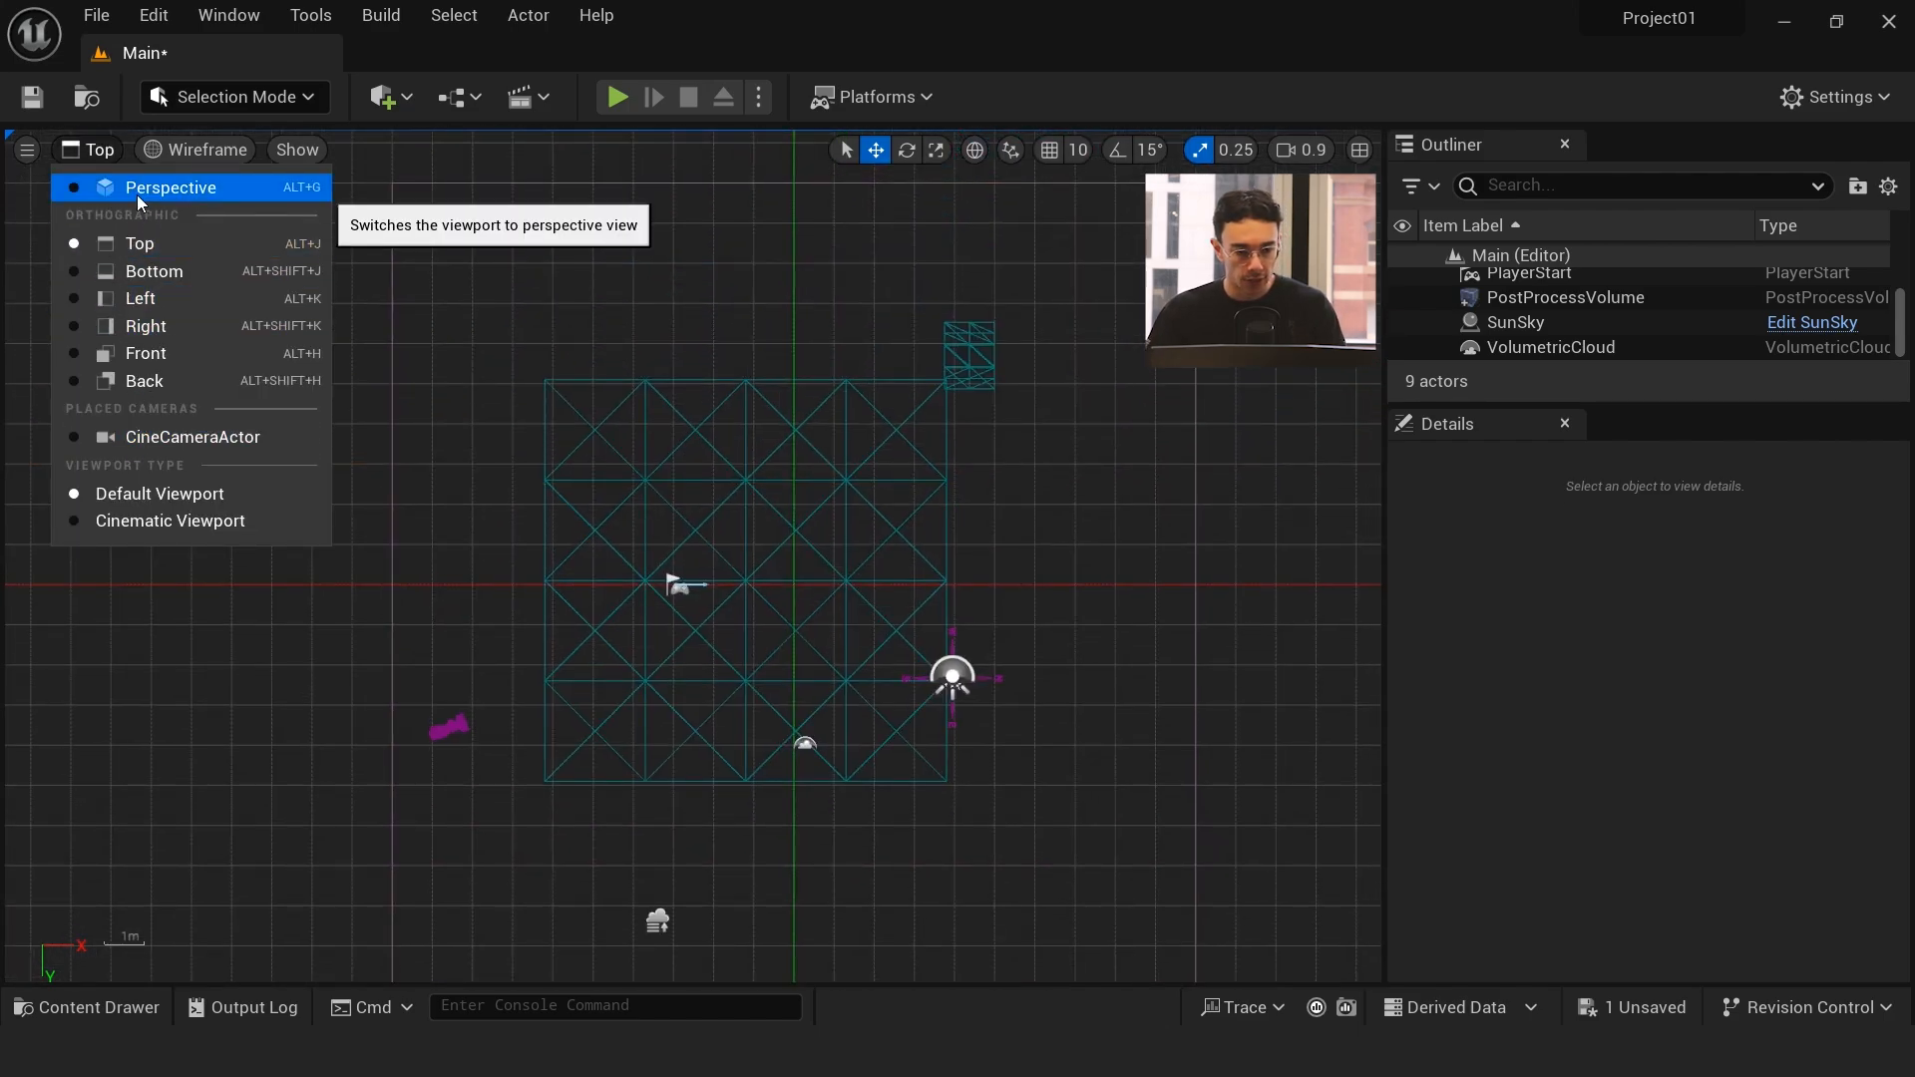
left_click(170, 187)
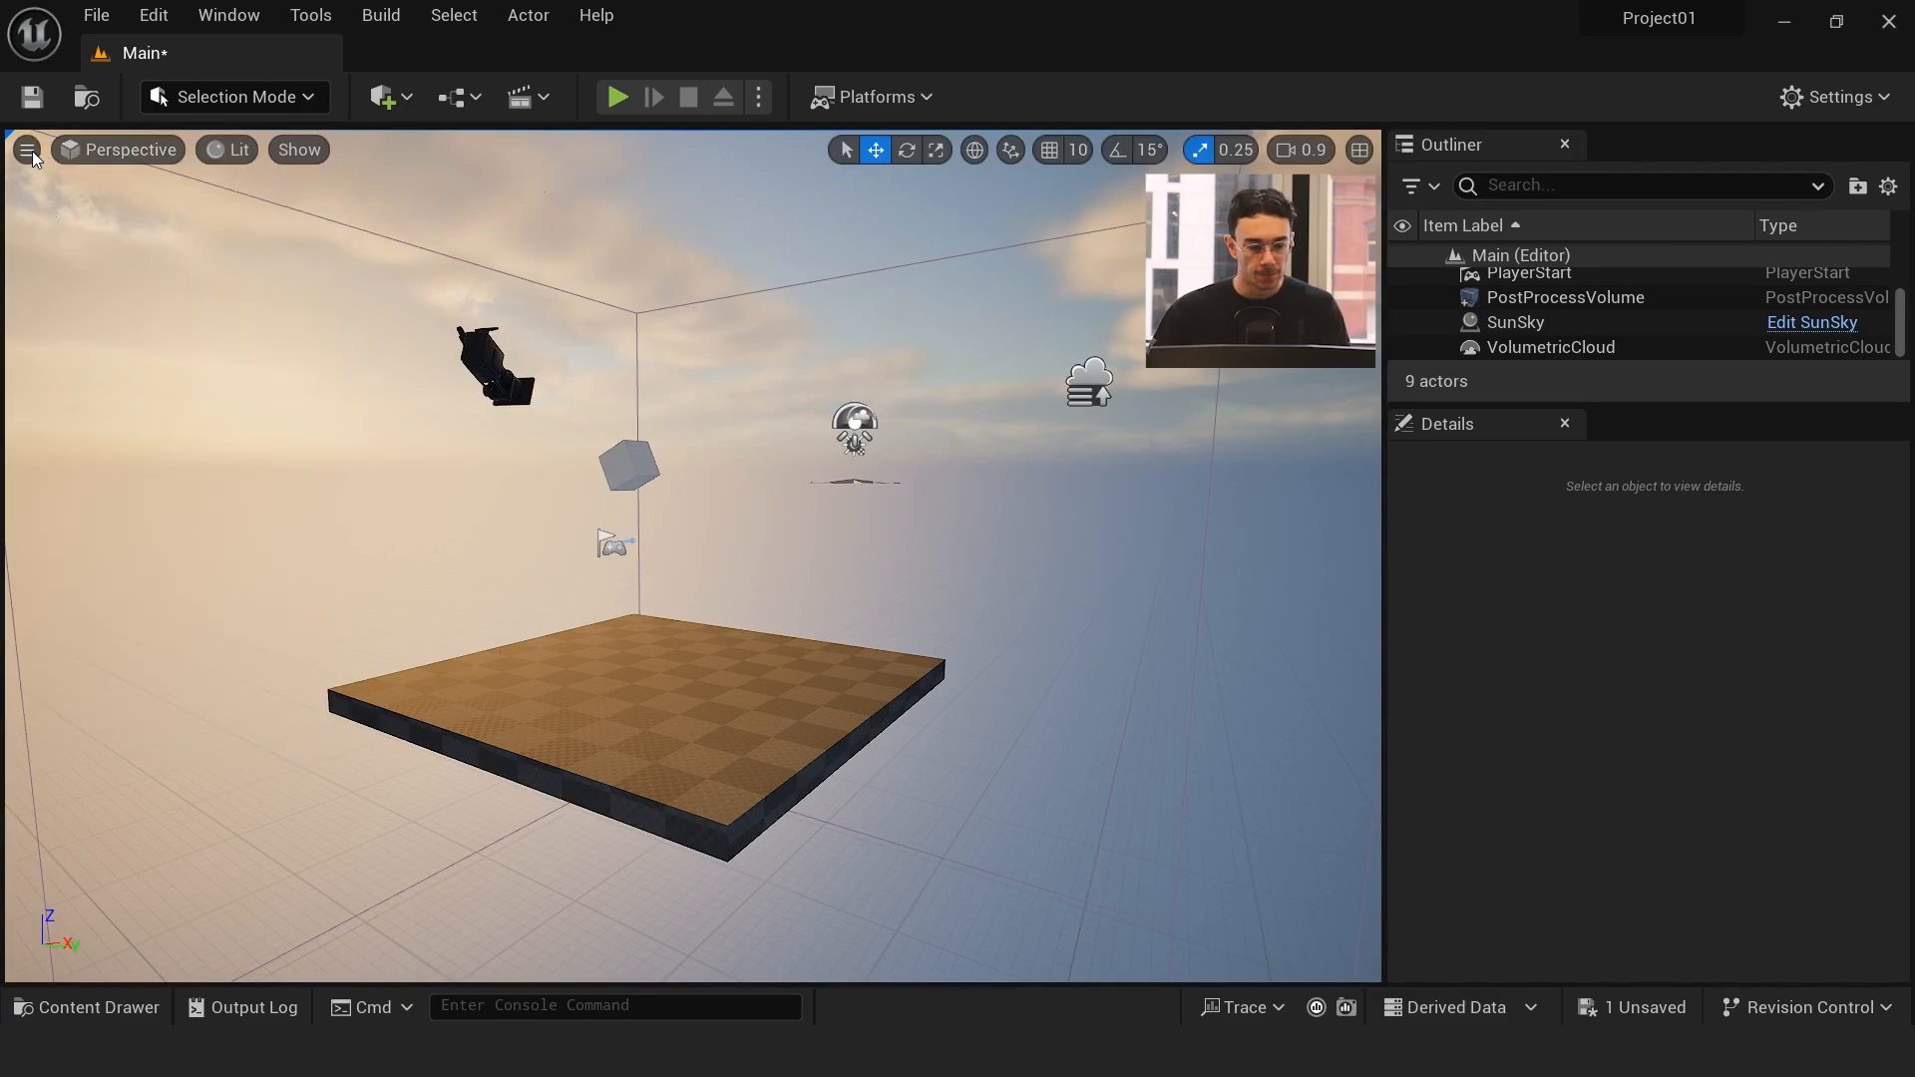
mouse_move(291, 253)
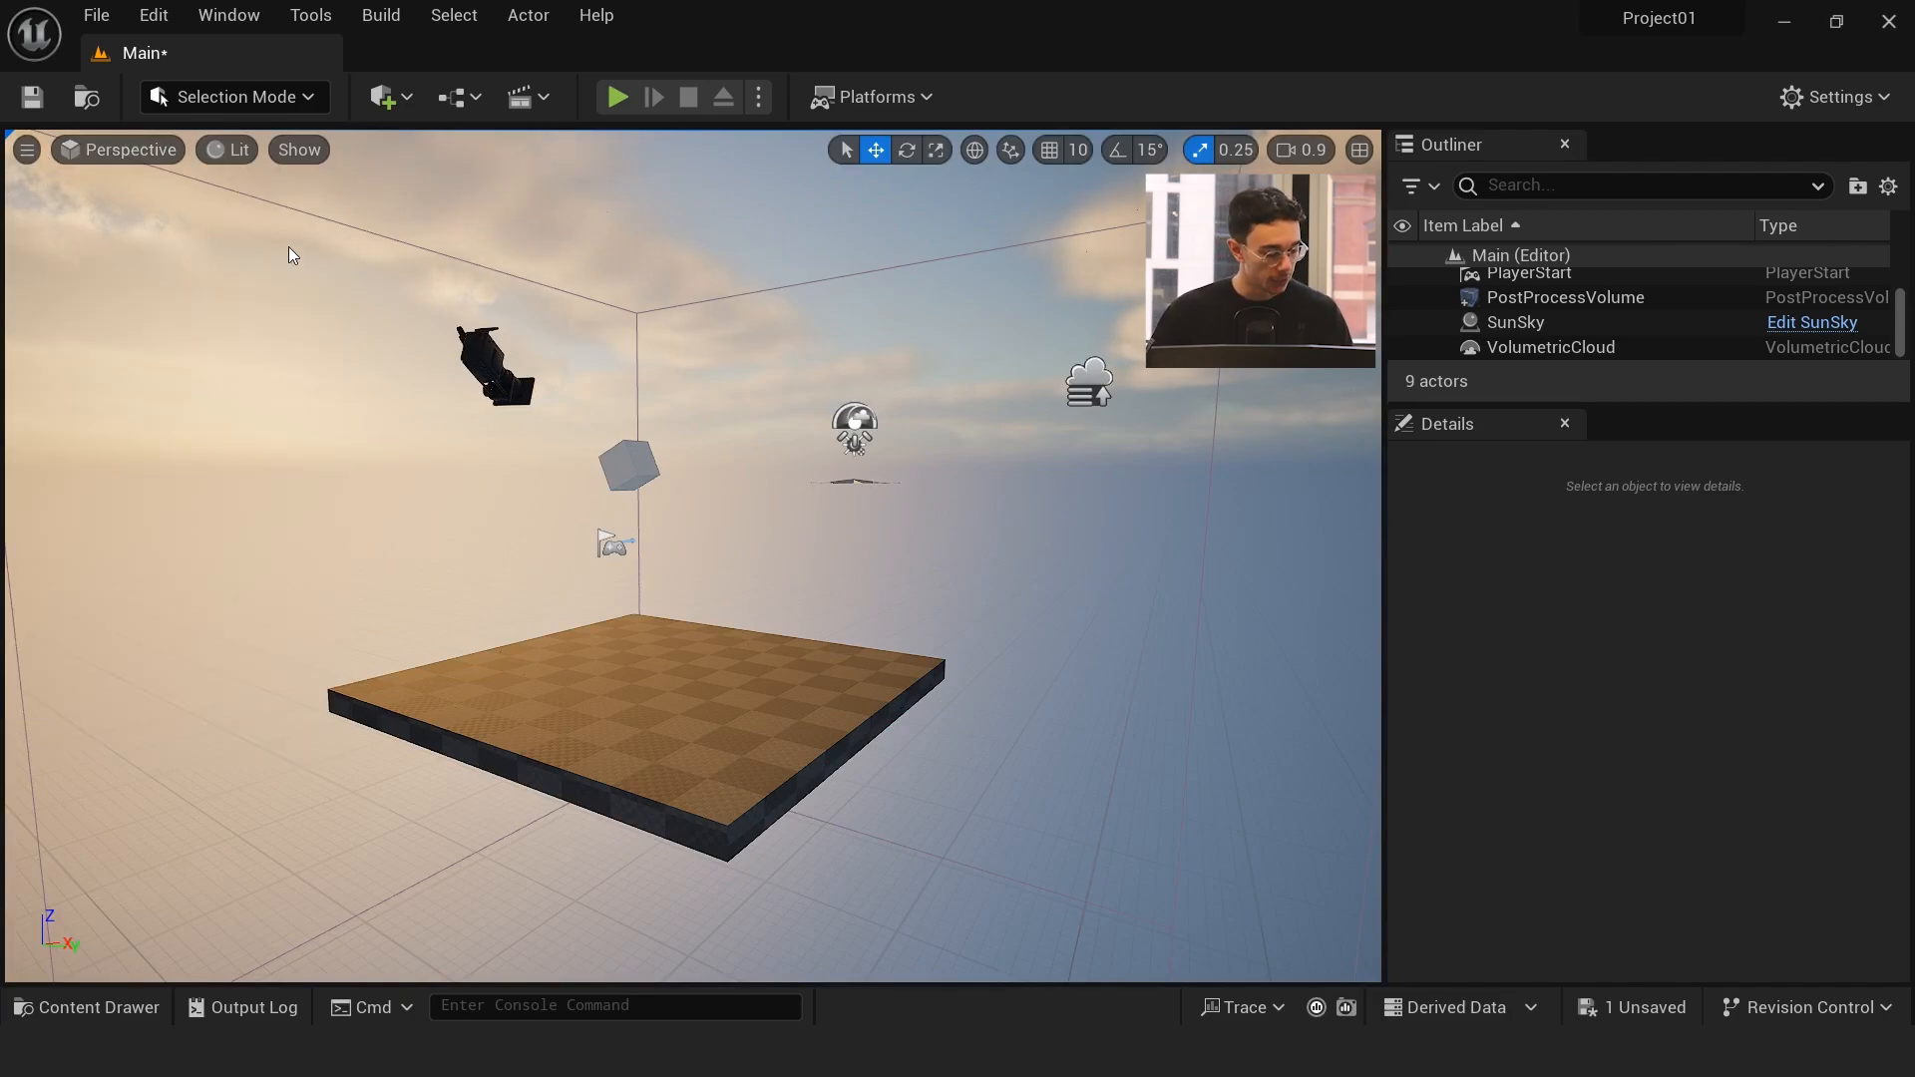